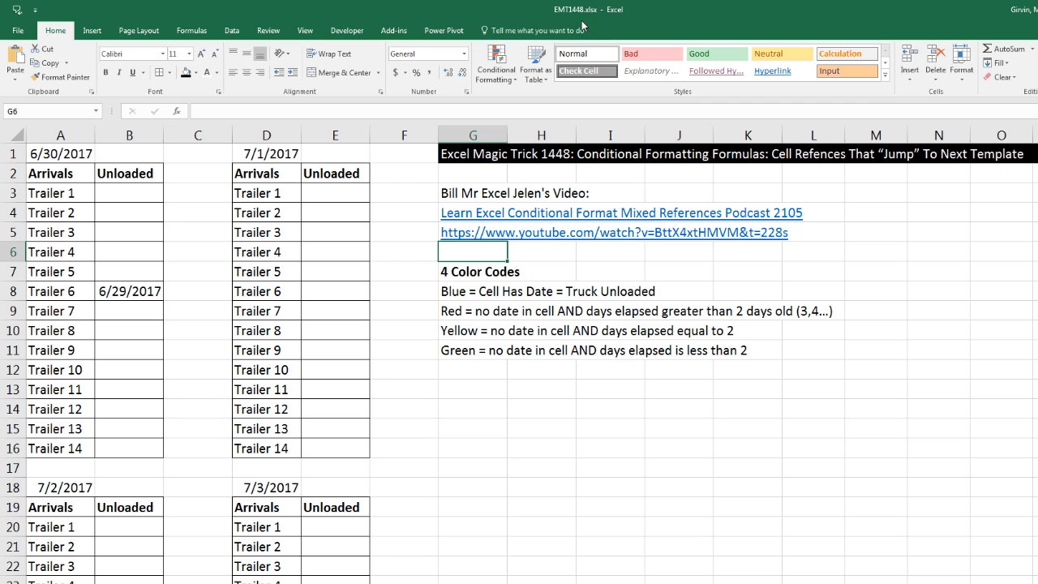
mouse_move(565, 23)
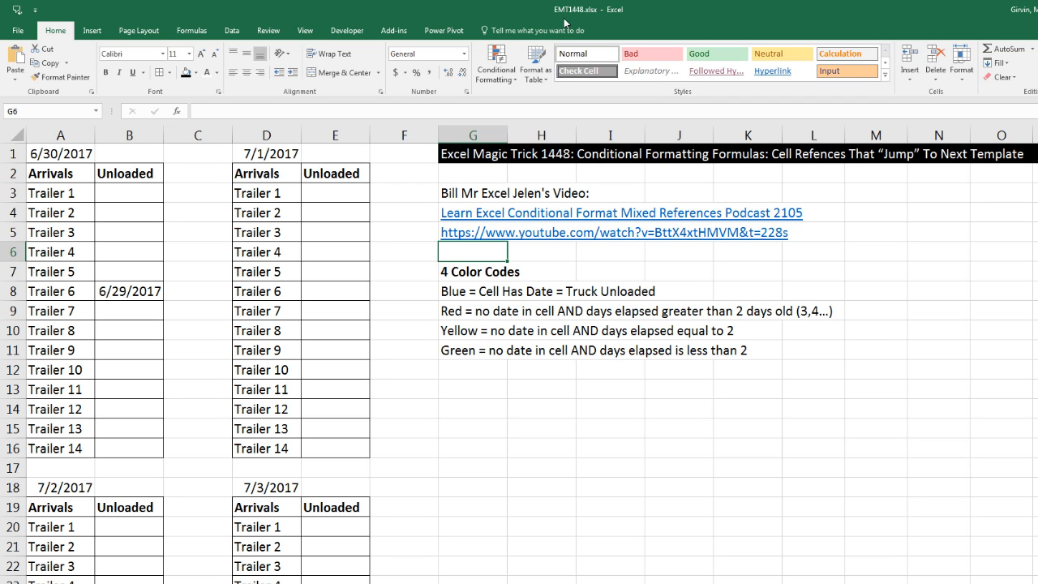
mouse_move(328, 387)
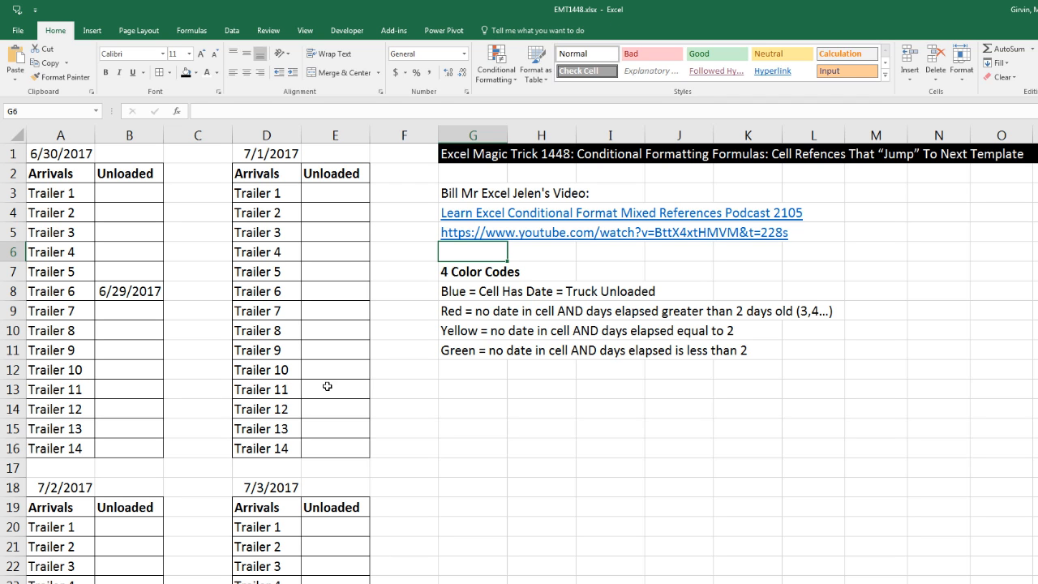
mouse_move(340, 346)
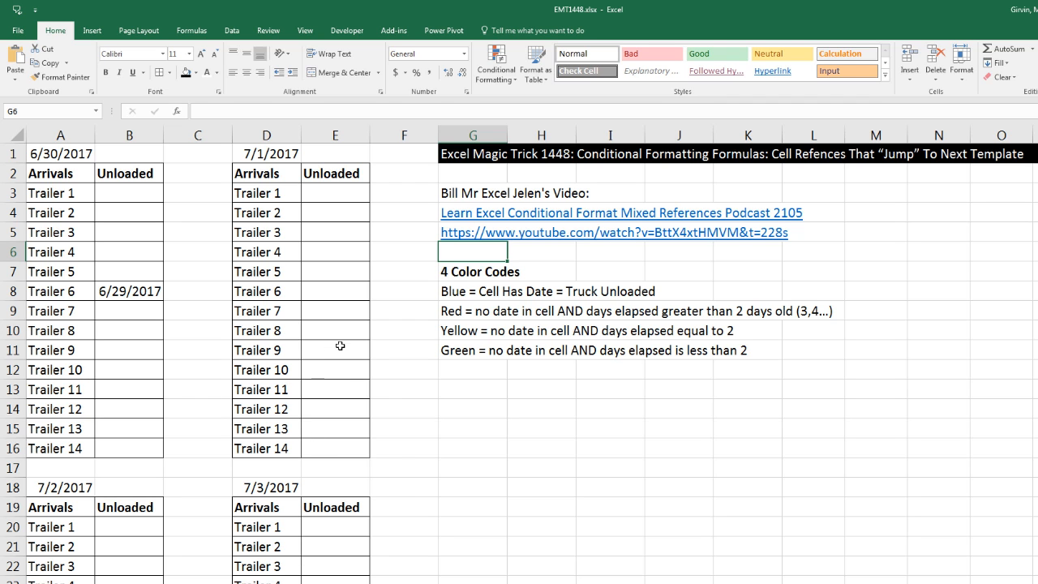
mouse_move(575, 171)
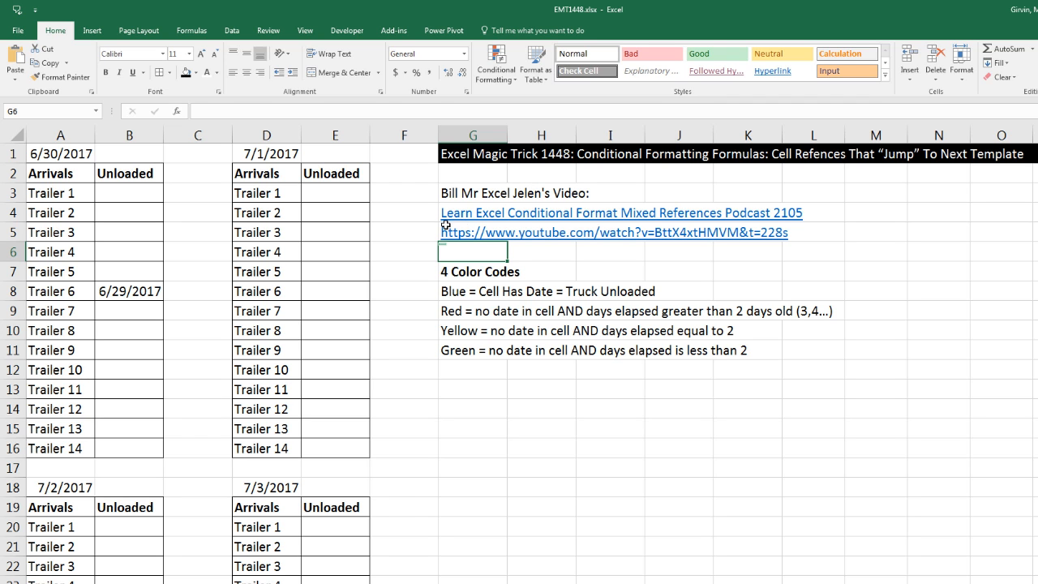
mouse_move(530, 229)
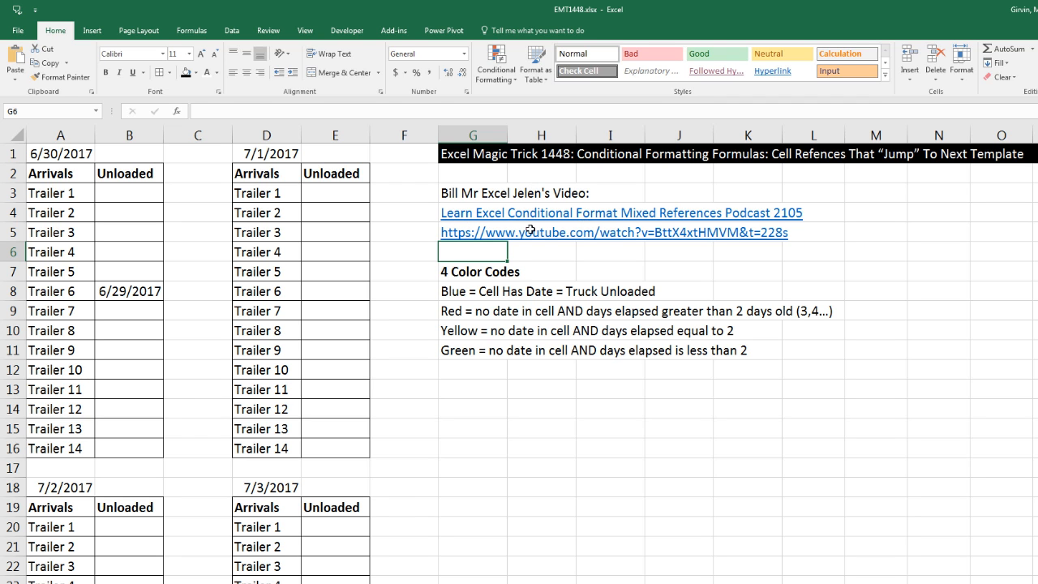
mouse_move(638, 229)
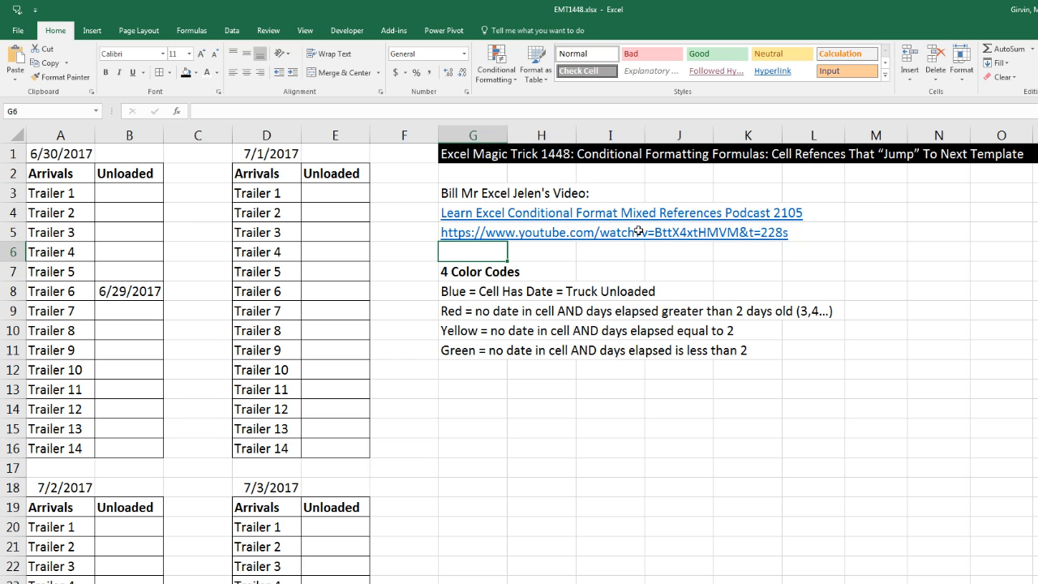
mouse_move(585, 232)
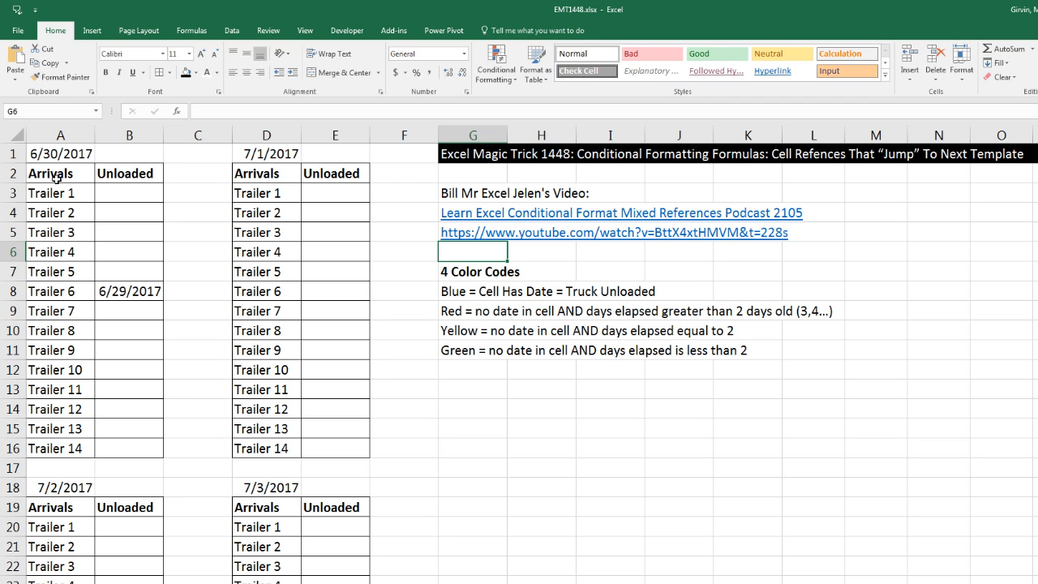
- Fill the 6/30/2017 template's Unloaded cells B3:B16 with the standard green
left_click(60, 152)
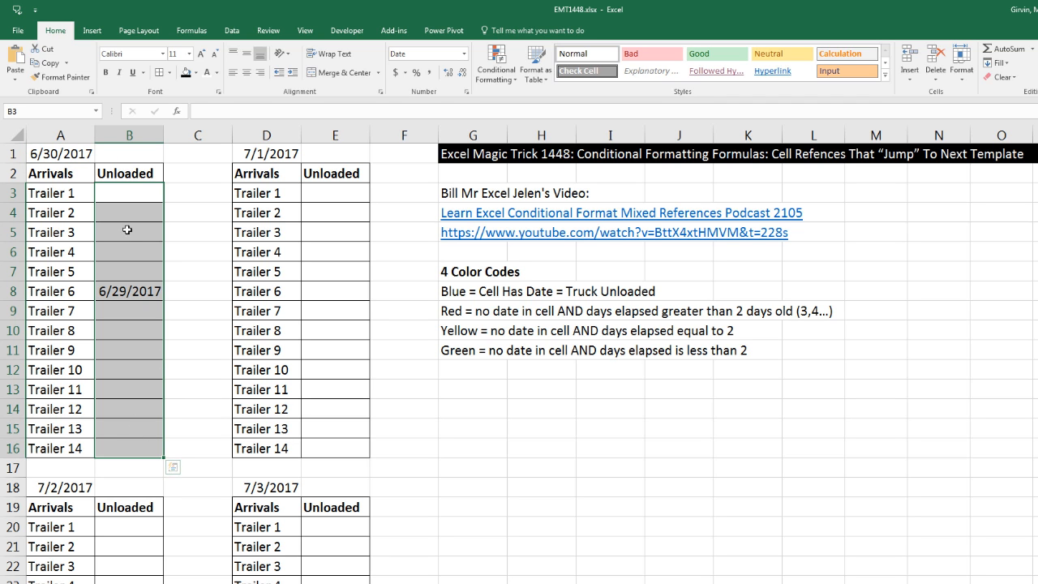
mouse_move(138, 429)
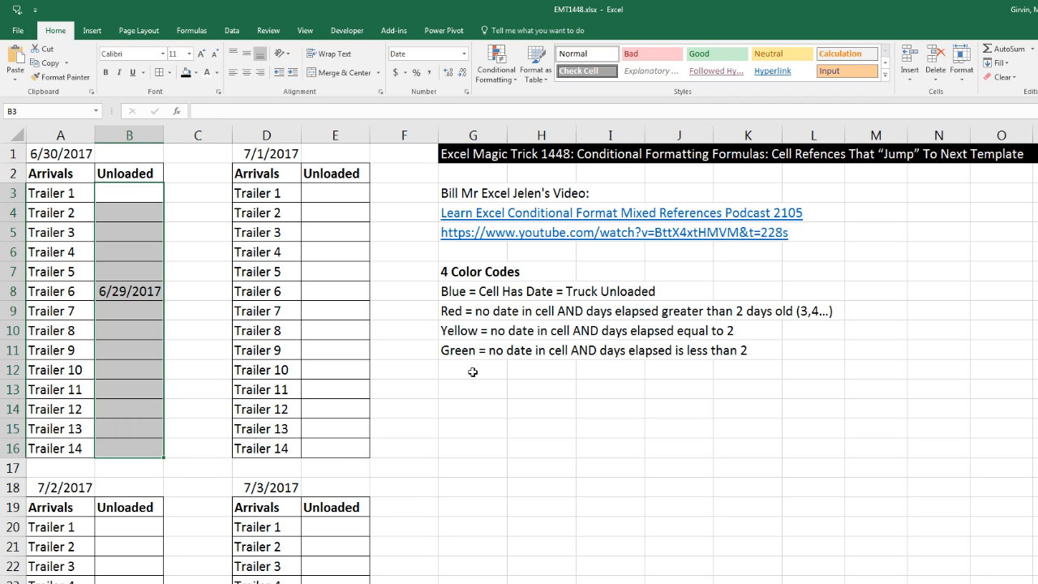
mouse_move(340, 342)
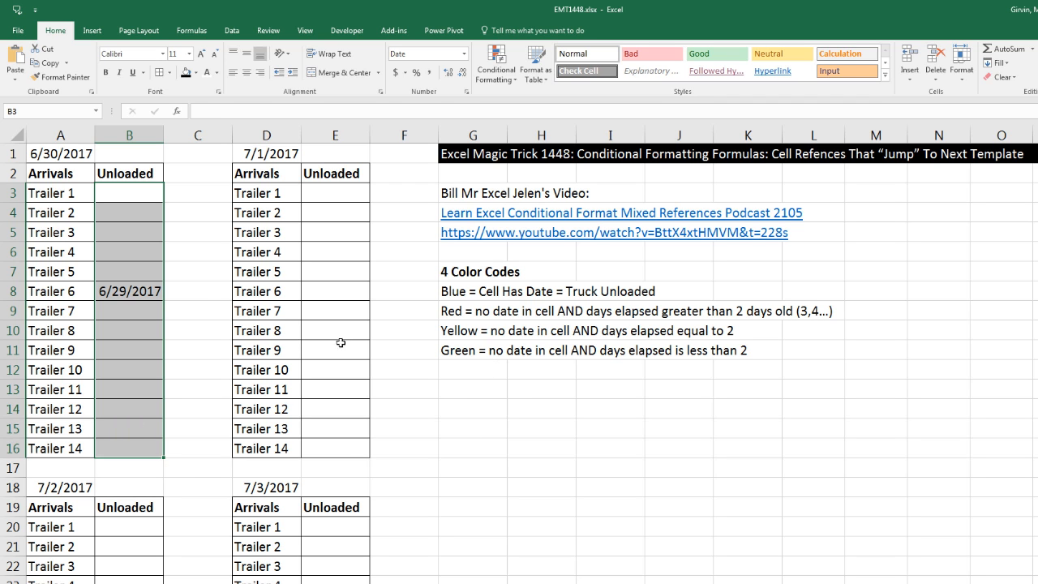
mouse_move(573, 380)
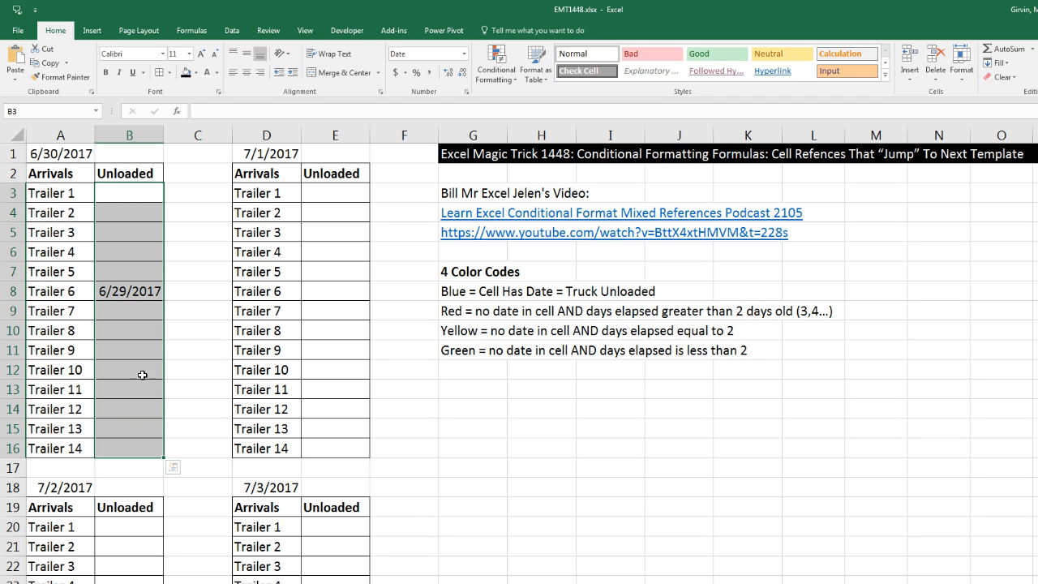
mouse_move(124, 368)
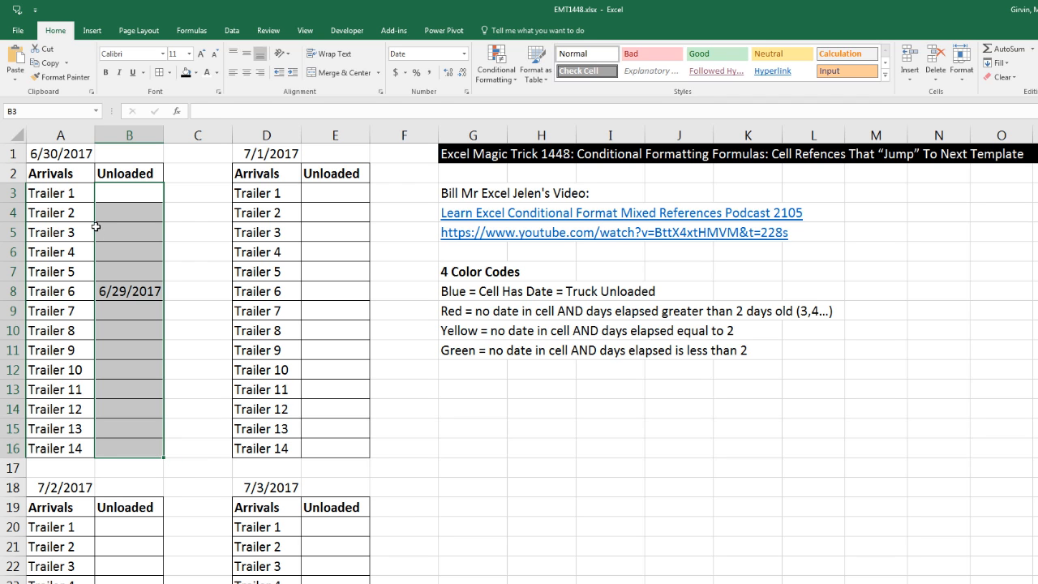
mouse_move(64, 163)
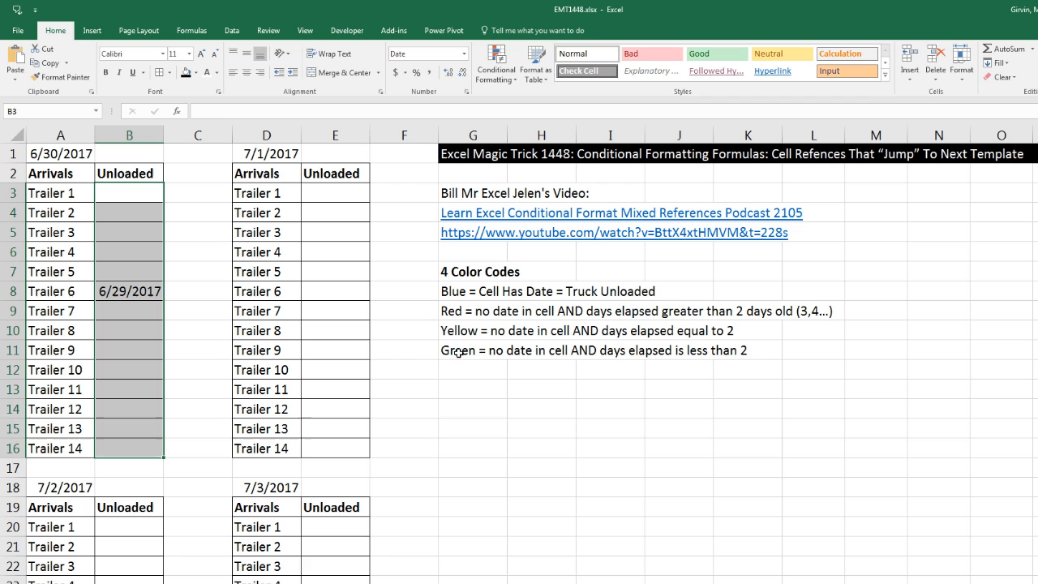
mouse_move(459, 348)
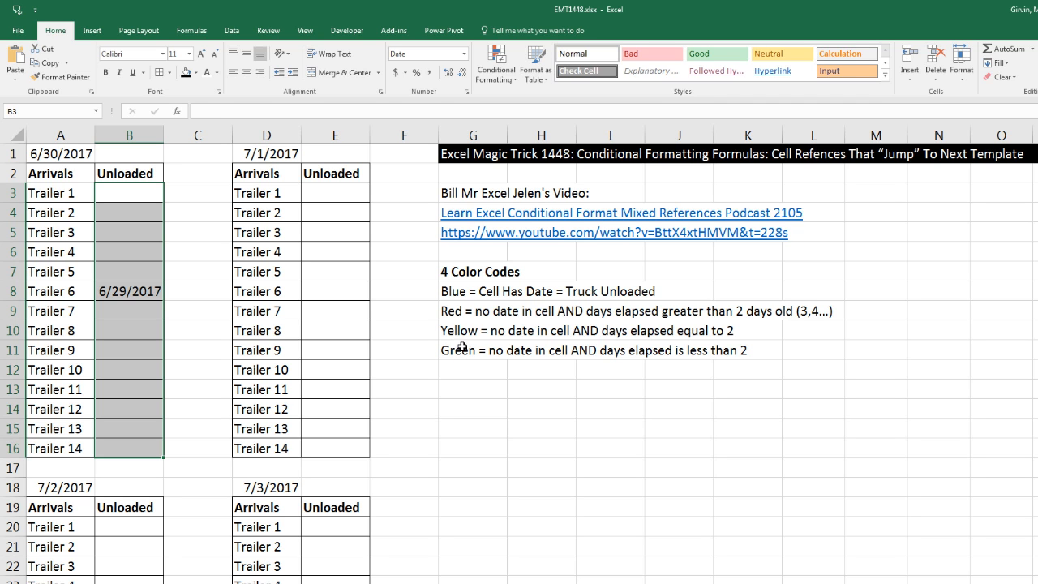
mouse_move(585, 354)
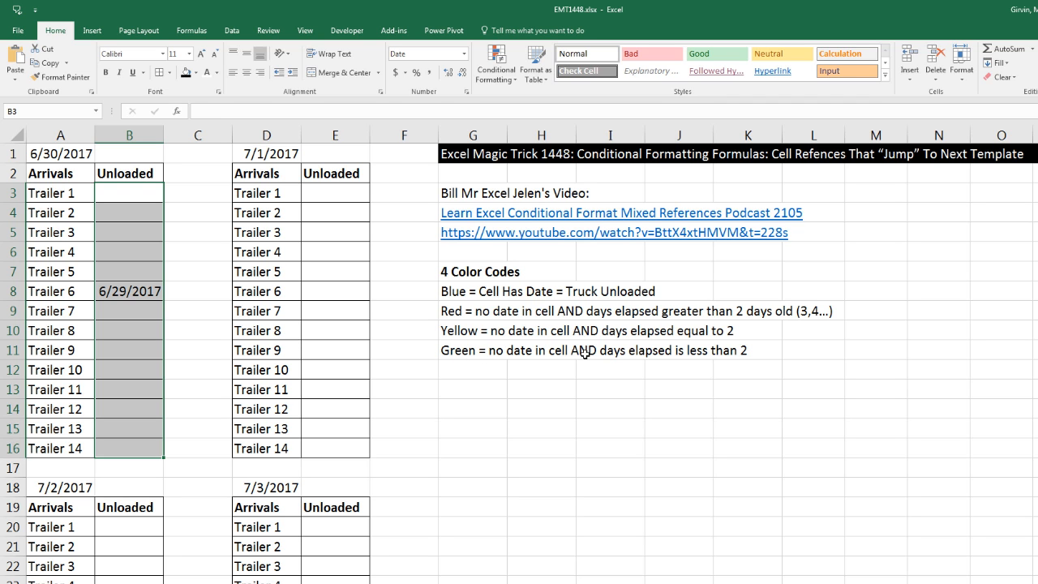
mouse_move(689, 349)
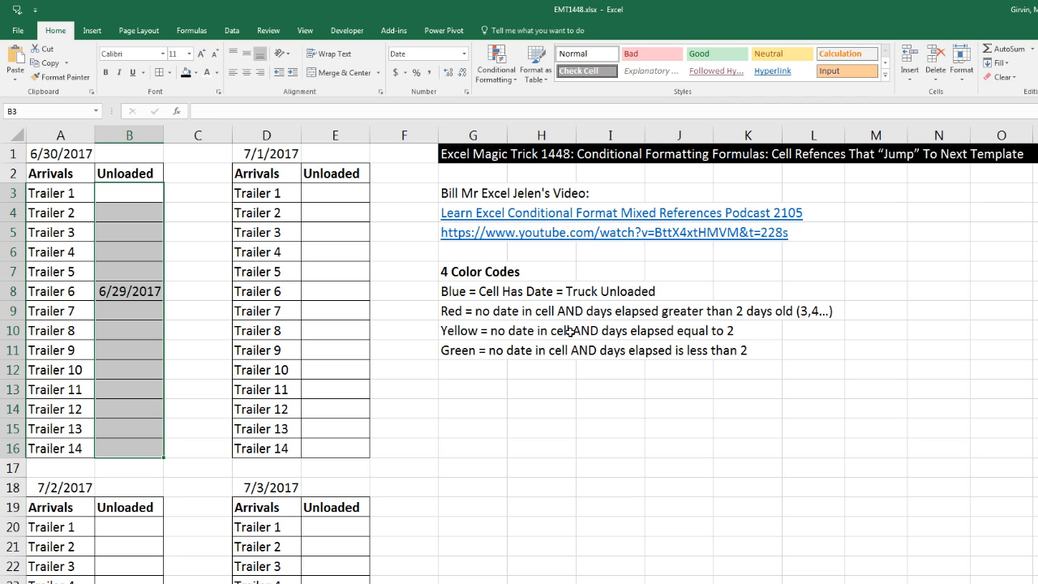
mouse_move(686, 329)
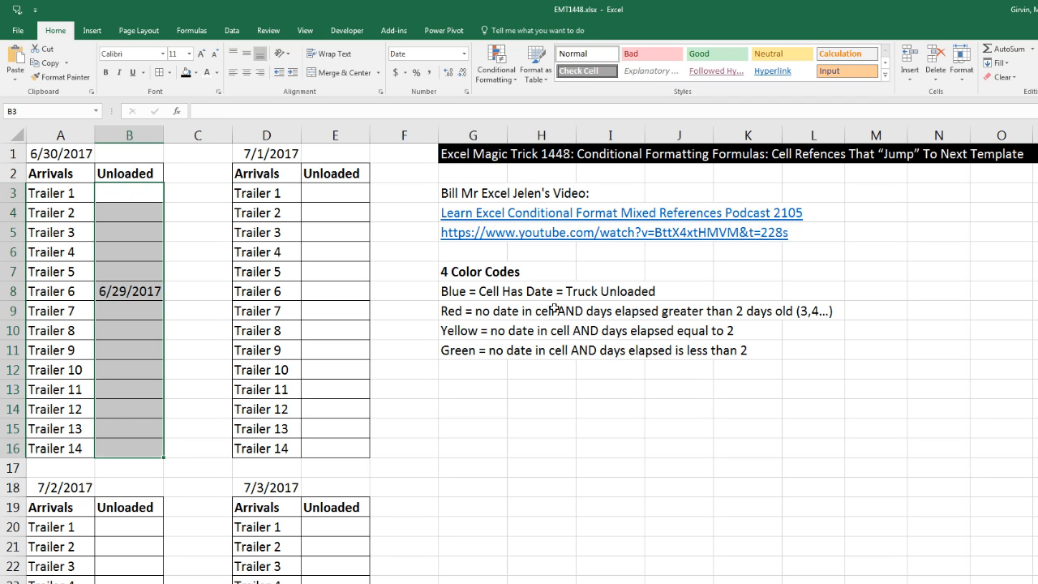
left_click(129, 290)
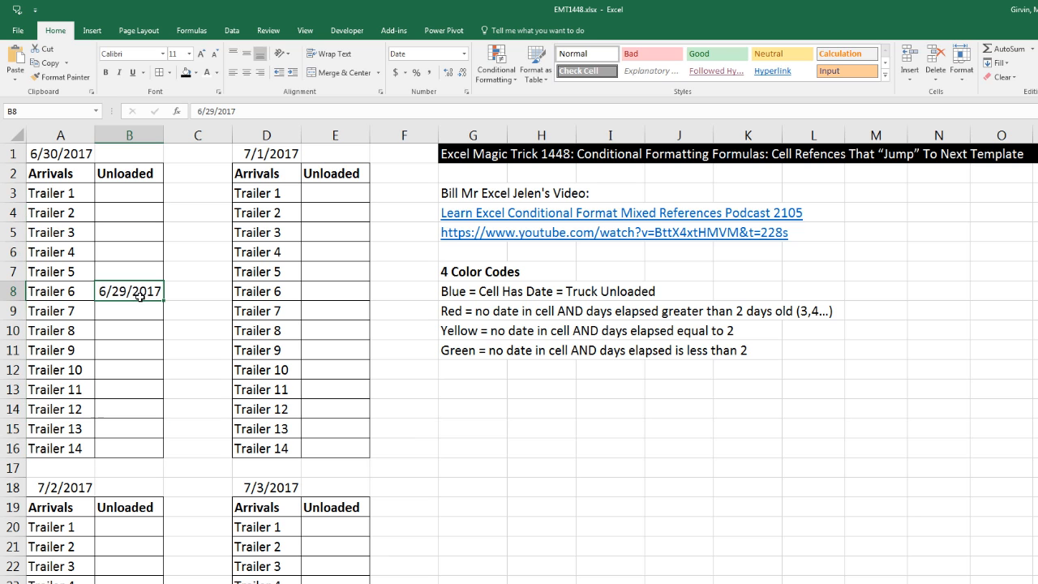
mouse_move(425, 316)
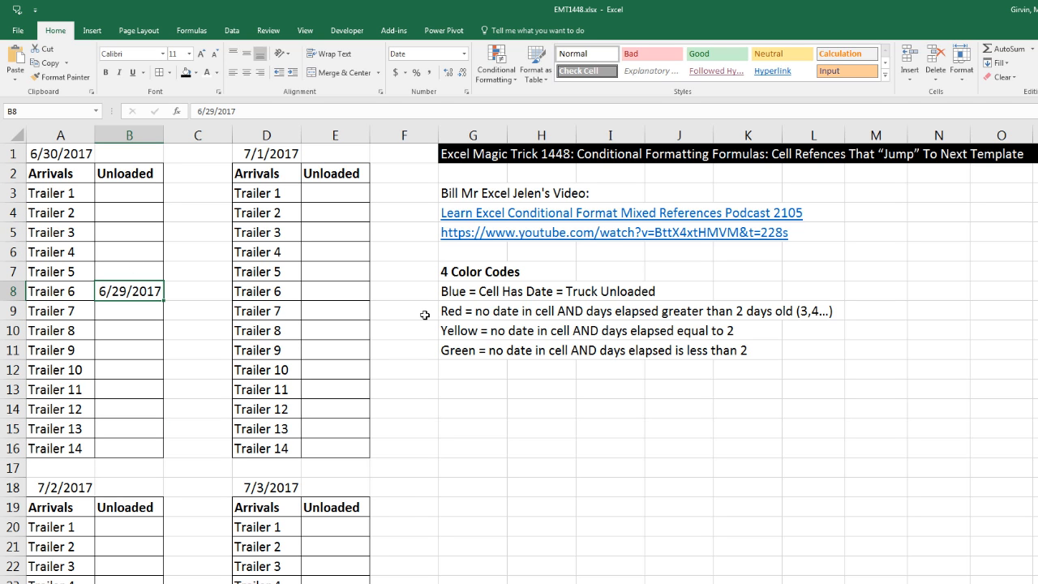
mouse_move(423, 272)
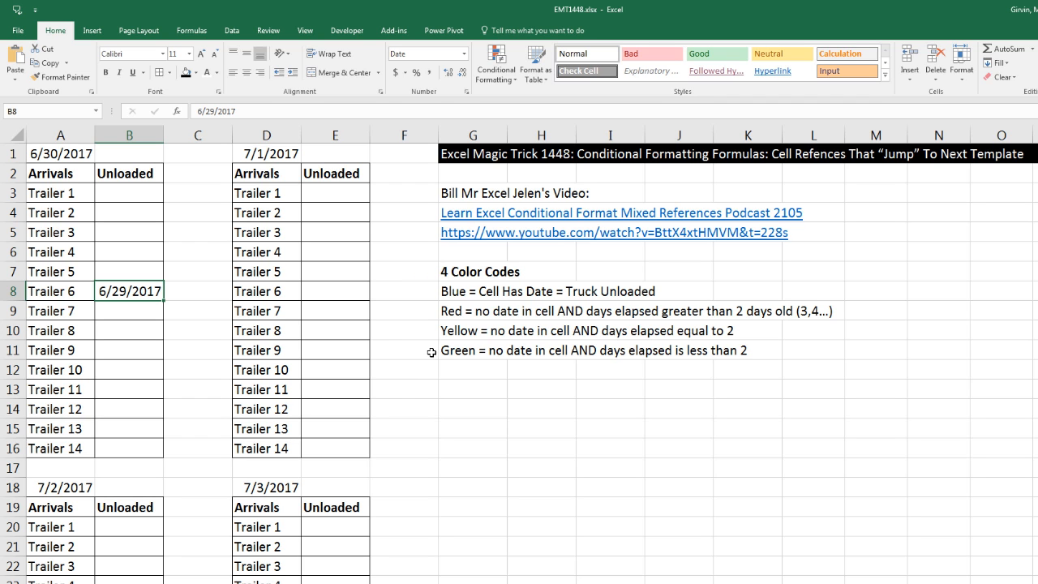
mouse_move(428, 350)
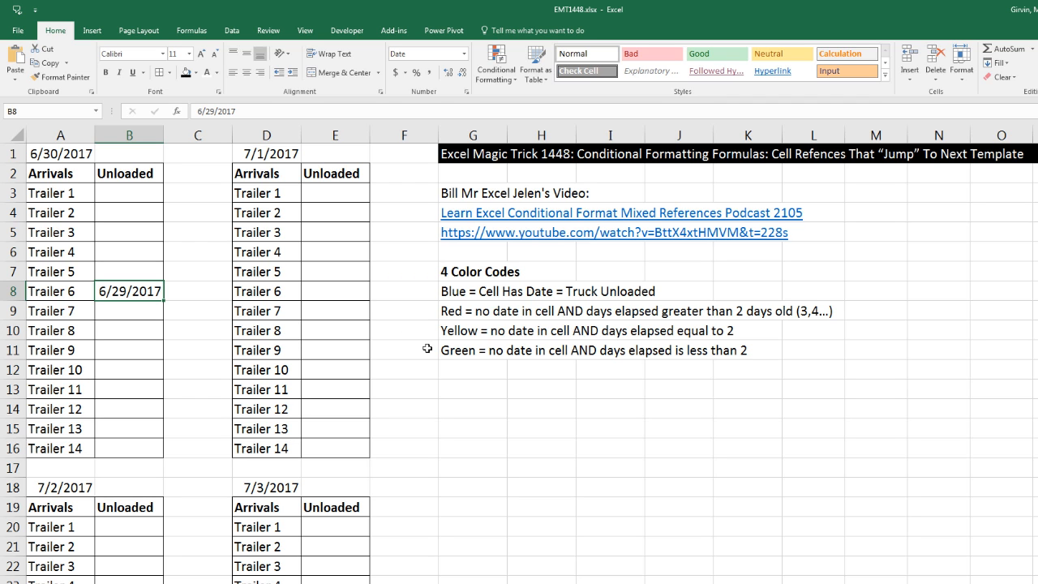
mouse_move(111, 191)
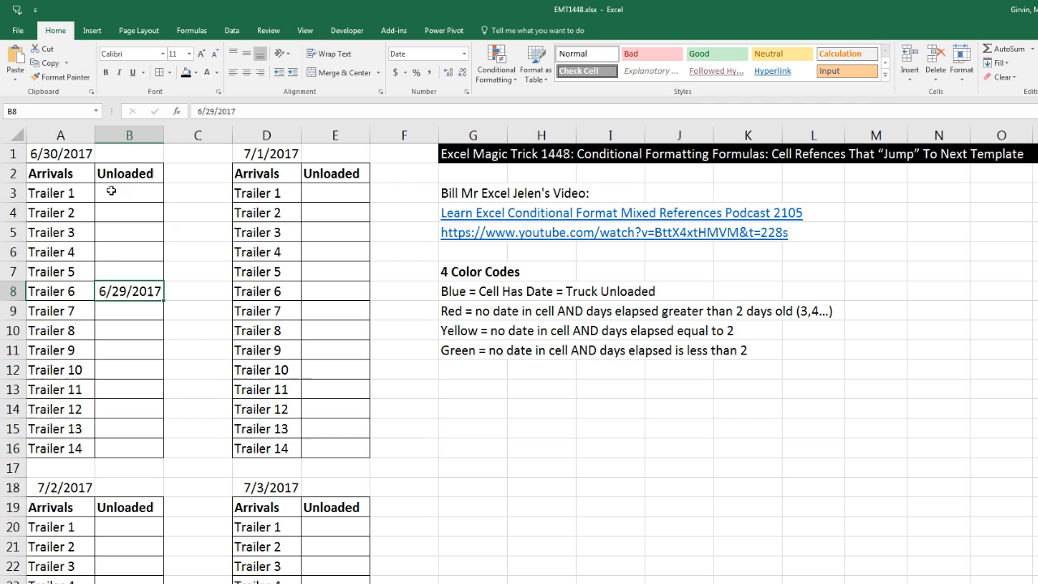
left_click_drag(128, 192, 128, 448)
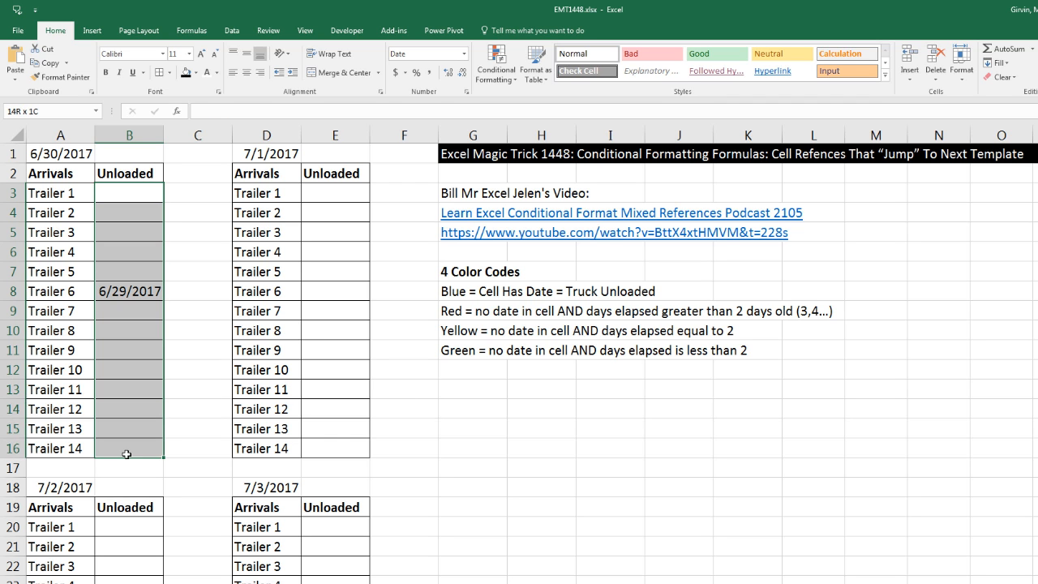
left_click(196, 75)
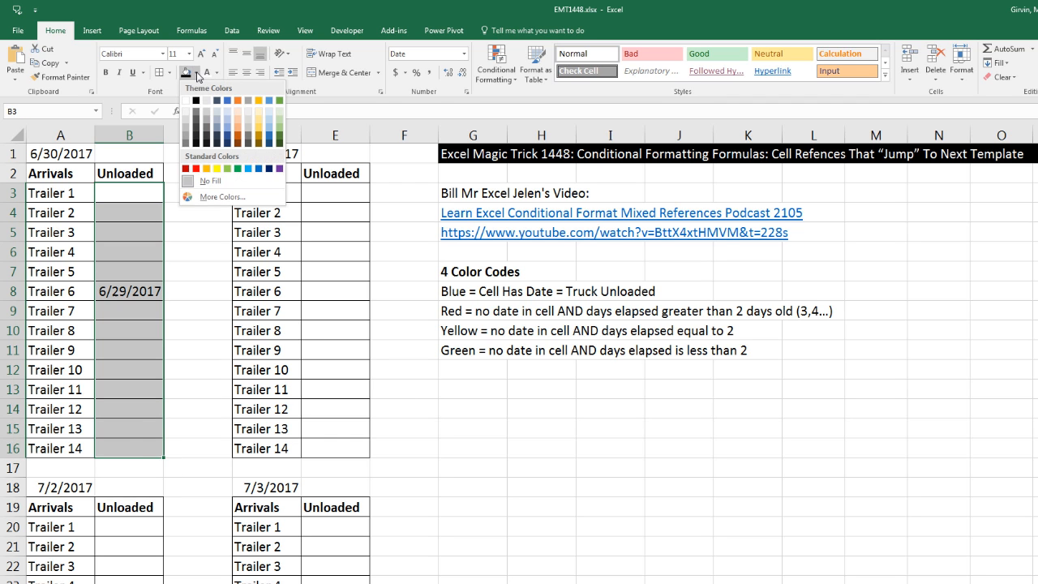
left_click(237, 169)
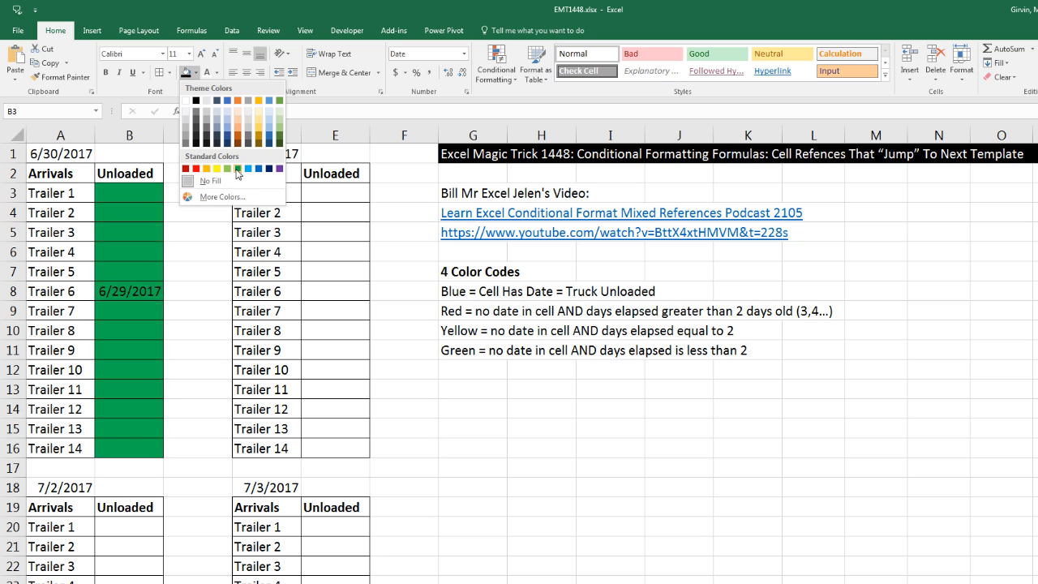
left_click(227, 168)
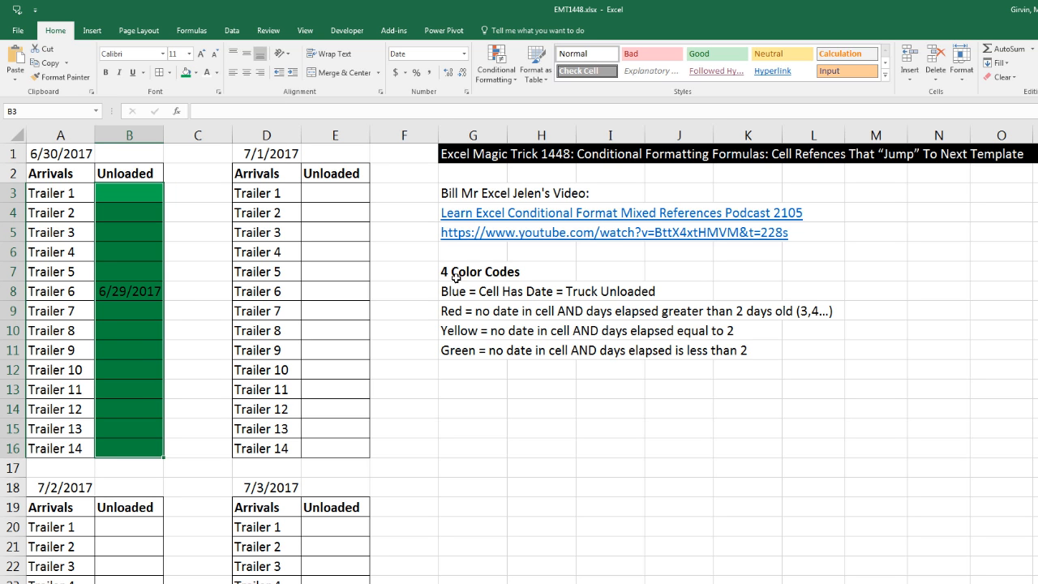
mouse_move(435, 284)
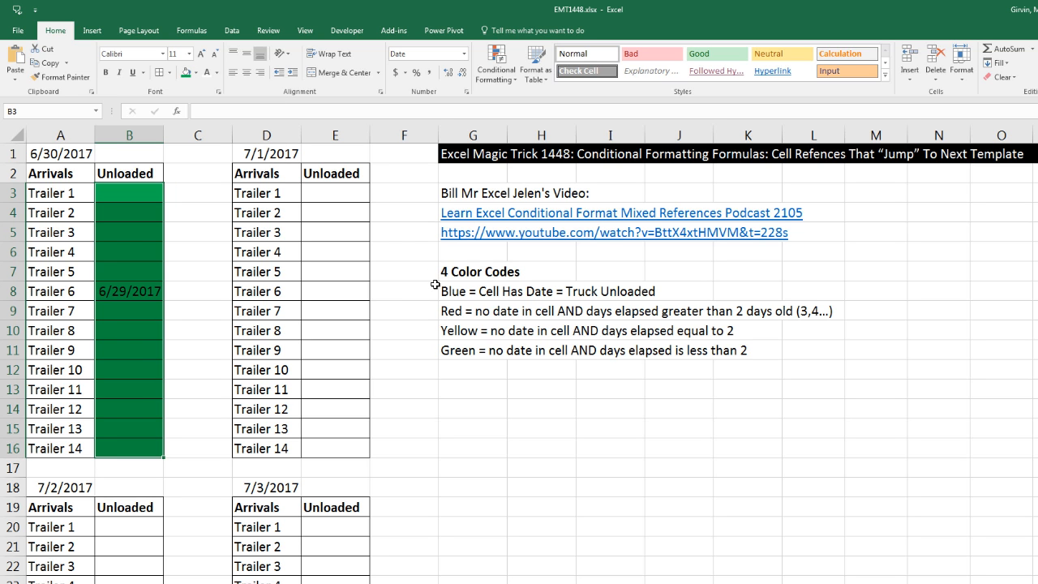
mouse_move(146, 352)
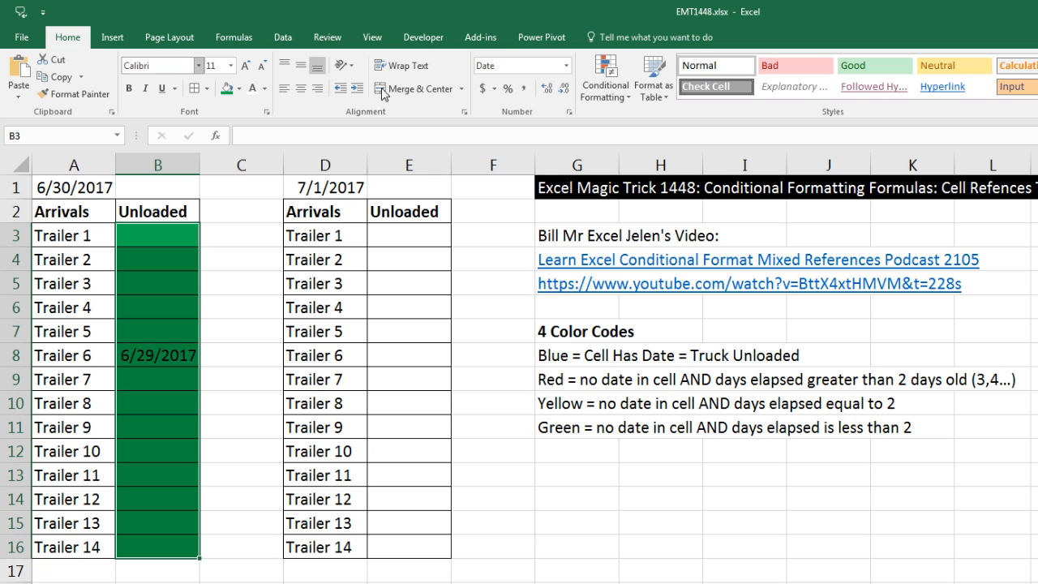
- Start a new conditional formatting rule for the selected Unloaded cells B3:B16
left_click(604, 77)
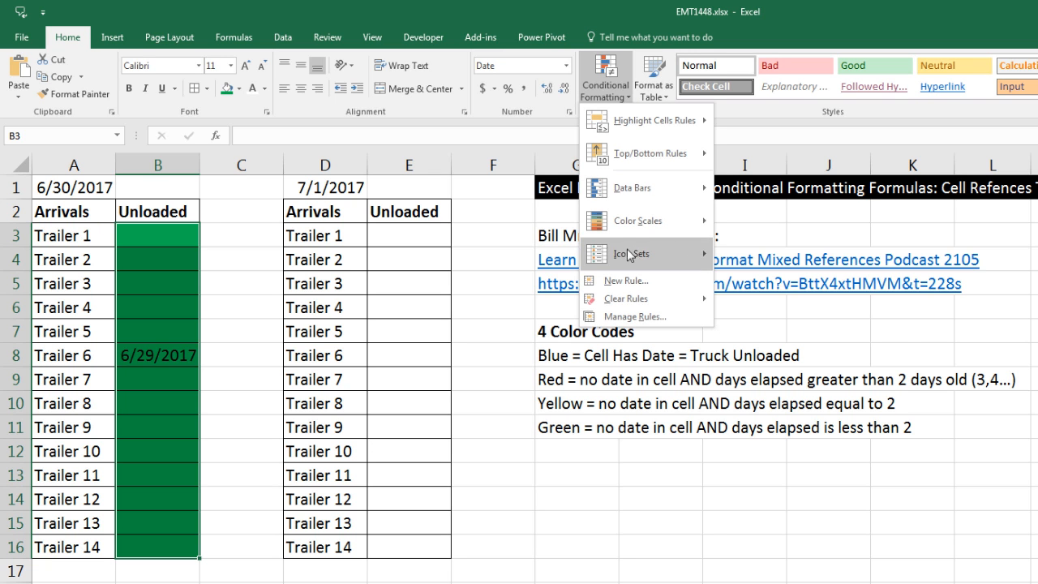
mouse_move(630, 280)
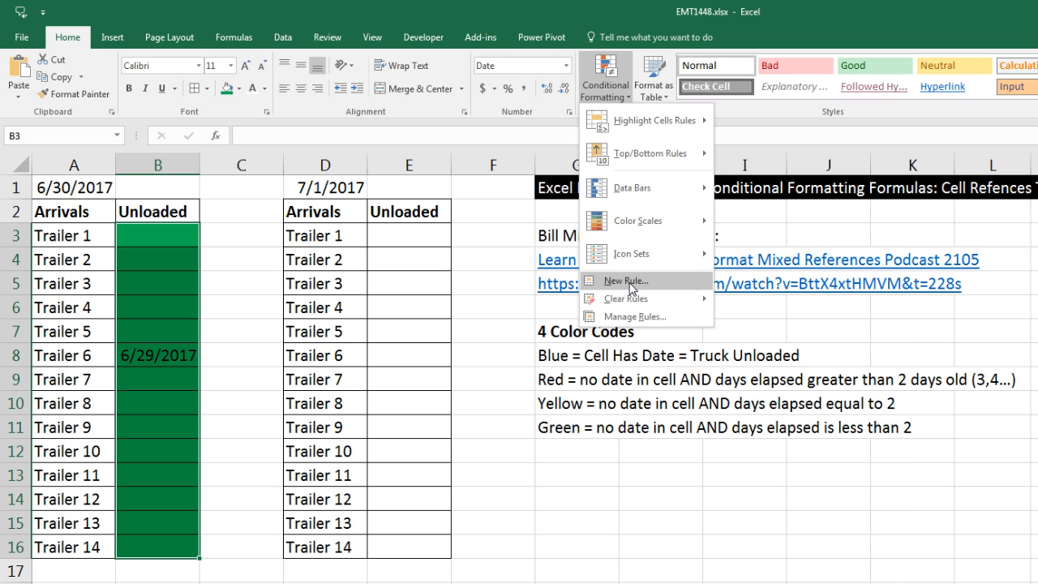
left_click(624, 280)
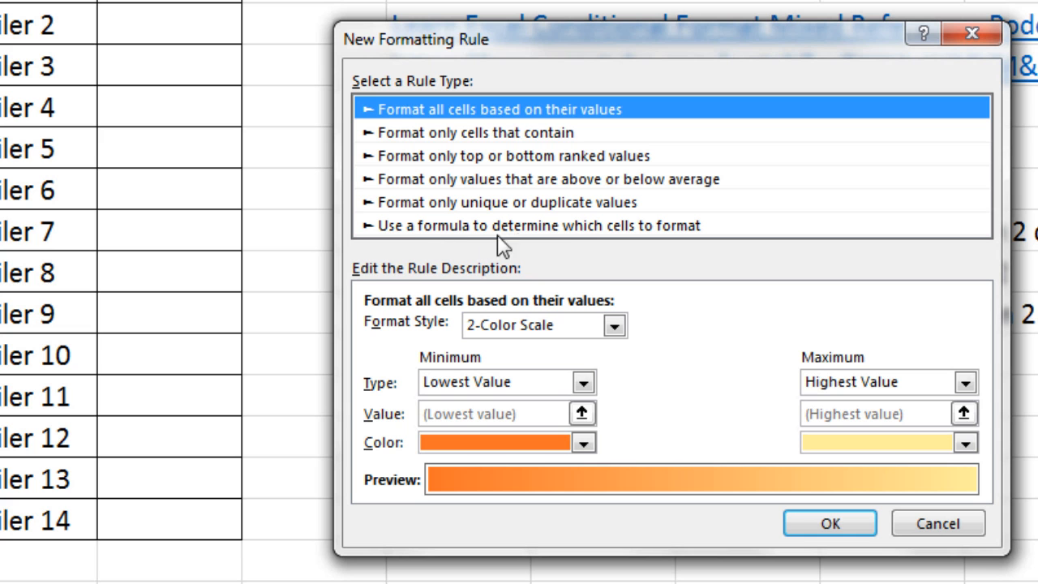
mouse_move(732, 269)
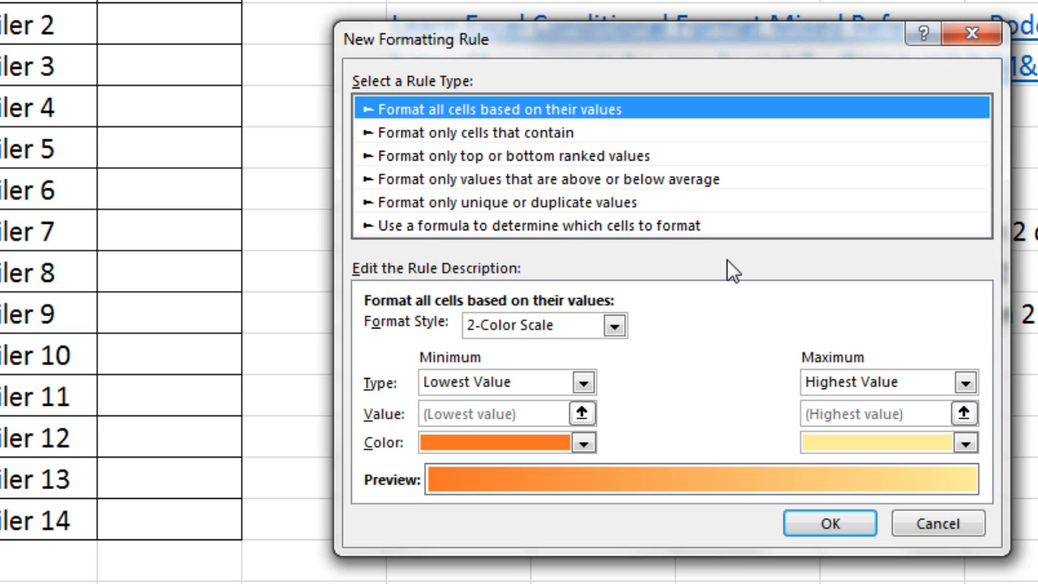
- Create a formula-based rule =ISNUMBER(B3) with B3 made fully relative
left_click(539, 224)
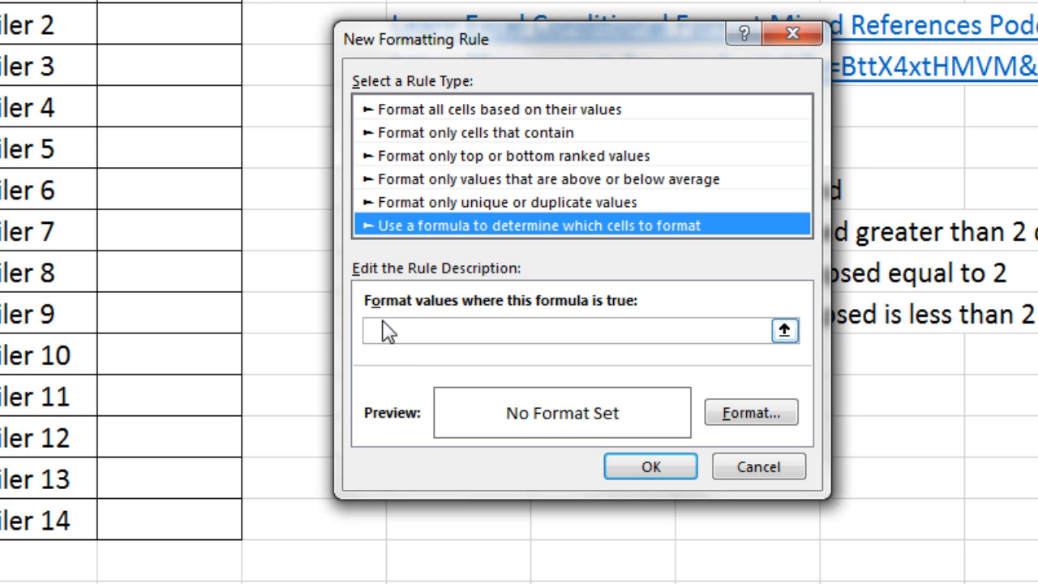
mouse_move(631, 323)
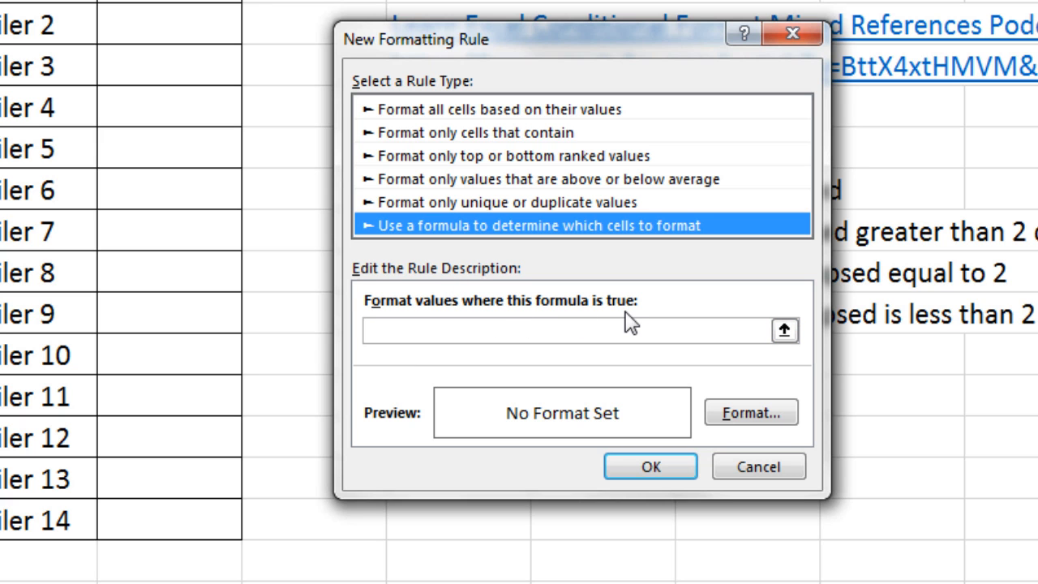
key("Tab")
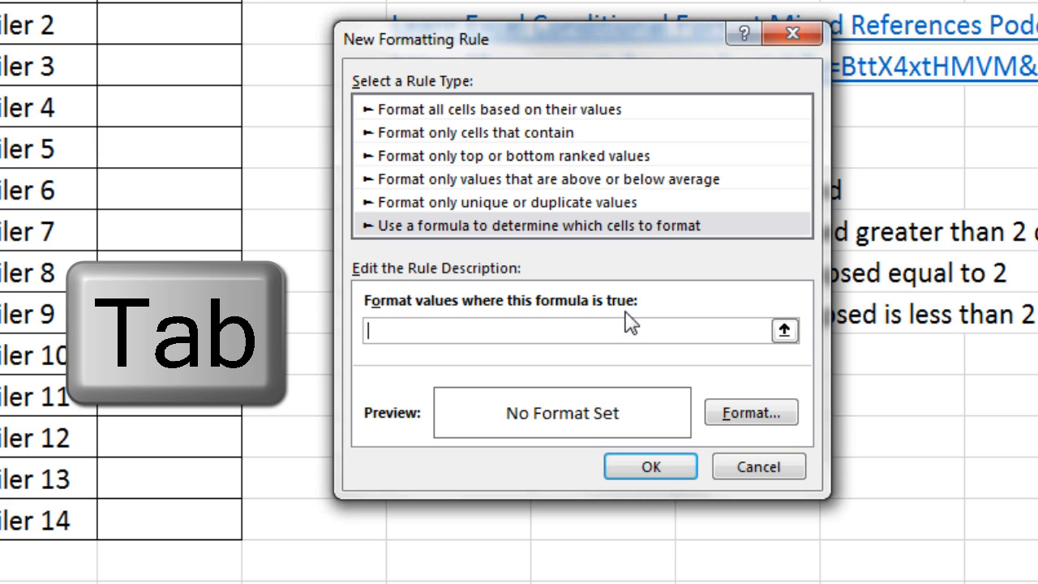
type("=")
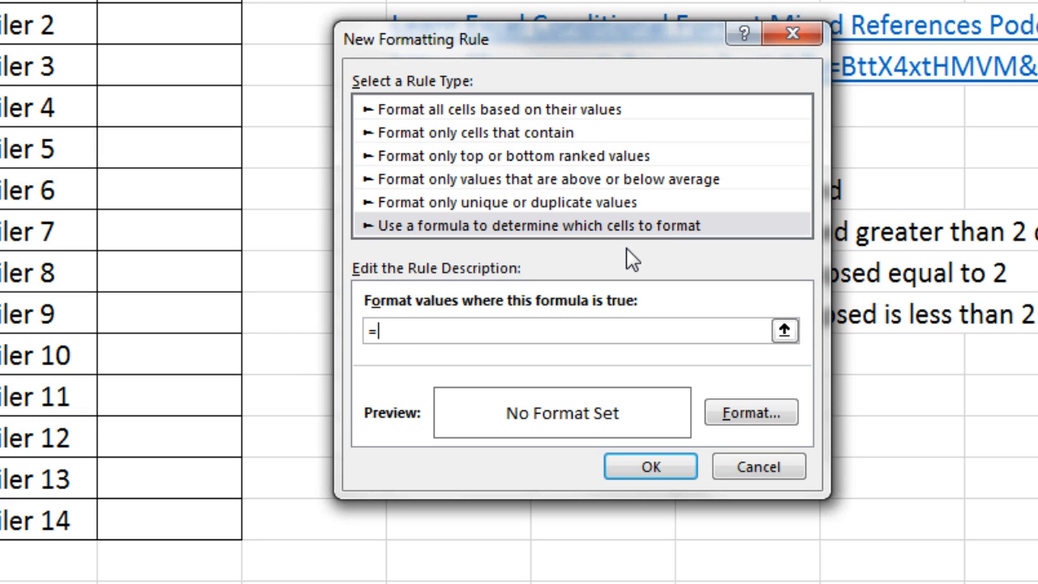
type("ISNUMBER(")
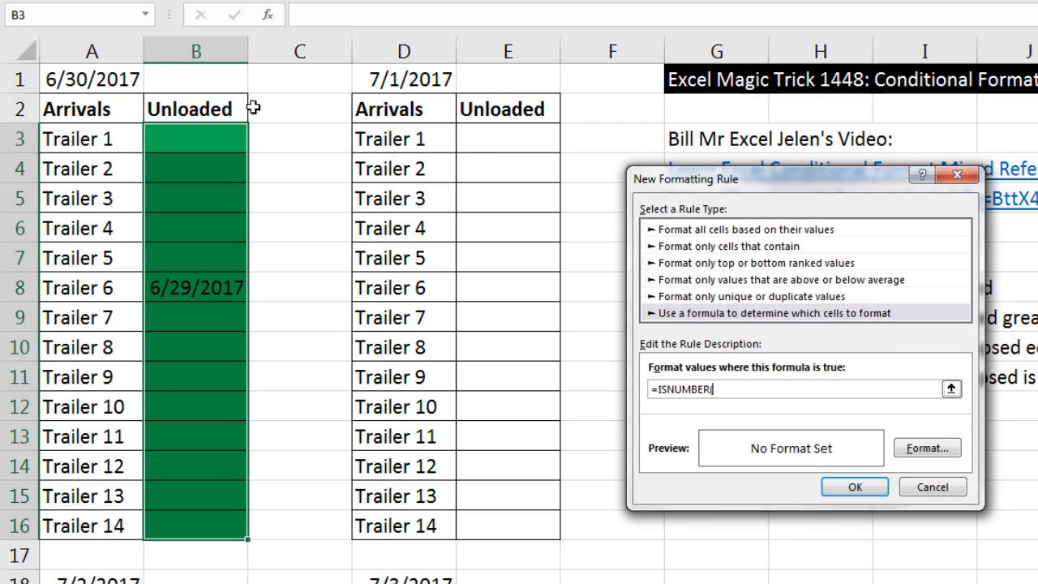
type("$B$3")
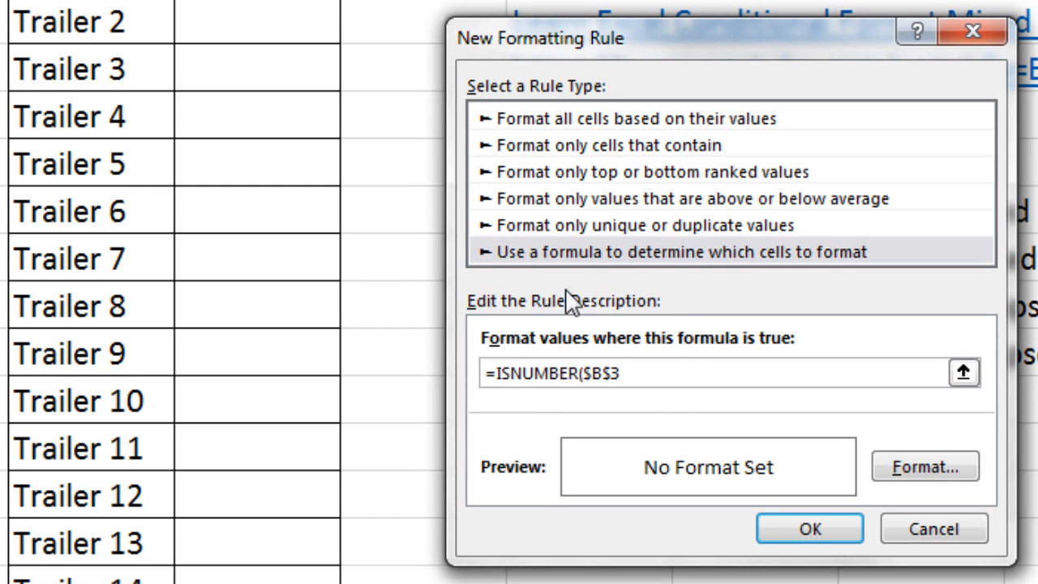
mouse_move(523, 413)
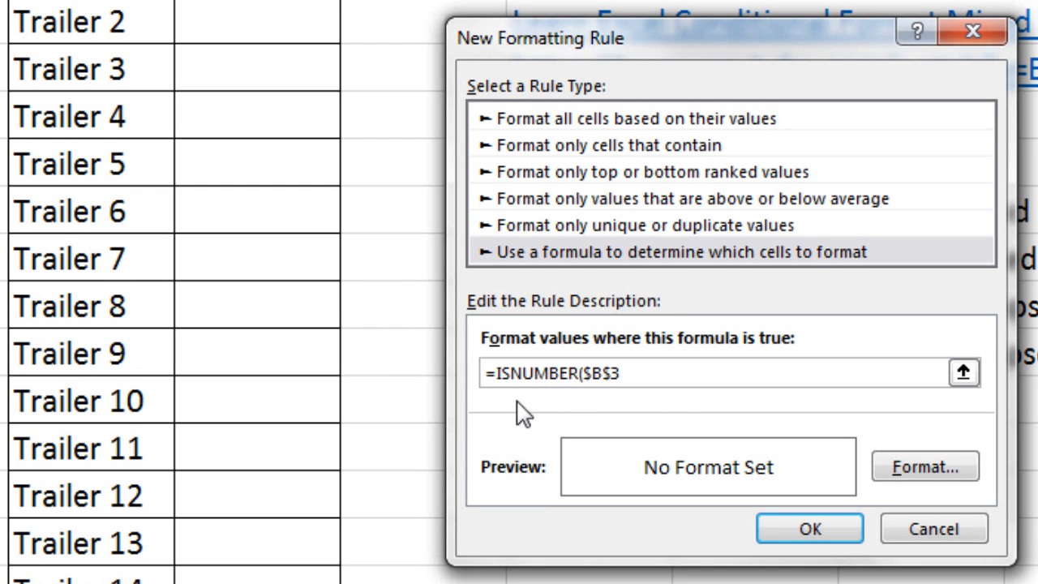
key("f4")
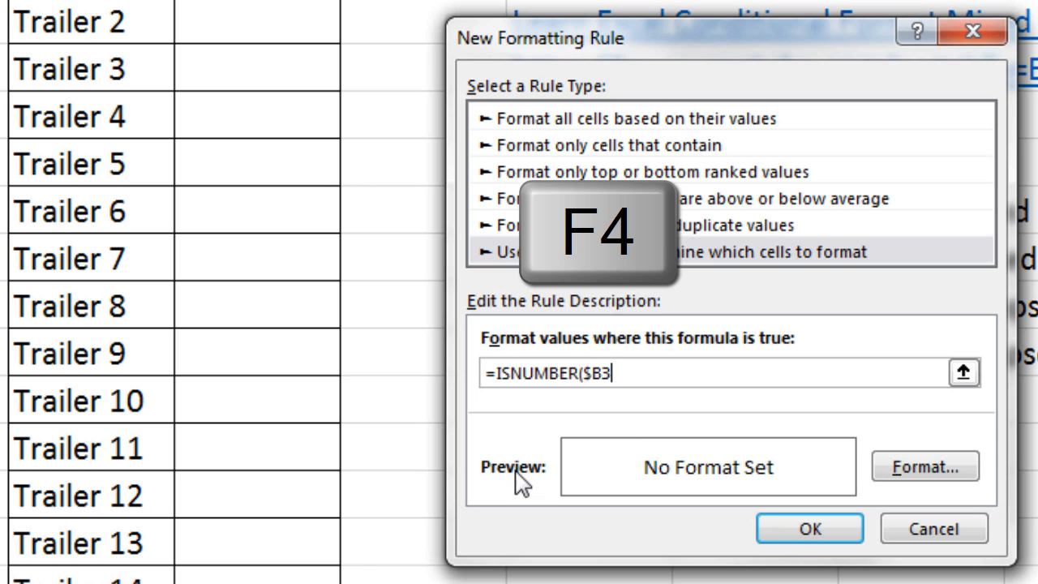
key("F4")
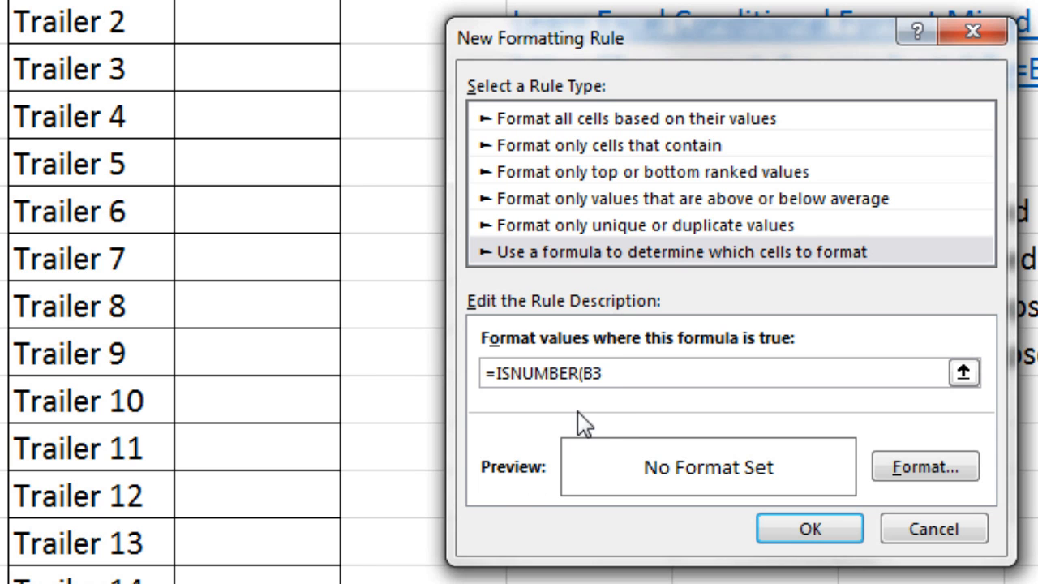
mouse_move(635, 418)
type(")")
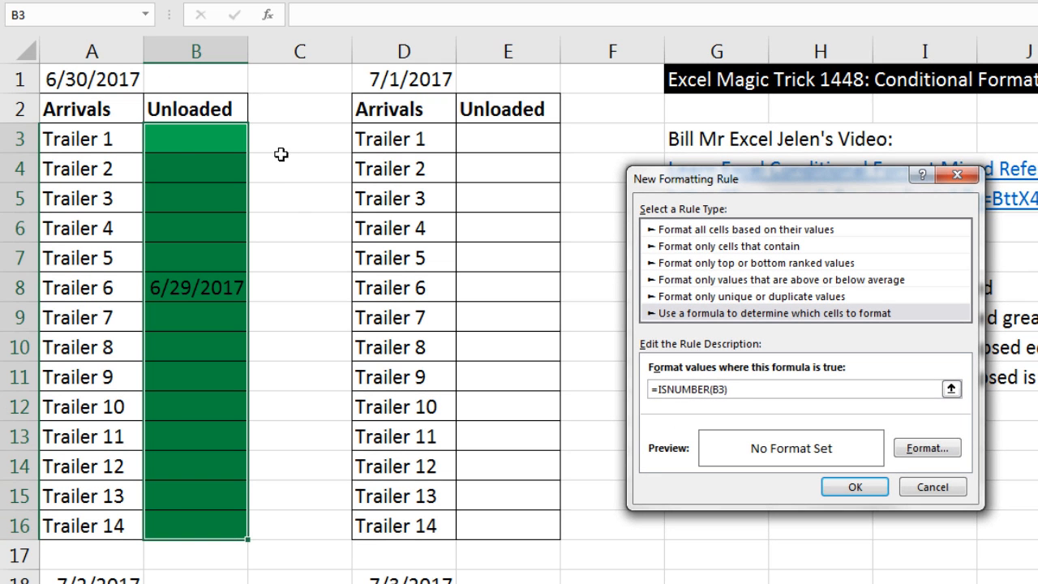
mouse_move(255, 135)
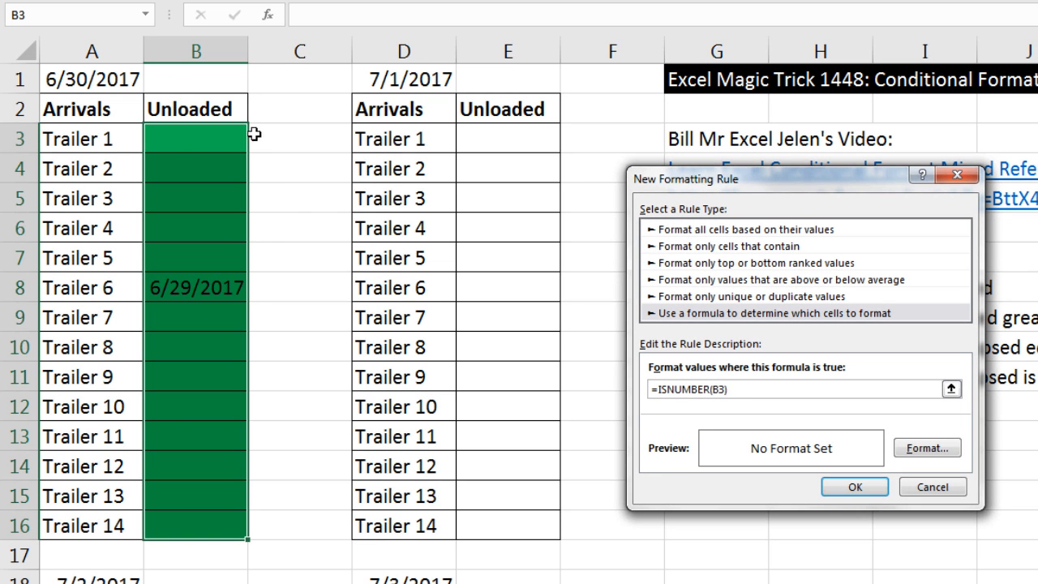
mouse_move(264, 205)
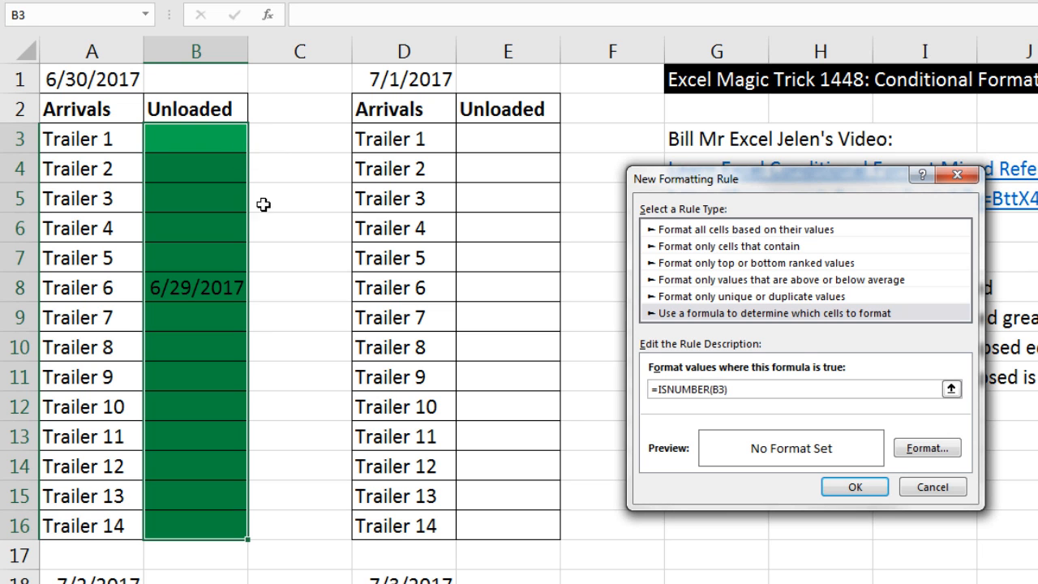
mouse_move(293, 265)
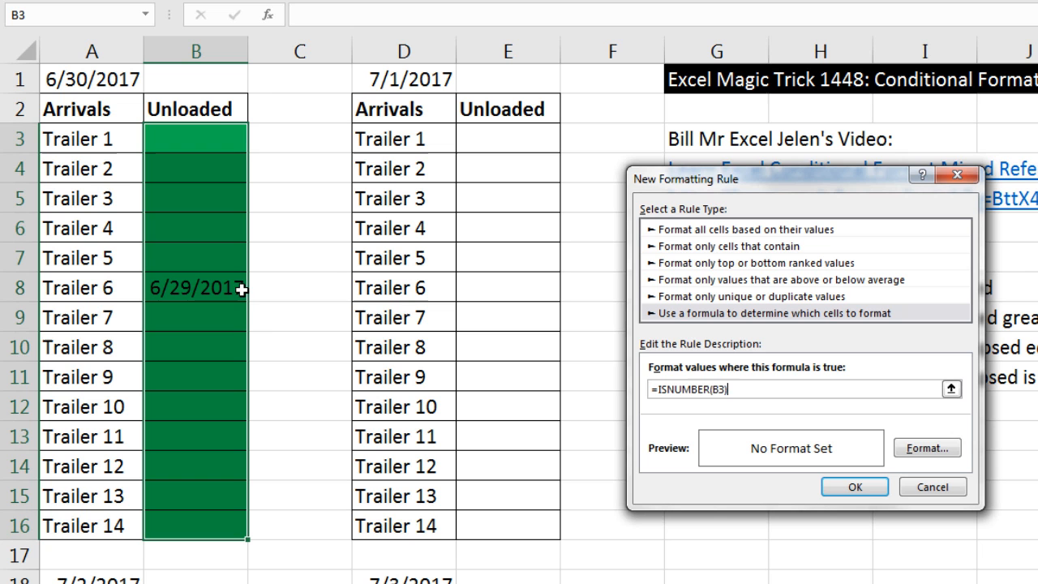
mouse_move(221, 299)
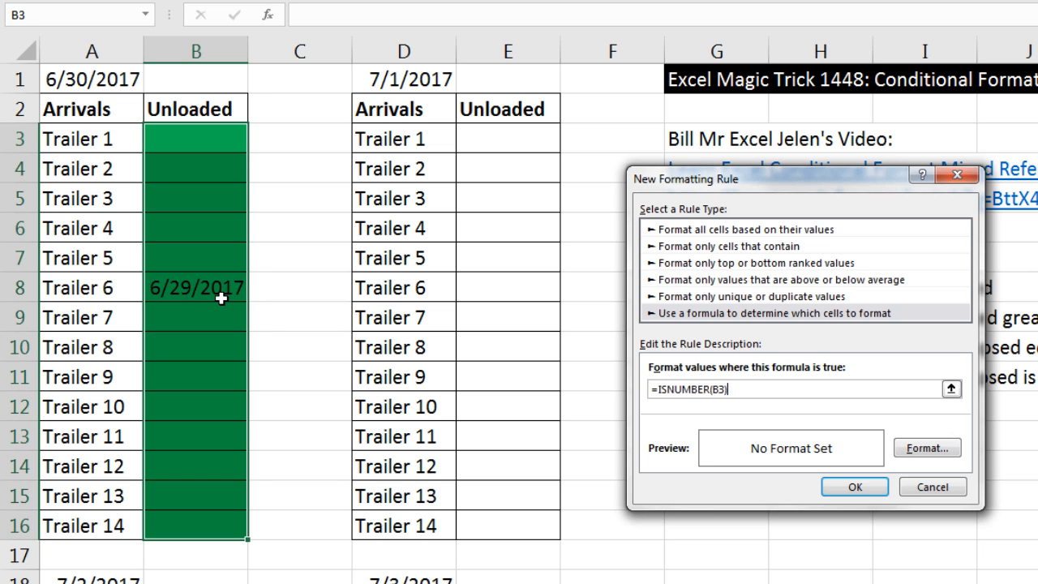
mouse_move(233, 334)
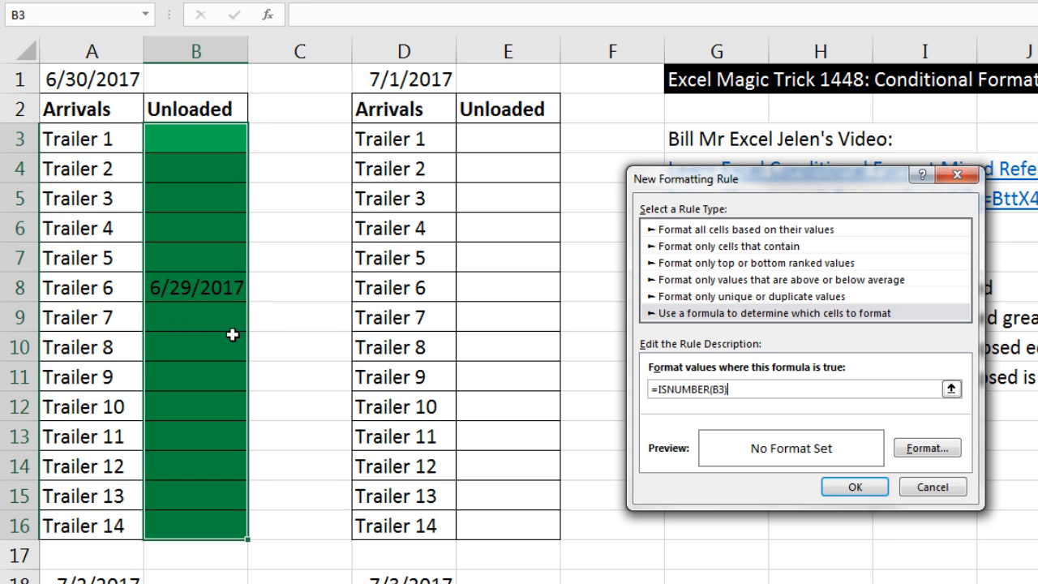
mouse_move(249, 318)
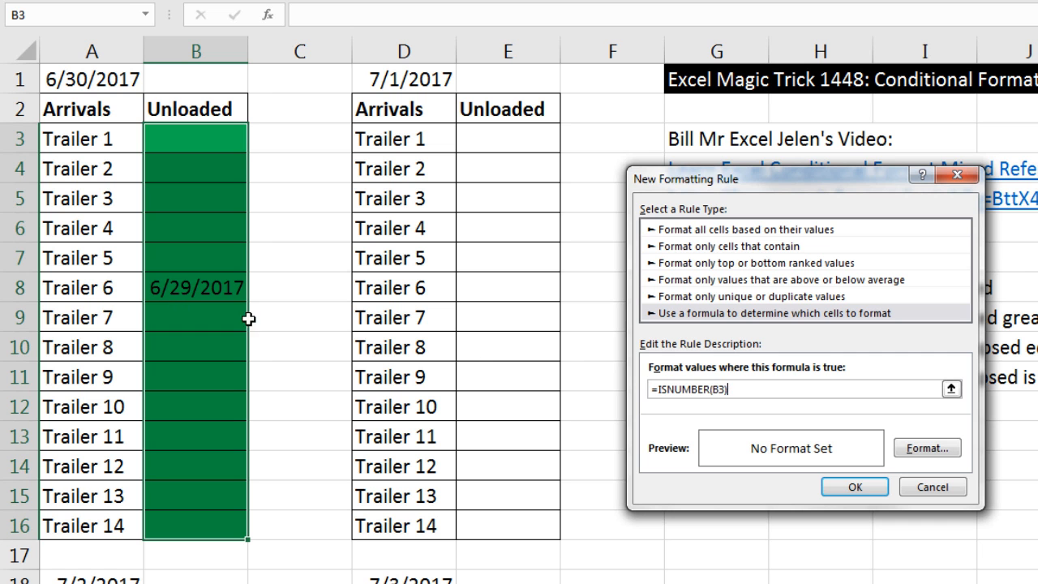
- Give the ISNUMBER rule a light blue fill and confirm it
left_click(926, 447)
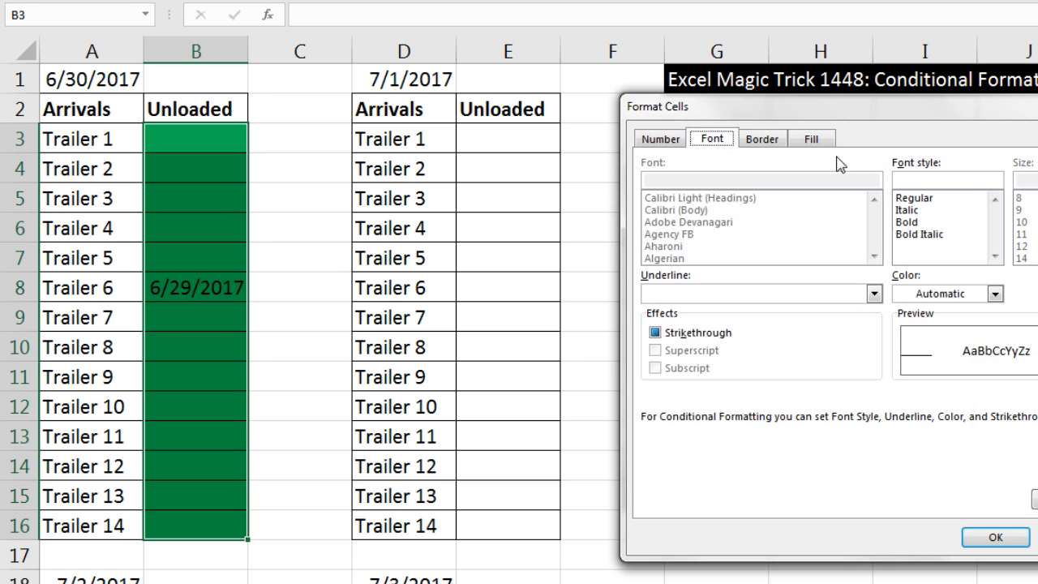
left_click(810, 137)
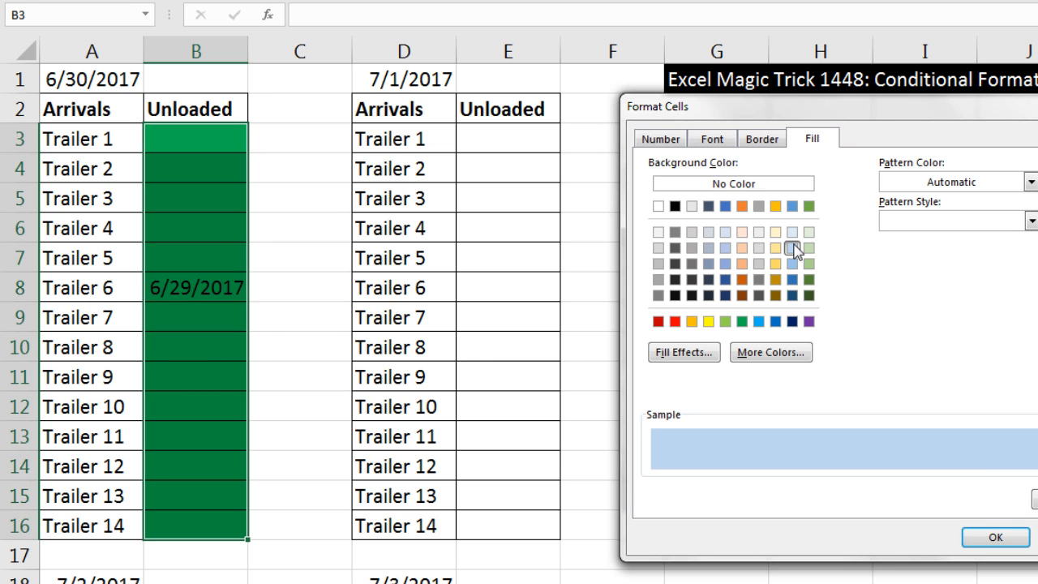
left_click(995, 537)
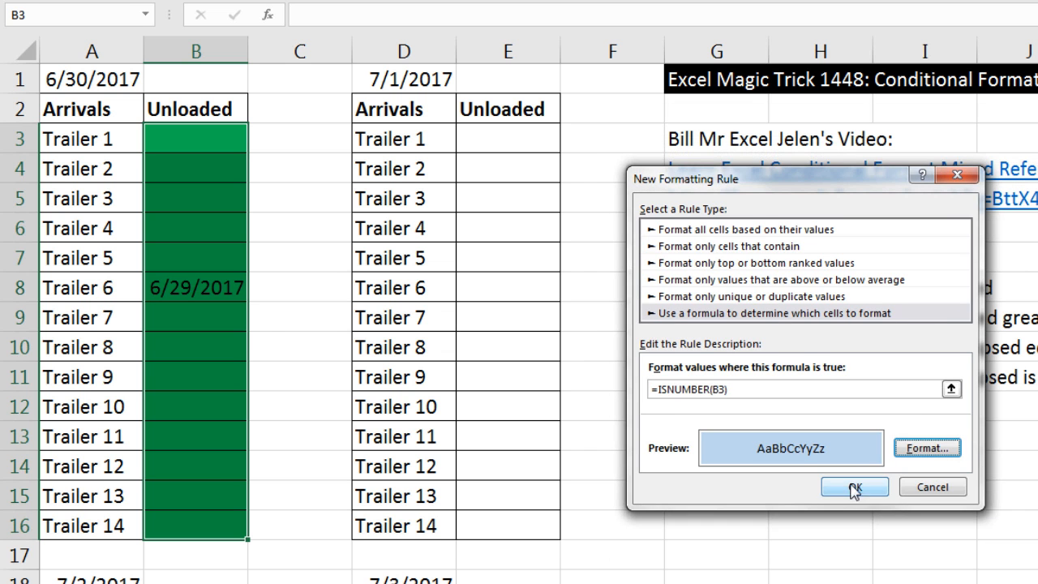
left_click(853, 486)
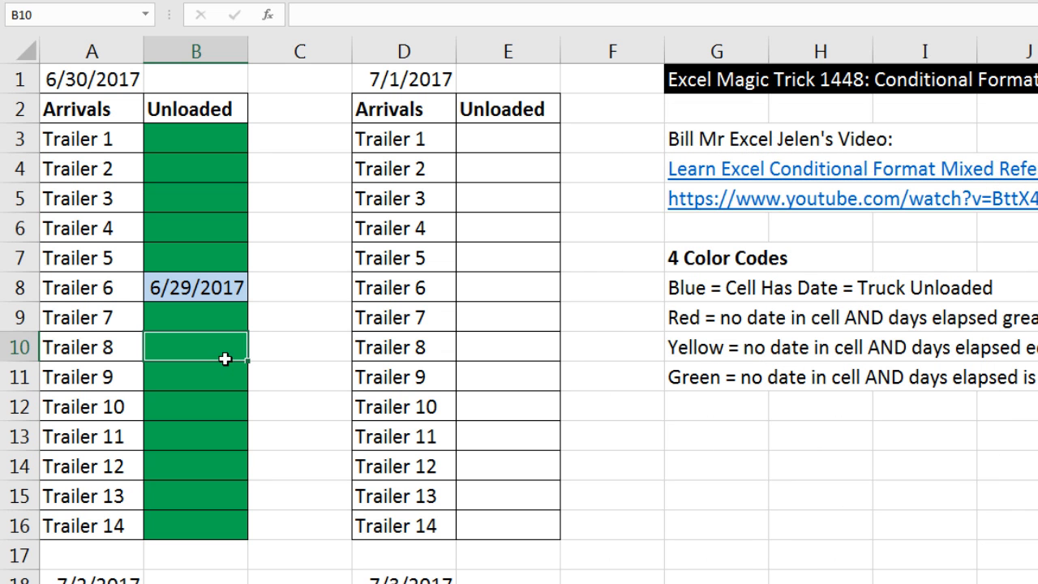
mouse_move(242, 336)
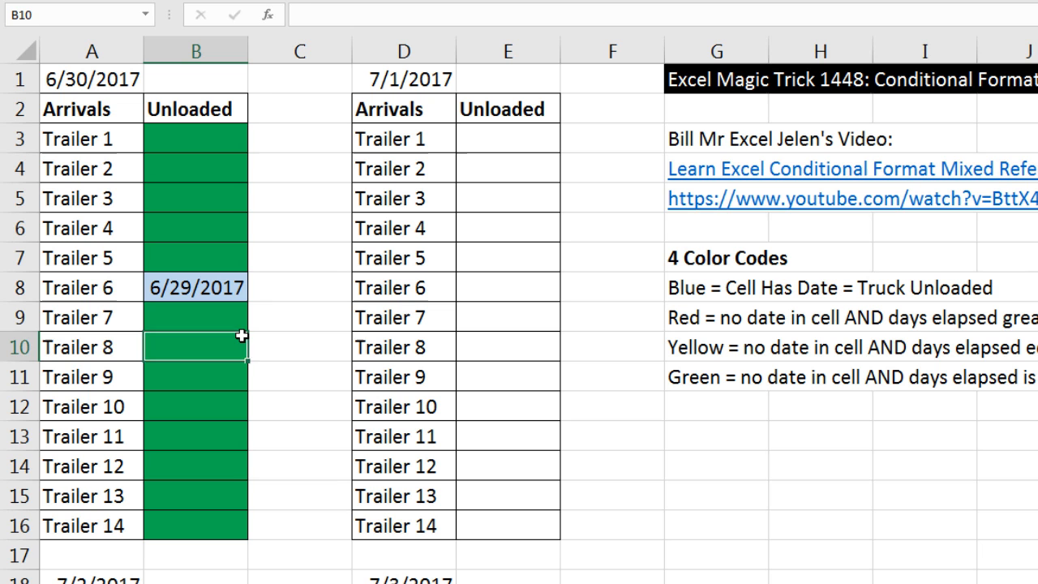
- Enter 7/3/2017 as Trailer 8's unloaded date in B10
type("7/3/2017")
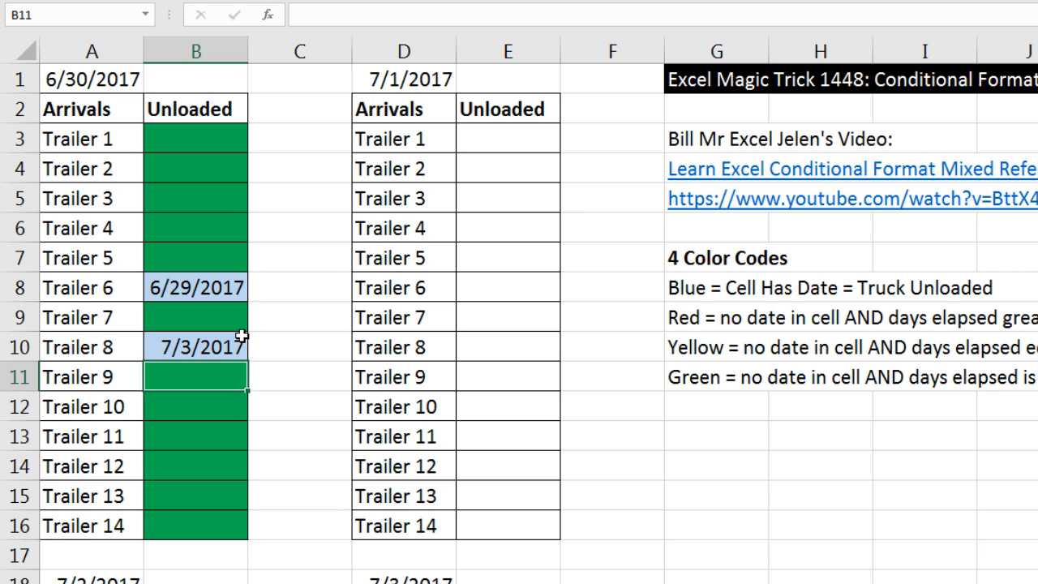
mouse_move(187, 168)
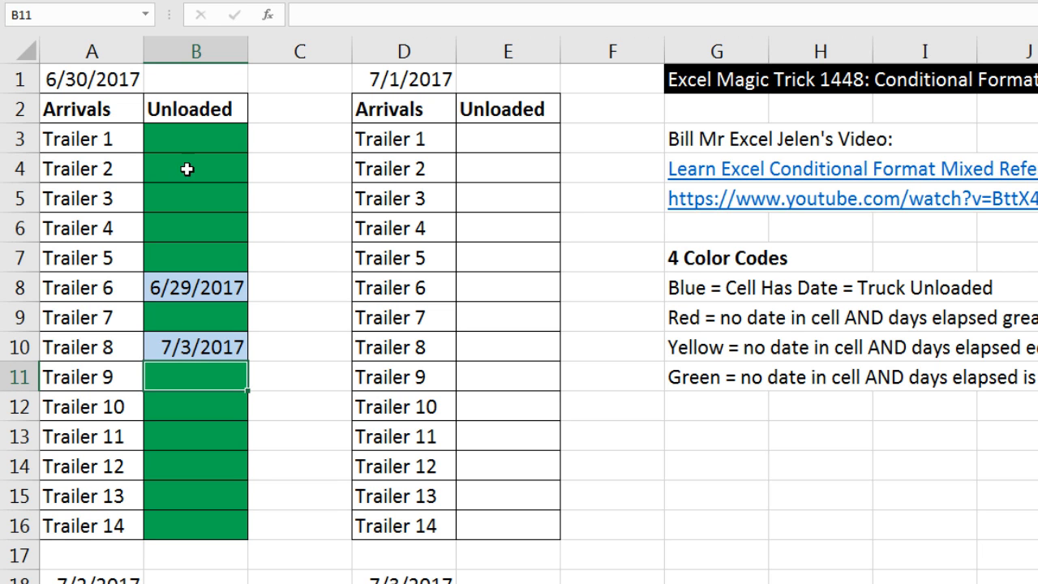
mouse_move(663, 318)
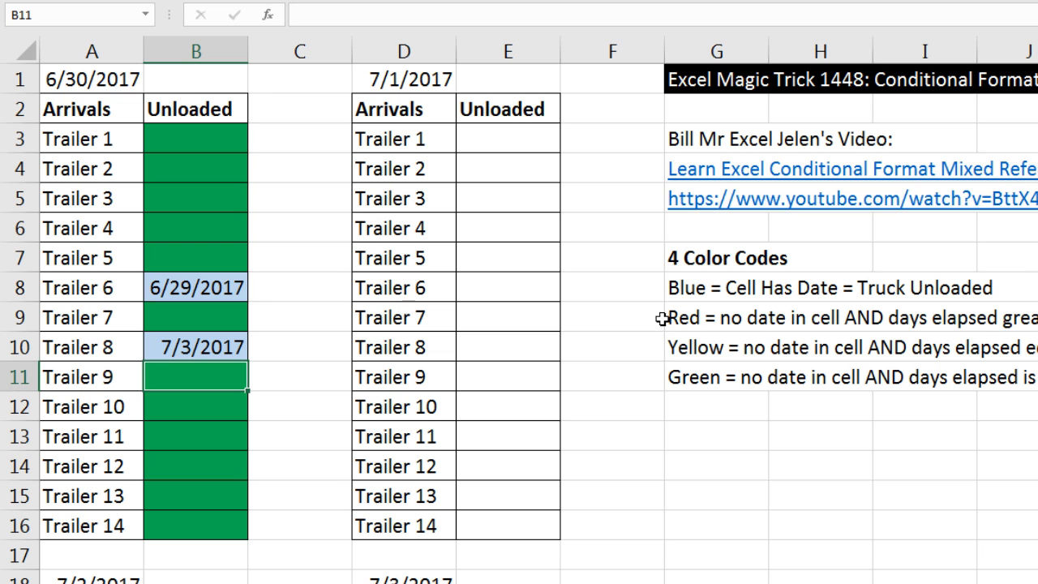
mouse_move(442, 245)
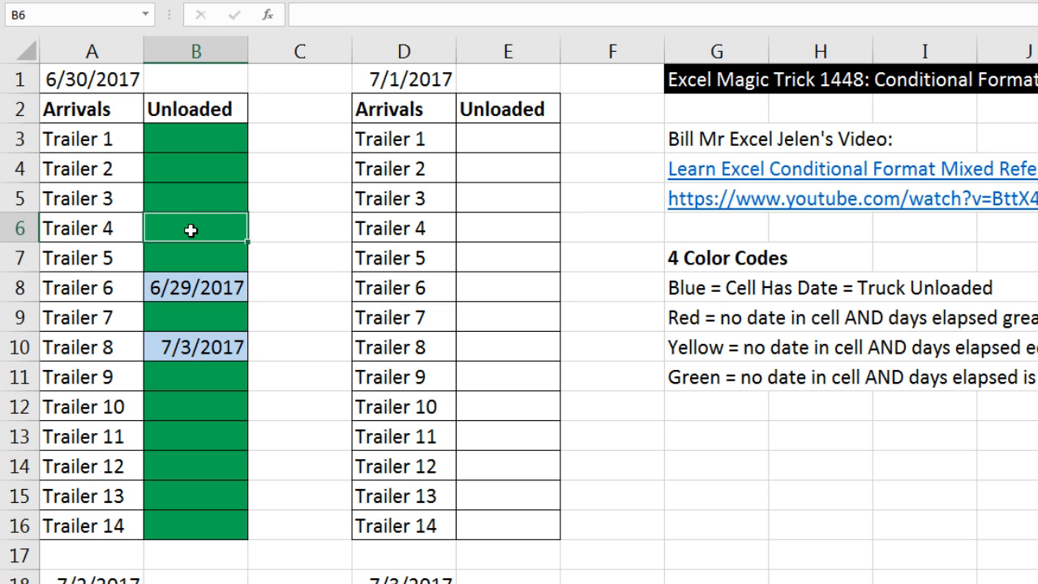
mouse_move(135, 236)
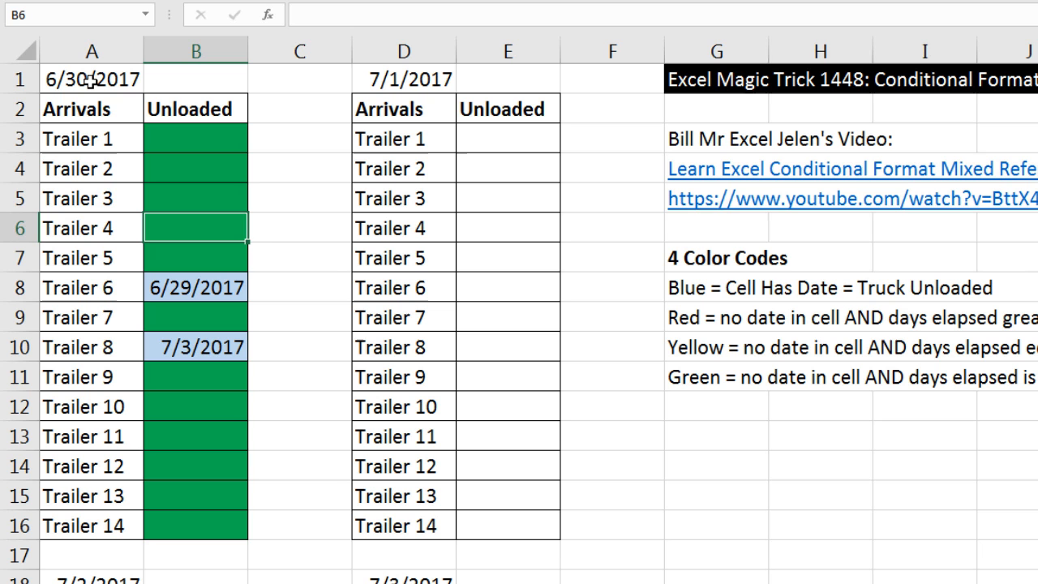
- Enter =TODAY()-$A$1>2 in C3 and fill it down to C16
left_click(299, 138)
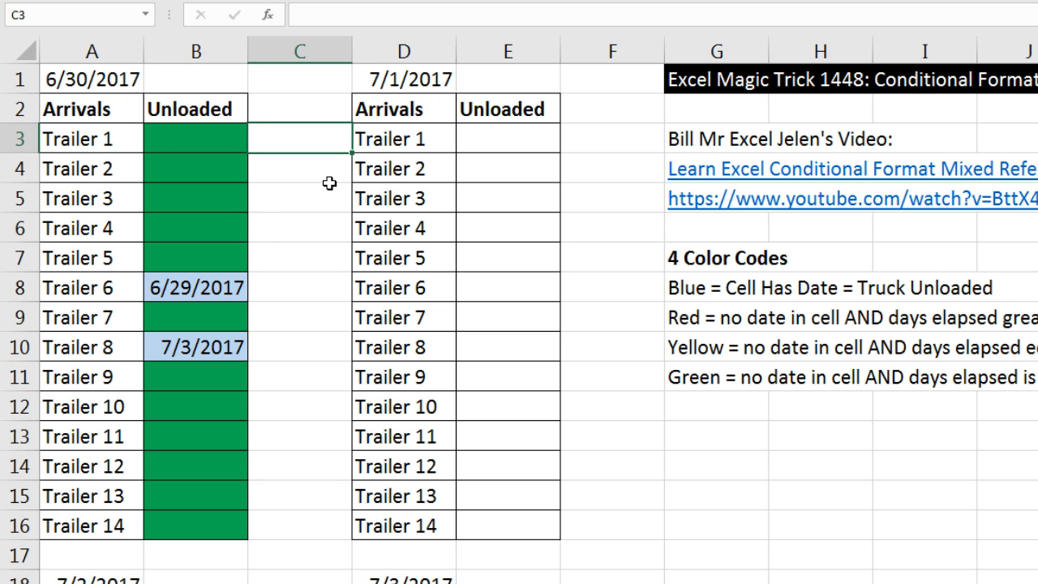
type("=t")
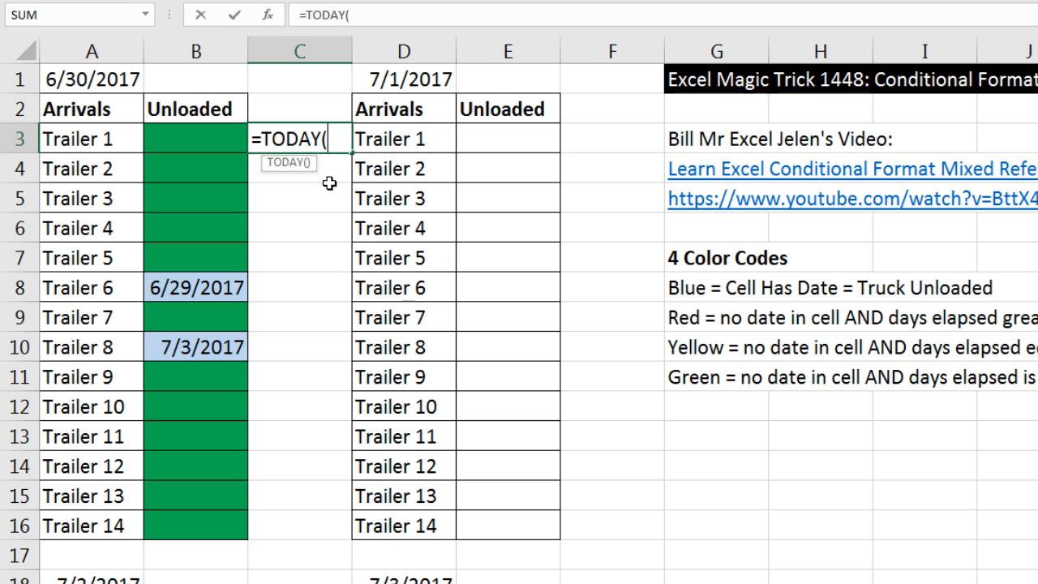
type(")")
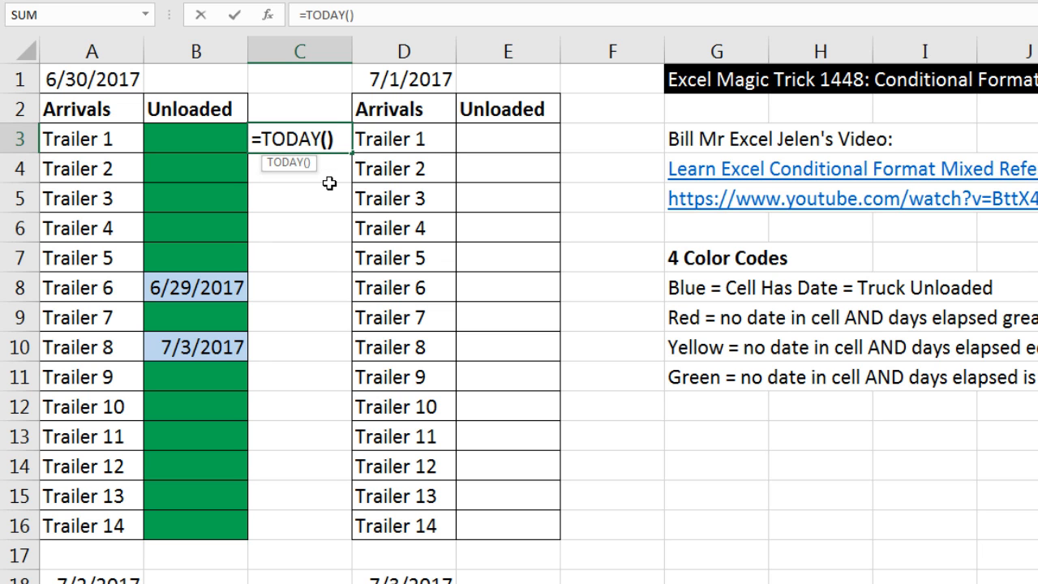
type("-")
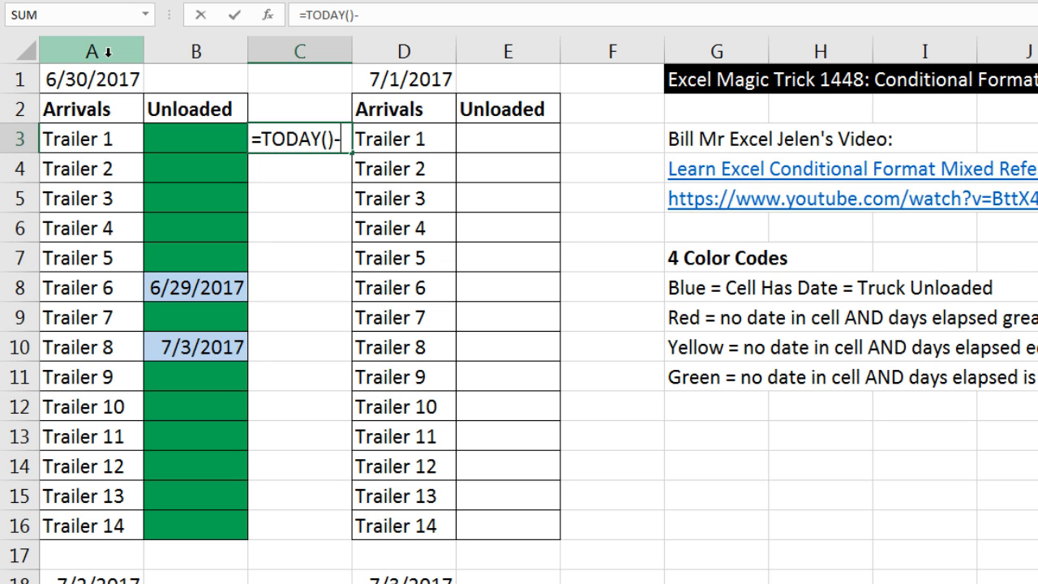
left_click(90, 79)
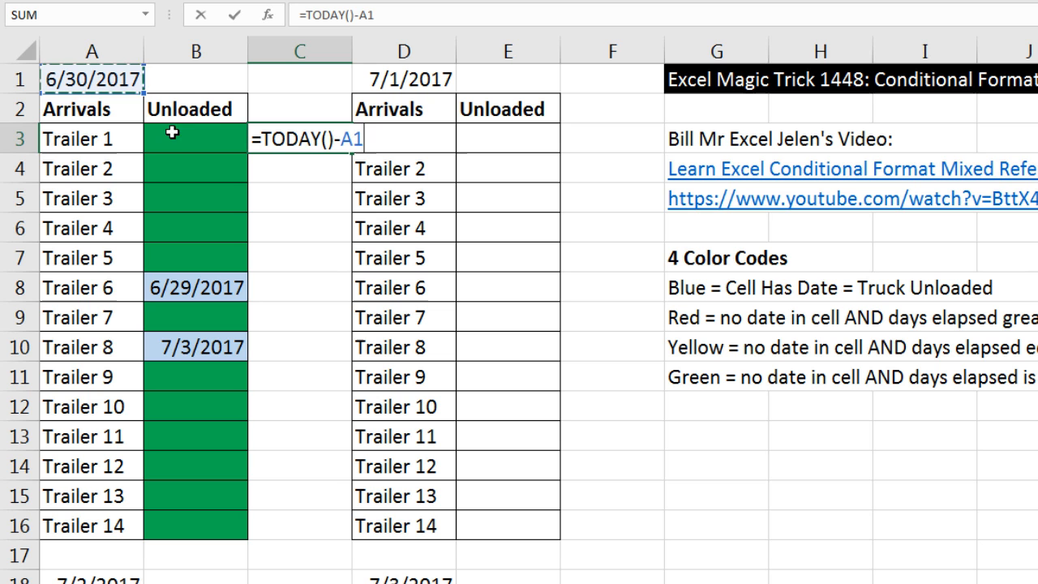
mouse_move(169, 228)
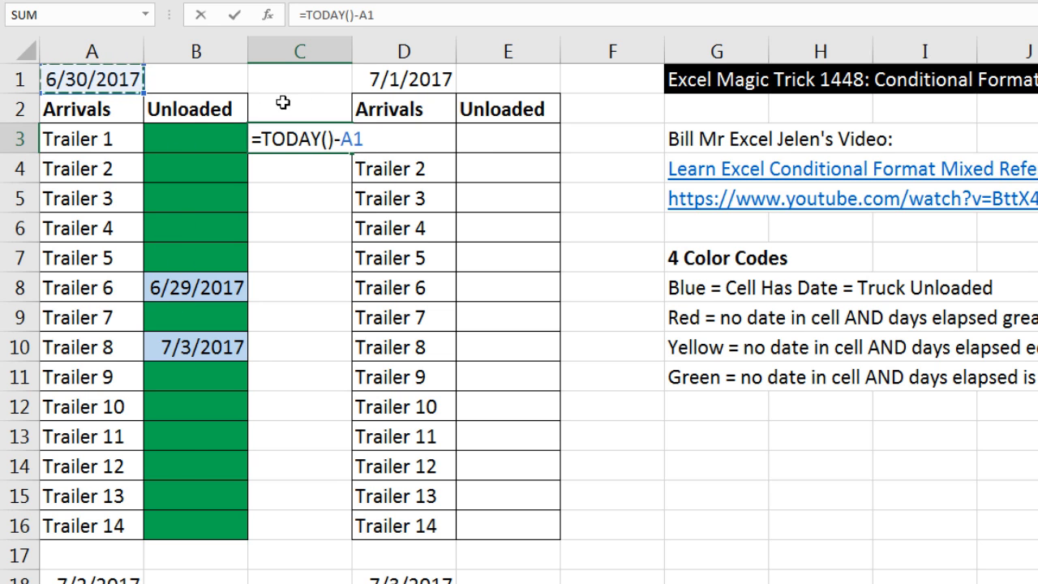
mouse_move(341, 209)
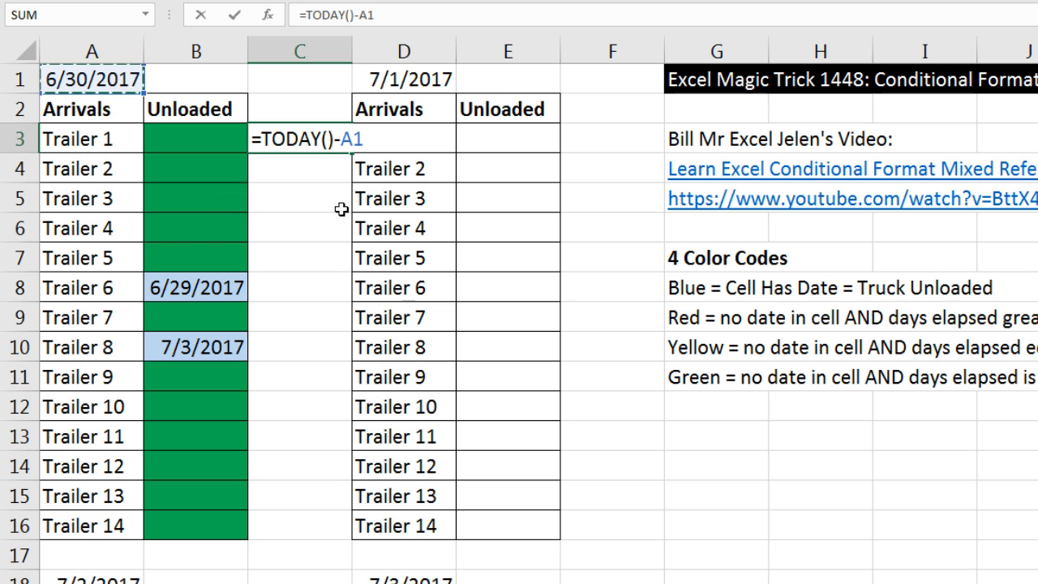
key("f4")
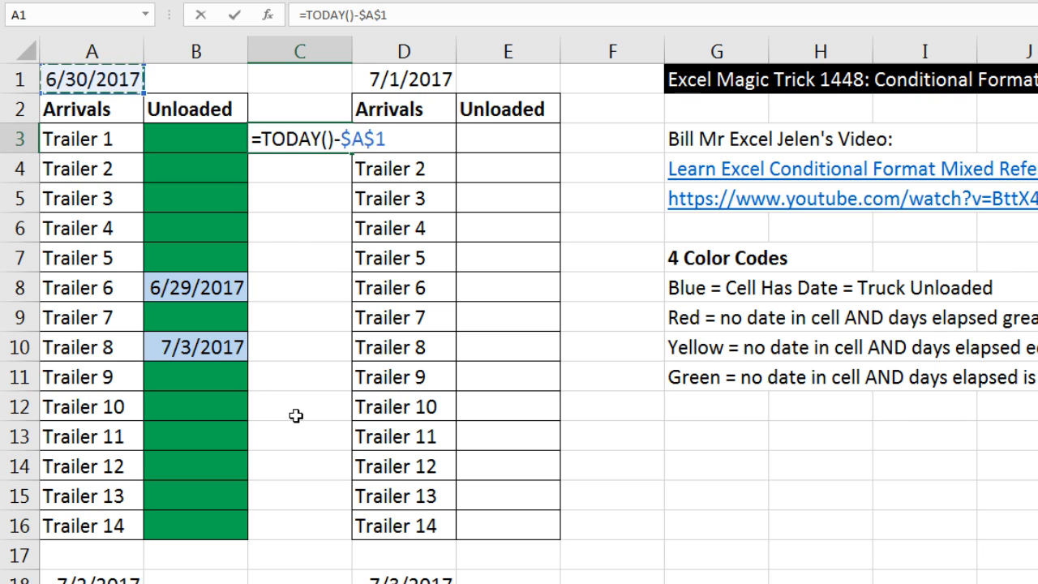
mouse_move(261, 346)
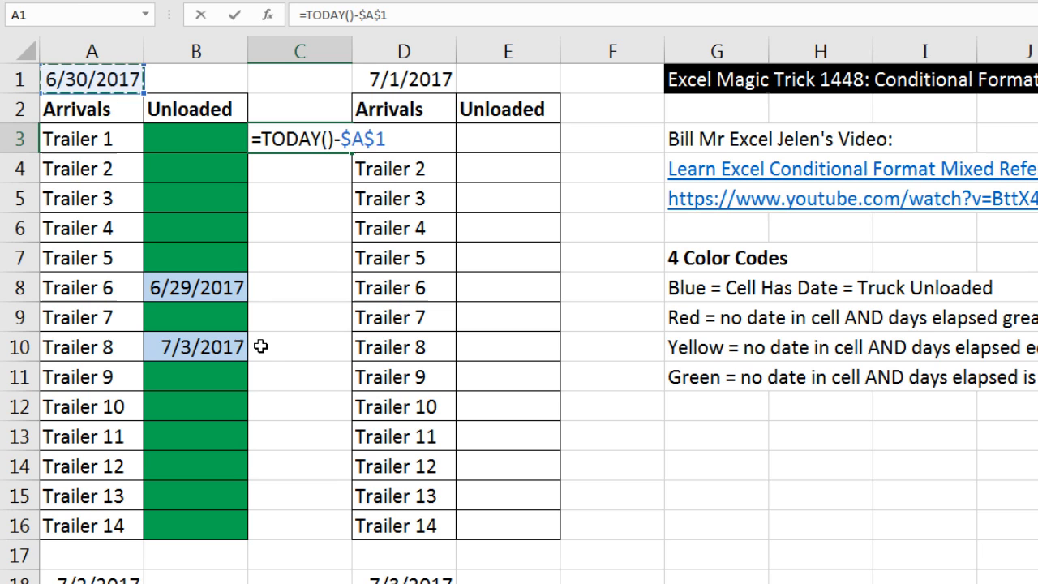
type("=2")
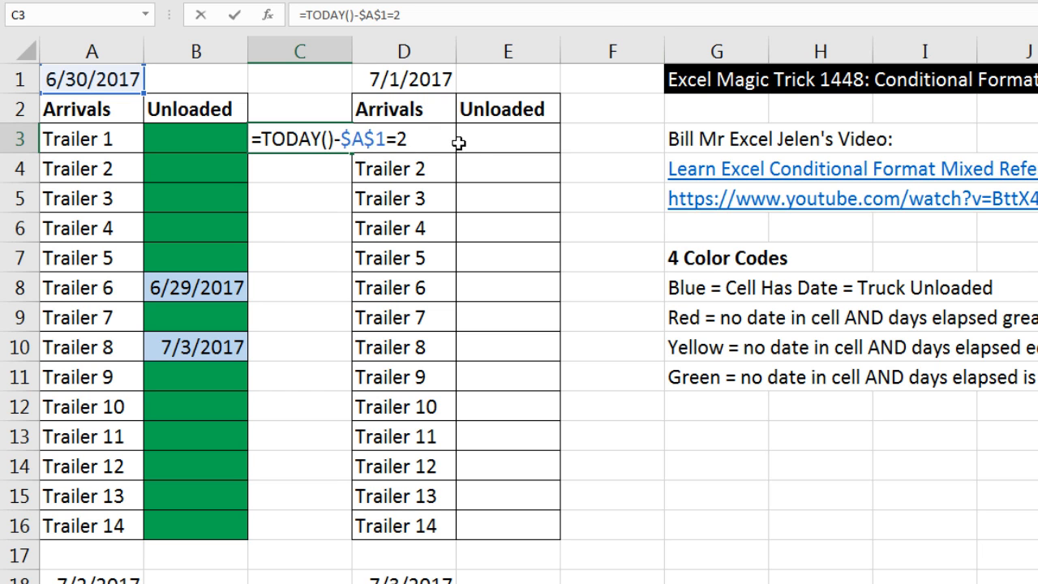
mouse_move(783, 309)
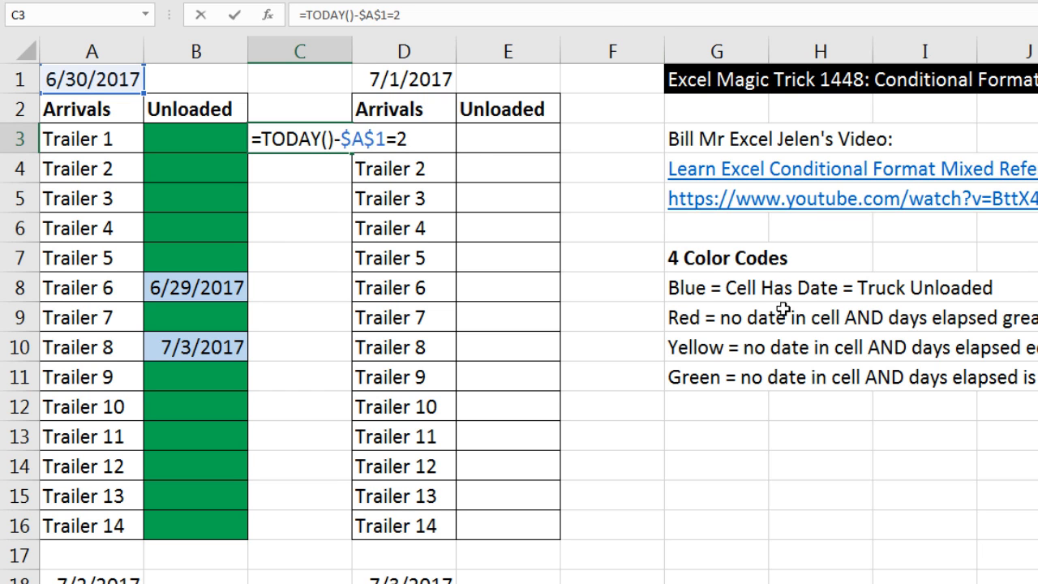
mouse_move(428, 183)
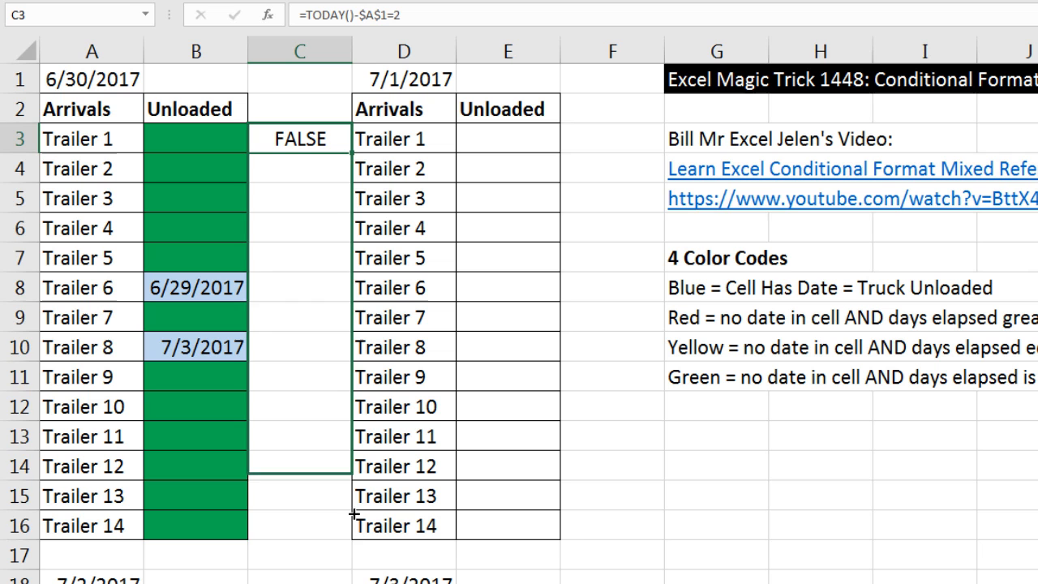
left_click_drag(300, 138, 299, 524)
type(">")
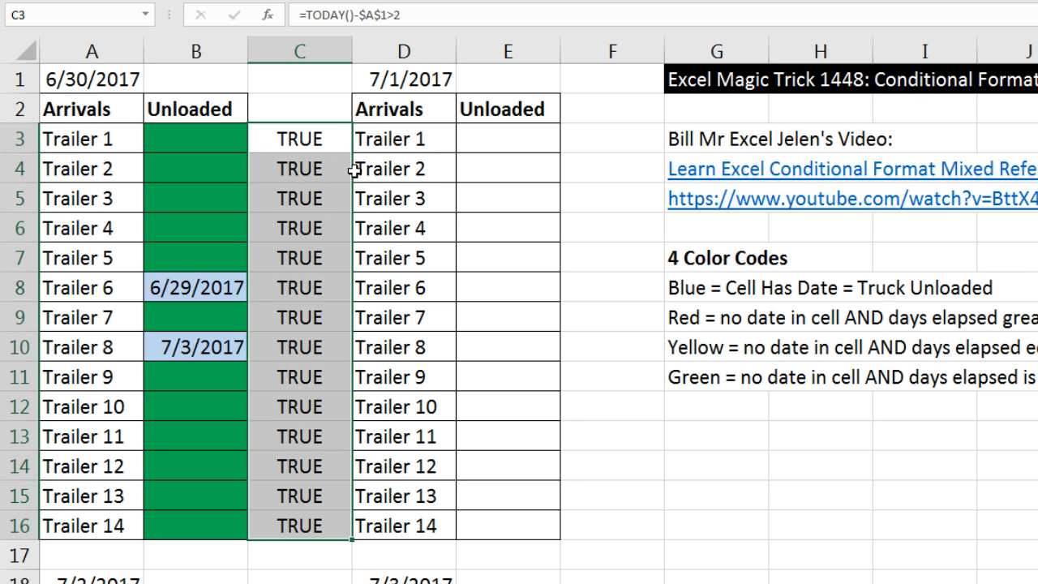
mouse_move(323, 243)
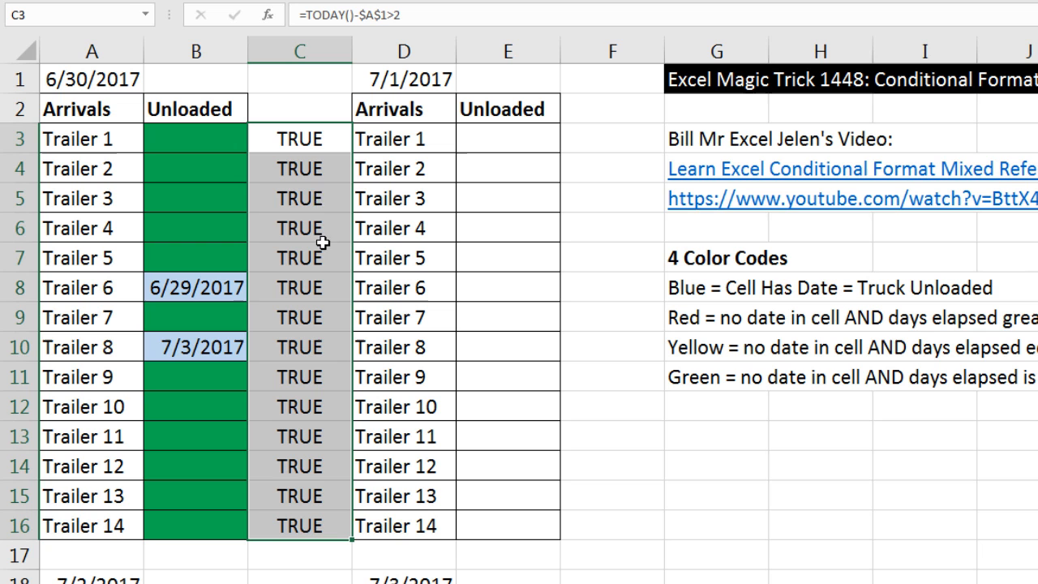
mouse_move(310, 132)
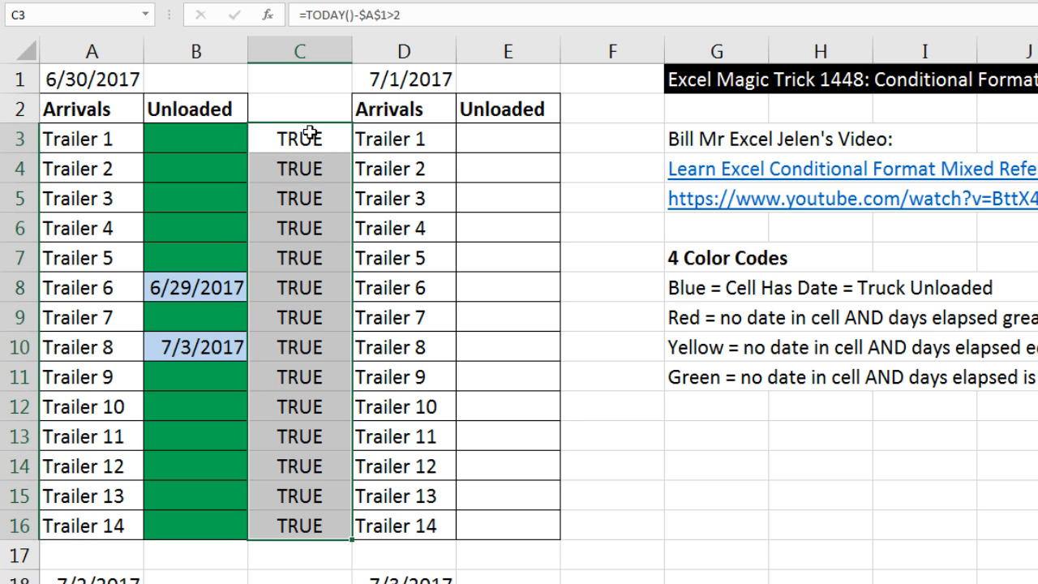
mouse_move(209, 500)
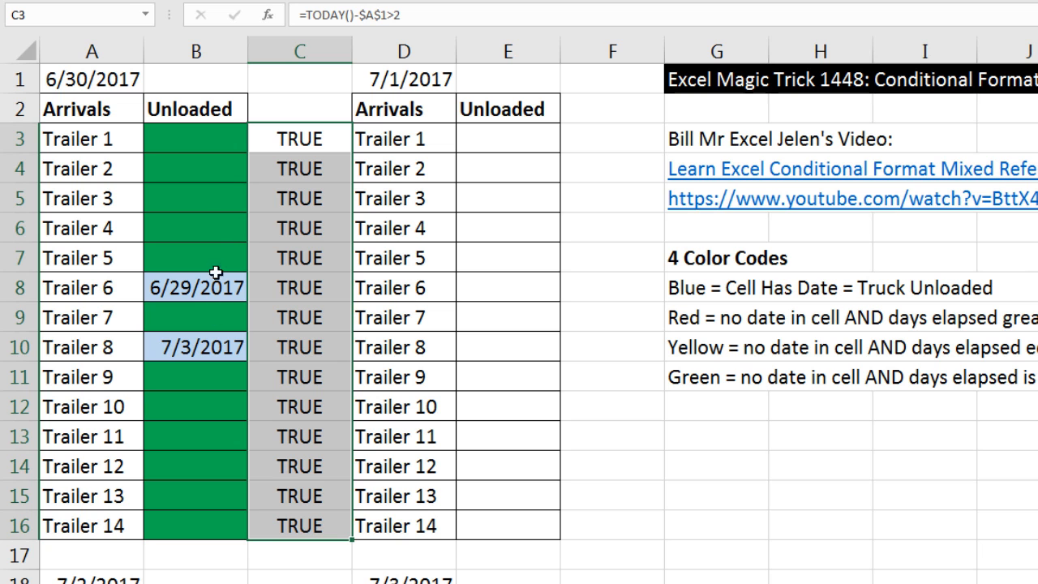
mouse_move(299, 144)
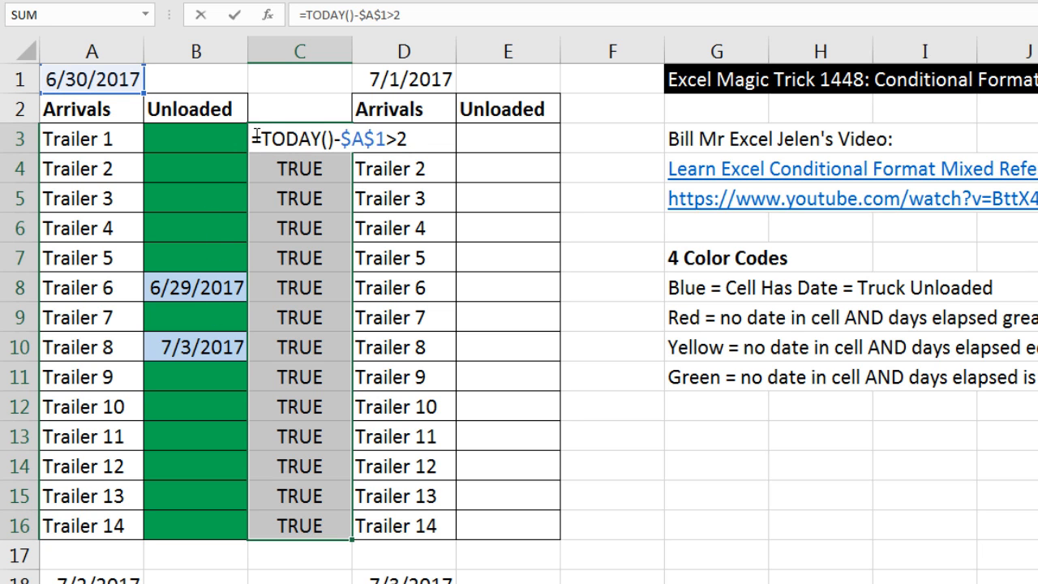
- Copy the C3 more-than-2-days formula, clear the helper column, and start a new rule
key("ctrl+c")
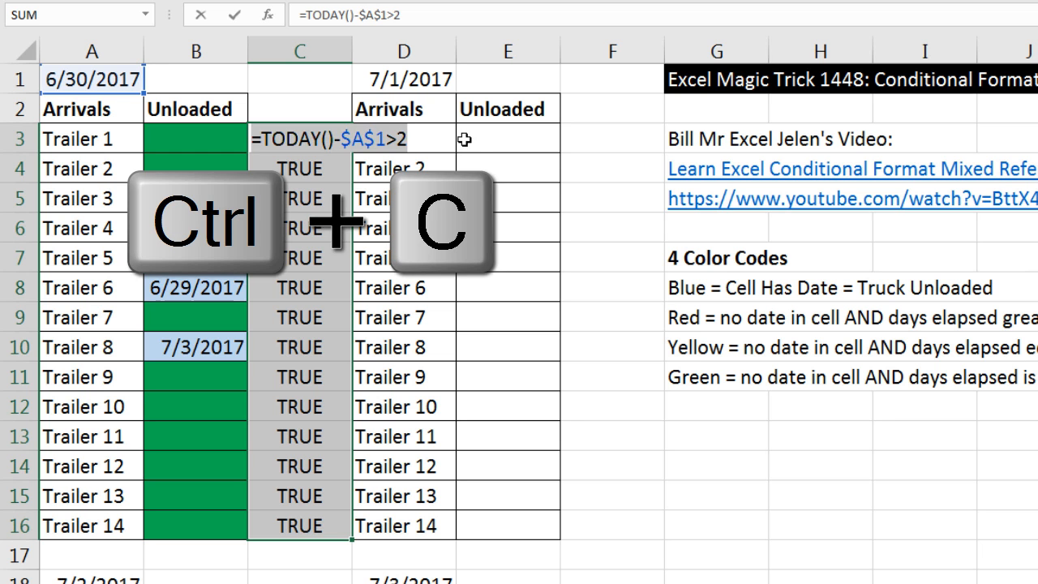
key("Delete")
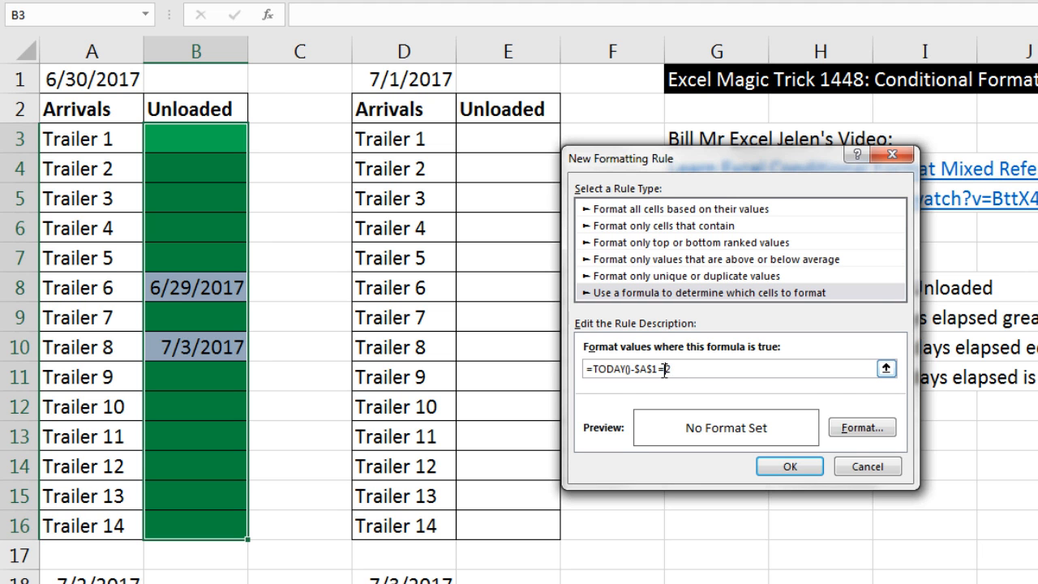
left_click(860, 428)
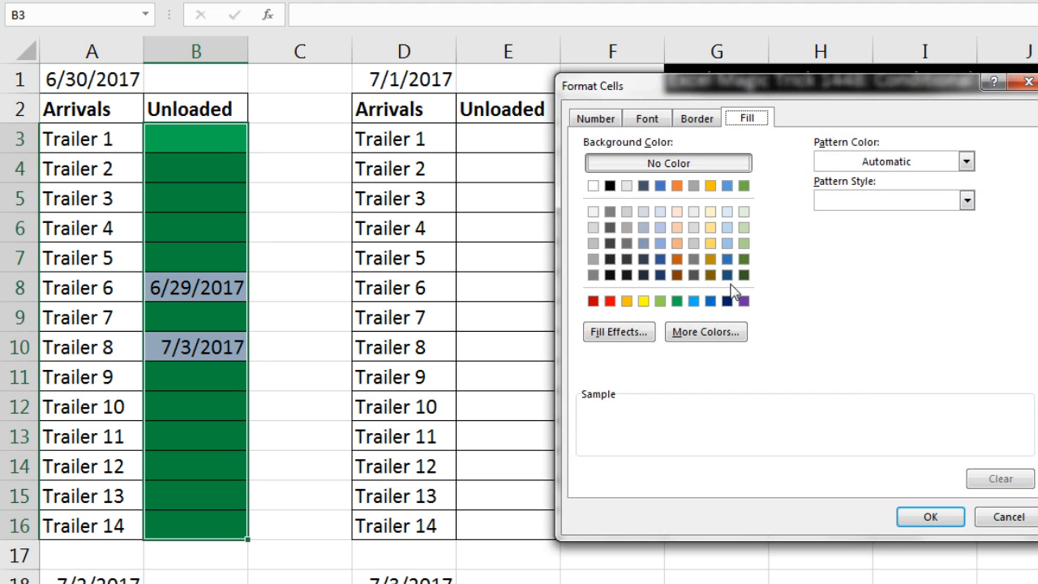
left_click(930, 516)
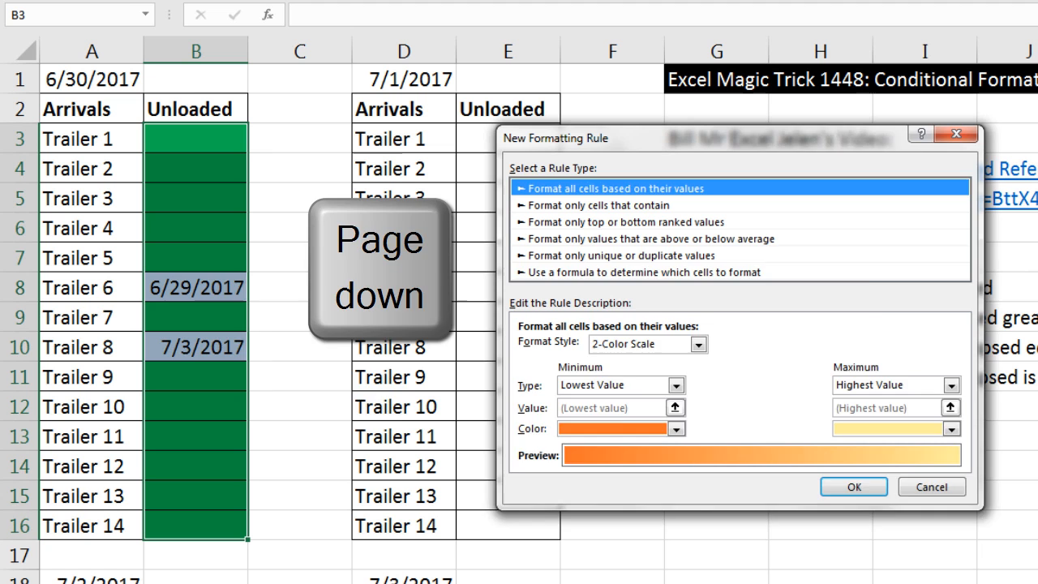
- Add a formula rule =TODAY()-$A1>2 with red fill to B3:B16
left_click(624, 271)
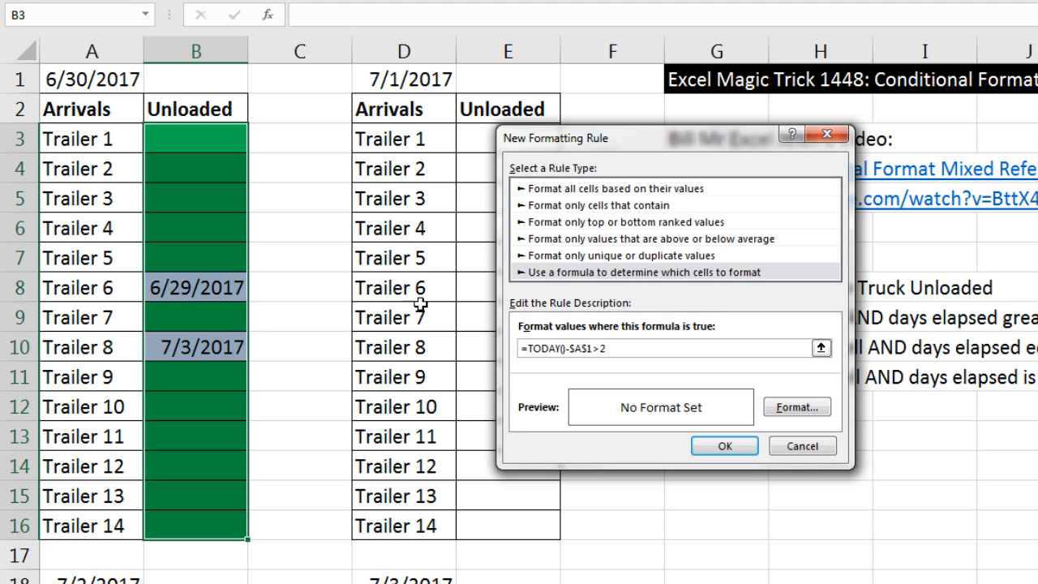
left_click(796, 406)
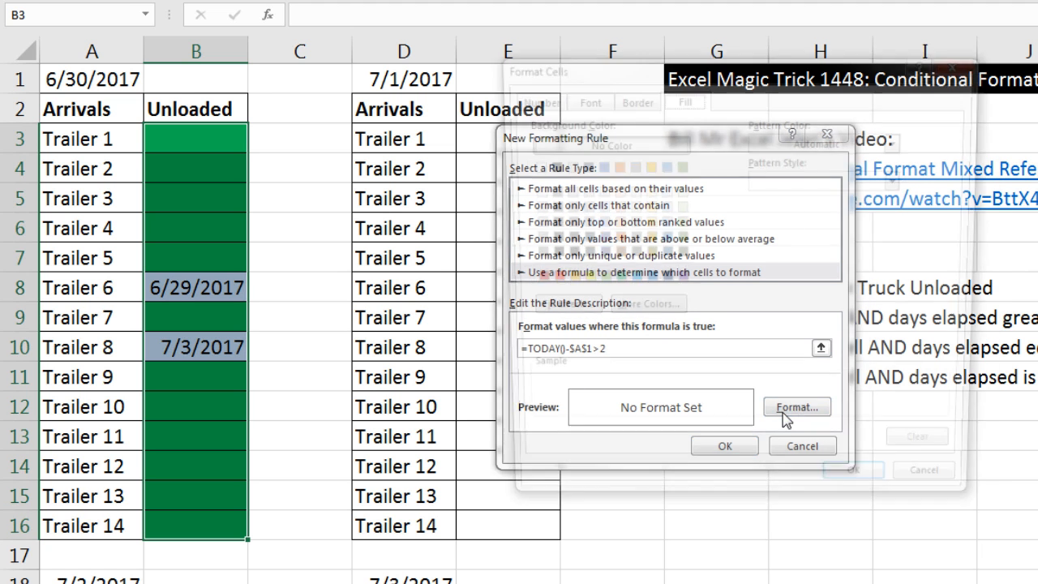
left_click(796, 407)
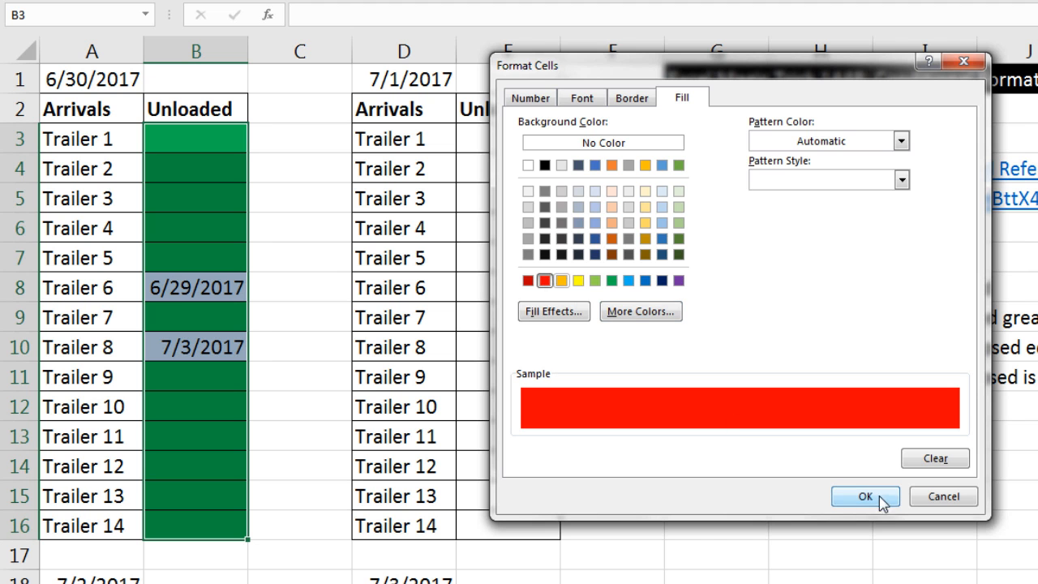
left_click(581, 97)
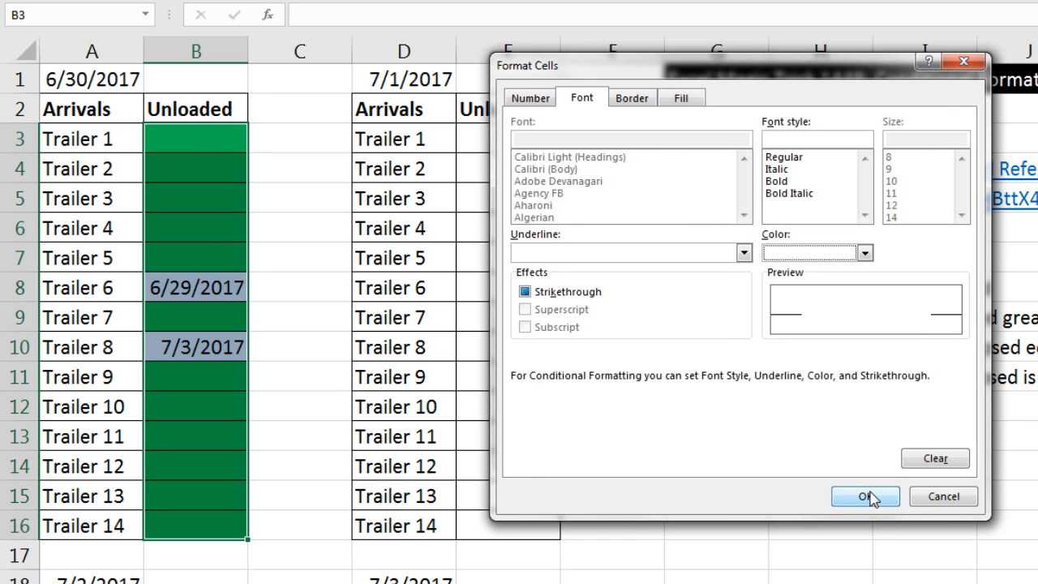
left_click(864, 497)
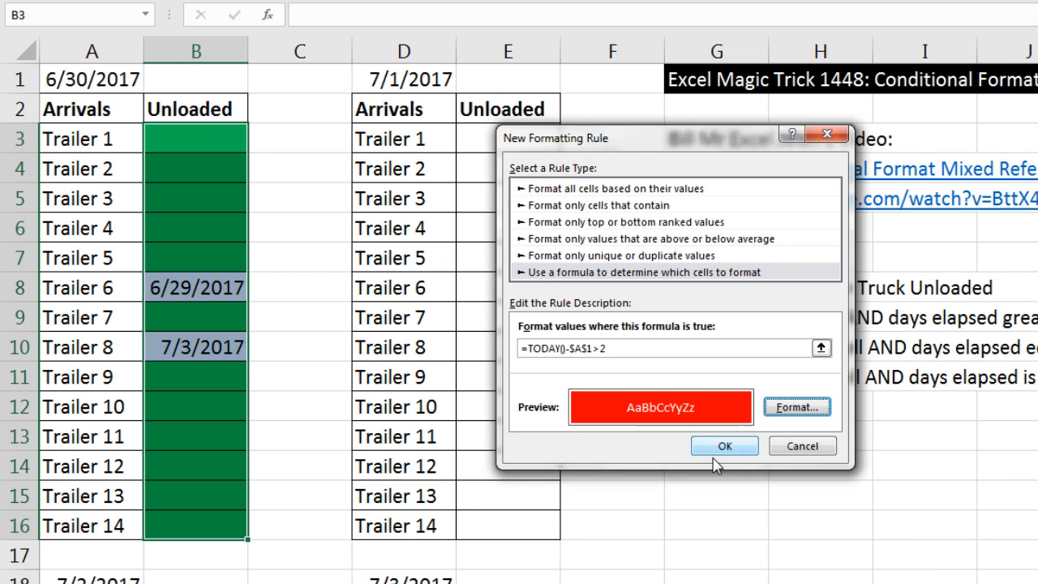
left_click(724, 445)
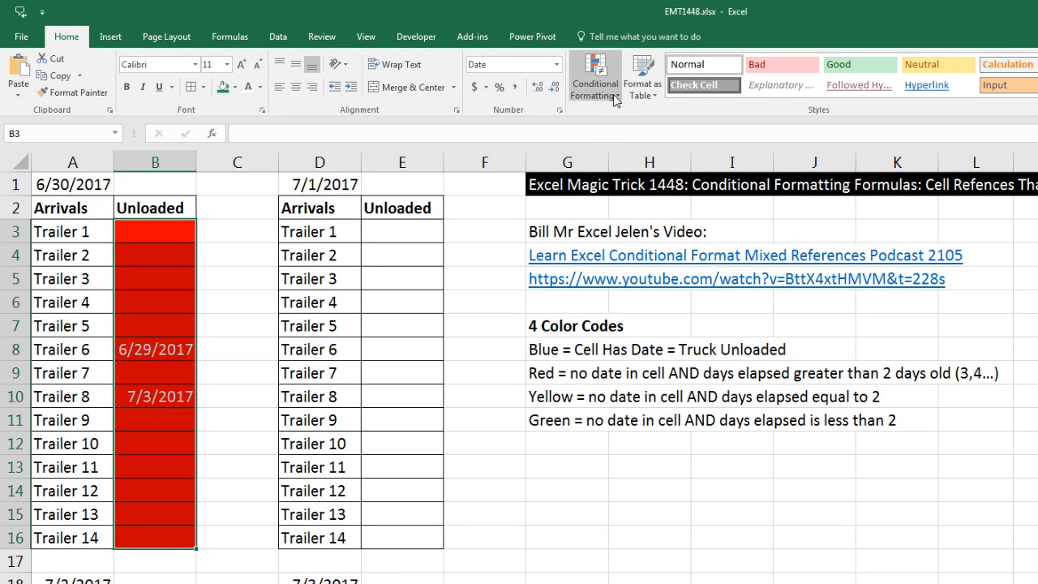
- Move the blue ISNUMBER rule first and tick Stop If True for the blue and red rules
left_click(594, 73)
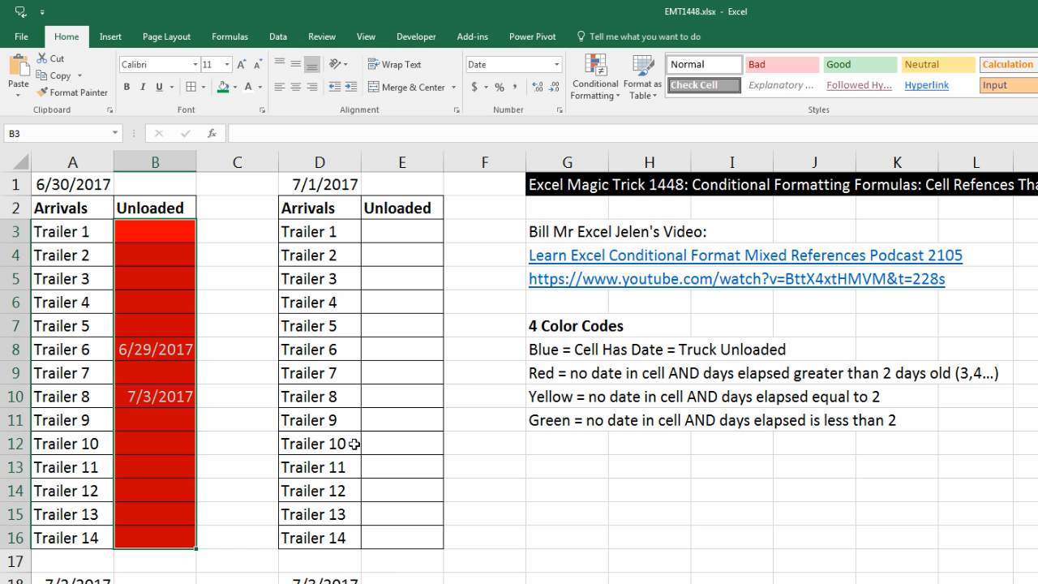
mouse_move(364, 430)
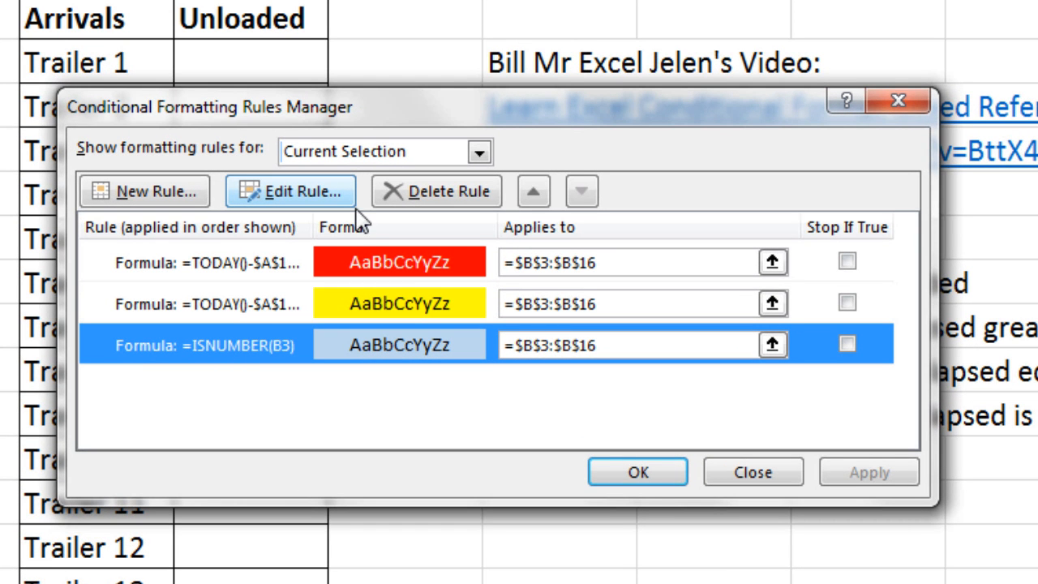
left_click(533, 191)
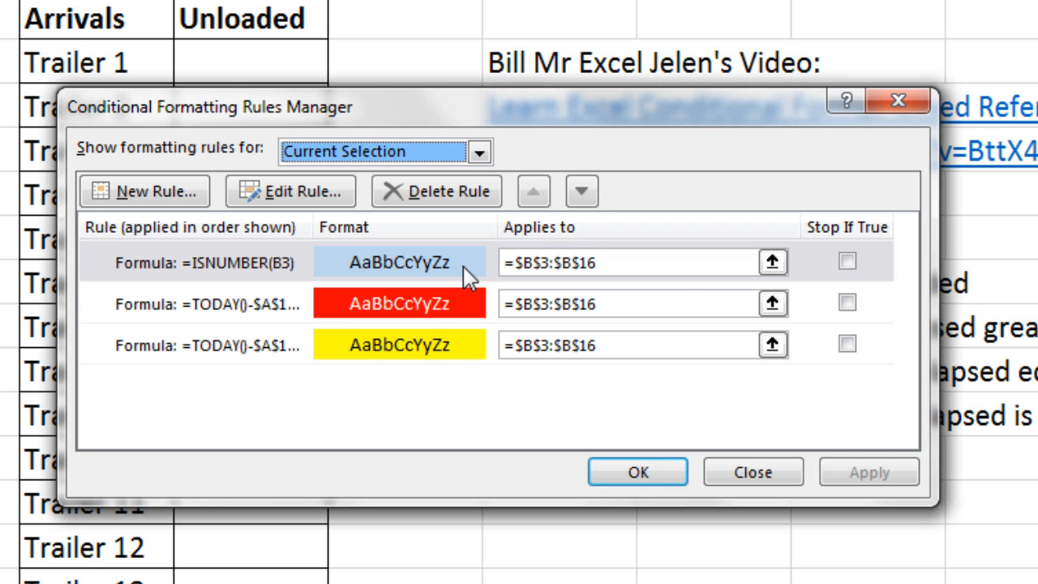
left_click(845, 261)
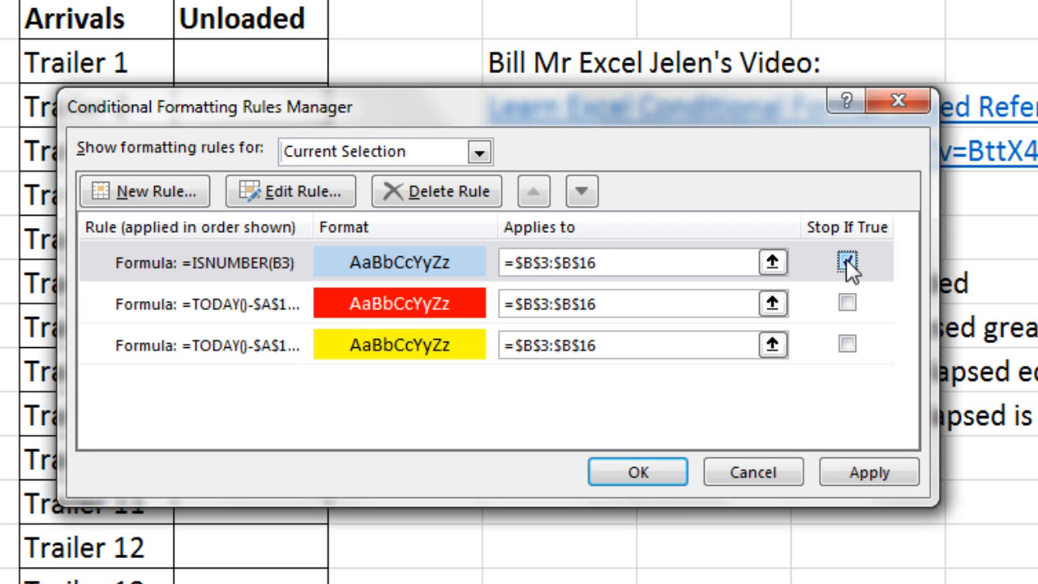
left_click(846, 261)
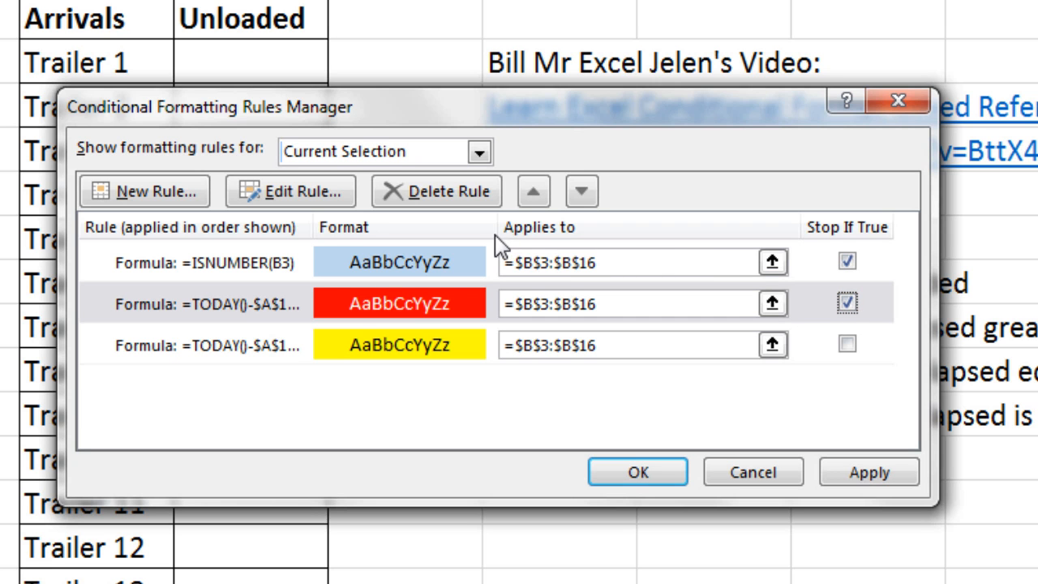
mouse_move(482, 397)
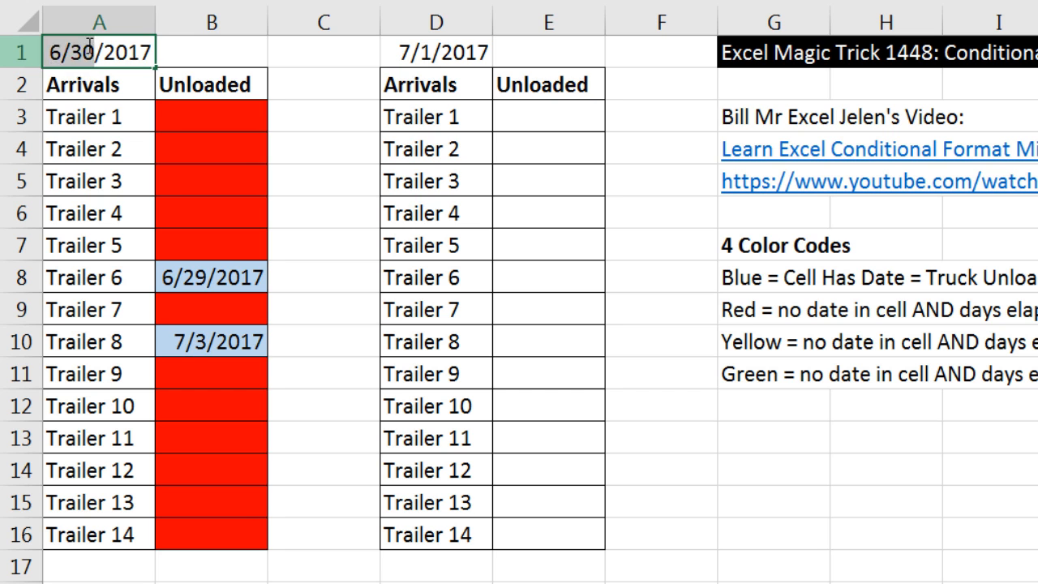
type("7/1/2017")
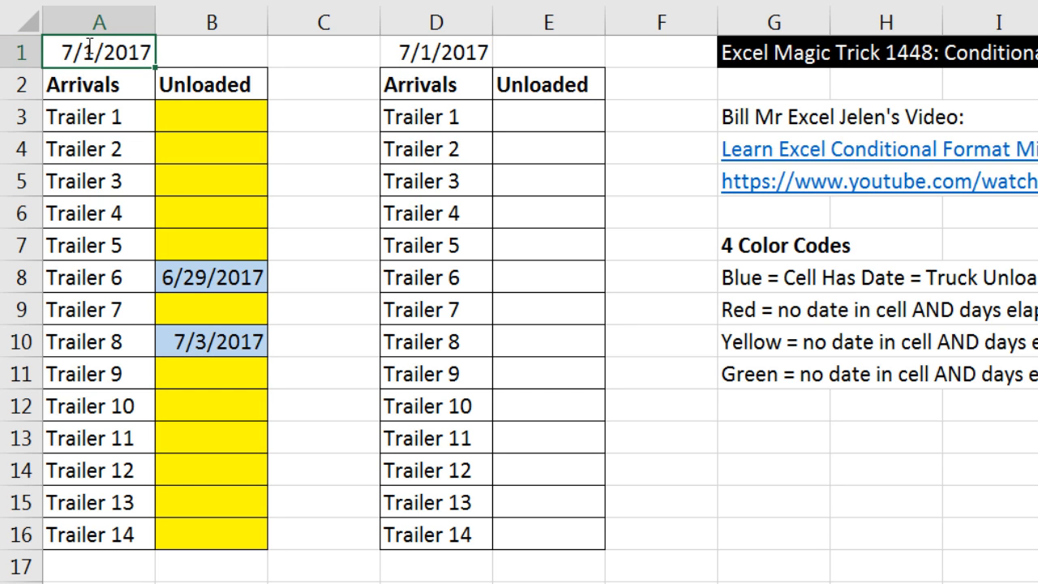
mouse_move(302, 313)
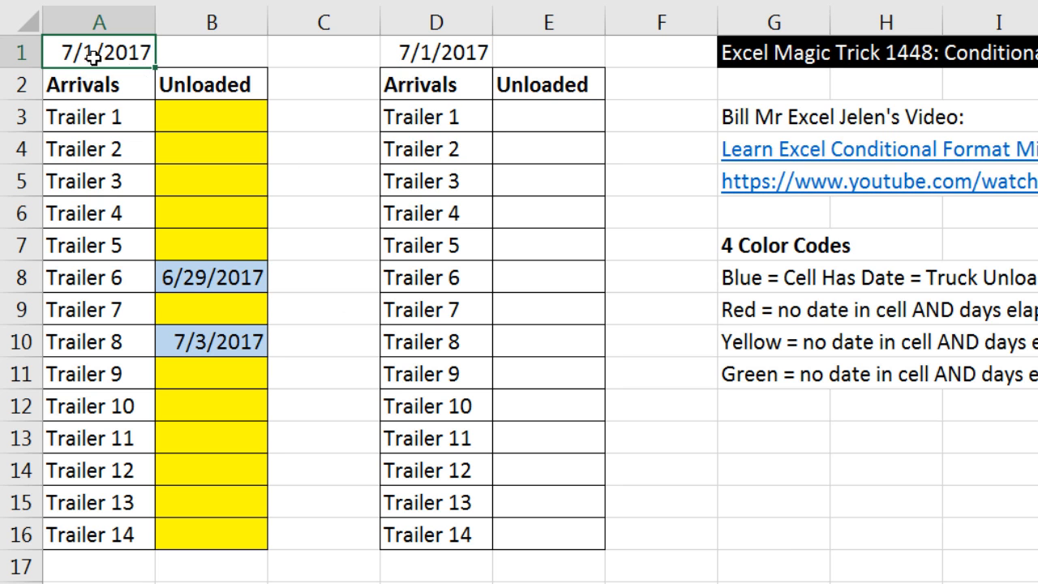
type("7/2/2017")
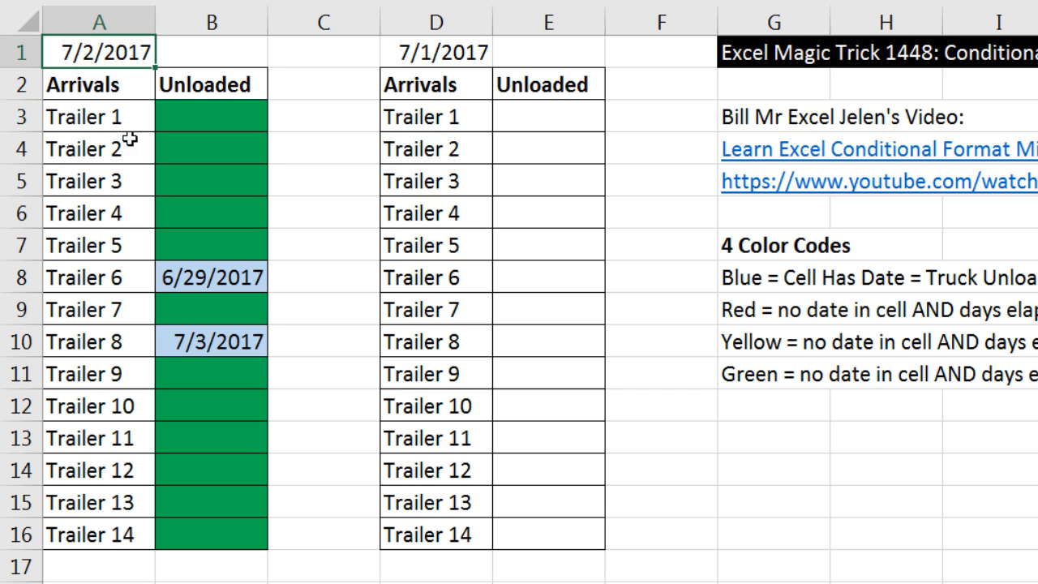
key("ctrl+z")
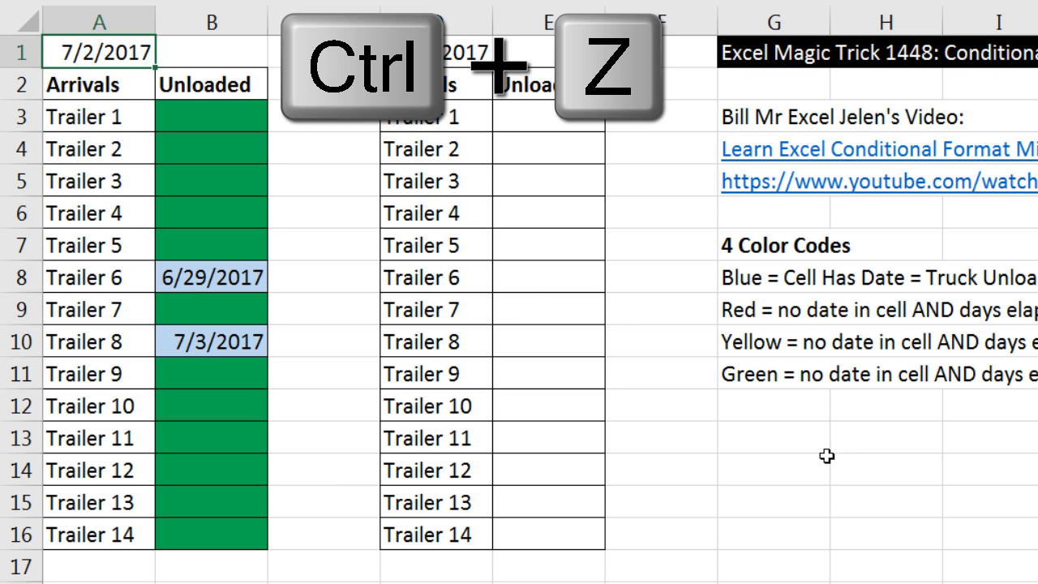
key("ctrl+z")
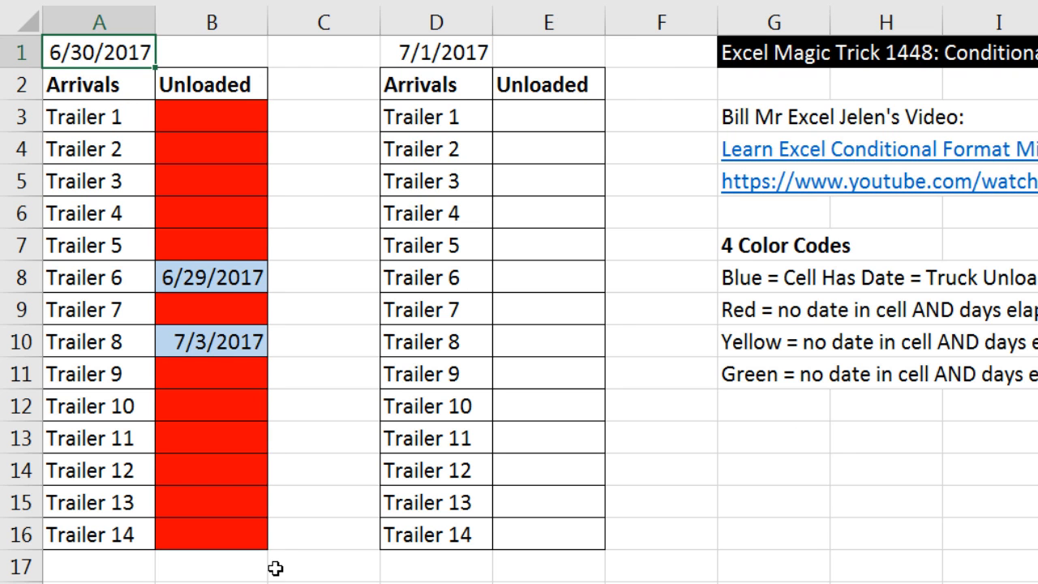
mouse_move(302, 191)
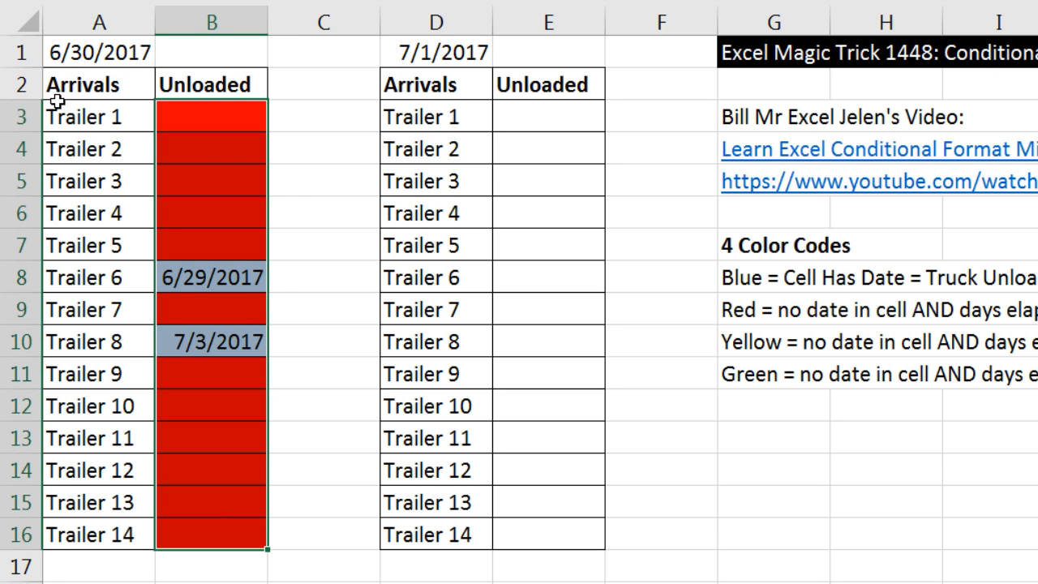
mouse_move(437, 219)
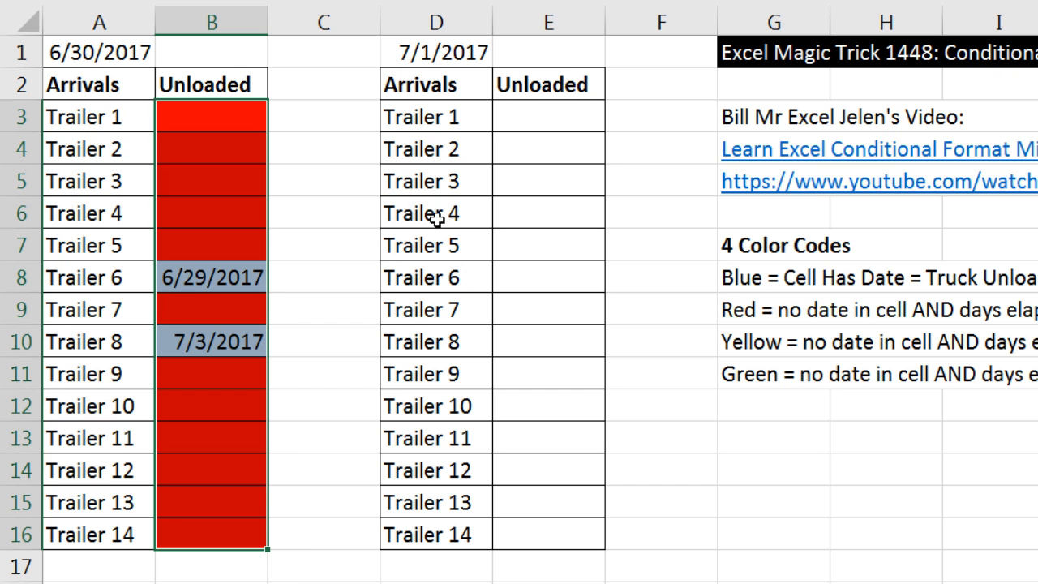
mouse_move(224, 161)
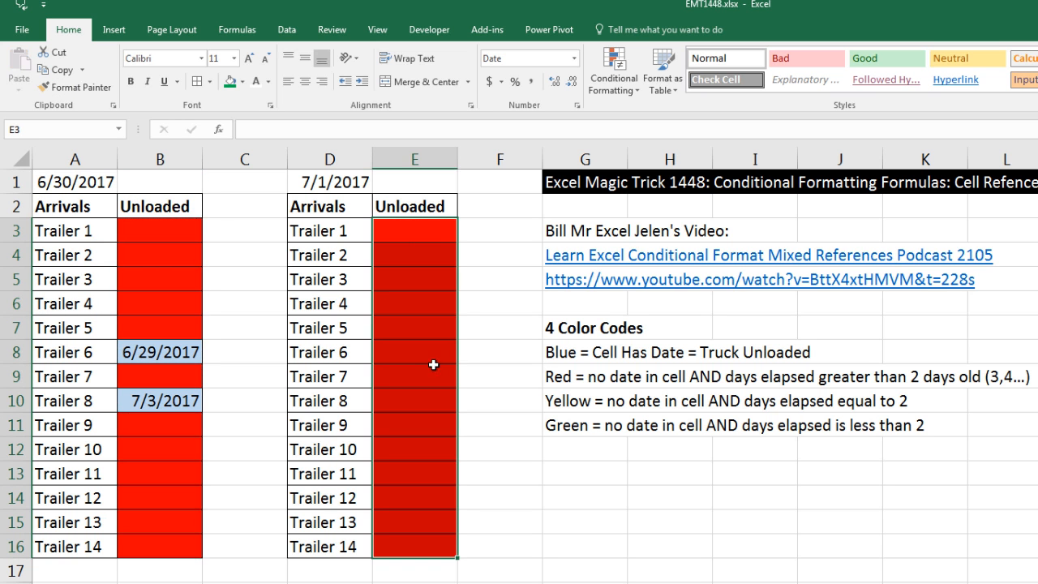
mouse_move(63, 86)
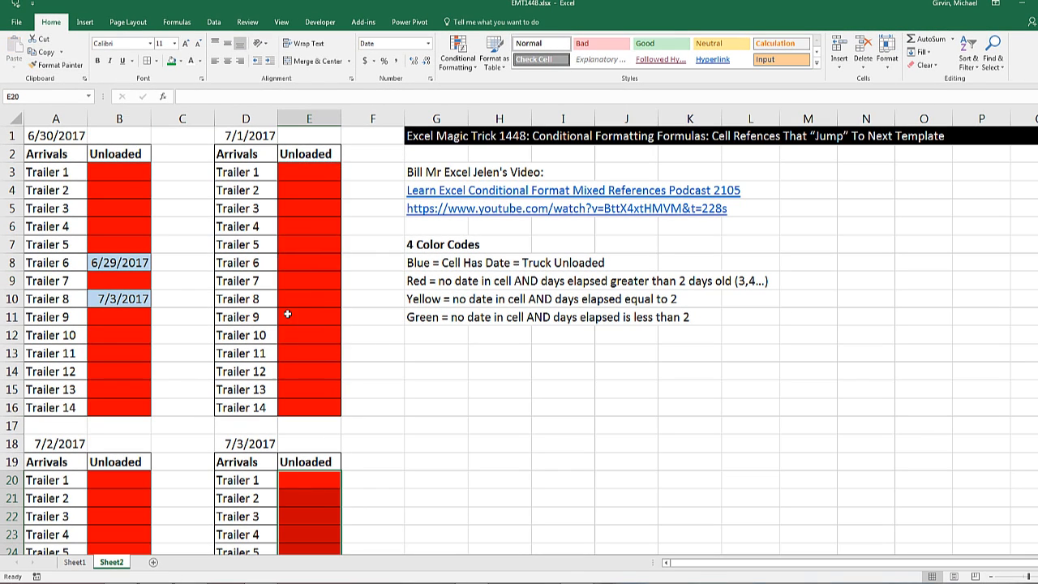
- Select the second template's Unloaded cells E3:E16 and view their formatting rules
left_click(309, 171)
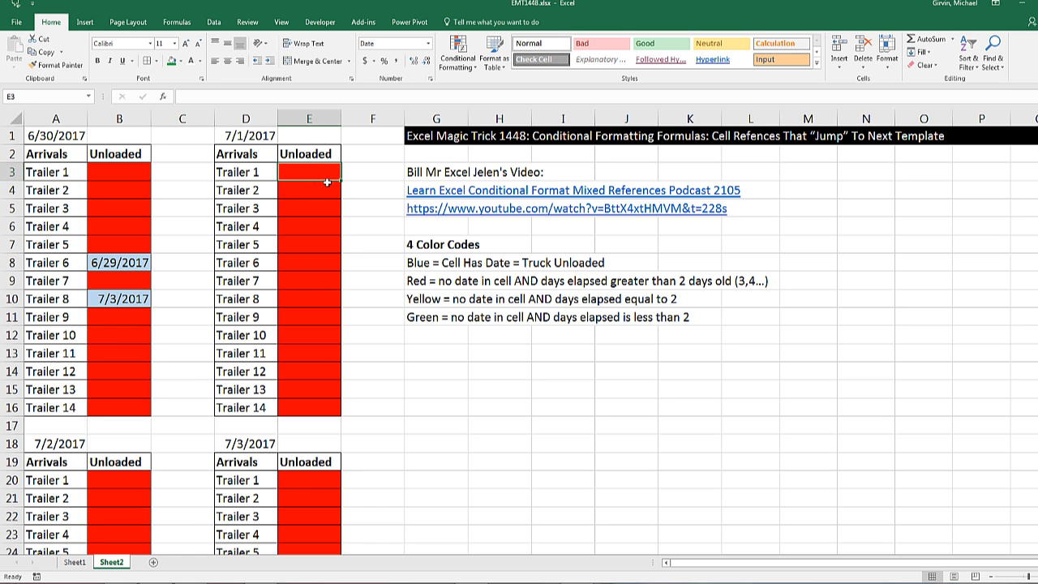
left_click_drag(308, 171, 309, 407)
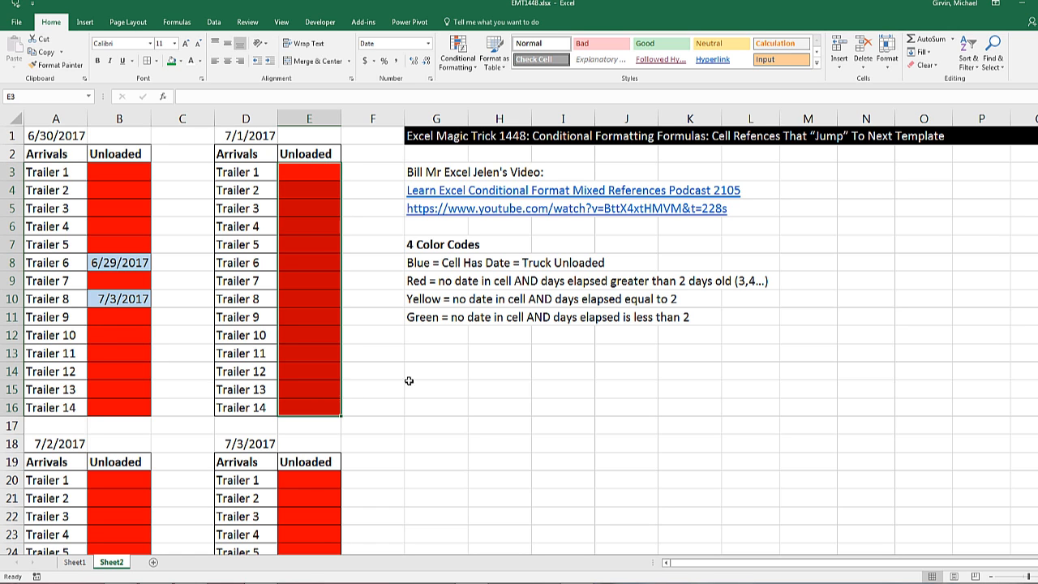
left_click(456, 55)
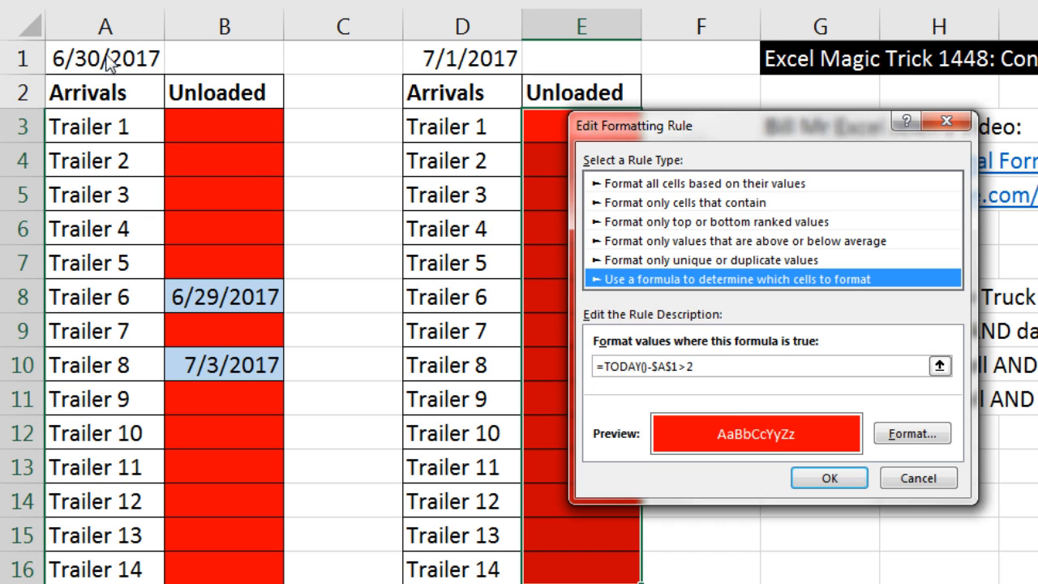
mouse_move(322, 140)
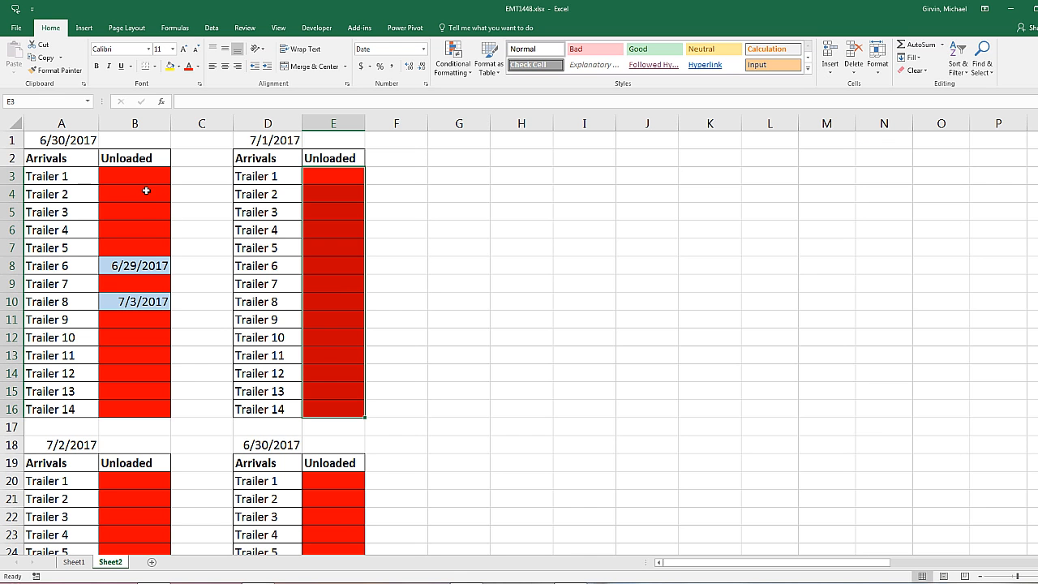
left_click(135, 176)
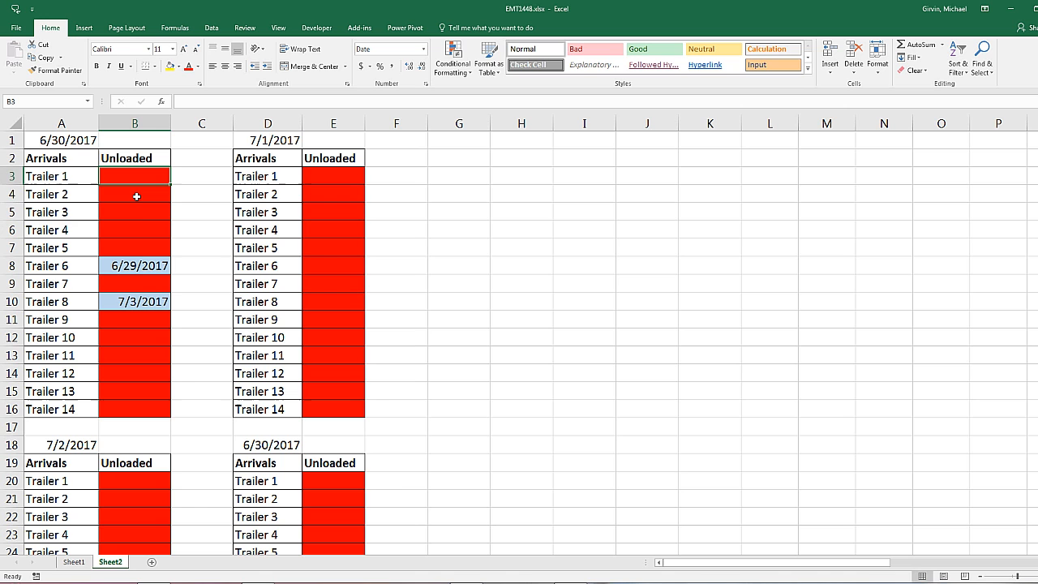
left_click(135, 212)
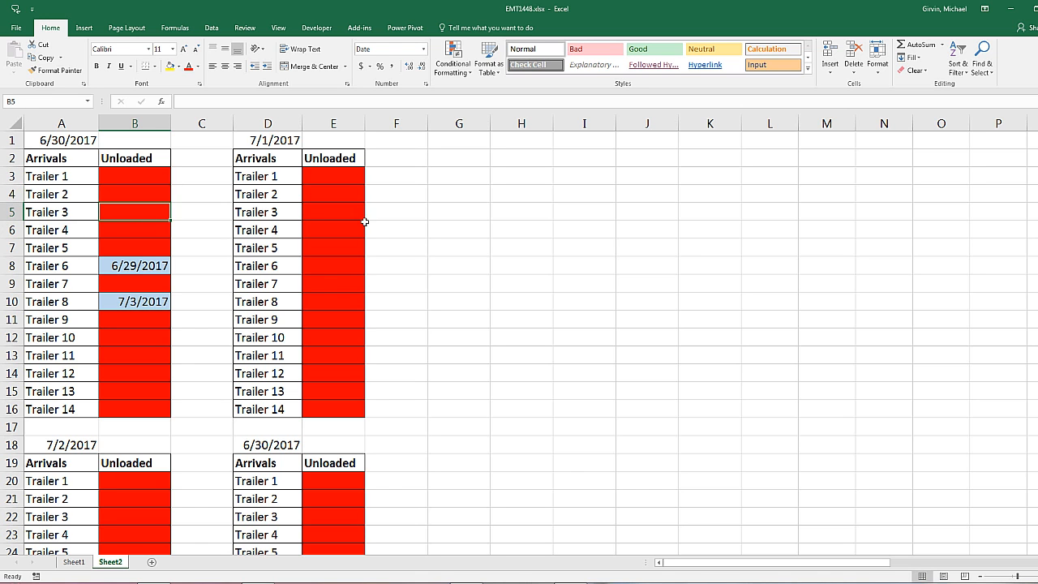
left_click(333, 247)
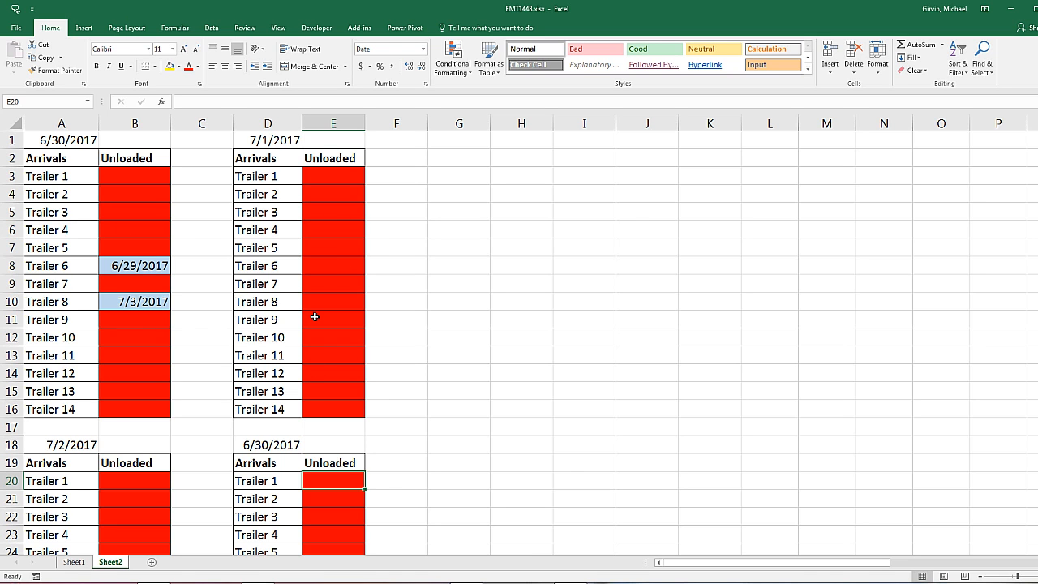
mouse_move(165, 195)
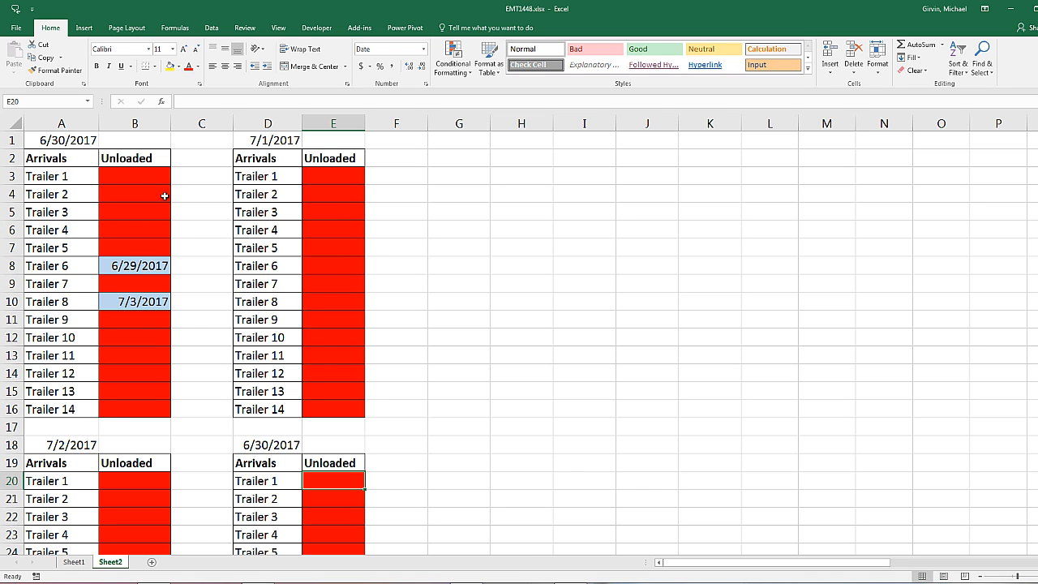
mouse_move(136, 196)
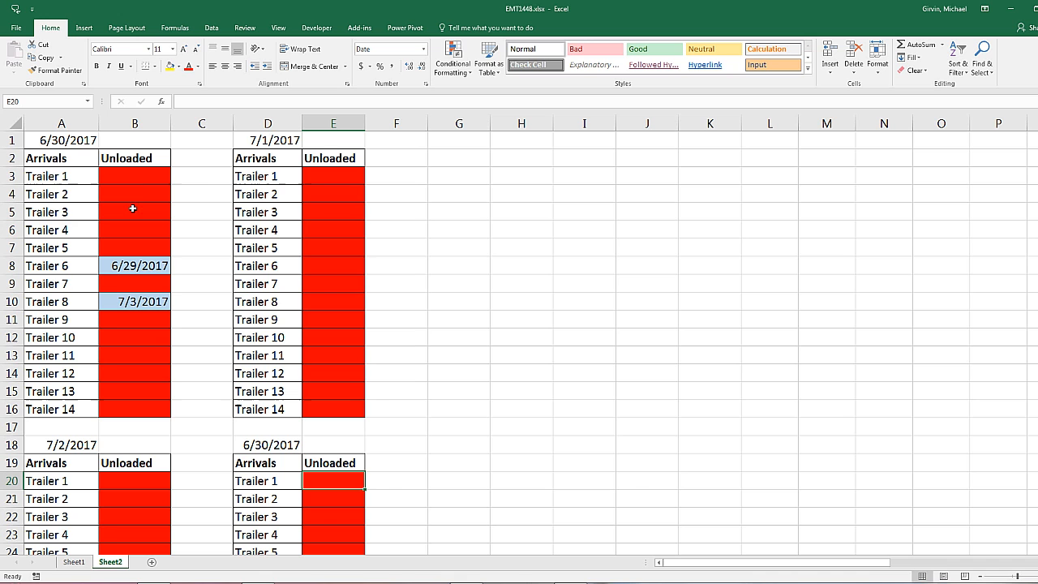
mouse_move(281, 137)
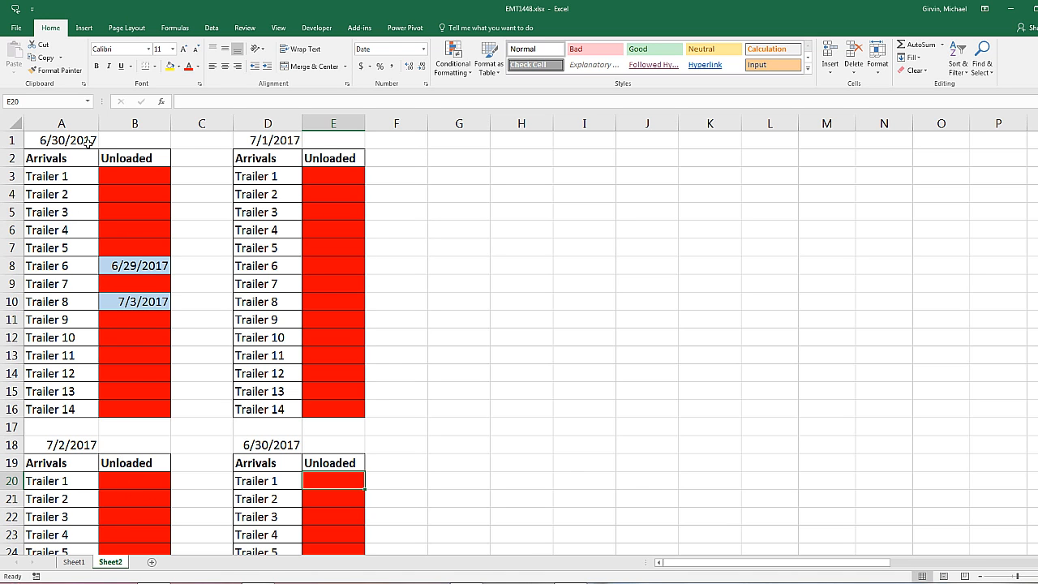
mouse_move(72, 421)
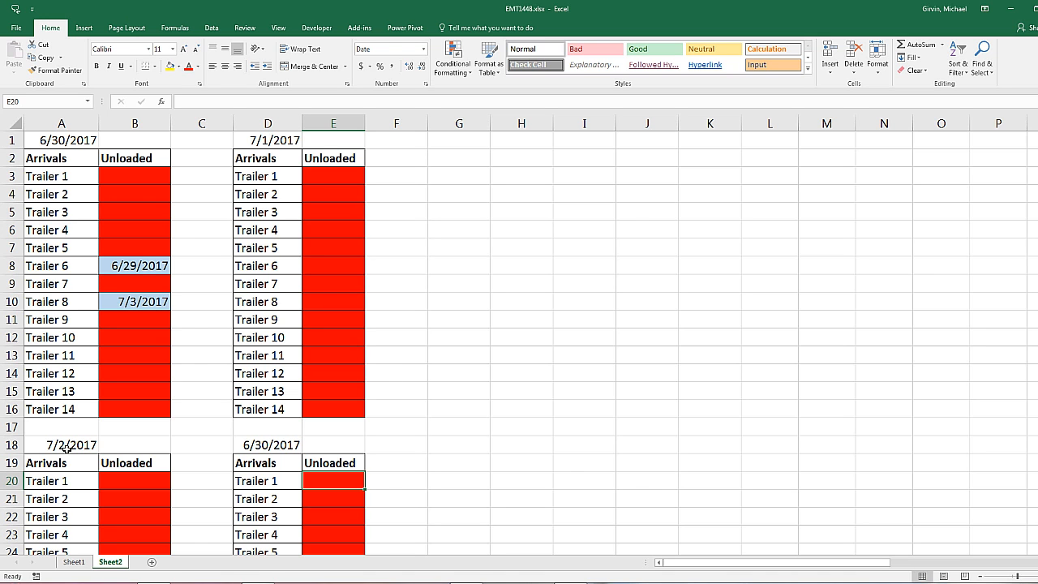
left_click(135, 176)
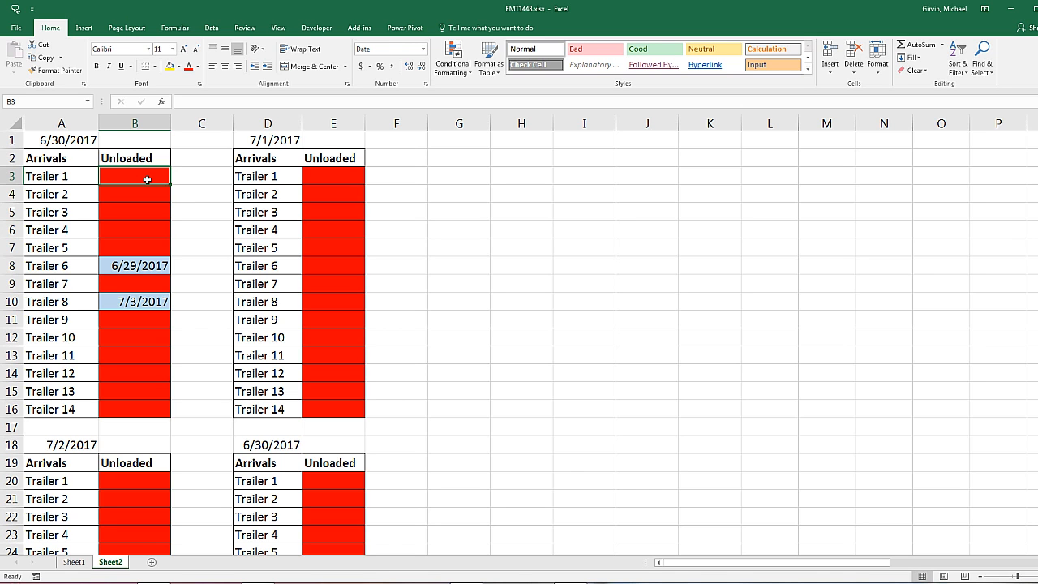
mouse_move(375, 188)
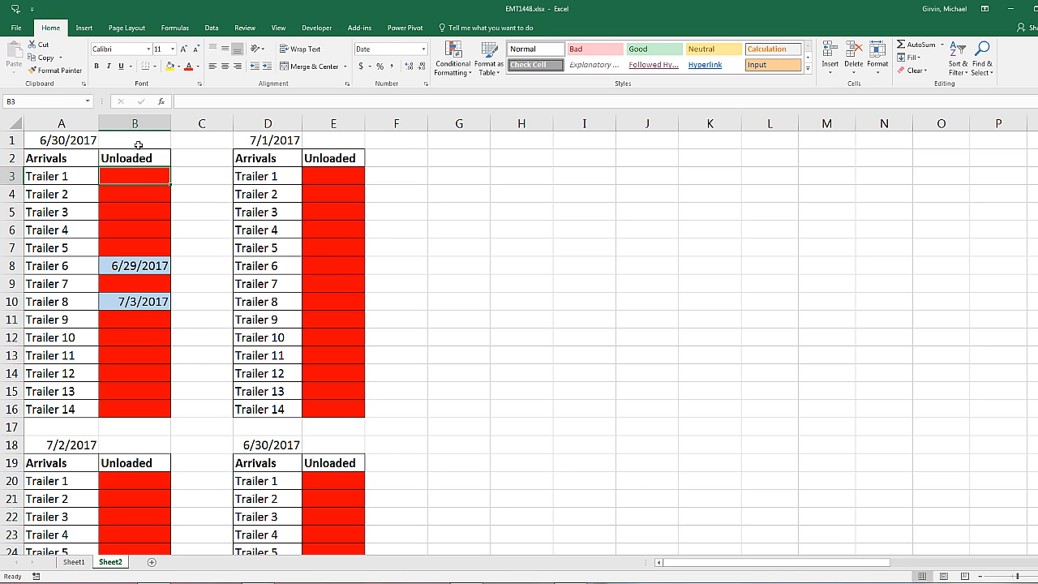
mouse_move(143, 137)
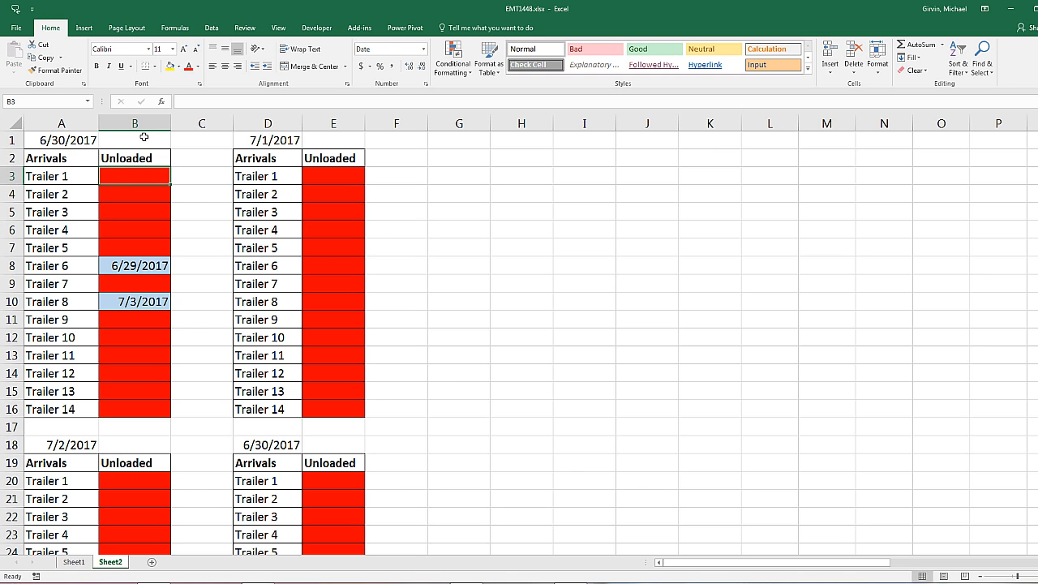
mouse_move(95, 151)
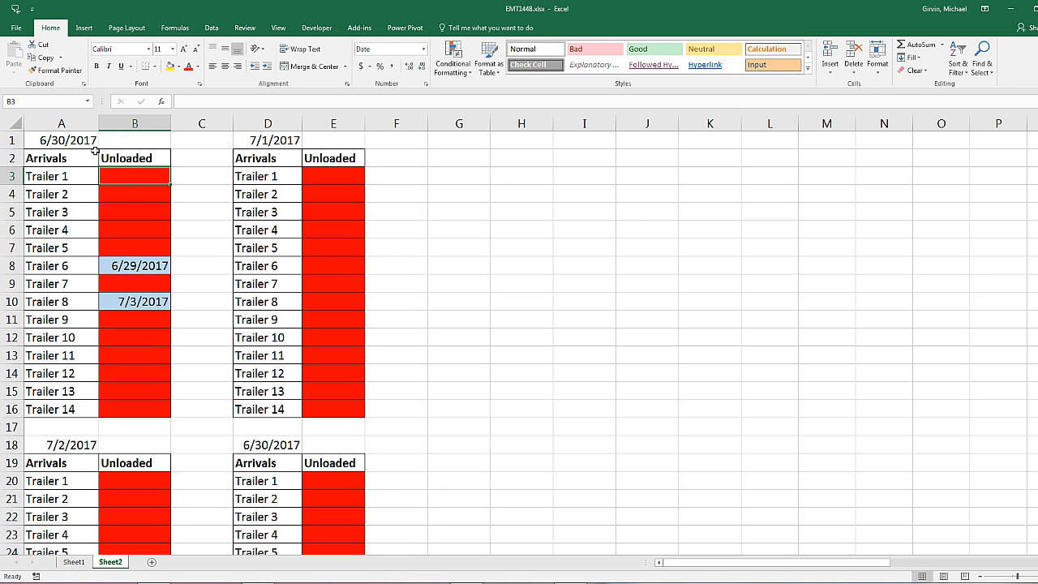
mouse_move(64, 139)
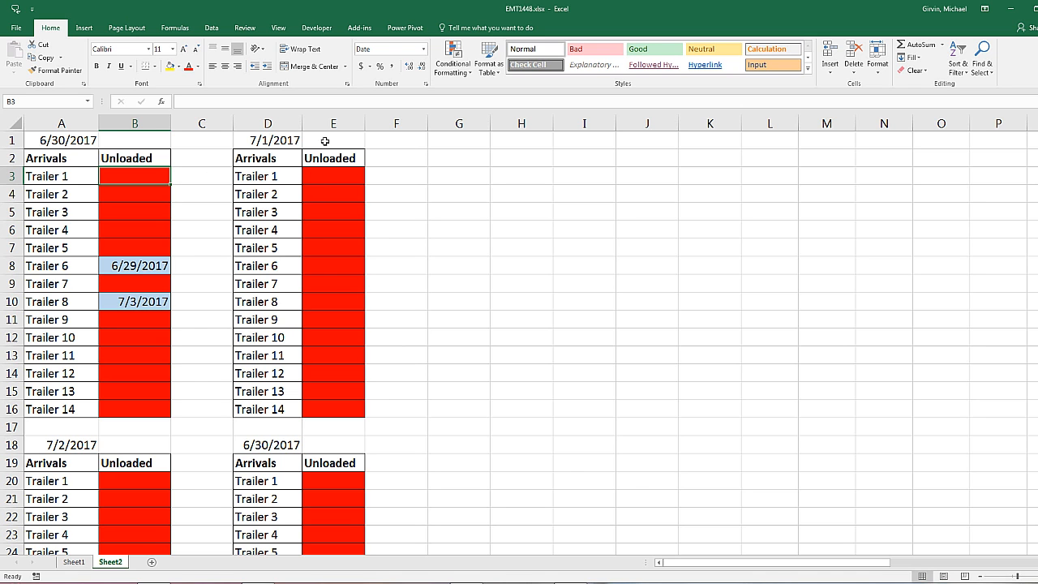
mouse_move(266, 153)
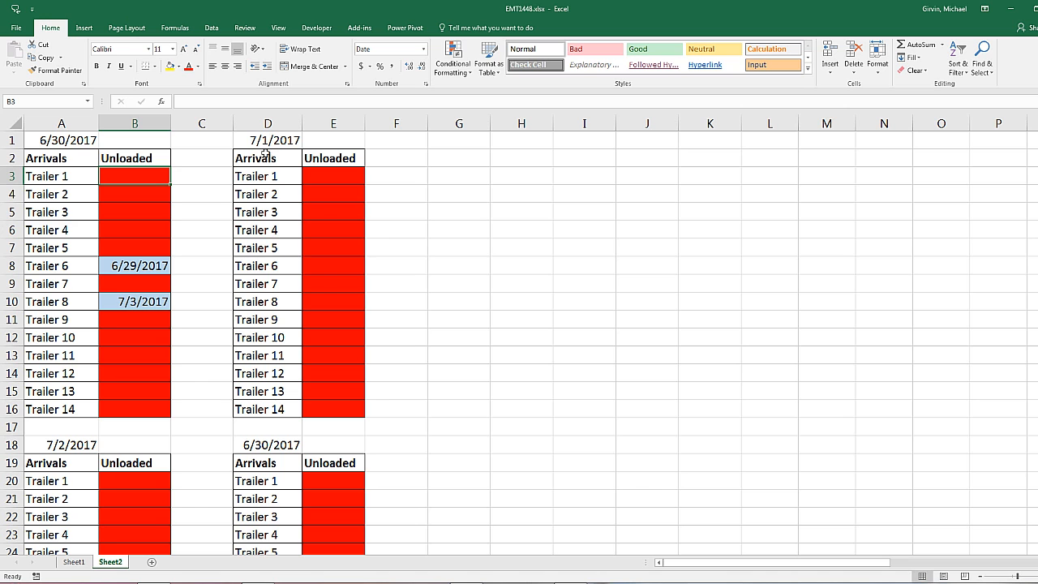
left_click(332, 211)
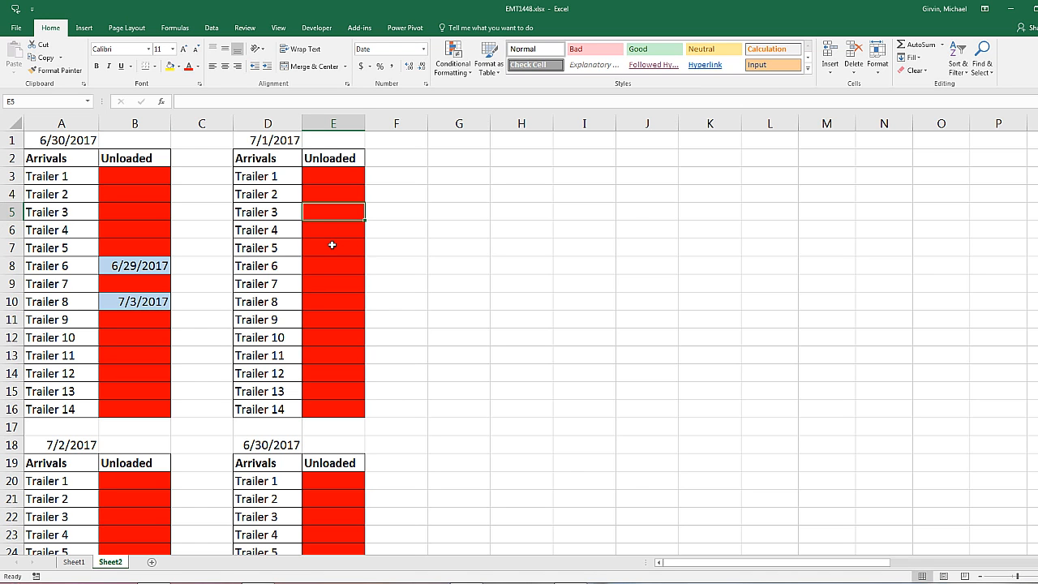
left_click(333, 247)
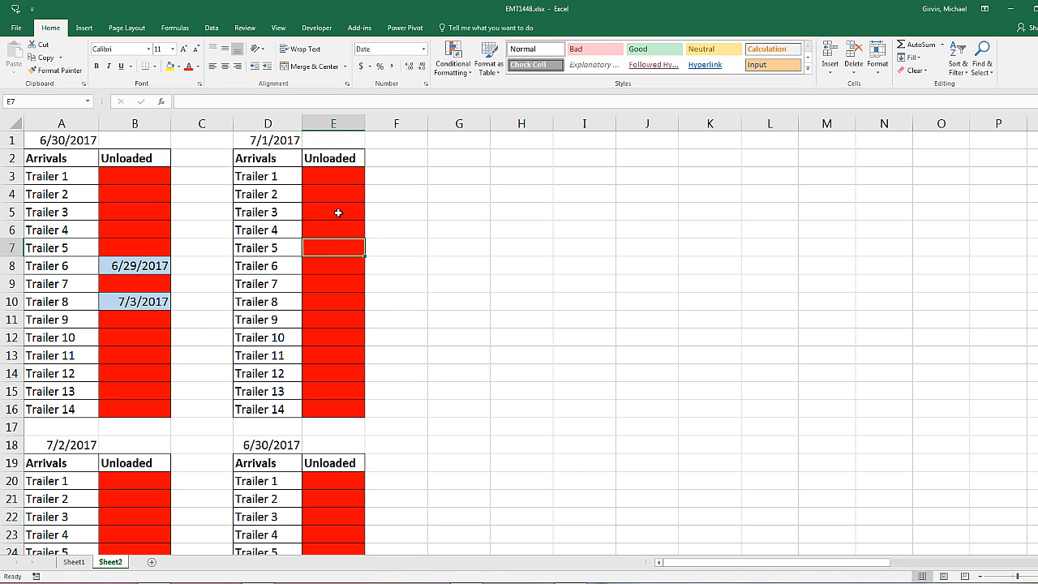
mouse_move(344, 134)
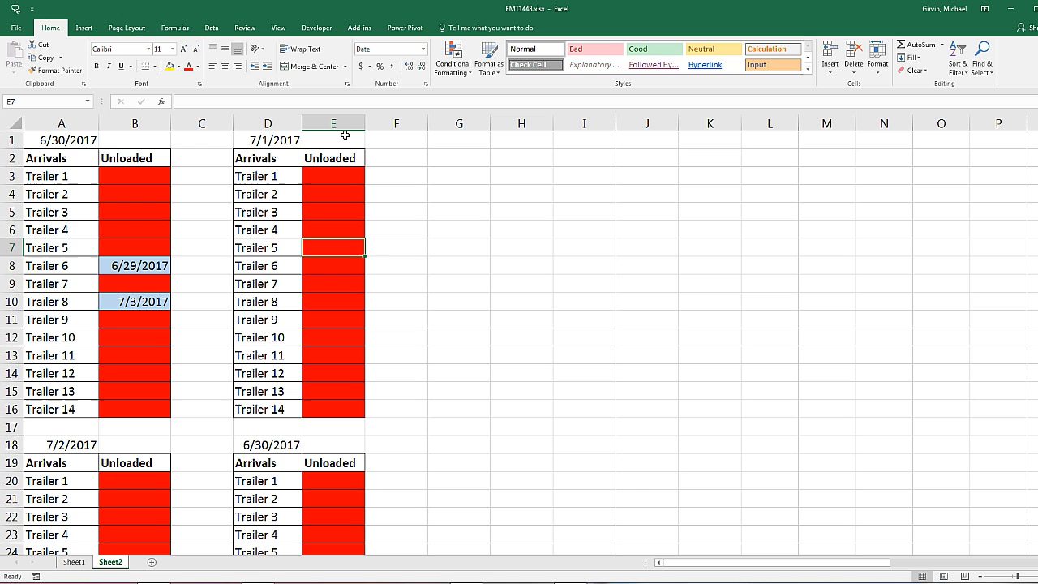
mouse_move(162, 452)
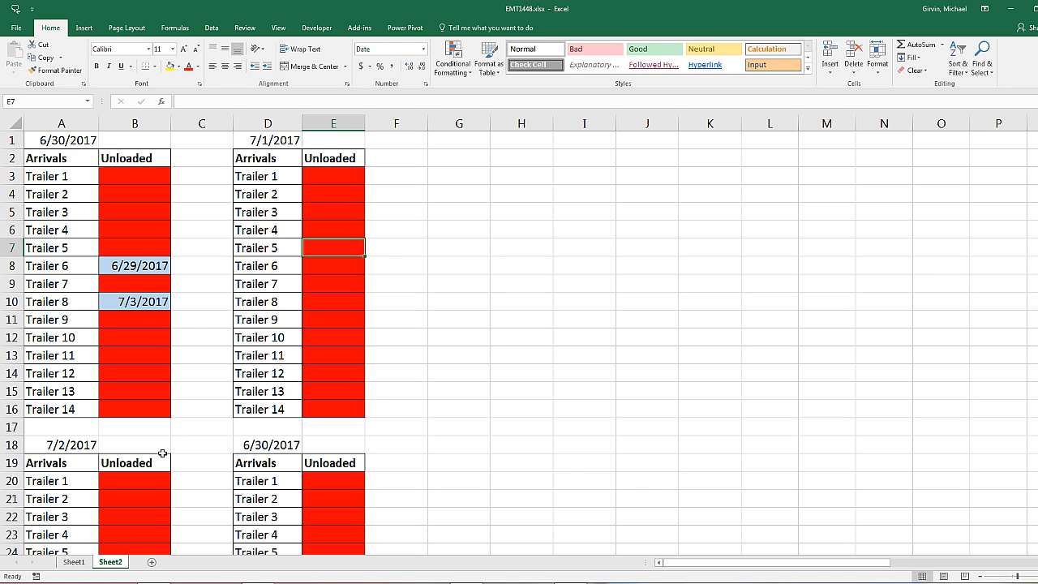
left_click(134, 409)
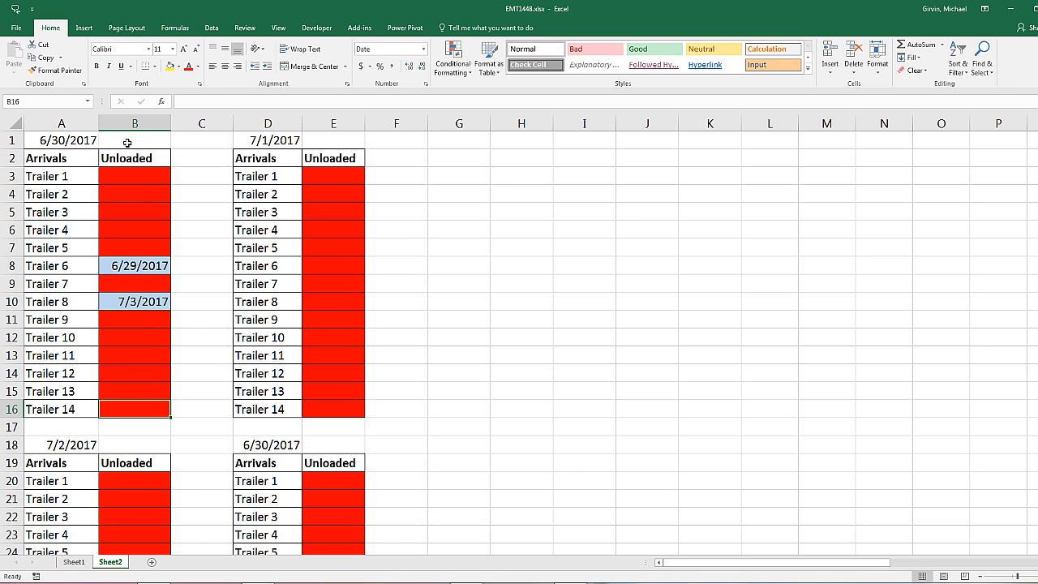
mouse_move(141, 353)
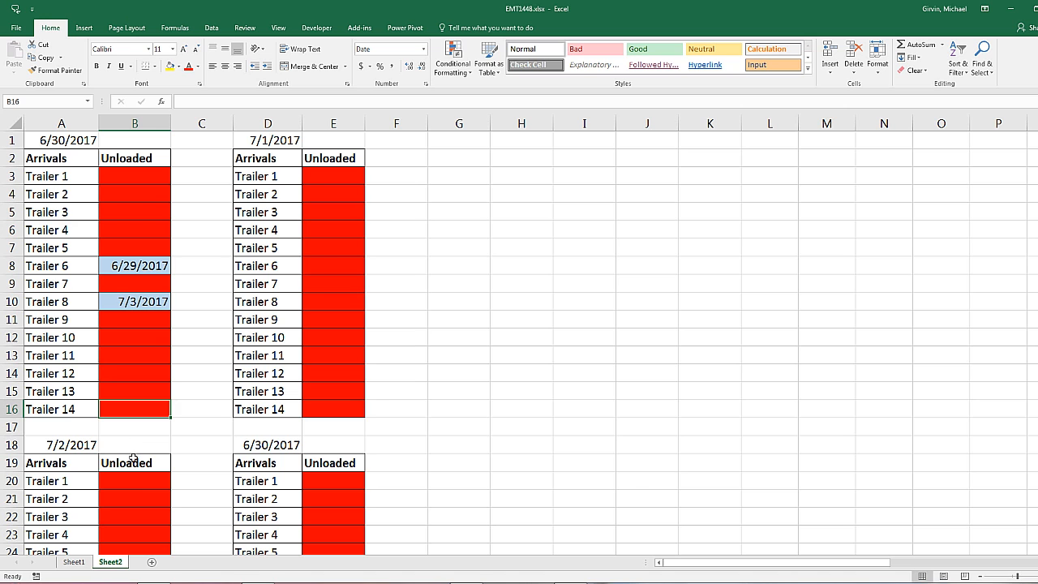
left_click(134, 480)
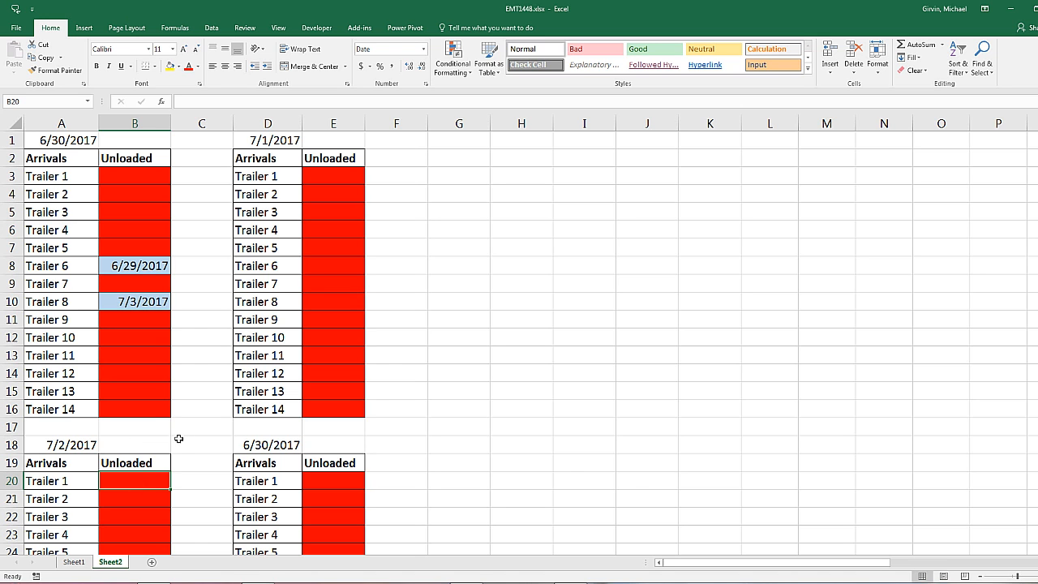
mouse_move(132, 447)
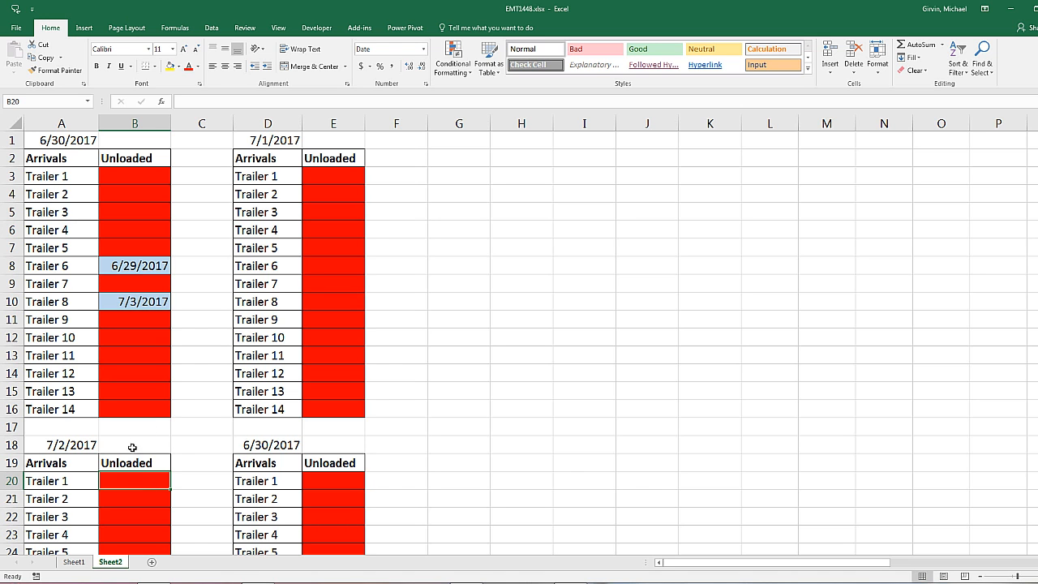
mouse_move(97, 442)
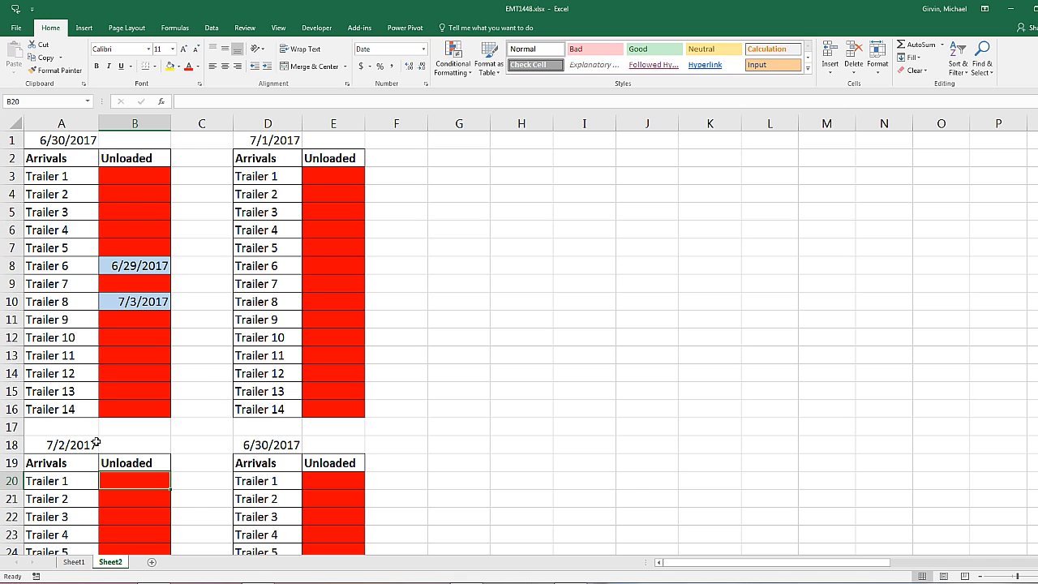
mouse_move(459, 168)
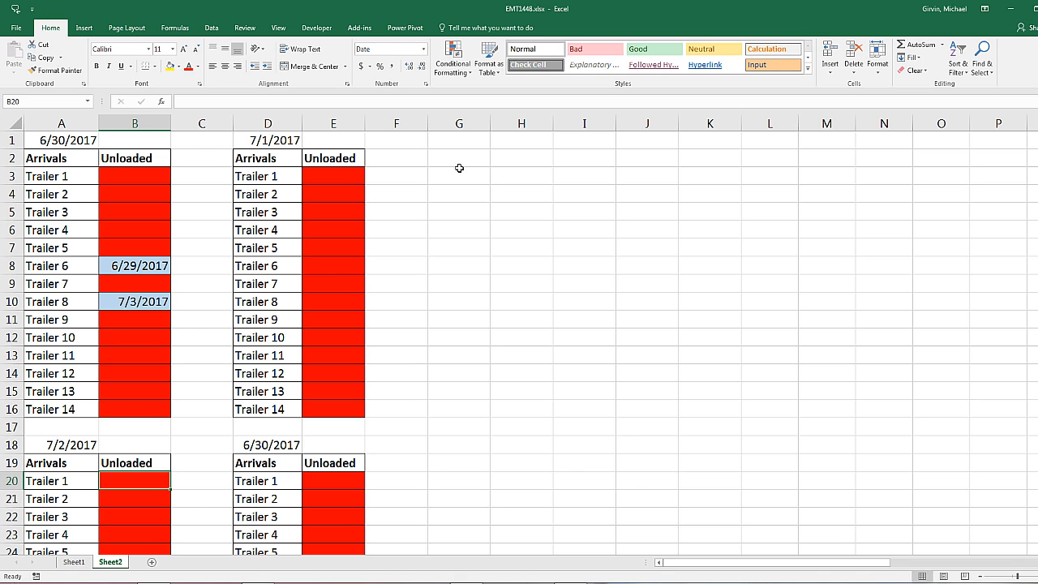
left_click(459, 176)
type("=")
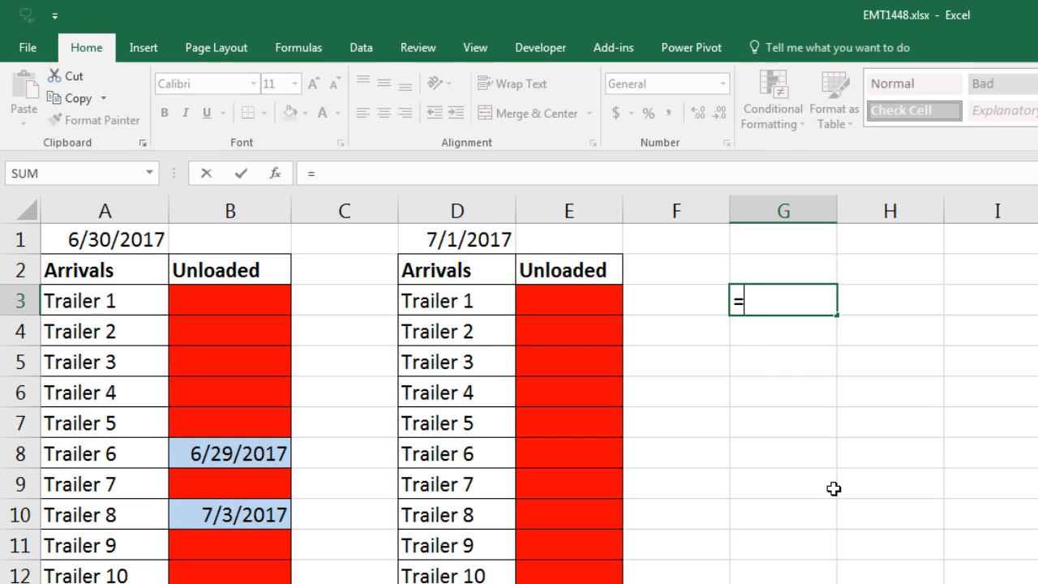
- Enter the row counter =ROWS(B$3:B3) in G3, anchored on B3
type("row")
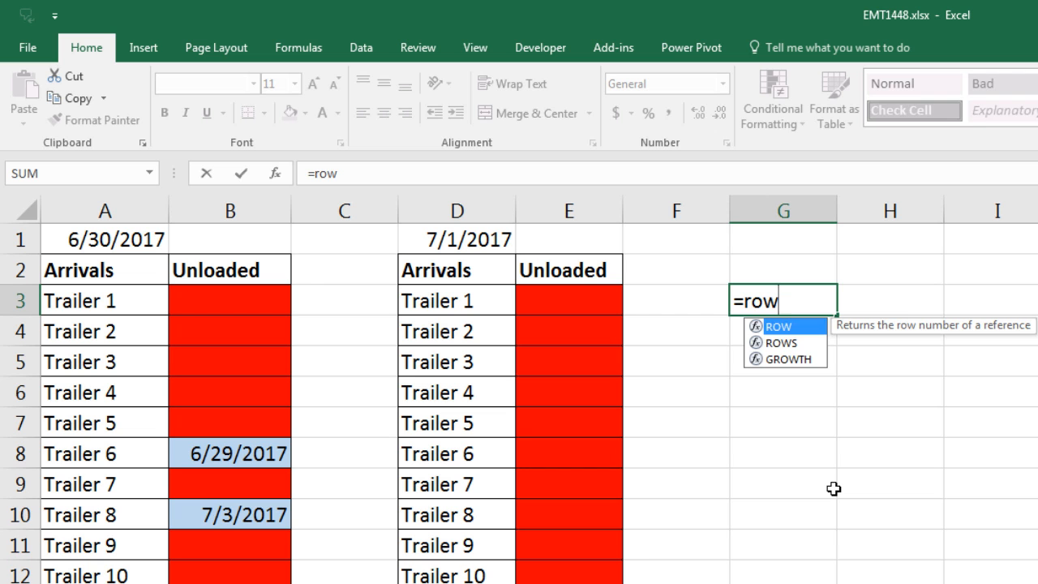
type("s")
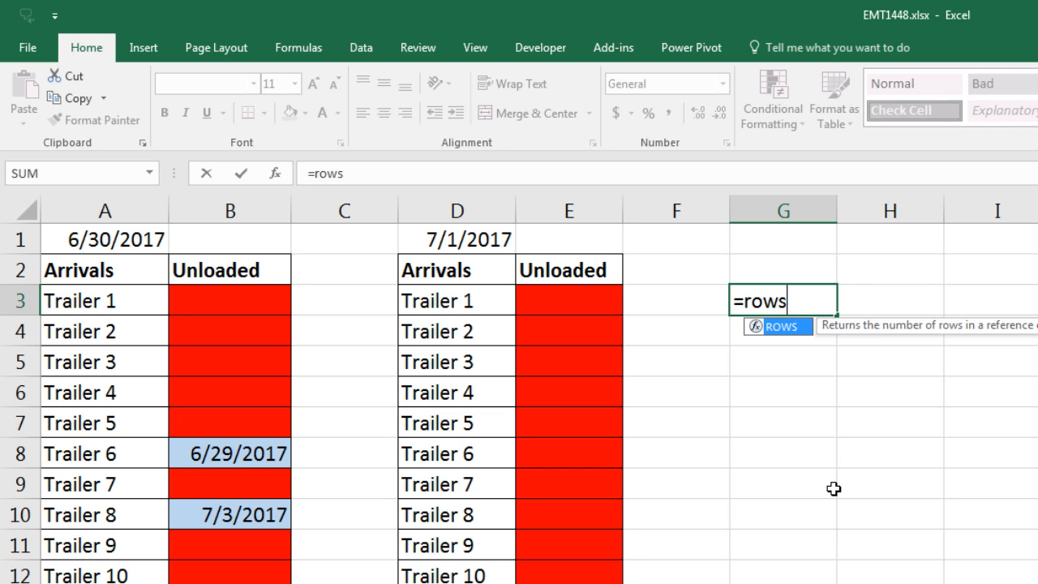
type("(")
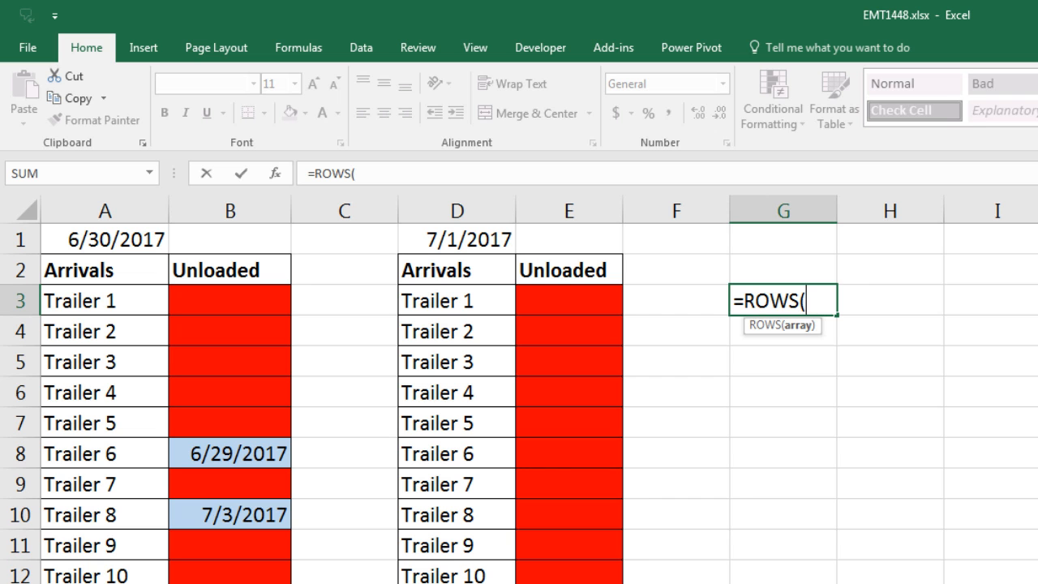
mouse_move(739, 467)
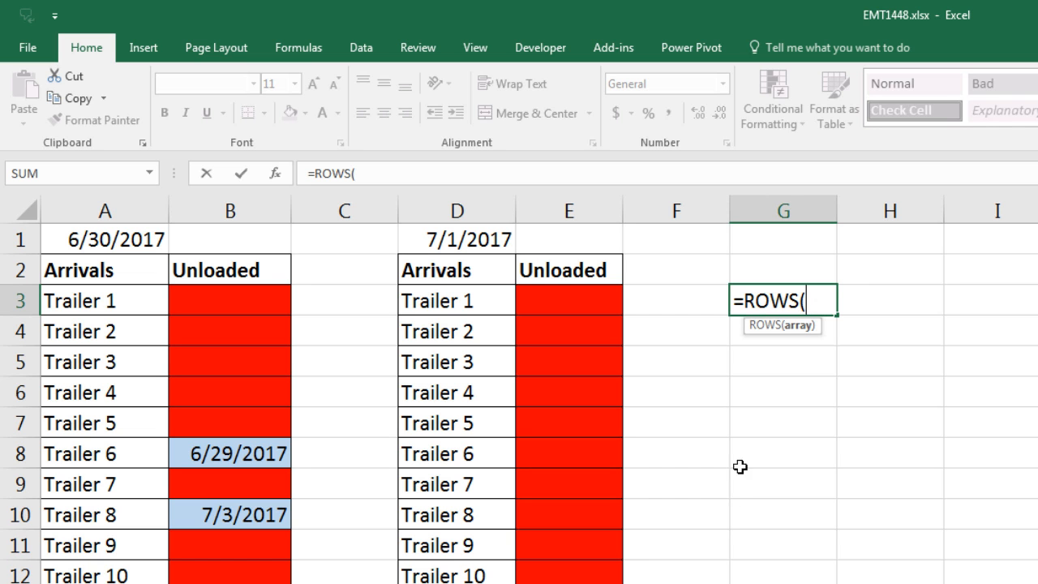
mouse_move(768, 416)
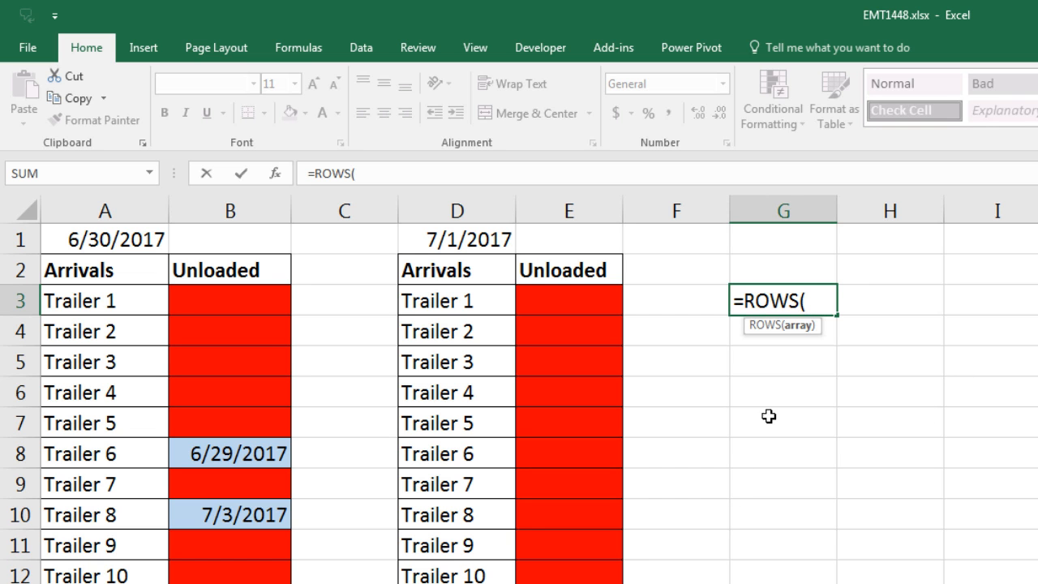
mouse_move(134, 304)
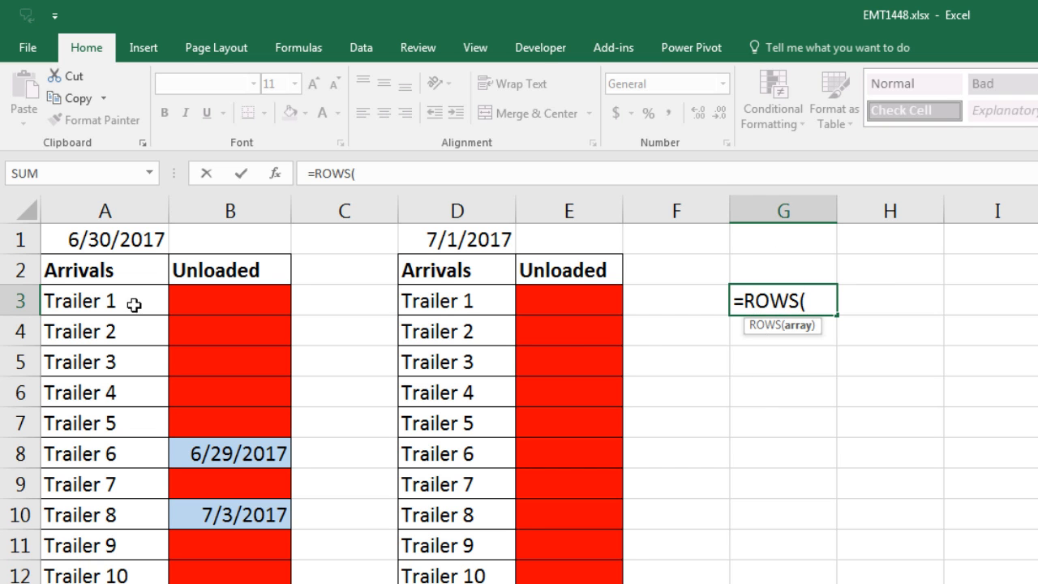
mouse_move(386, 406)
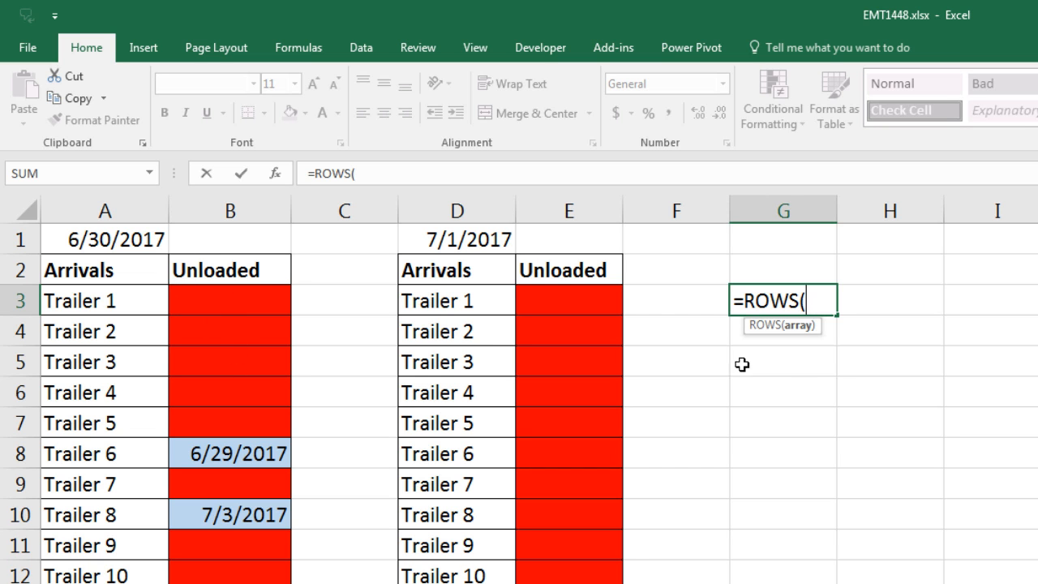
type("B")
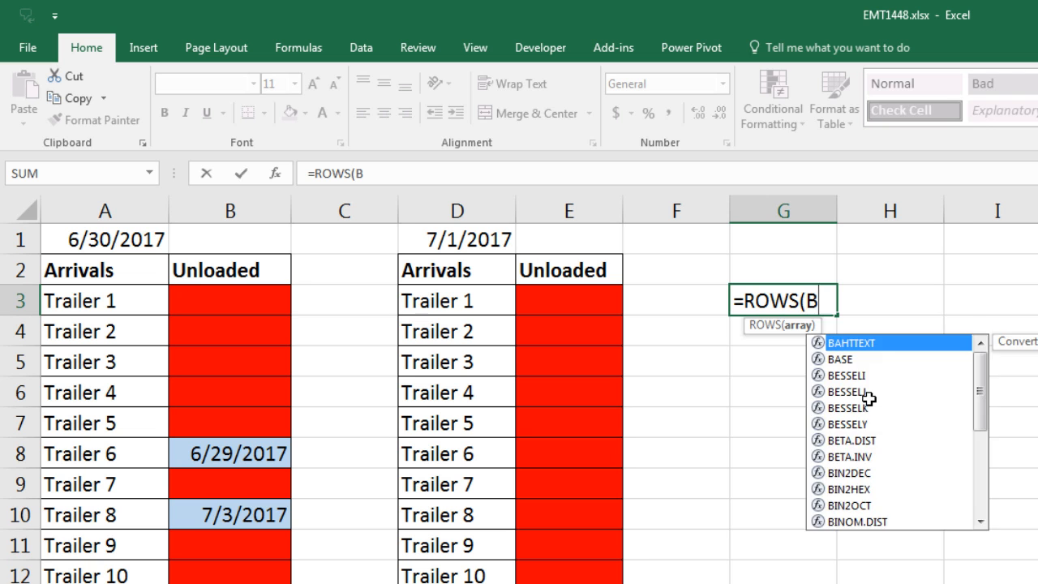
left_click(230, 300)
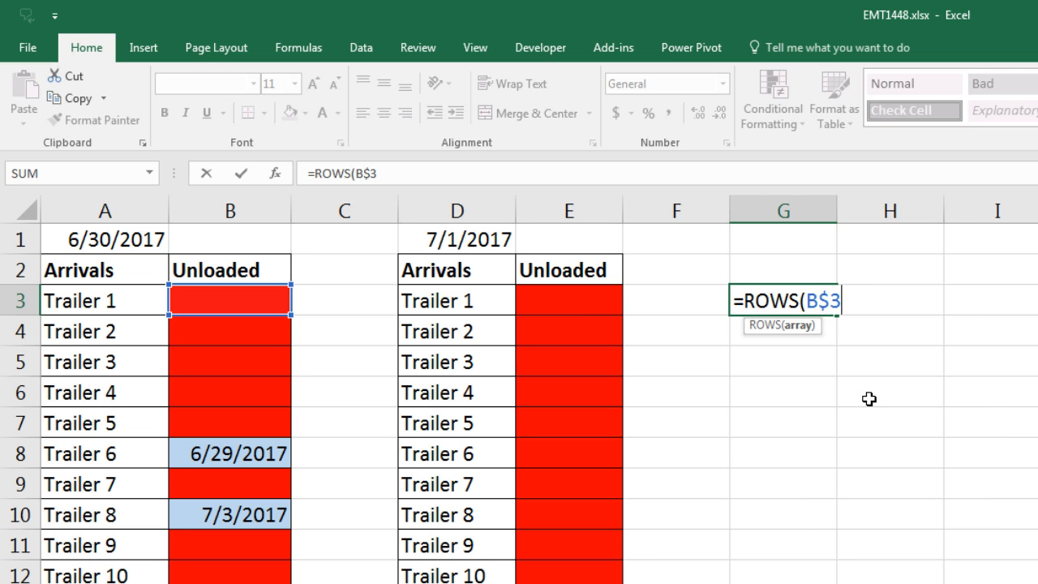
type(":B3)")
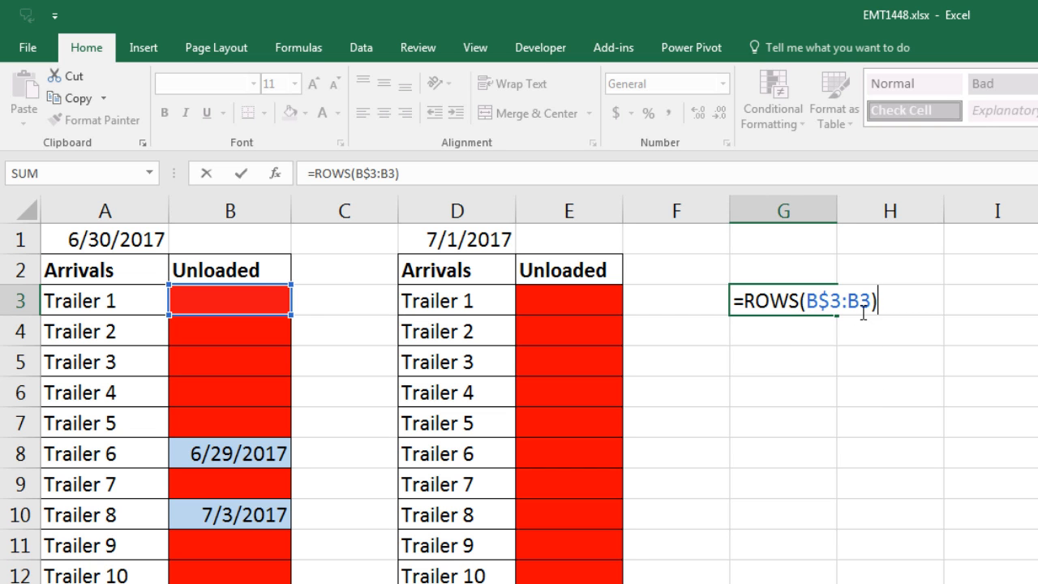
mouse_move(852, 327)
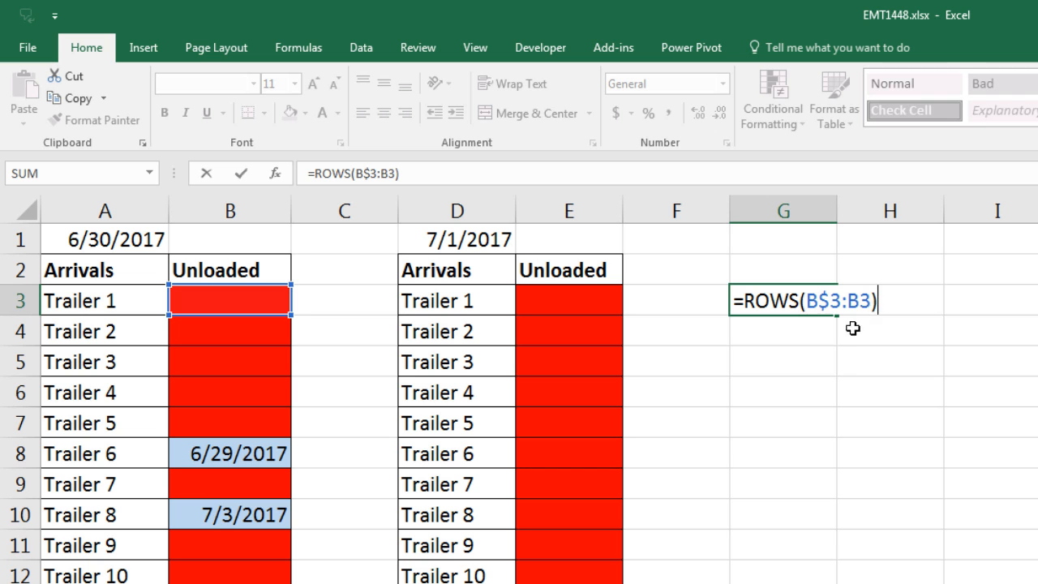
mouse_move(847, 529)
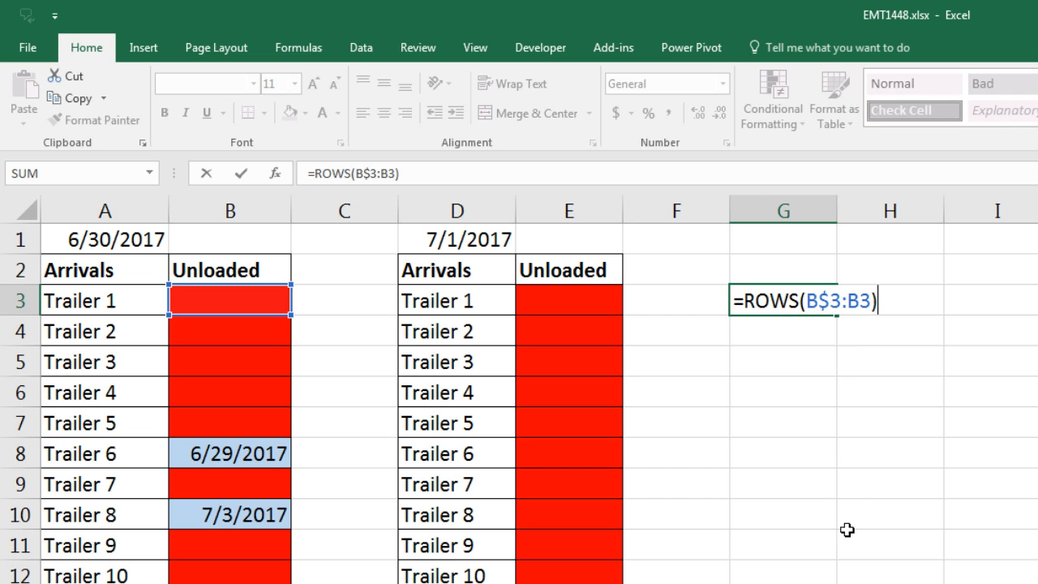
mouse_move(774, 334)
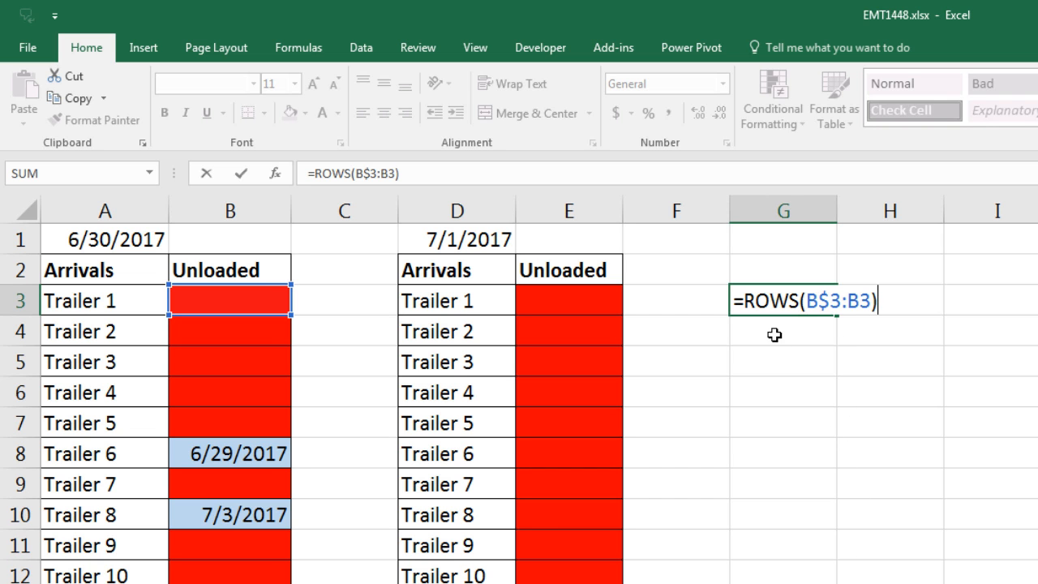
mouse_move(903, 337)
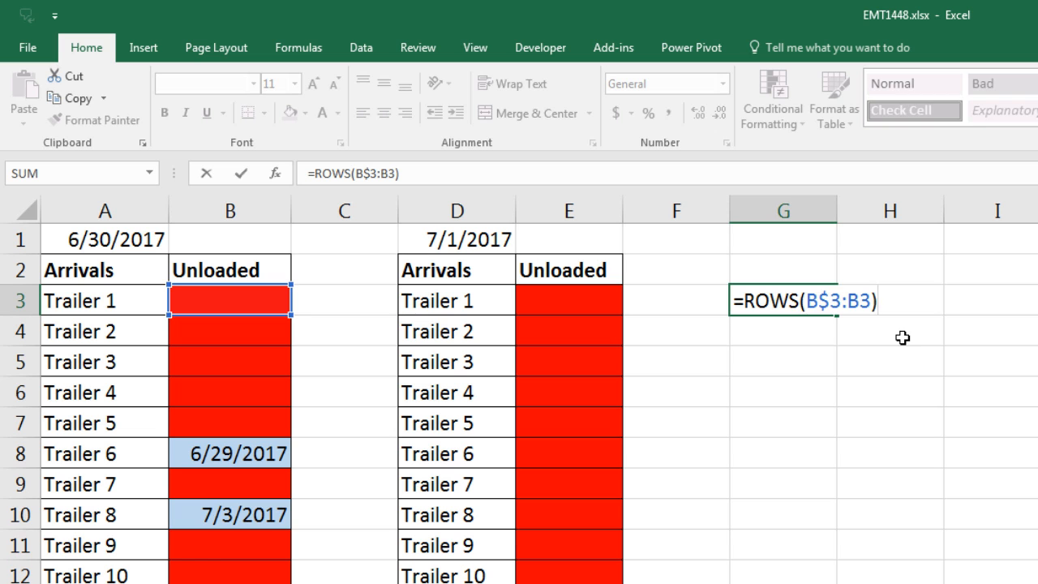
key("Enter")
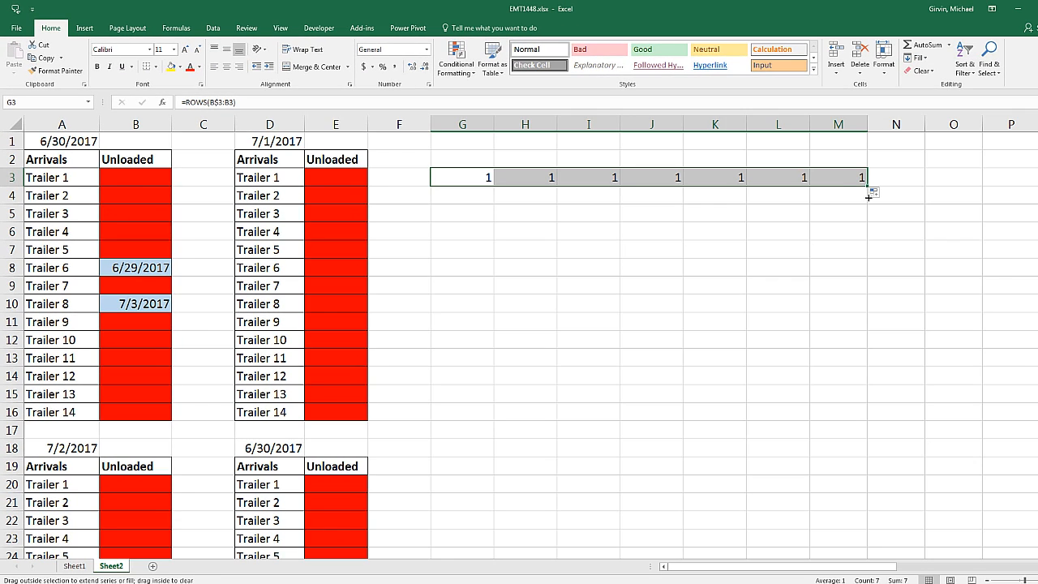
- Fill the counter formulas across to column M and down to row 23, then select G3:M23
left_click_drag(873, 193, 872, 539)
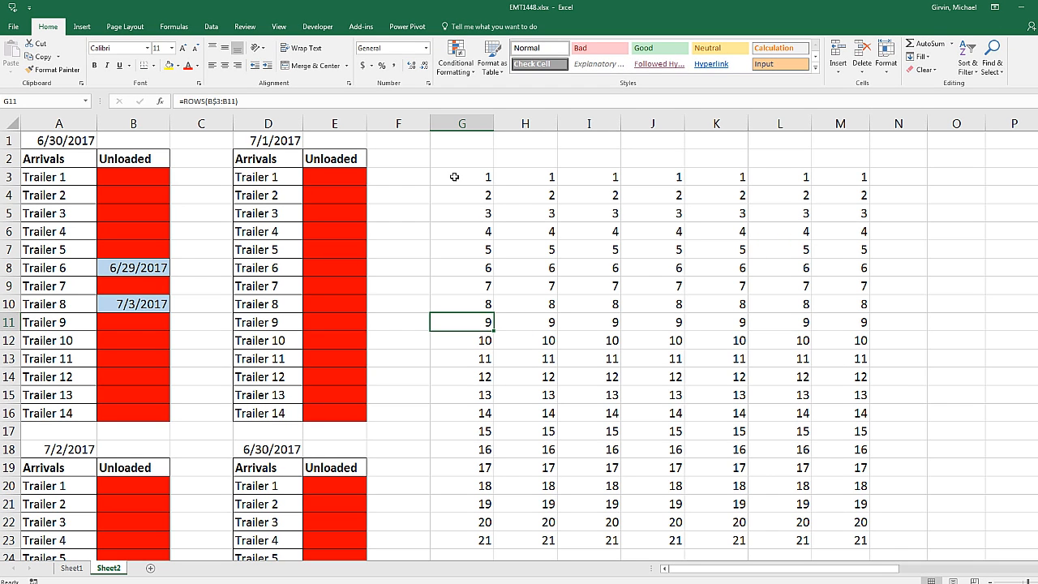
left_click_drag(461, 176, 461, 449)
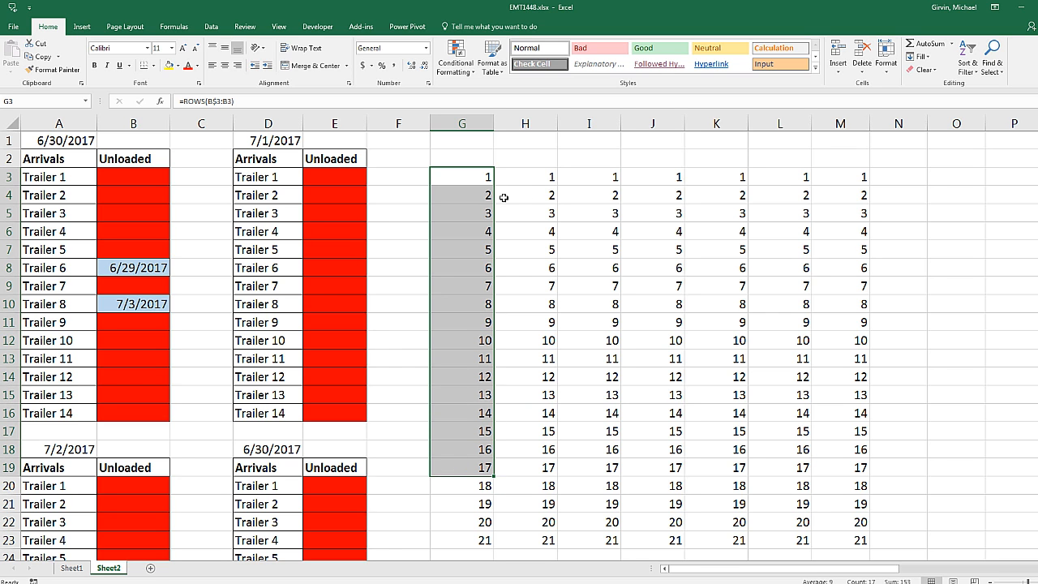
mouse_move(491, 214)
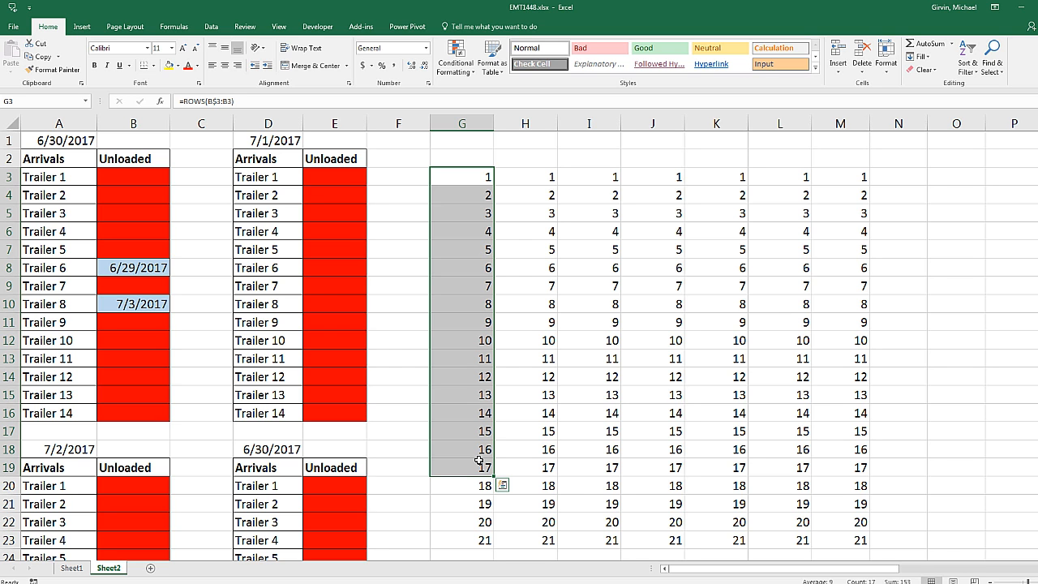
mouse_move(464, 489)
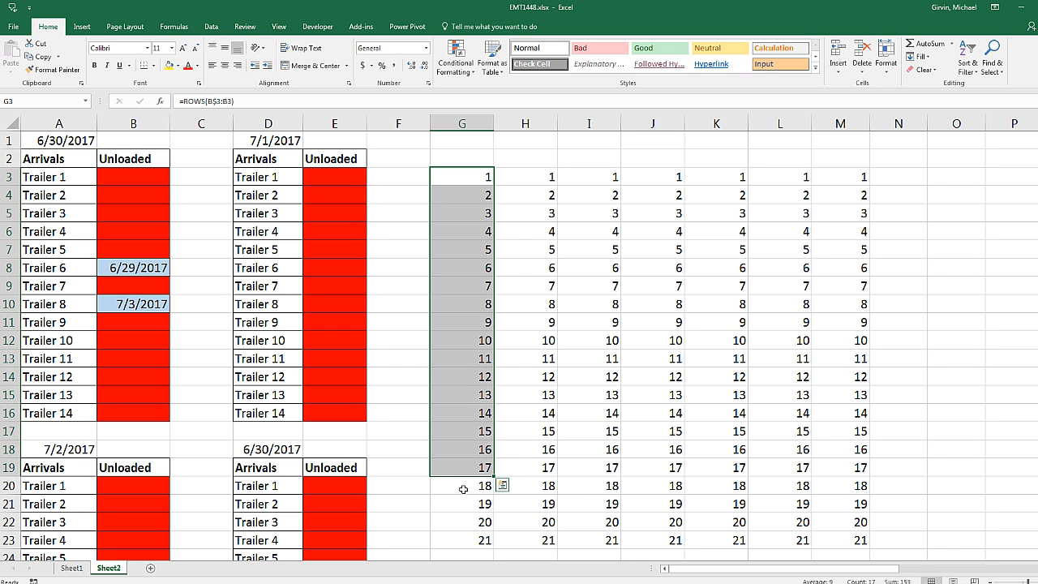
left_click(462, 485)
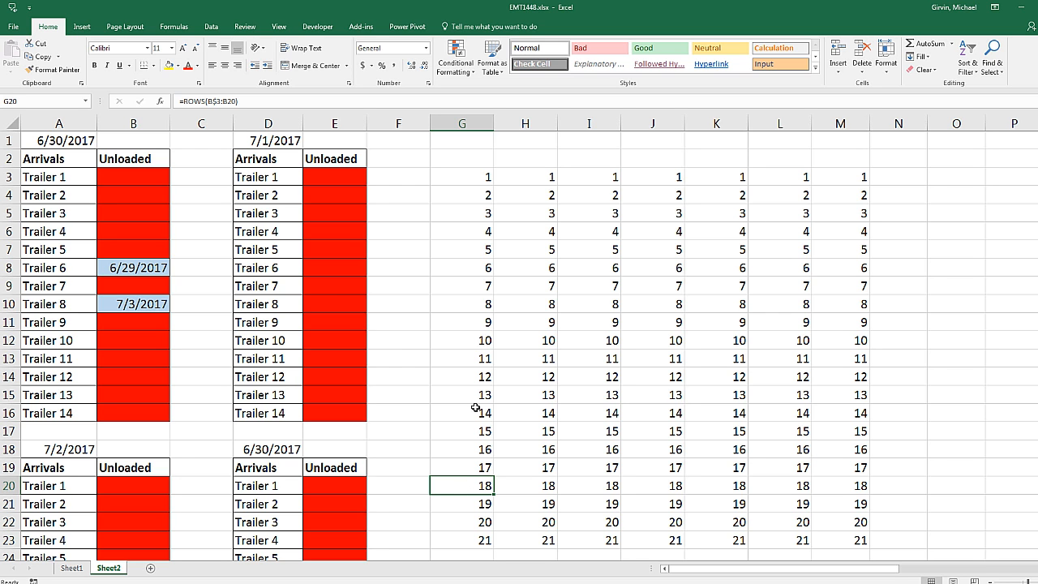
mouse_move(463, 209)
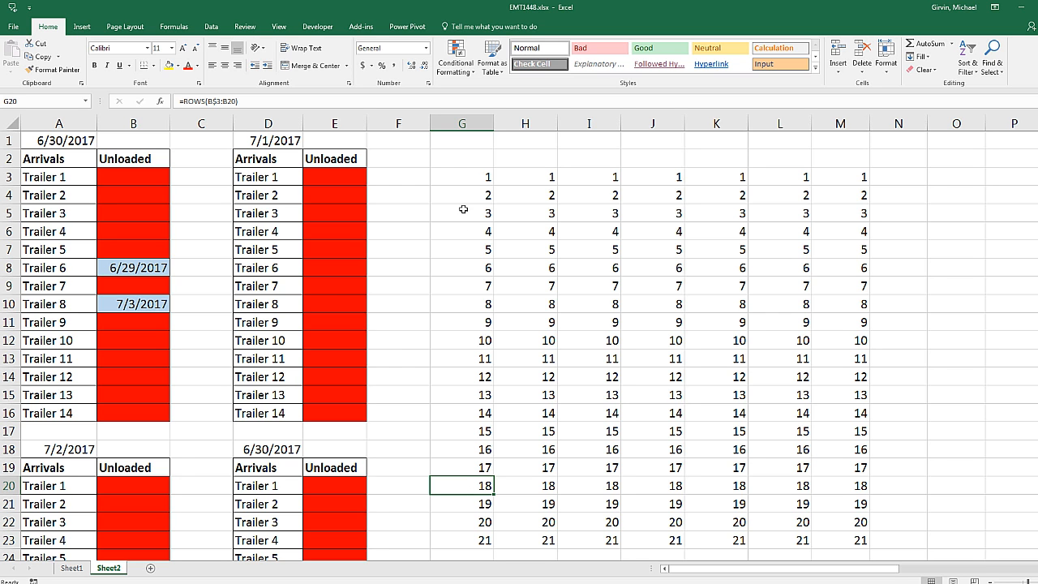
mouse_move(426, 479)
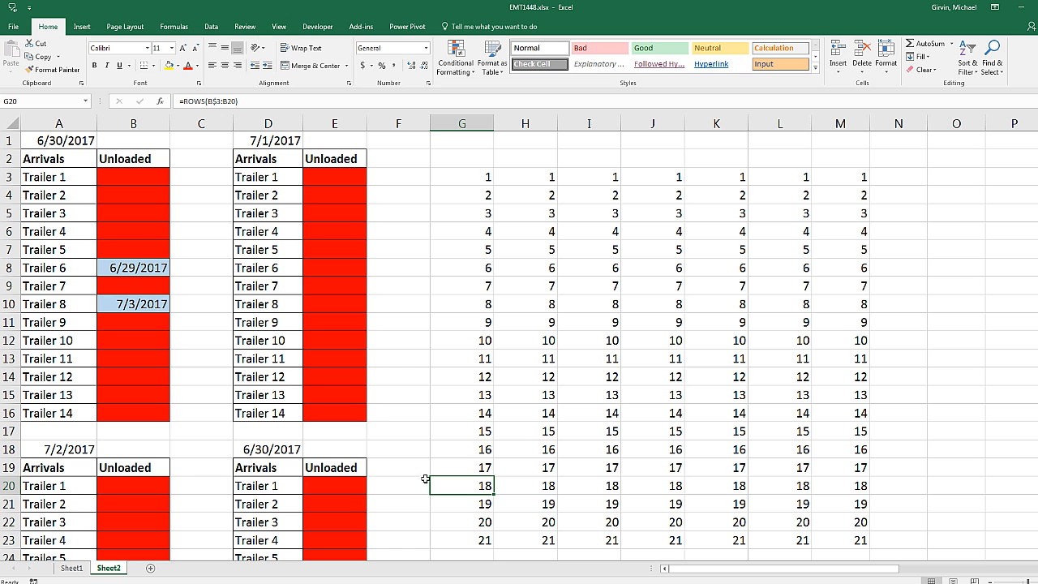
mouse_move(482, 243)
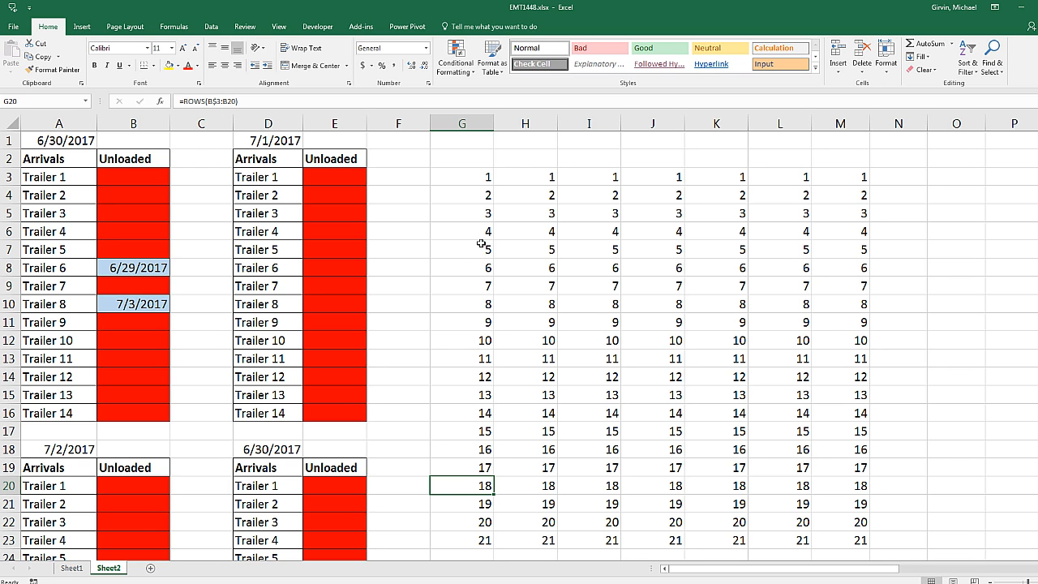
mouse_move(513, 156)
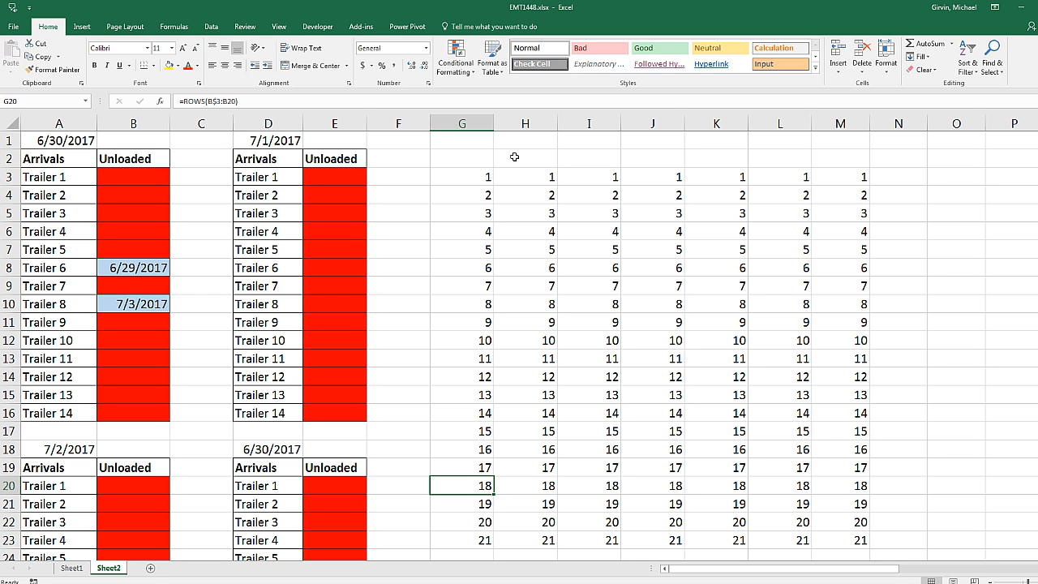
left_click(461, 177)
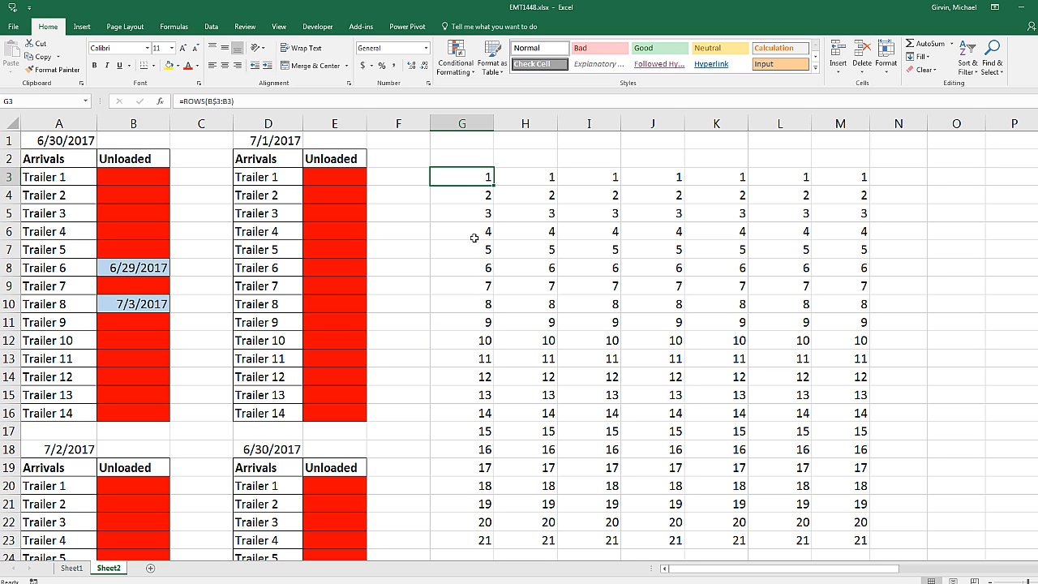
mouse_move(465, 180)
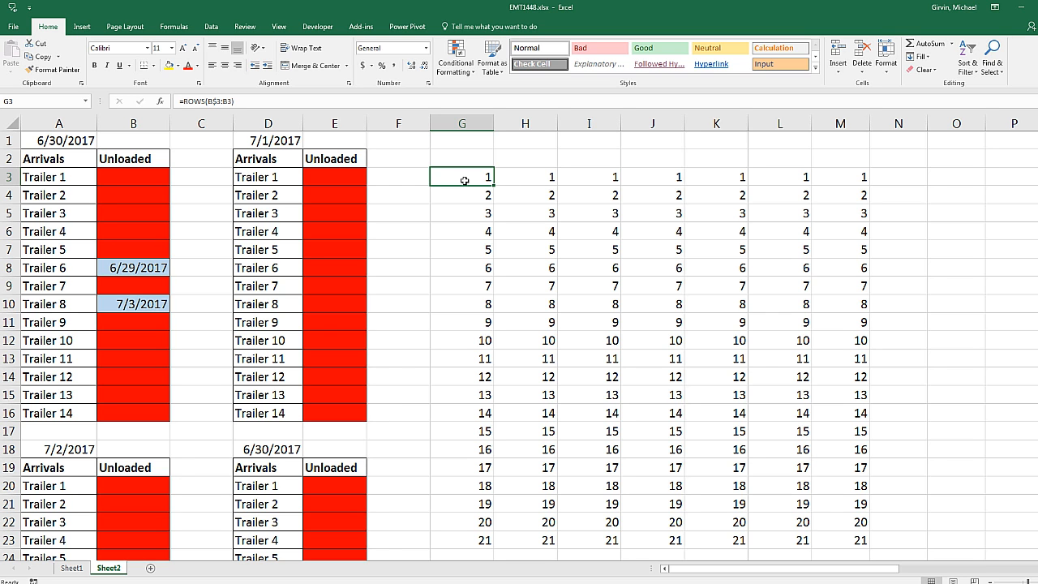
mouse_move(504, 197)
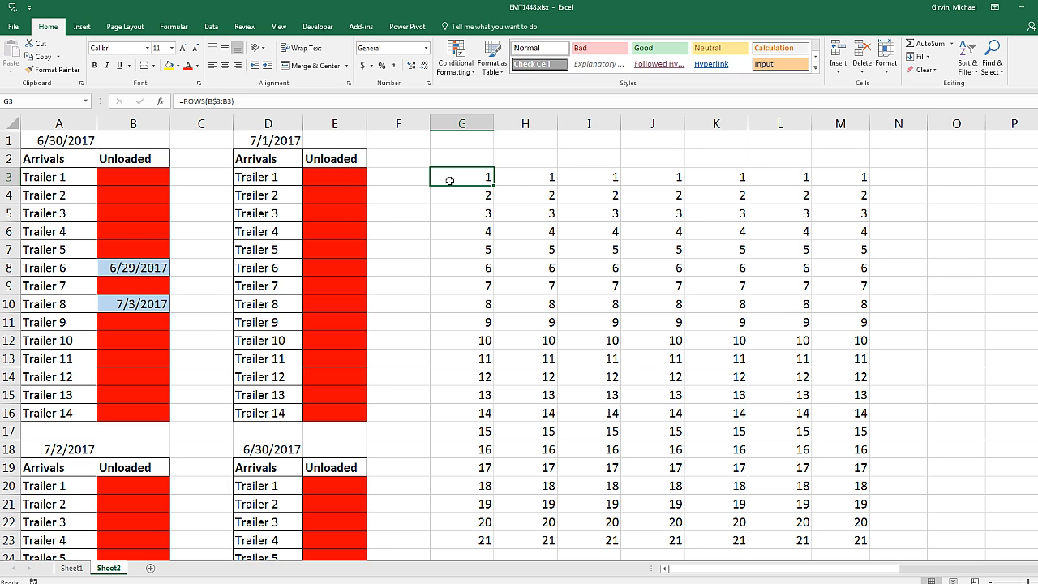
left_click_drag(461, 176, 462, 467)
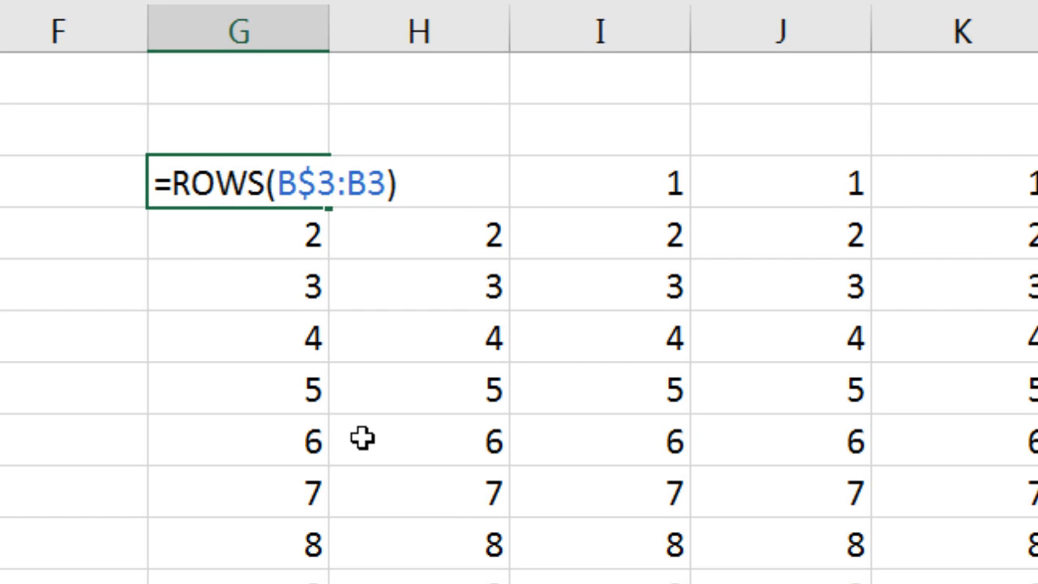
- Rewrite the counter formula as =MOD(ROWS(B$3:B3)-1,17)
type("=MOD(")
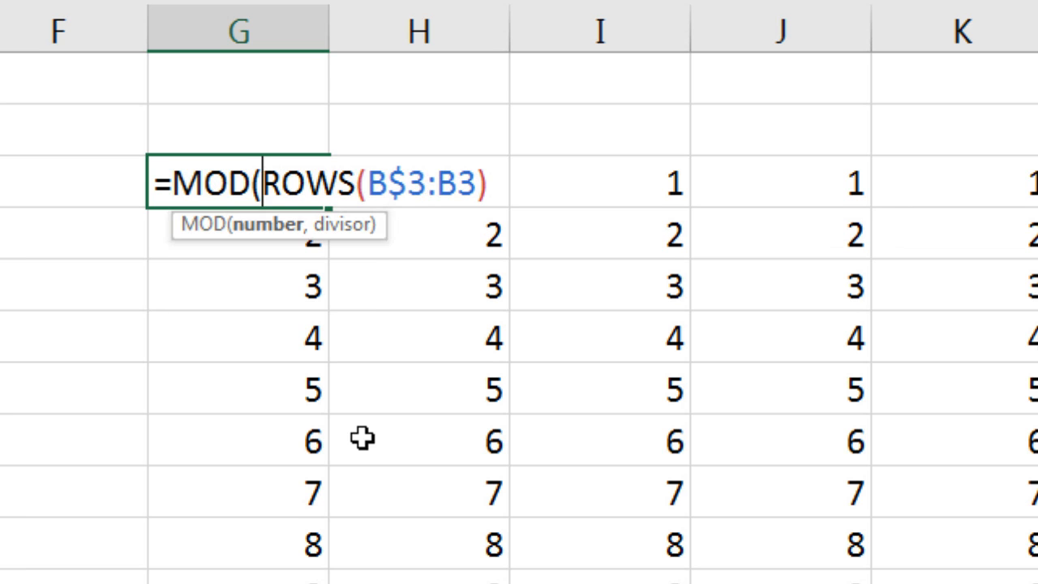
mouse_move(689, 192)
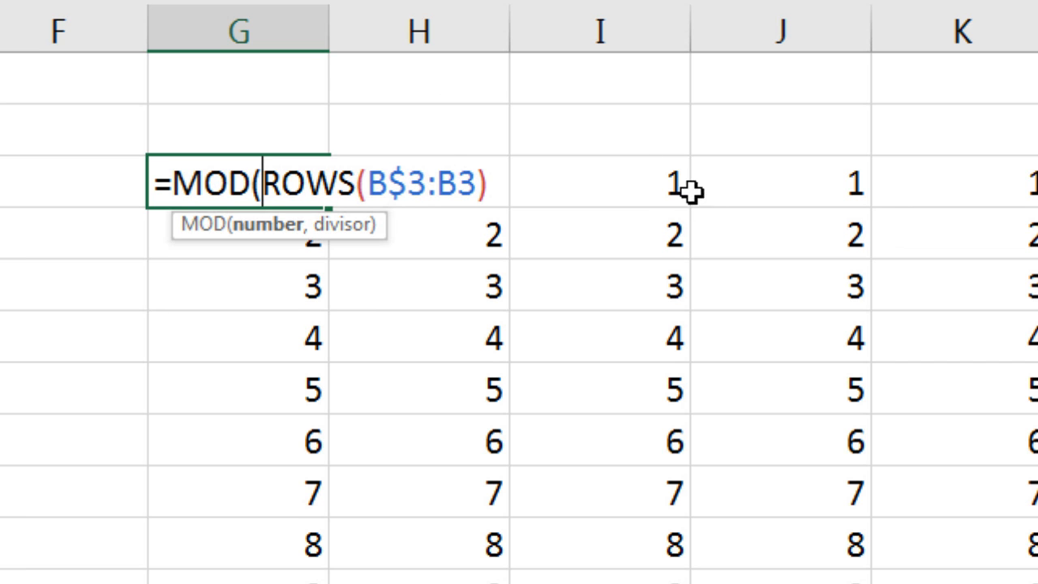
mouse_move(537, 209)
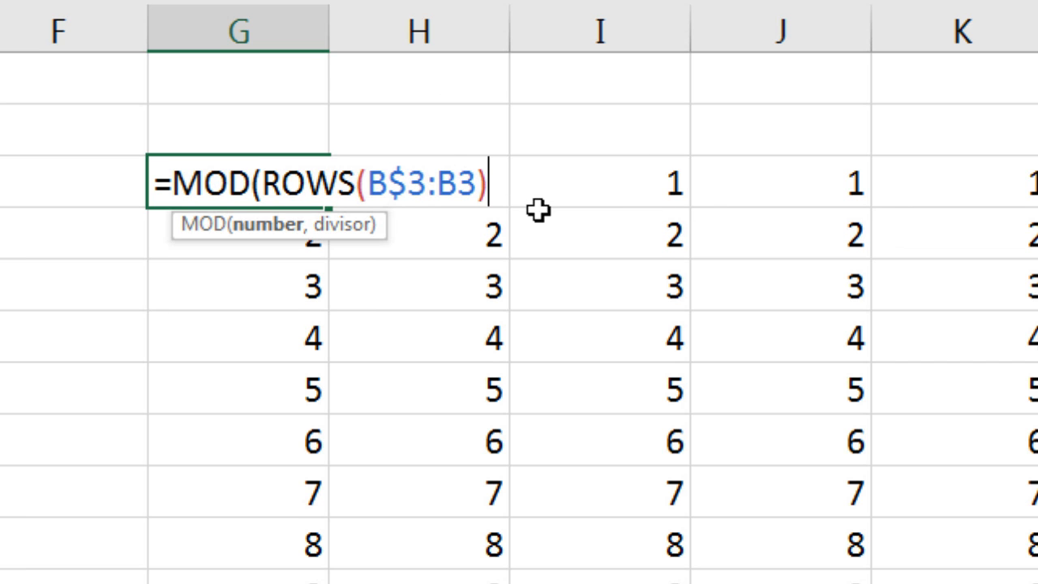
type("-1,")
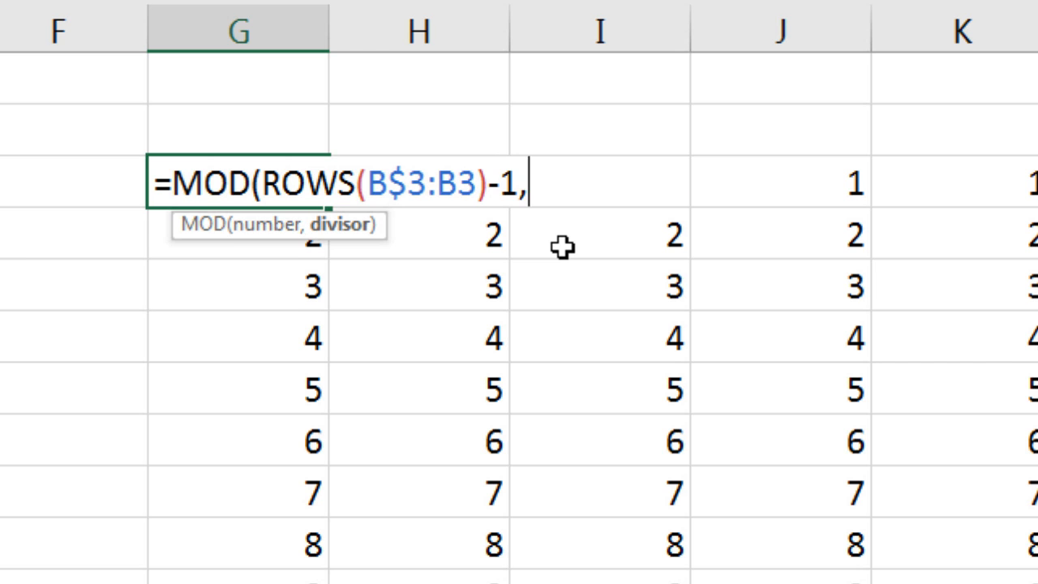
type("17")
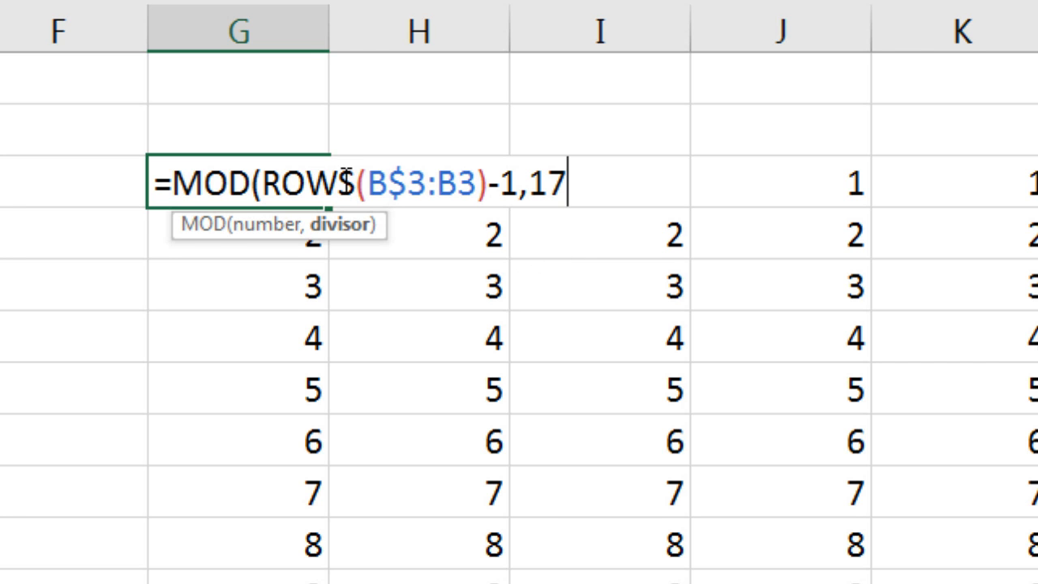
type(")")
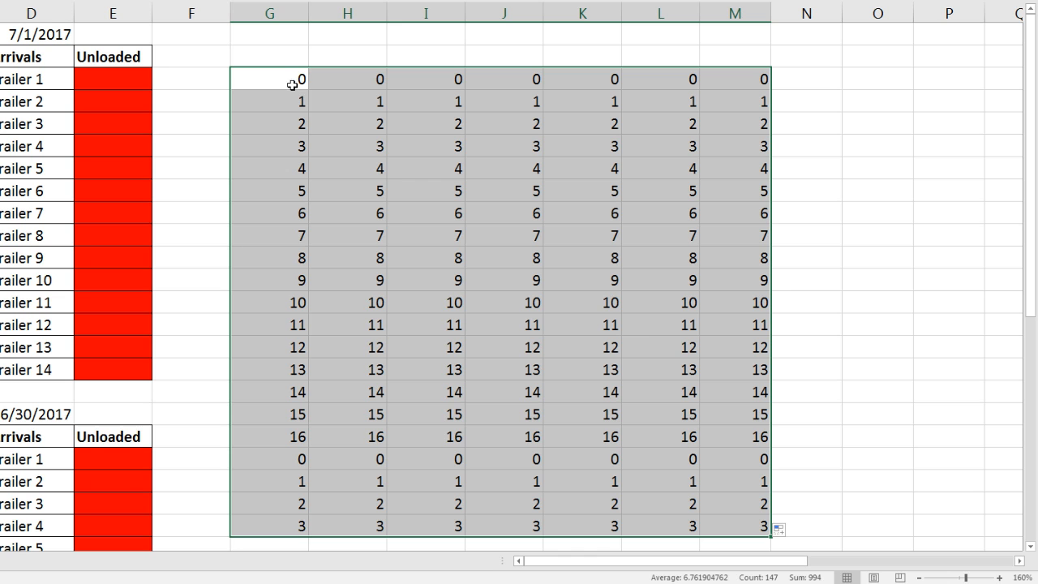
mouse_move(292, 435)
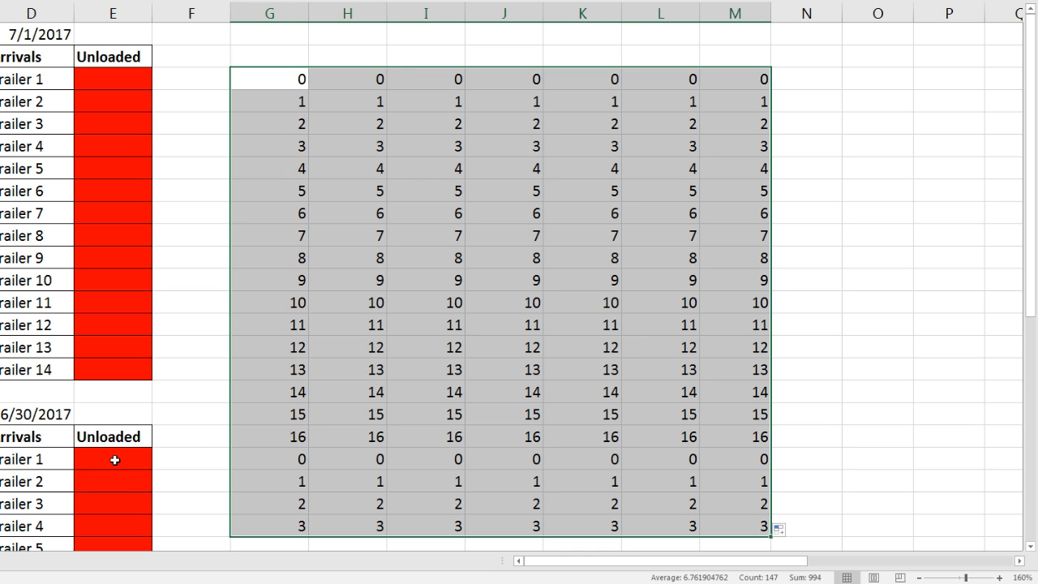
mouse_move(337, 258)
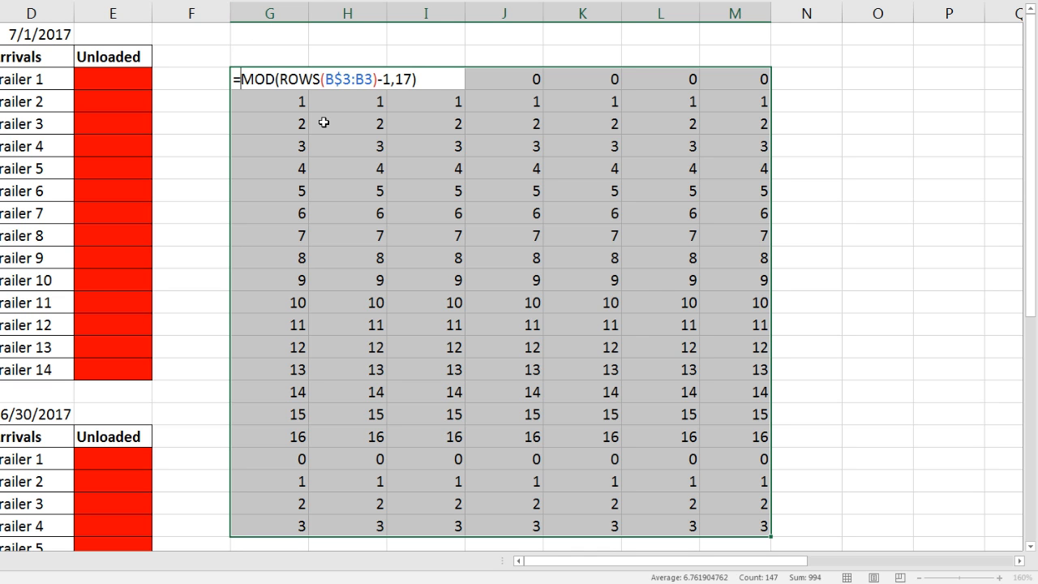
- Change the block's formula to =-MOD(ROWS(B$3:B3)-1,17)-2, counting -2 down to -18
type("-")
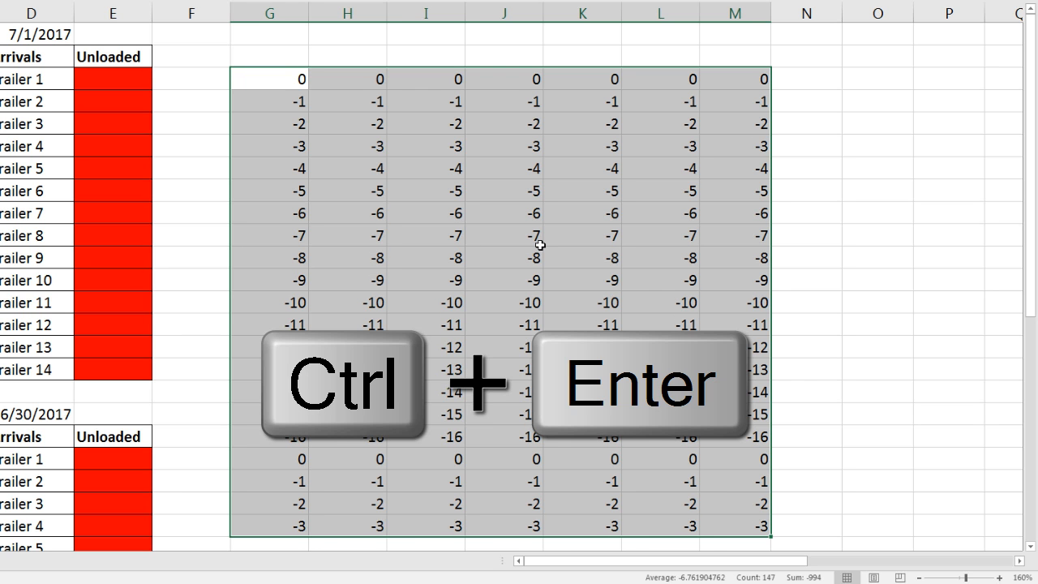
key("ctrl+enter")
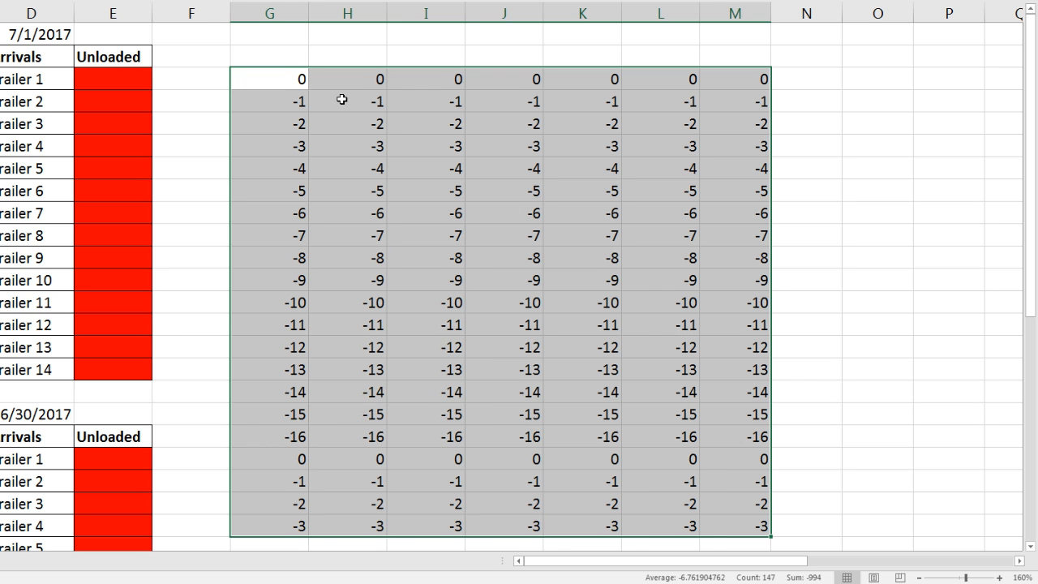
mouse_move(322, 99)
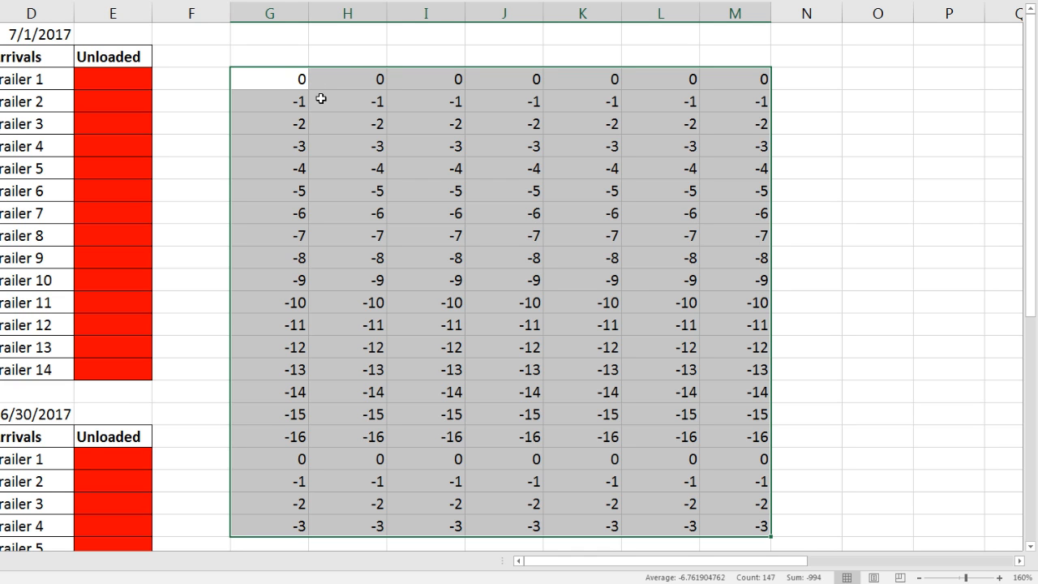
mouse_move(353, 69)
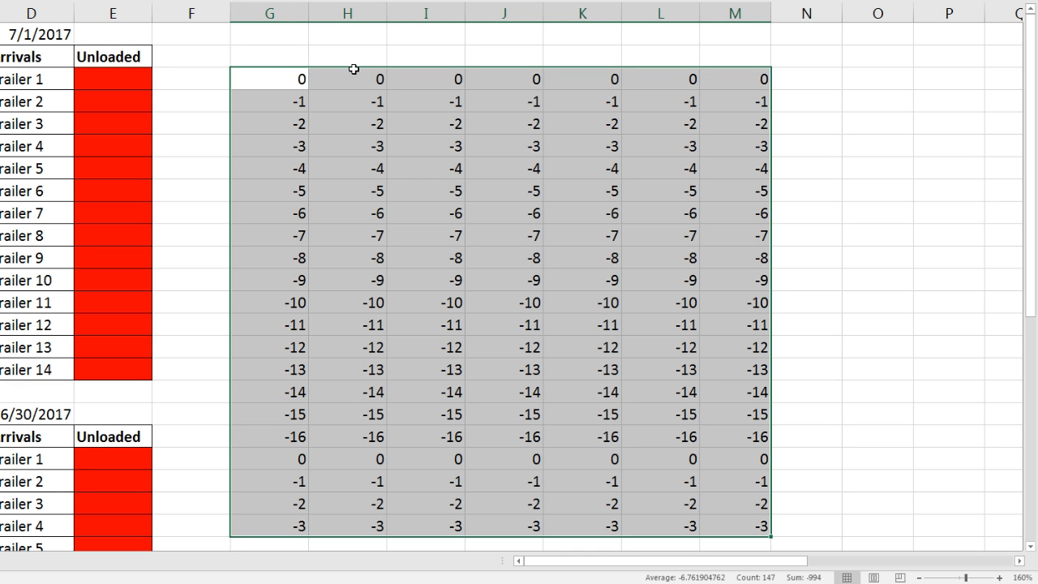
key("f2")
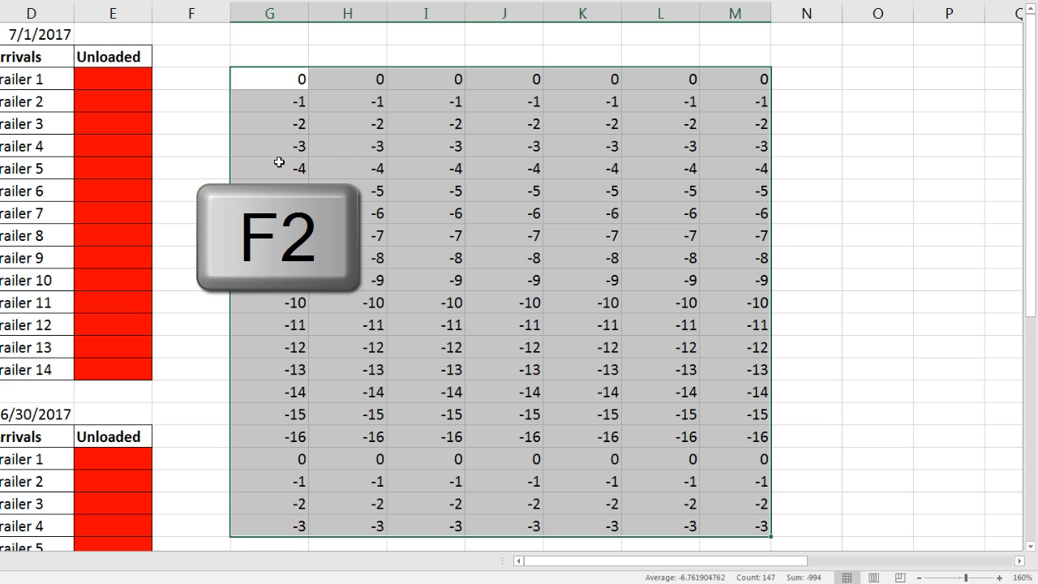
key("f2")
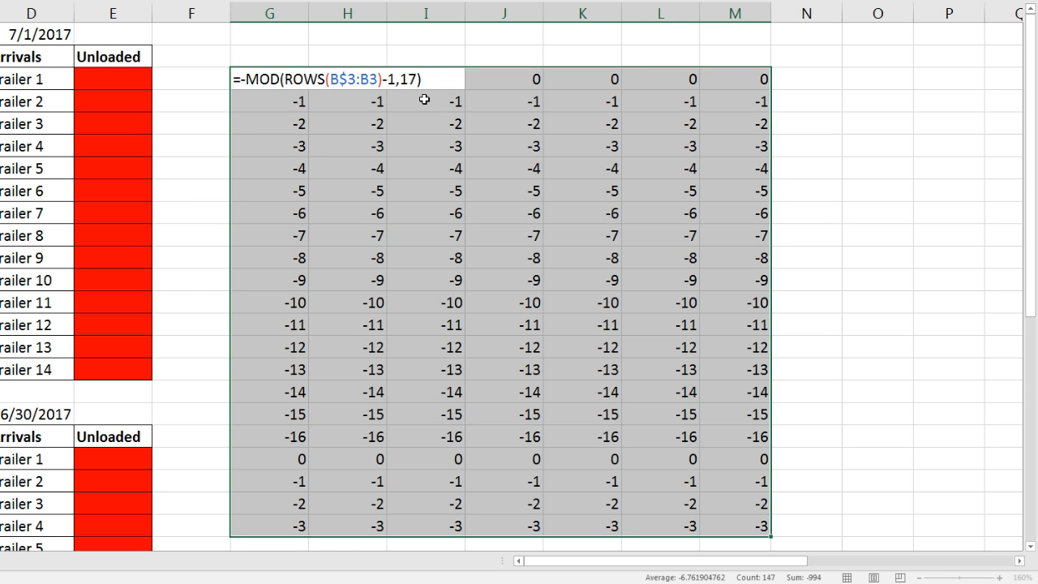
type("-2")
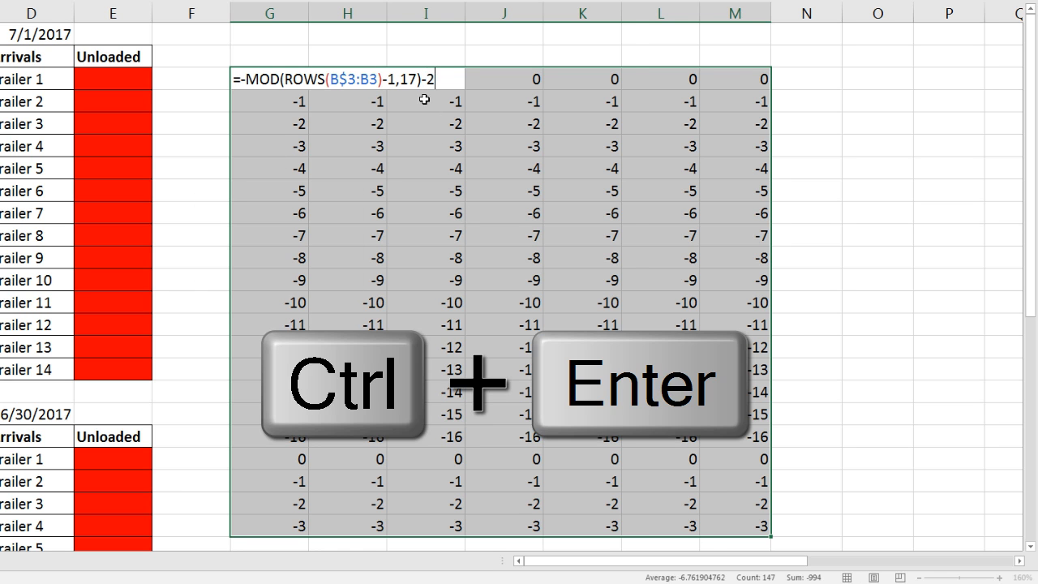
key("ctrl+enter")
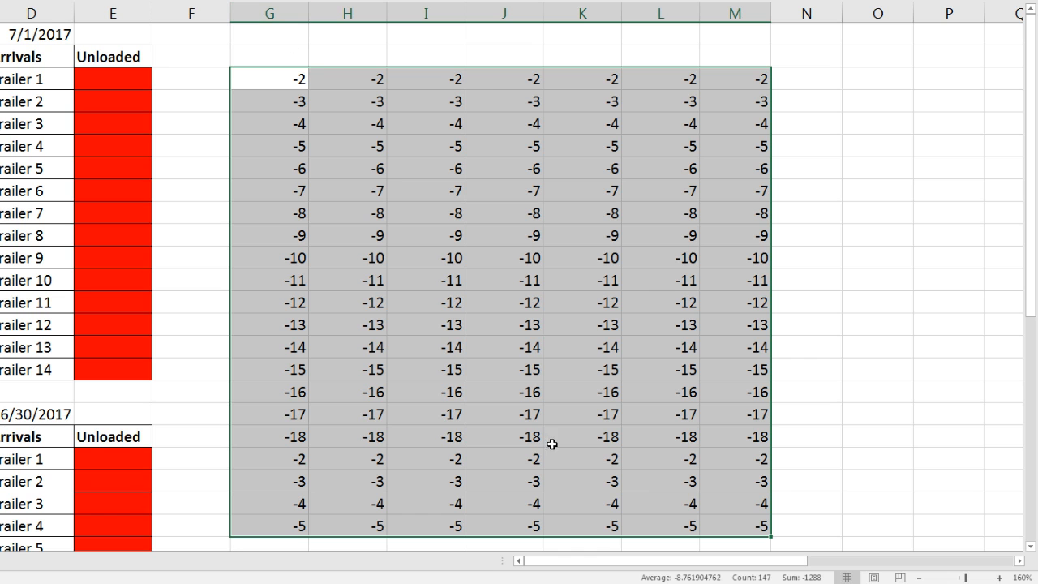
mouse_move(306, 78)
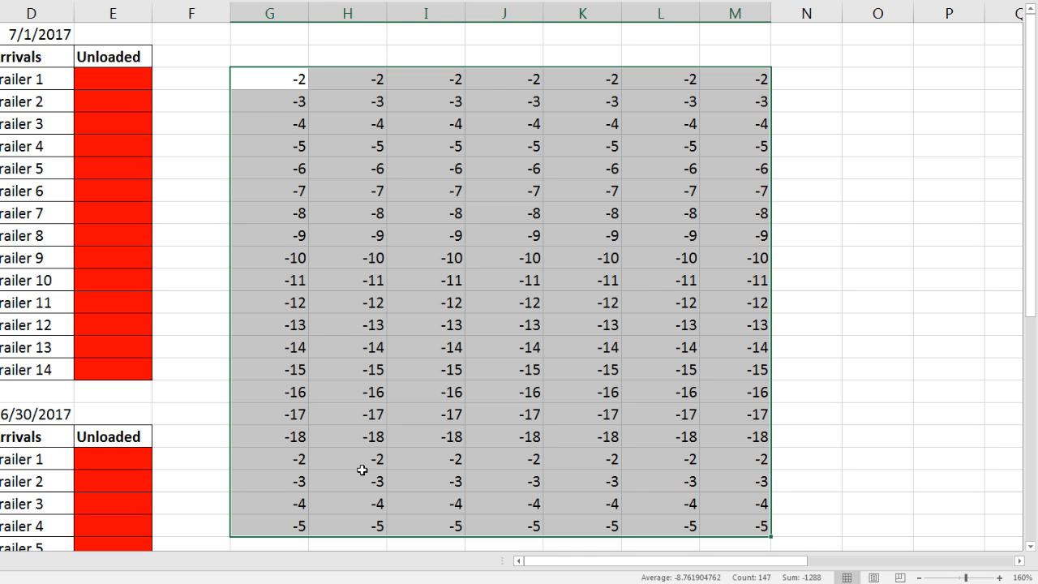
mouse_move(366, 226)
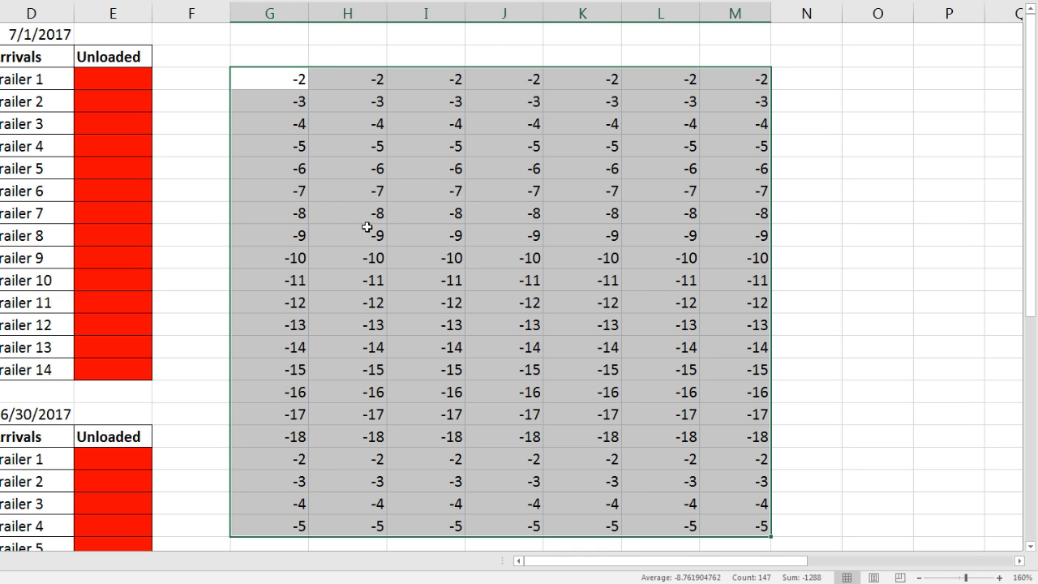
mouse_move(283, 129)
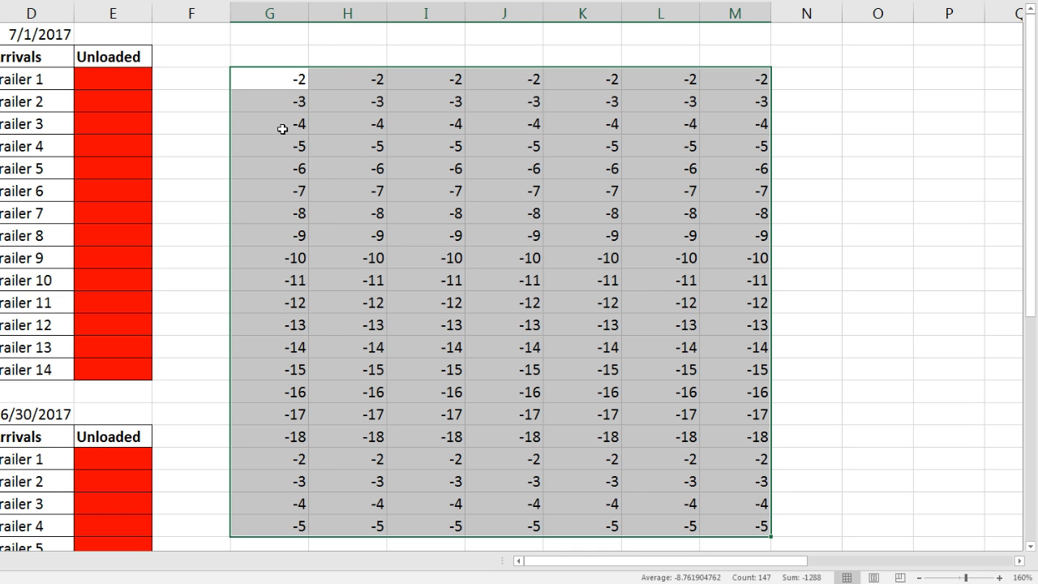
mouse_move(533, 71)
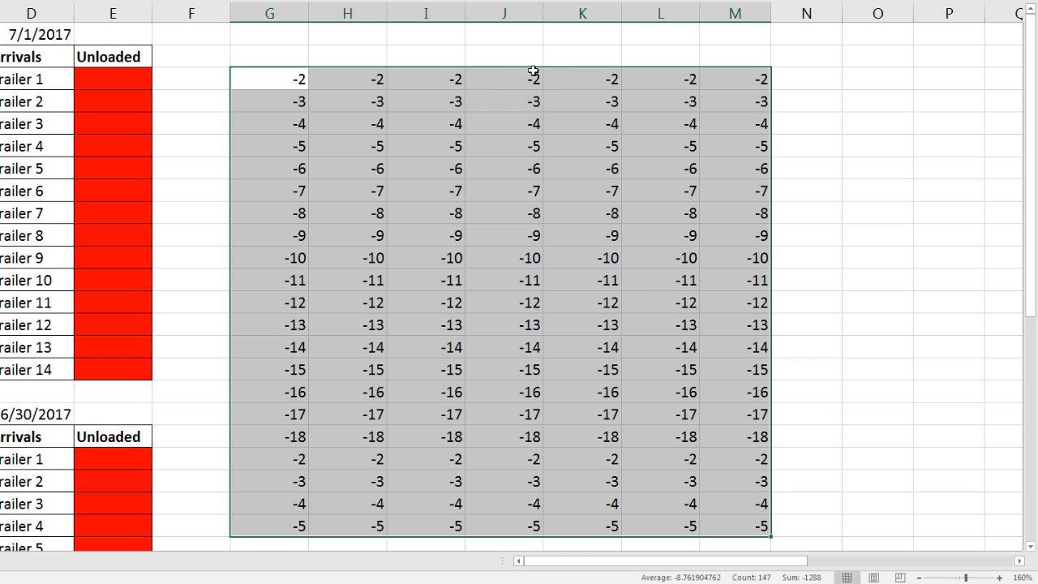
mouse_move(596, 47)
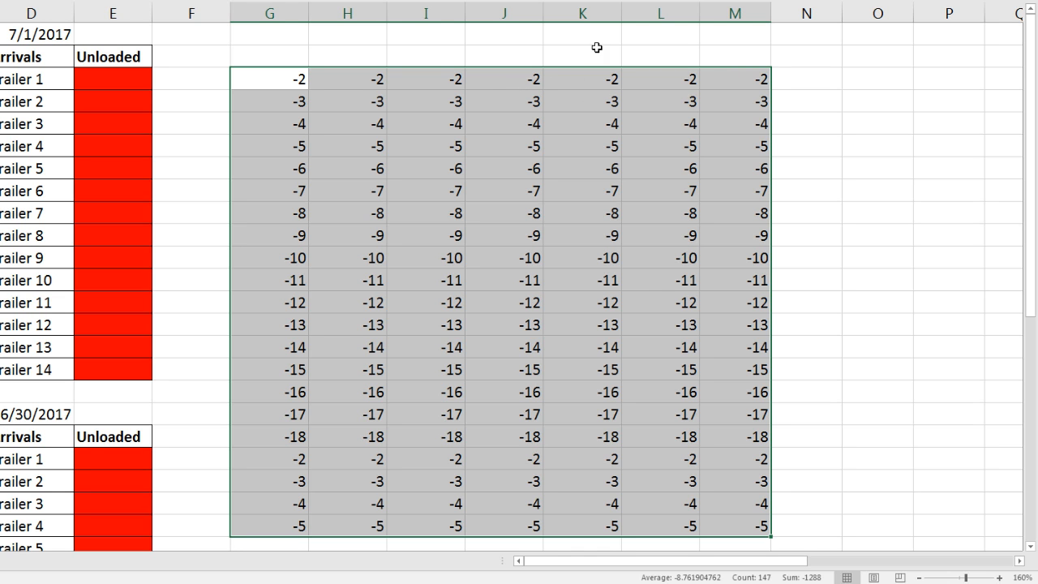
mouse_move(765, 215)
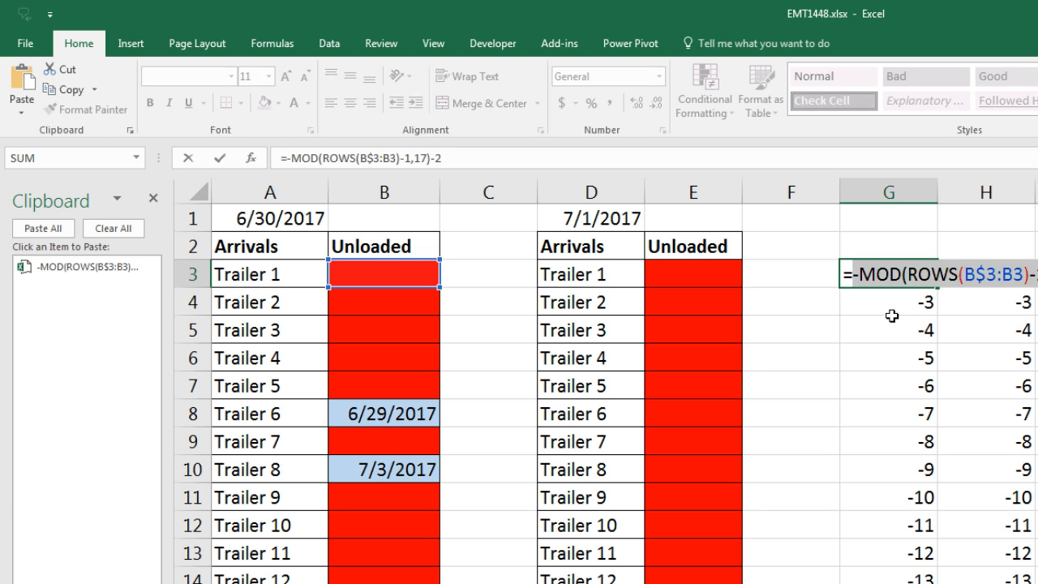
mouse_move(86, 316)
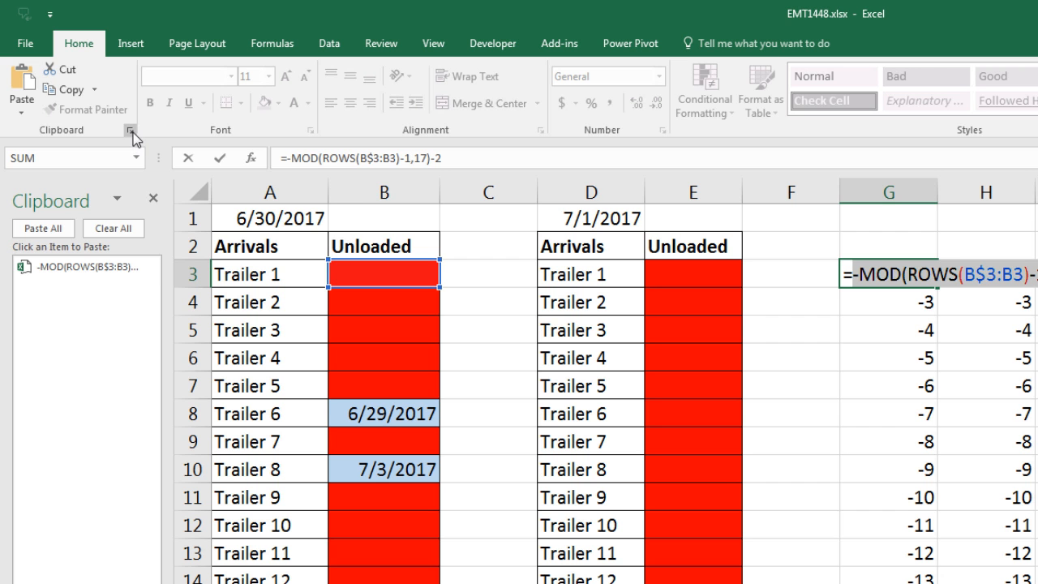
mouse_move(130, 130)
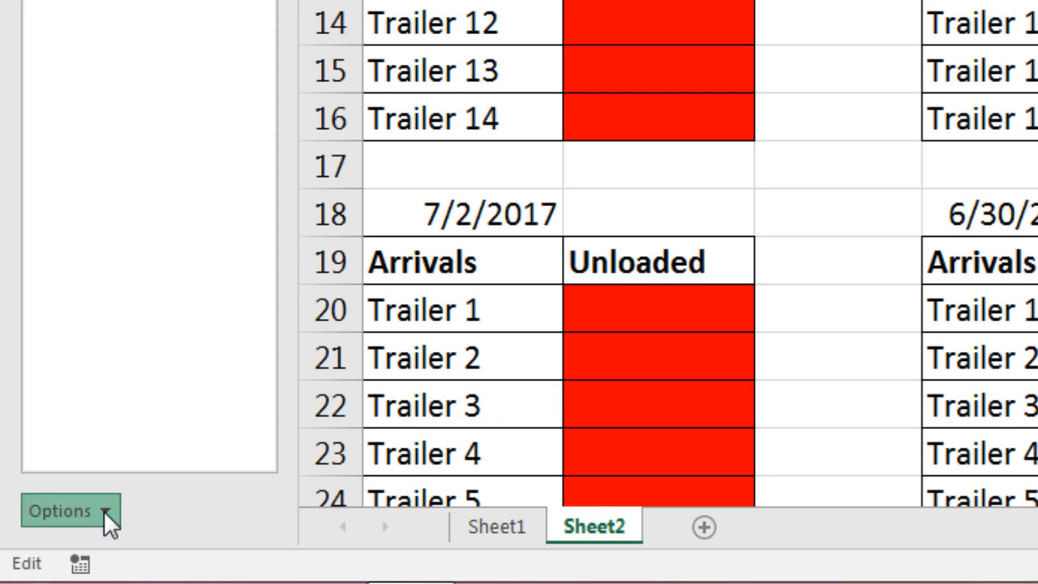
- Check the Office Clipboard pane's options list, then close it
left_click(60, 511)
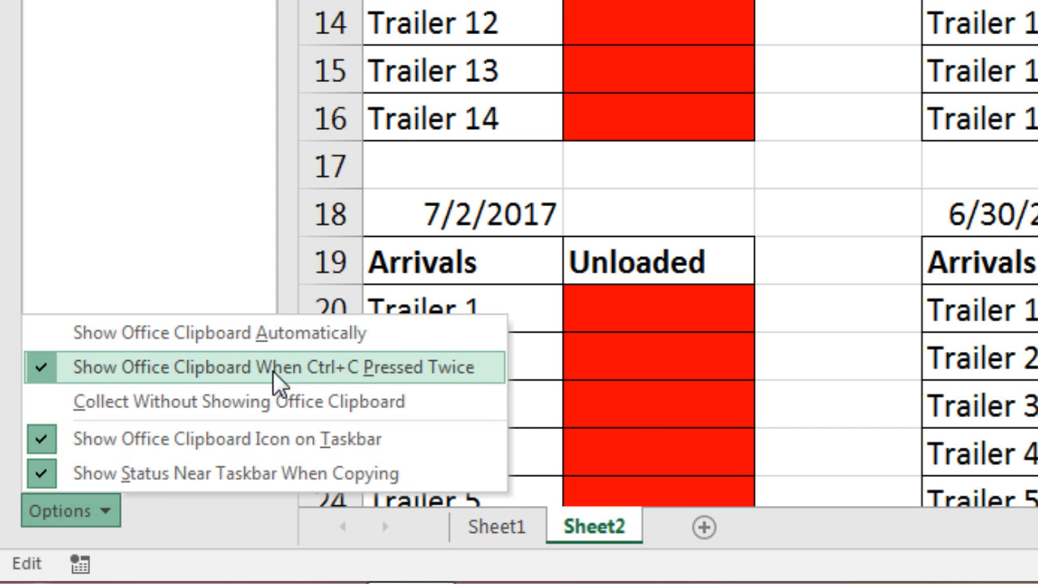
left_click(279, 367)
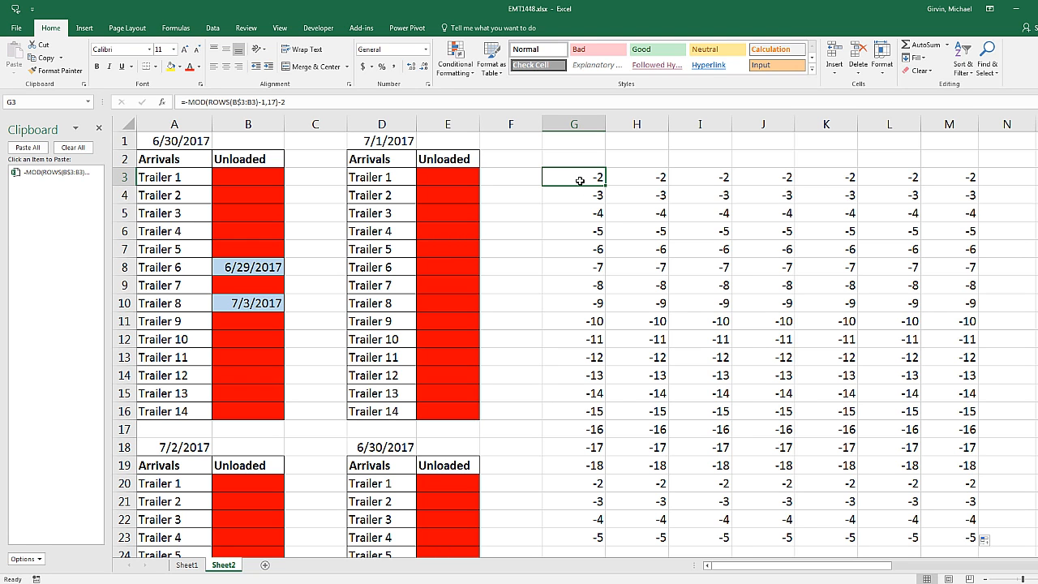
double_click(573, 177)
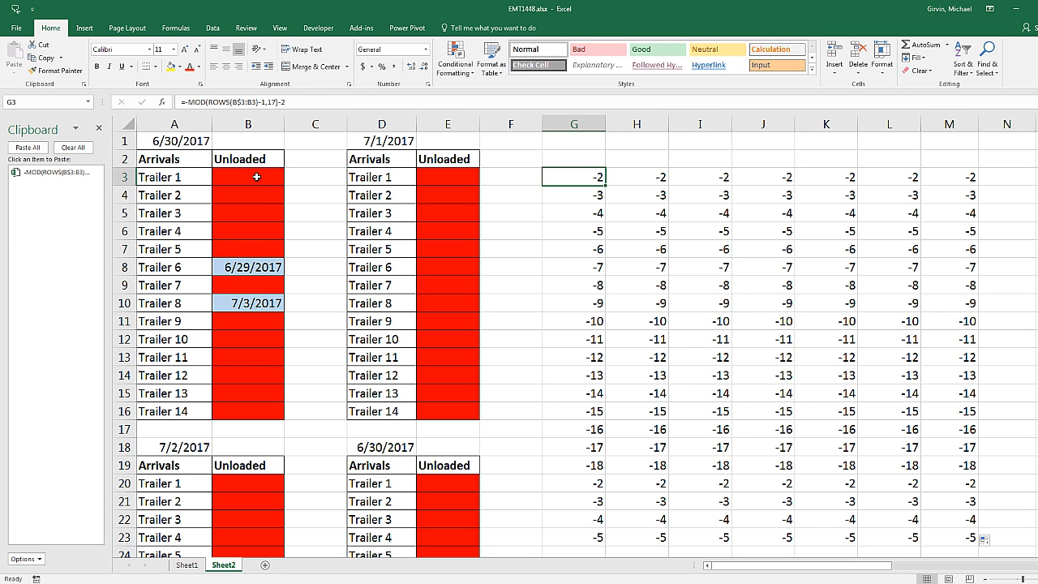
mouse_move(435, 258)
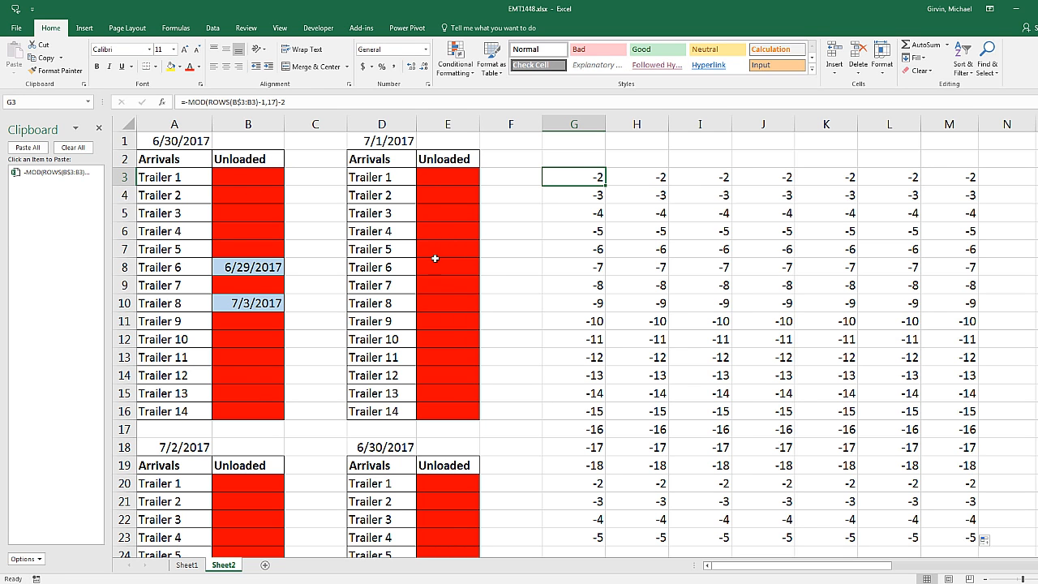
mouse_move(261, 185)
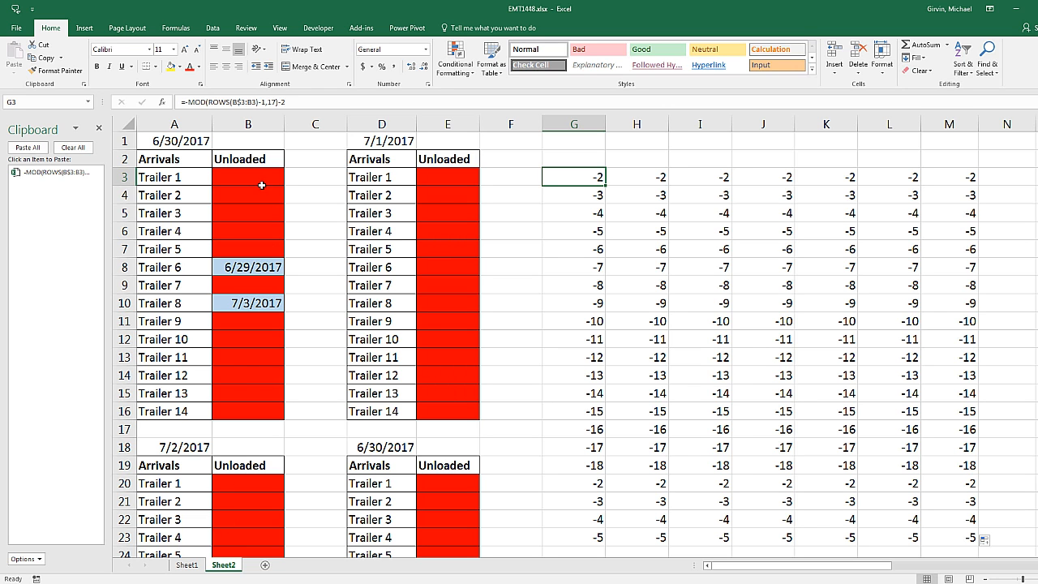
mouse_move(179, 179)
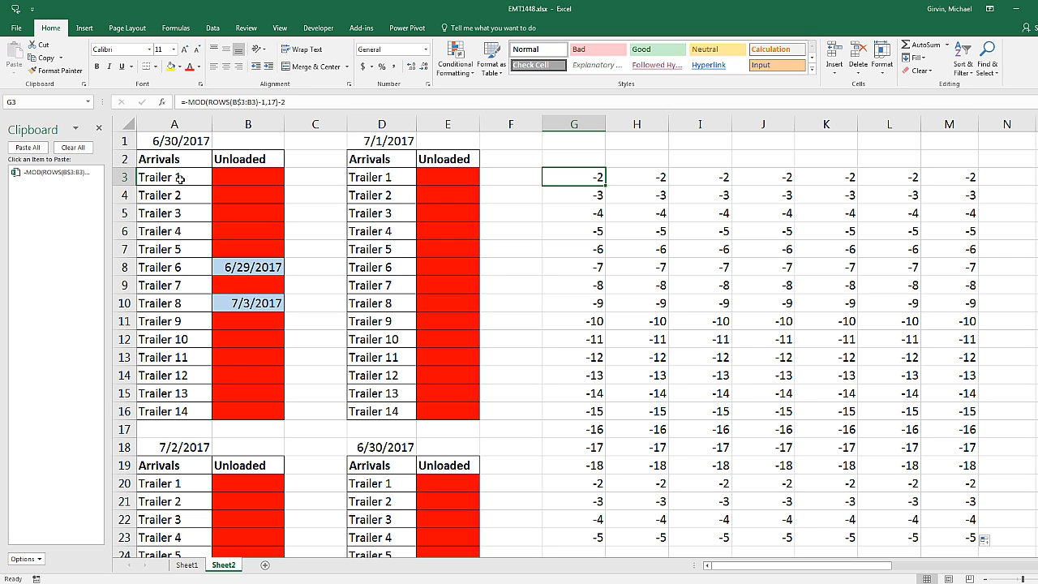
mouse_move(580, 215)
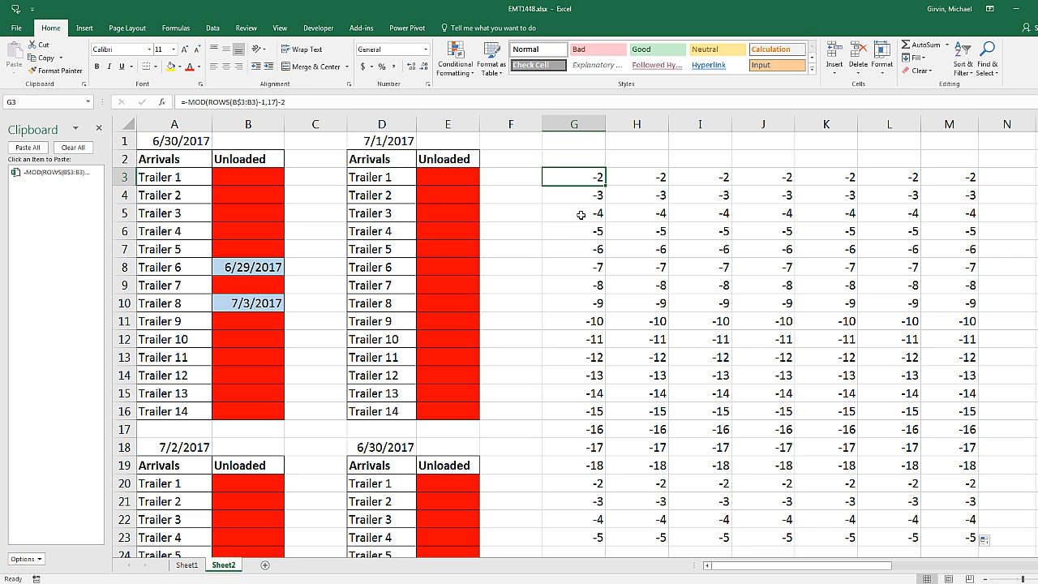
mouse_move(460, 191)
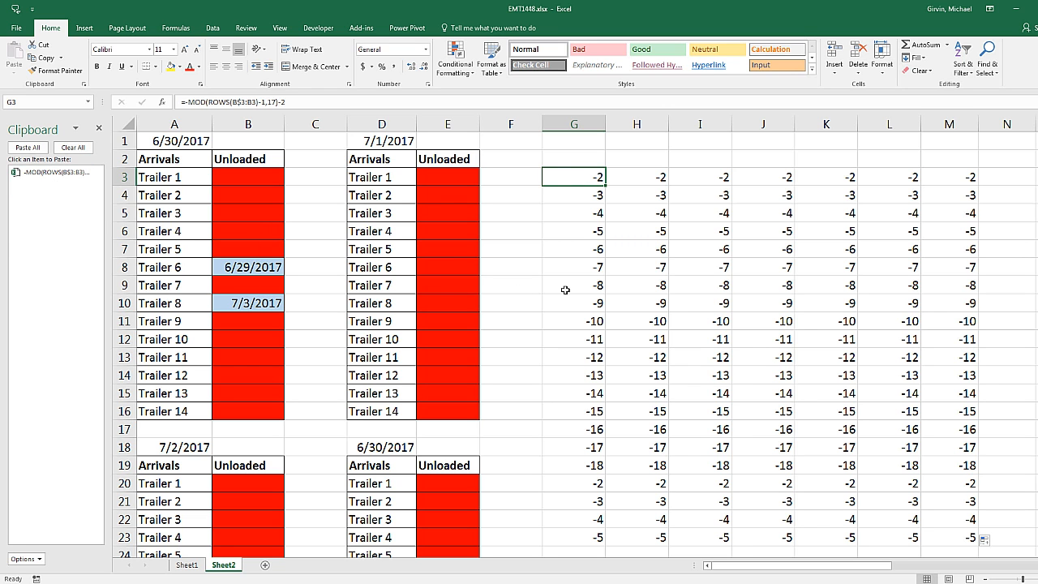
mouse_move(591, 229)
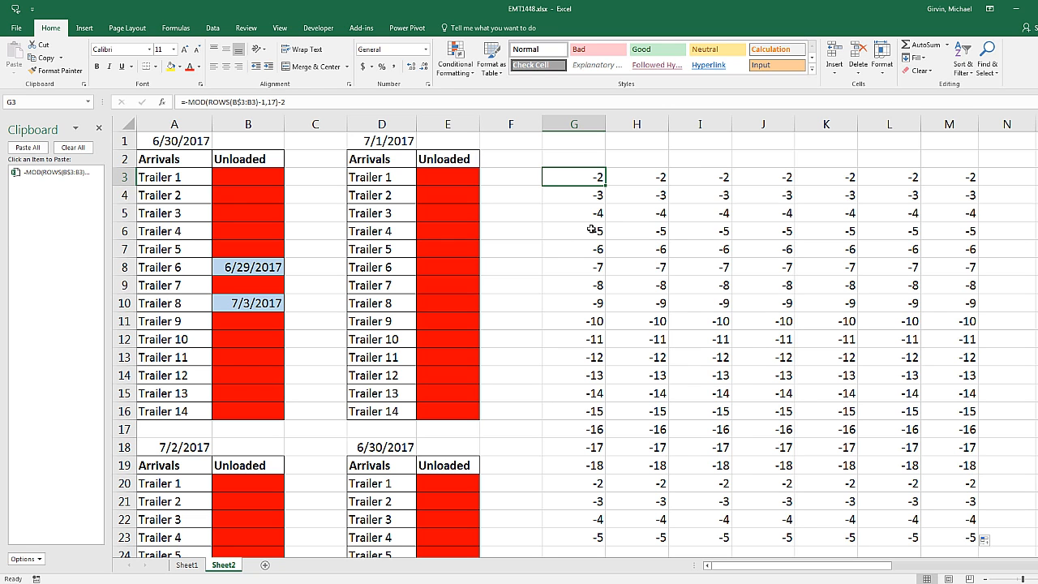
mouse_move(393, 135)
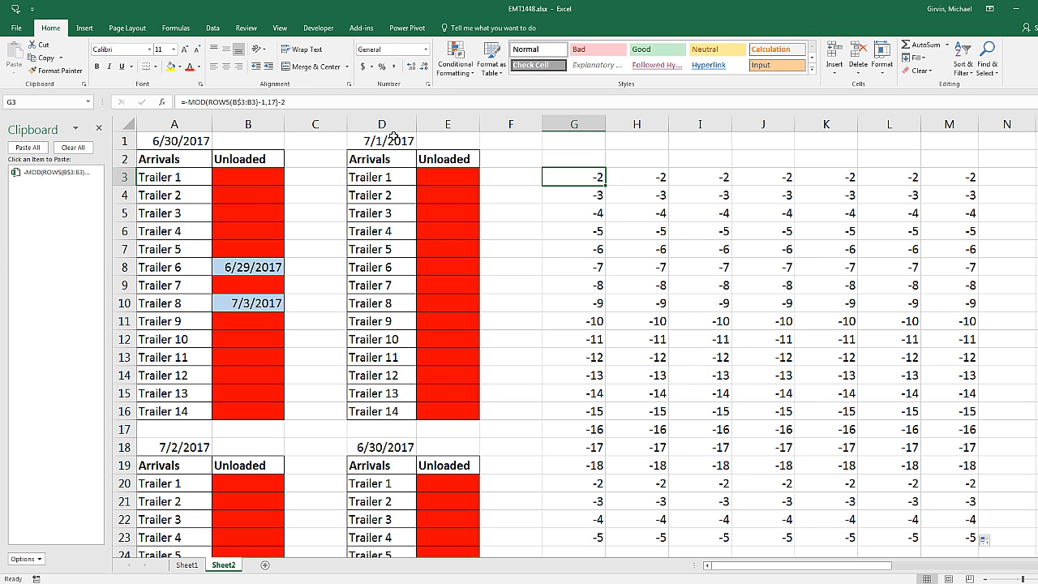
mouse_move(971, 176)
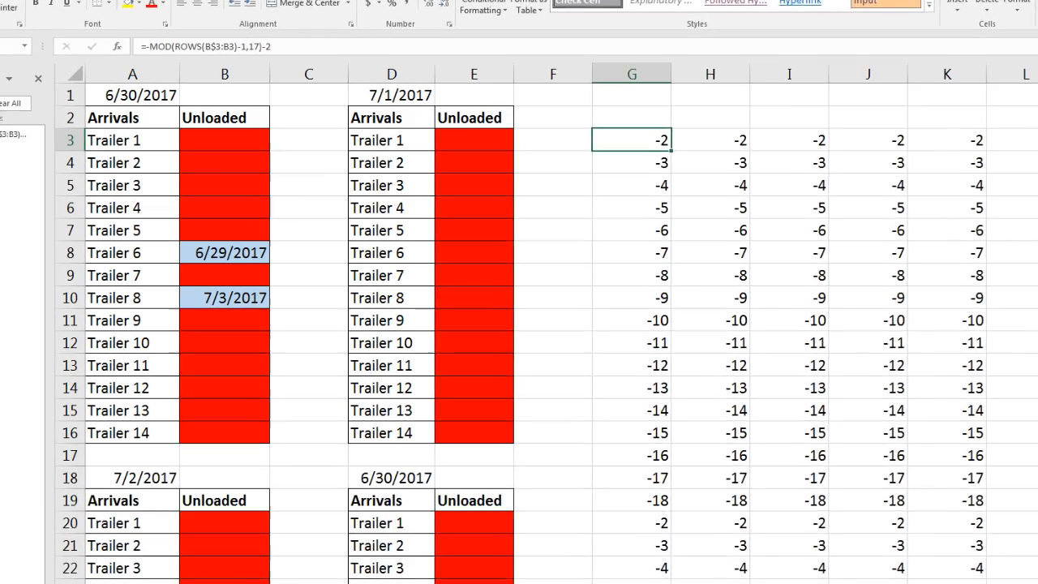
- Enter =OFFSET(B3,-MOD(ROWS(B$3:B3)-1,17)-2,-1) into all of G3:M3
type("=OFFSET(")
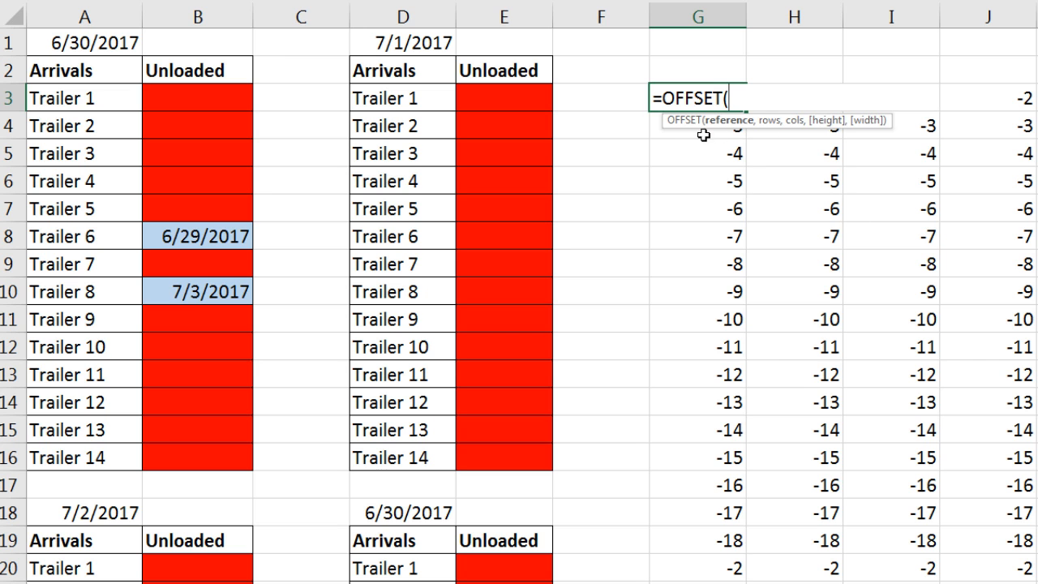
mouse_move(766, 181)
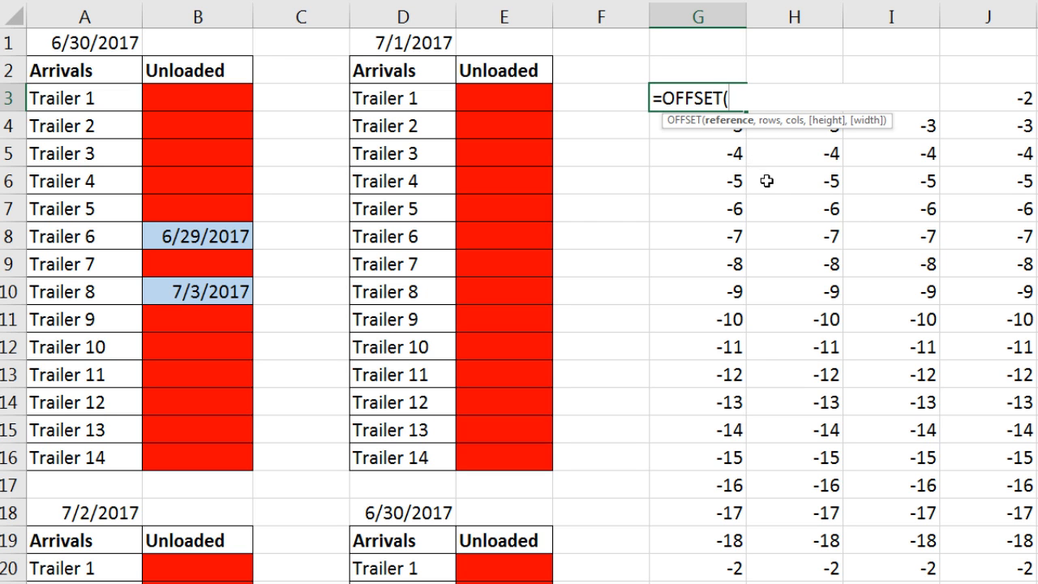
mouse_move(788, 155)
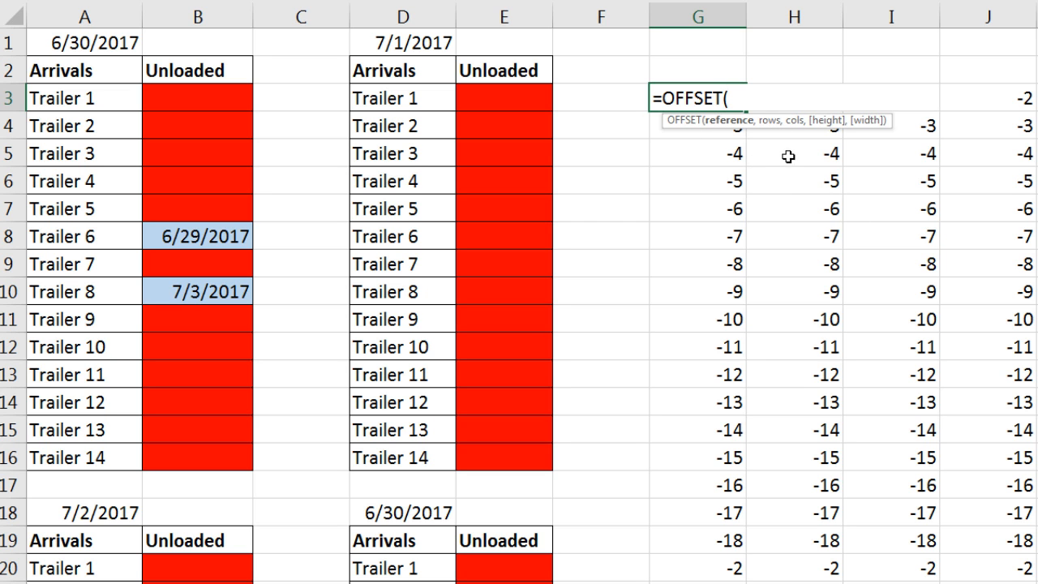
mouse_move(737, 168)
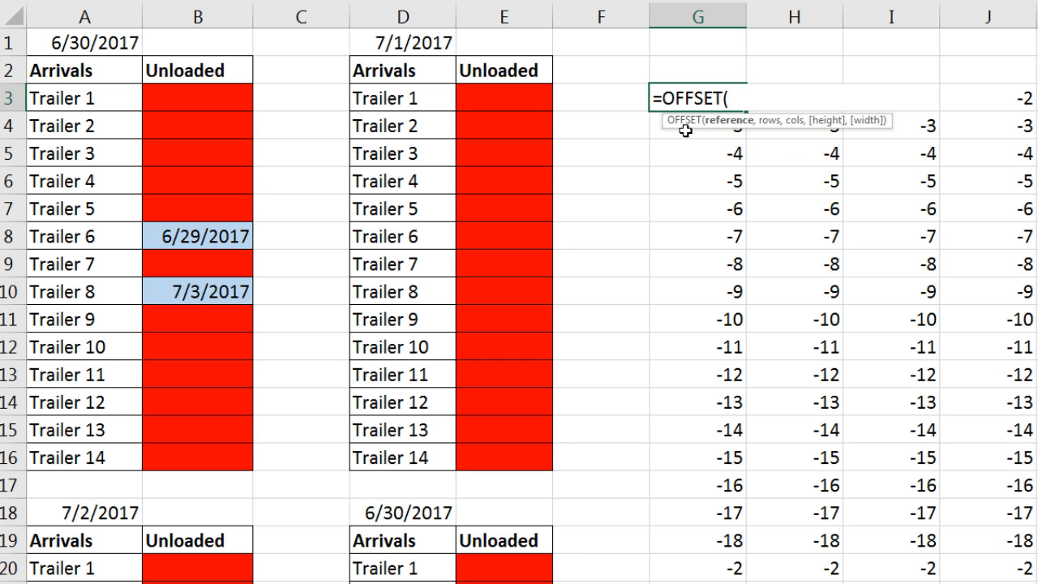
mouse_move(205, 98)
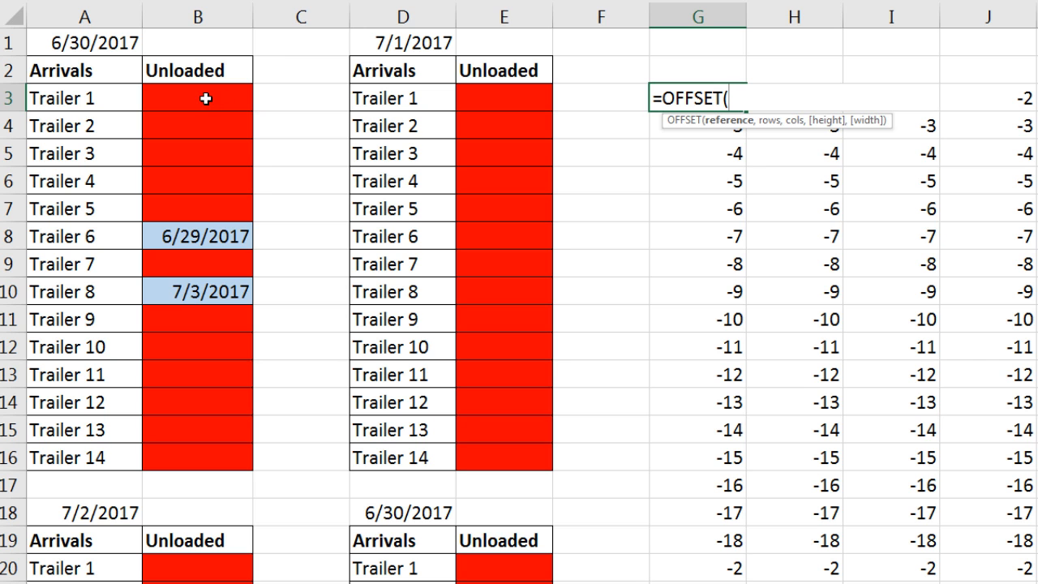
left_click(197, 98)
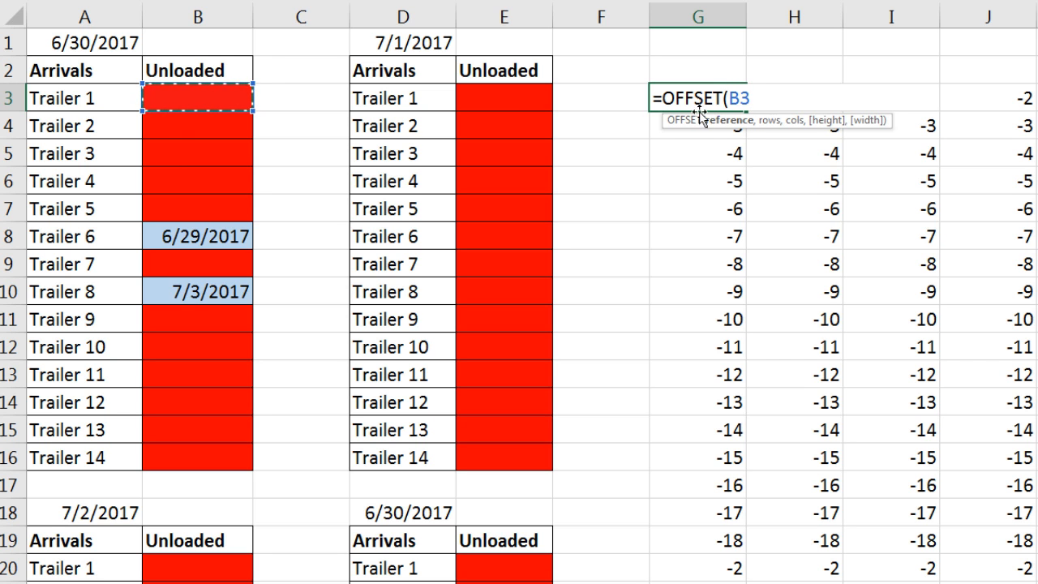
mouse_move(762, 278)
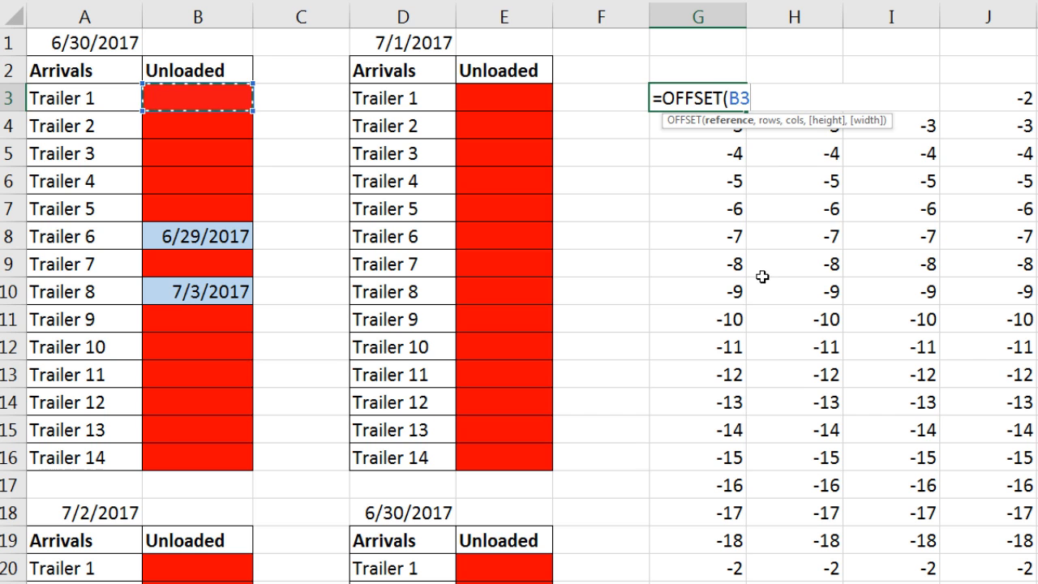
mouse_move(714, 146)
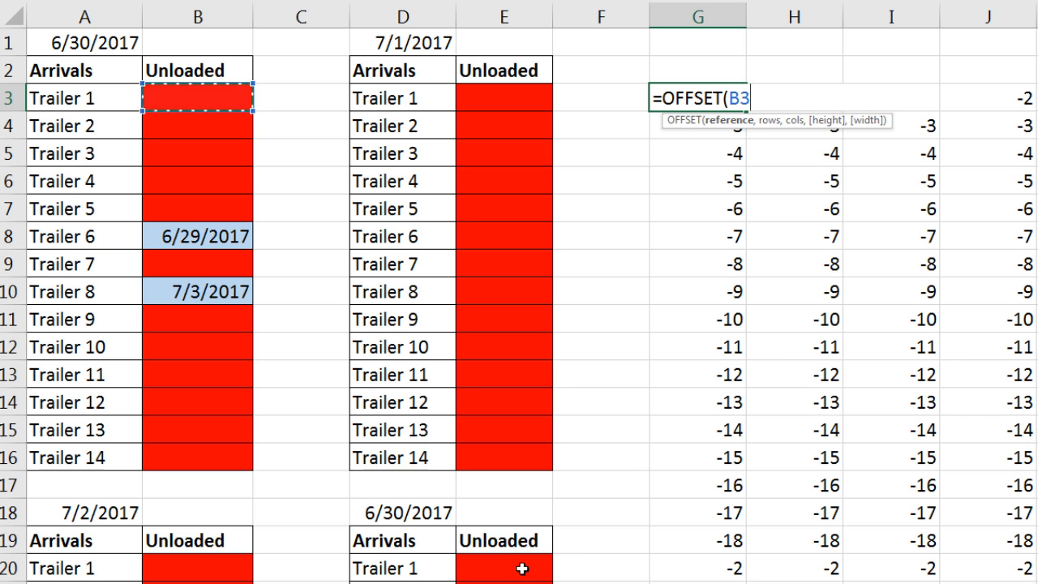
mouse_move(695, 192)
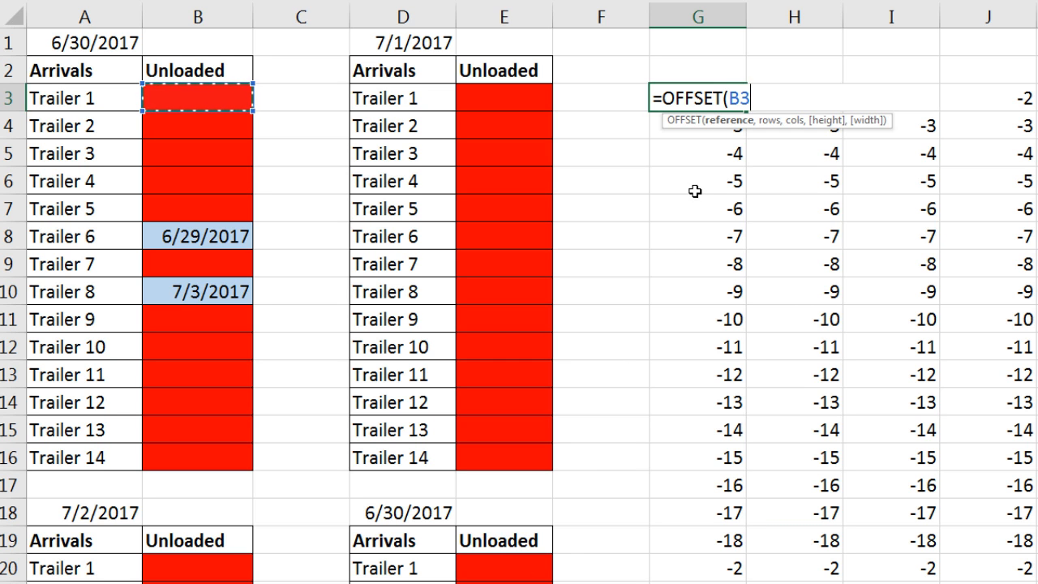
type(",")
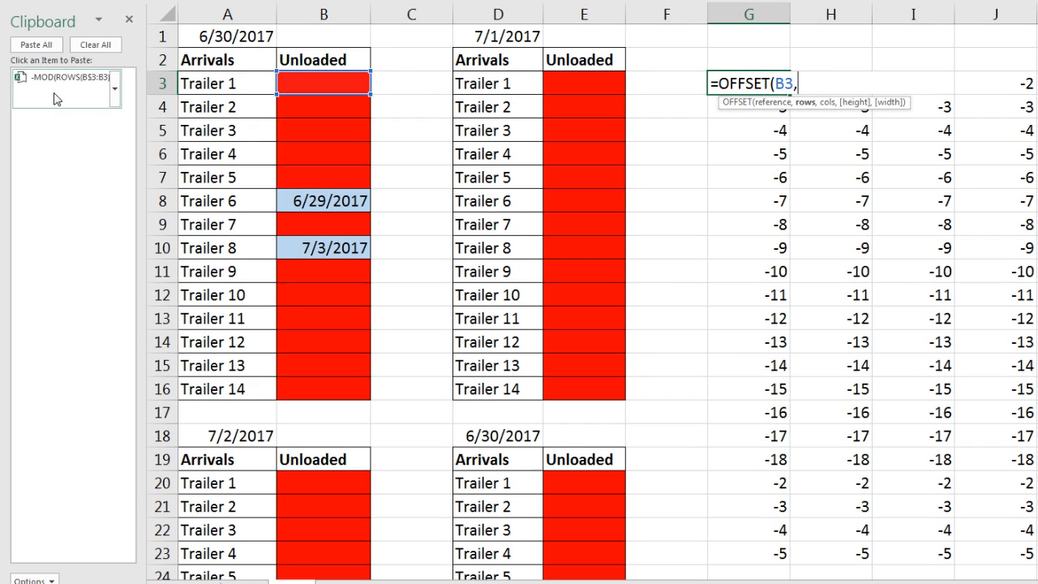
type("-MOD(ROWS(B$3:B3)-1,17)-2")
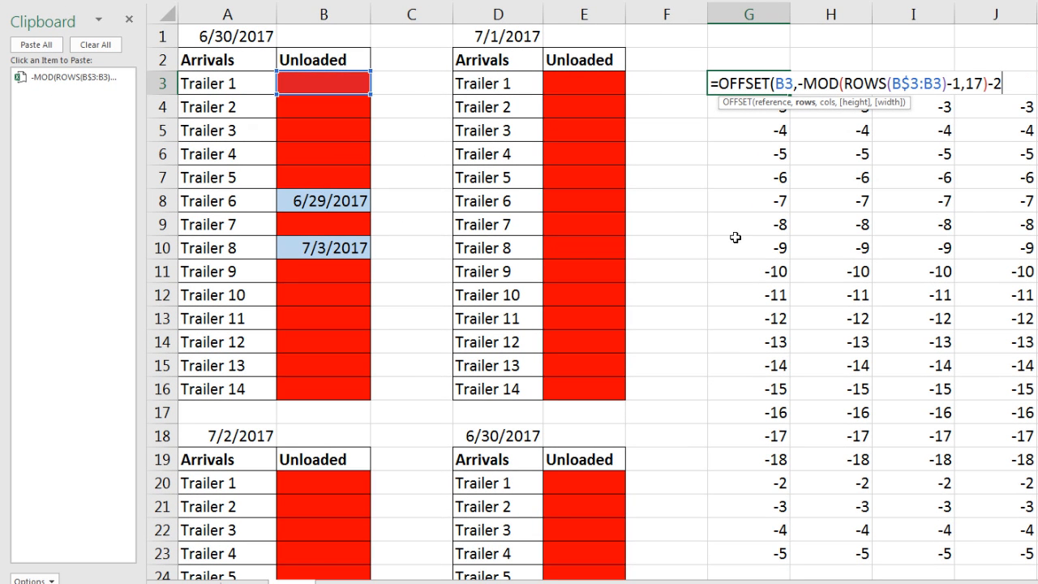
type(",")
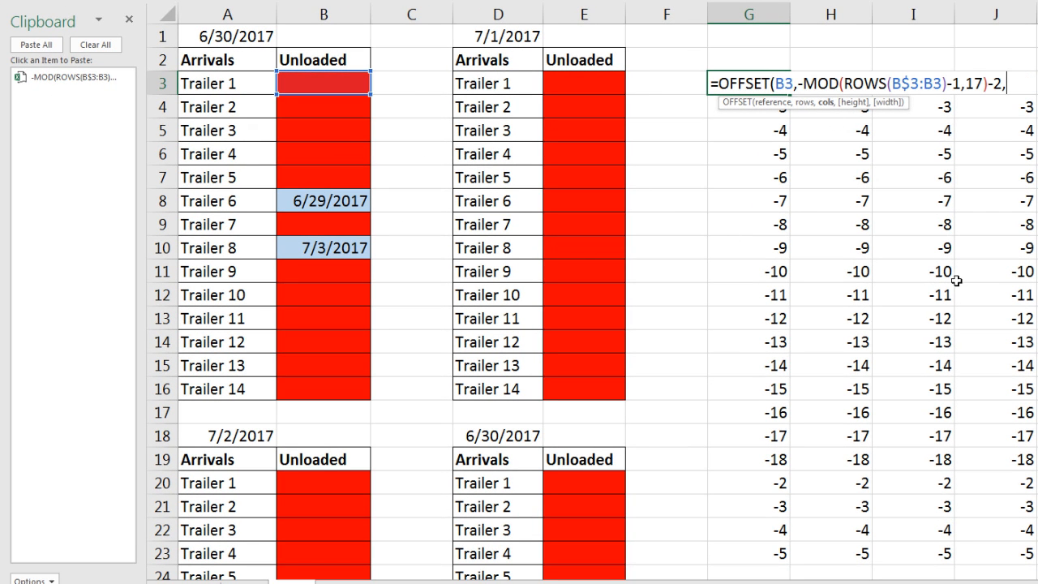
left_click(128, 19)
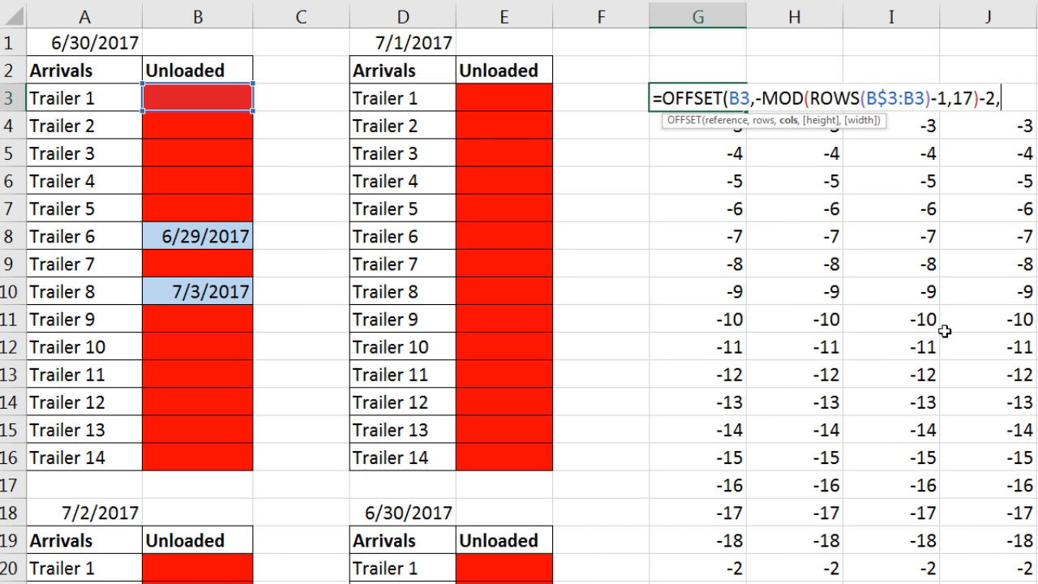
type("-1")
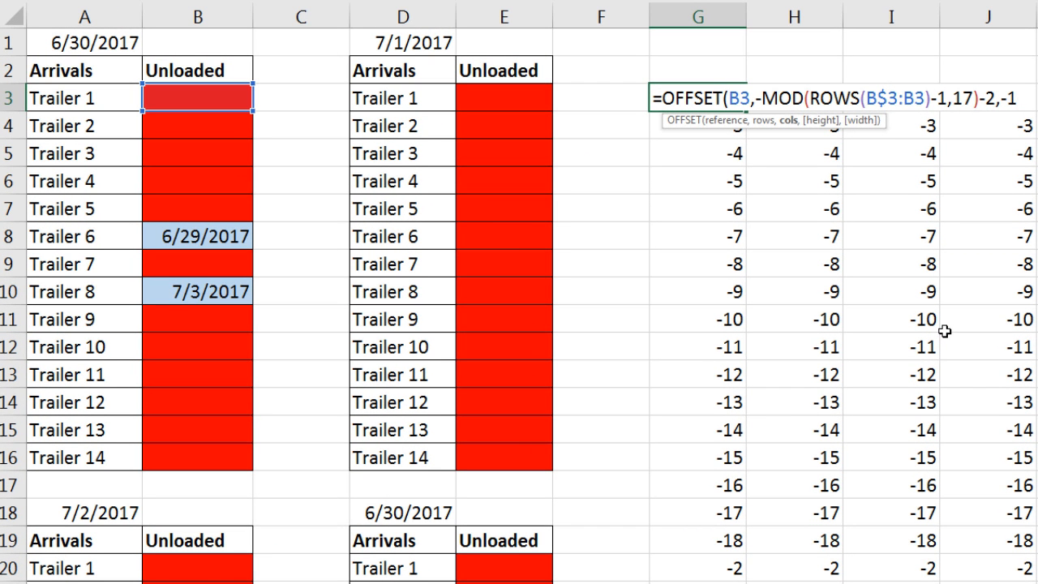
key("Enter")
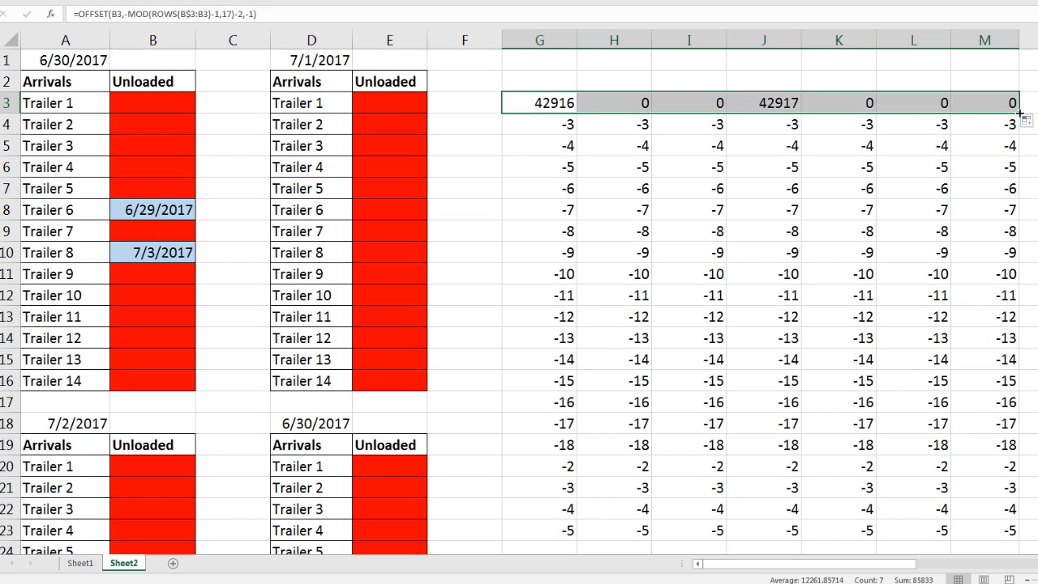
key("Ctrl+1")
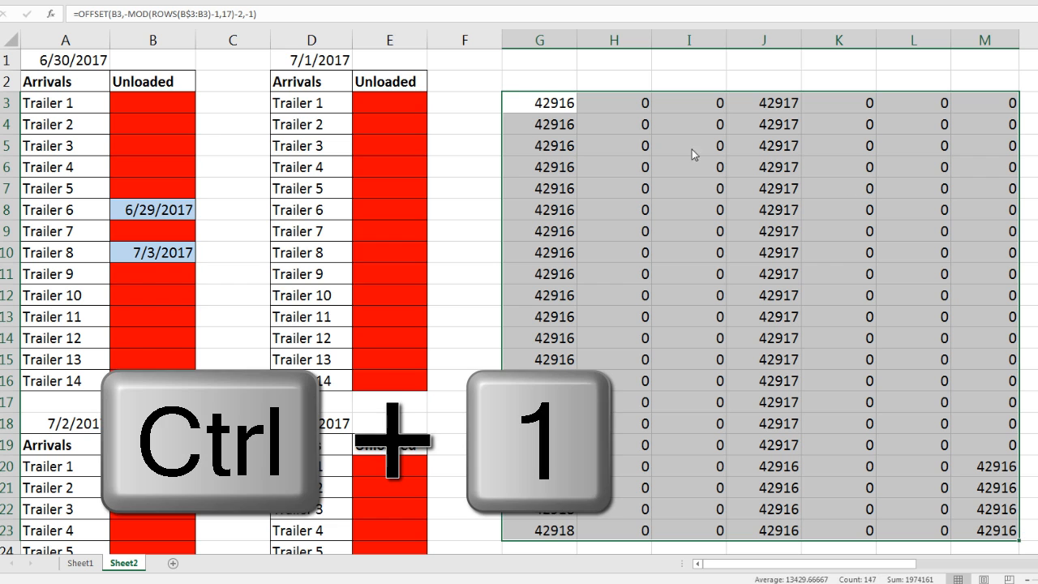
key("ctrl+1")
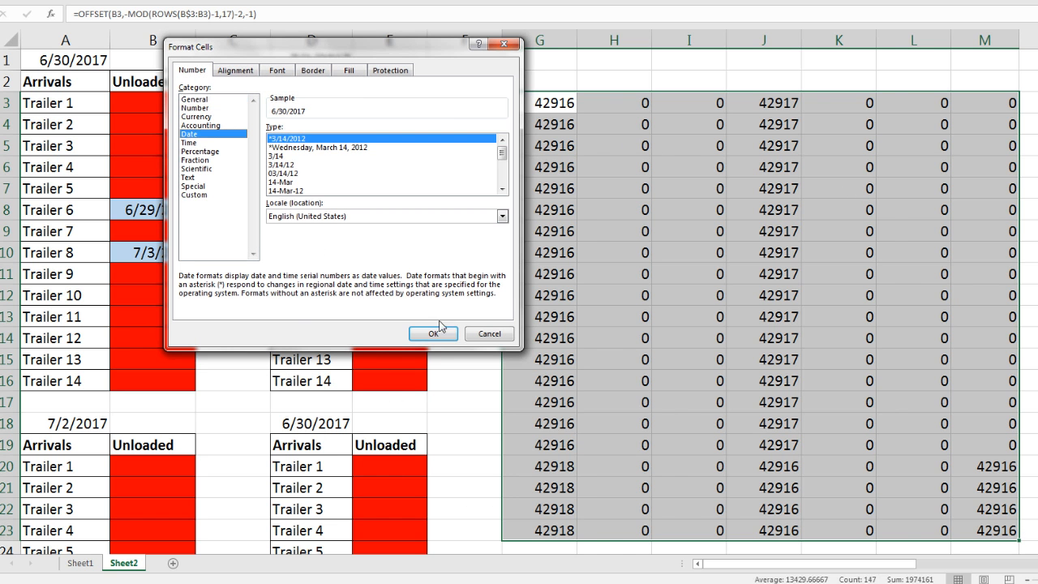
left_click(433, 333)
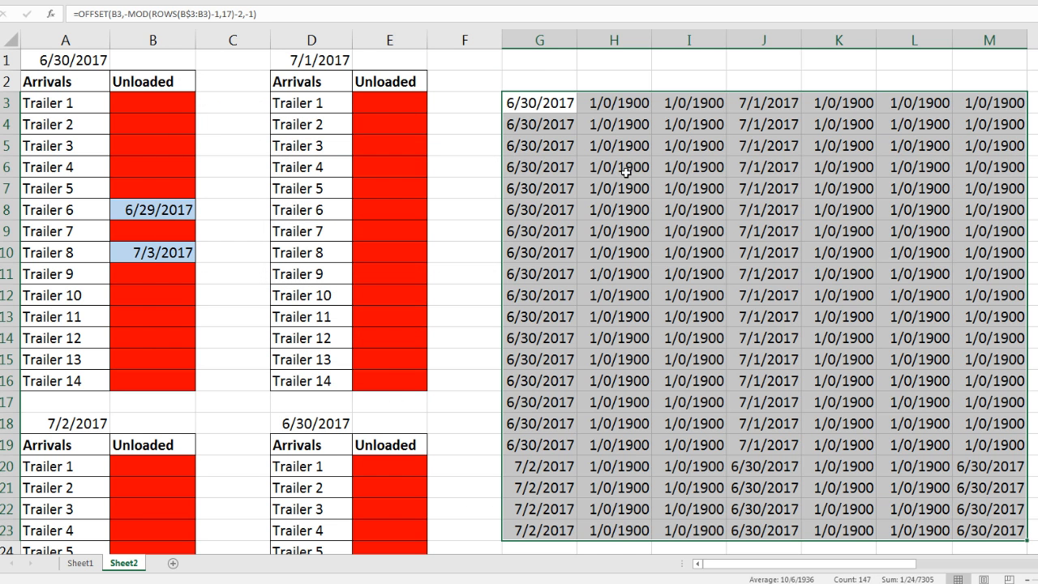
left_click_drag(614, 39, 688, 39)
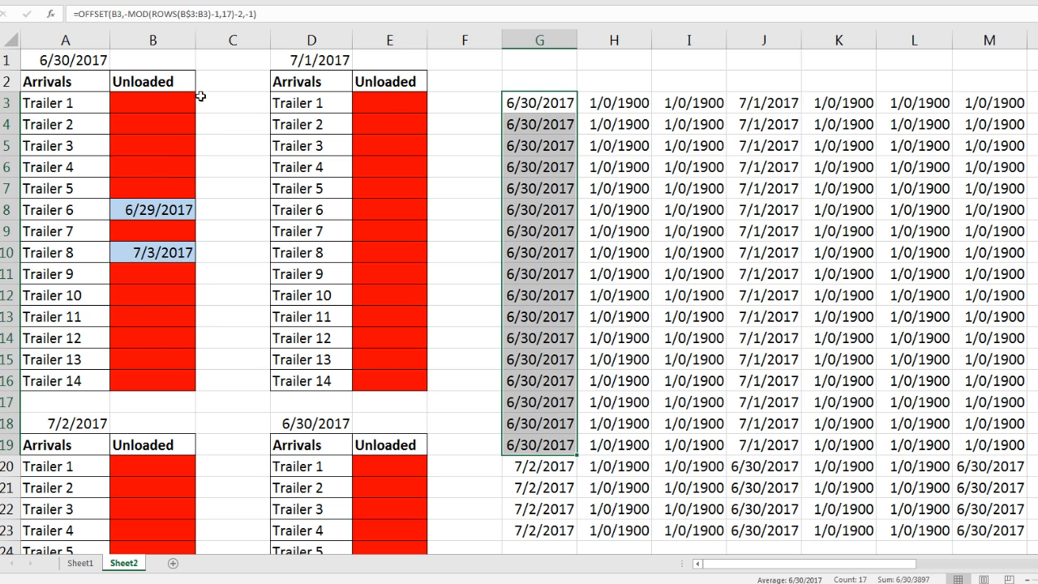
left_click(389, 102)
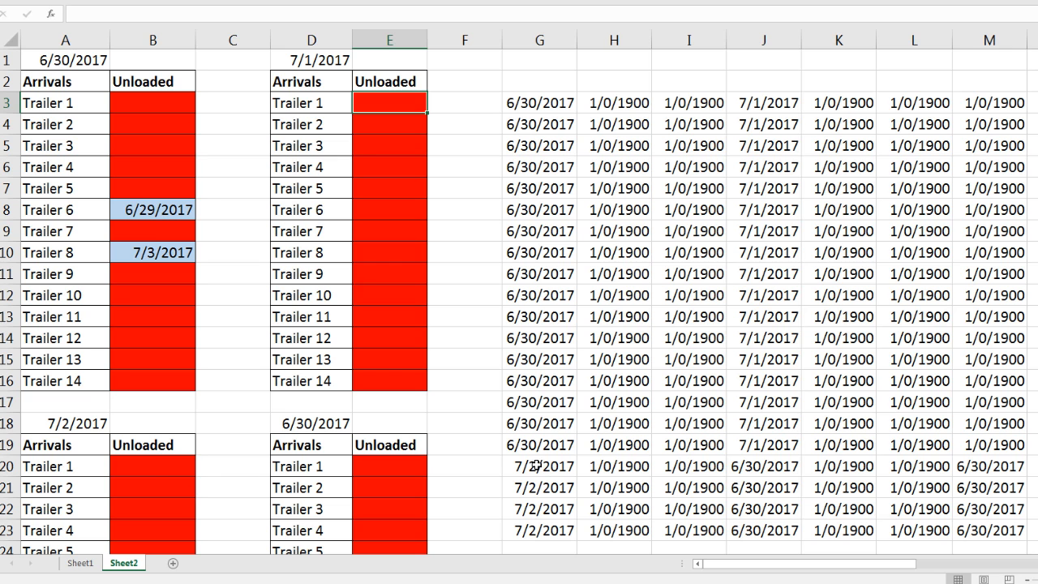
mouse_move(156, 526)
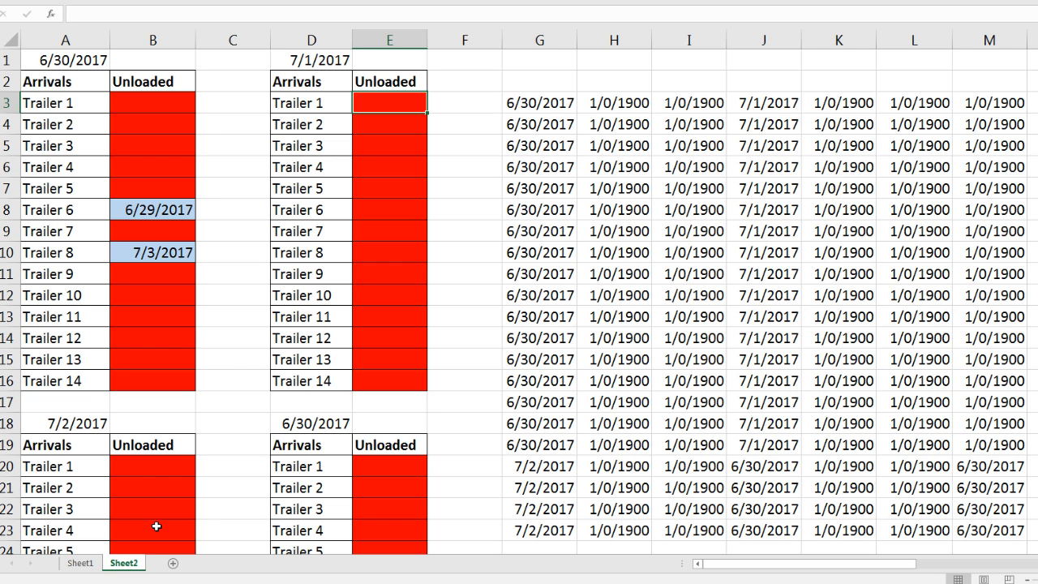
mouse_move(81, 435)
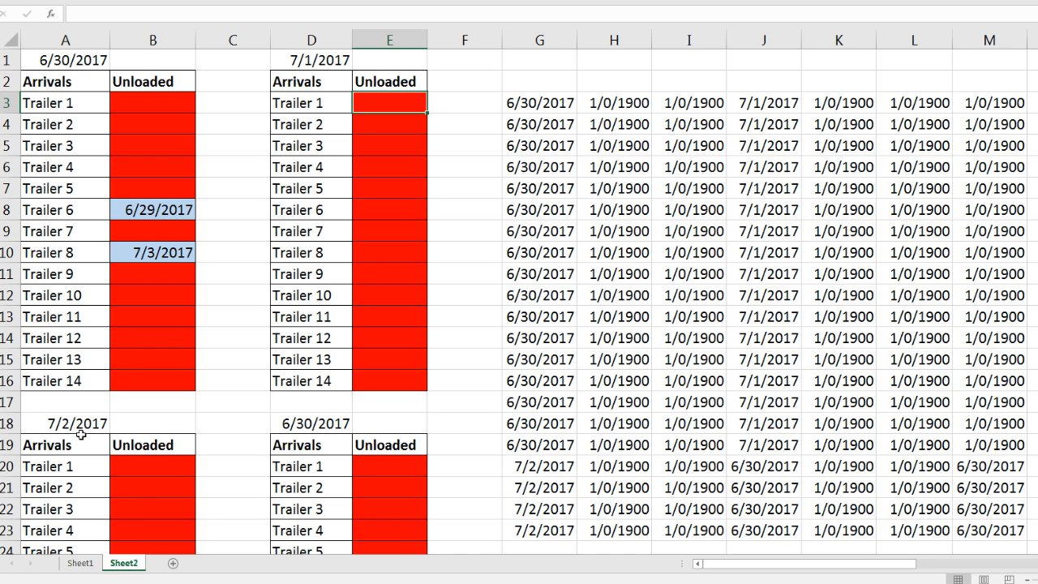
left_click(539, 102)
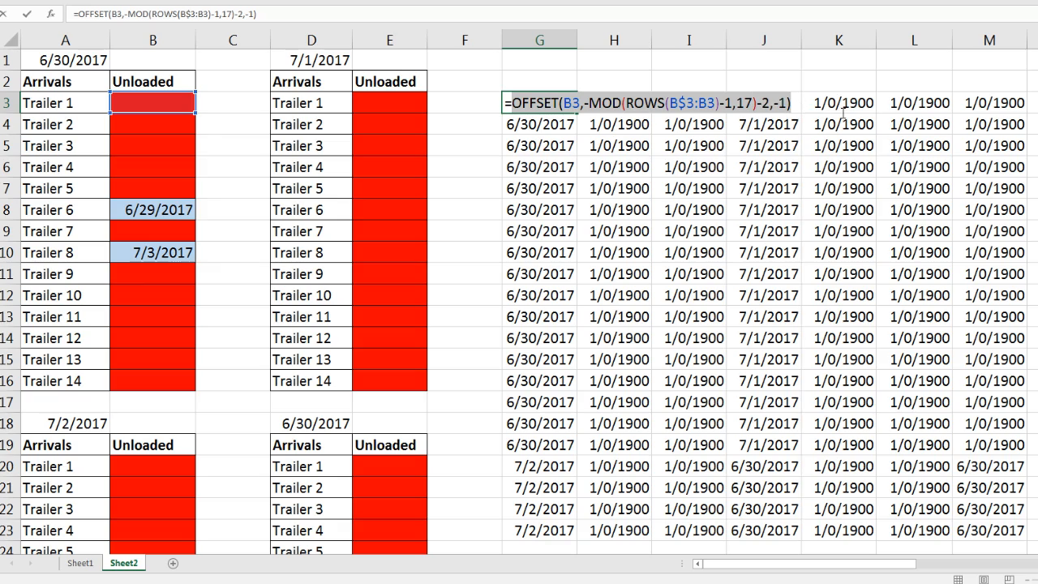
mouse_move(798, 293)
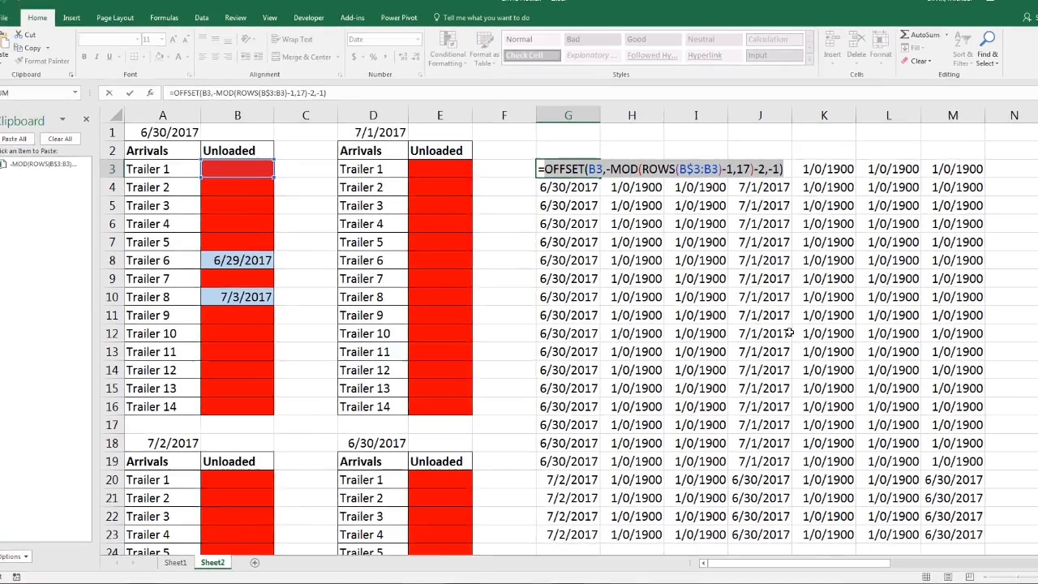
- Copy the OFFSET formula, select B3:B16, and open Conditional Formatting Manage Rules
key("ctrl+c")
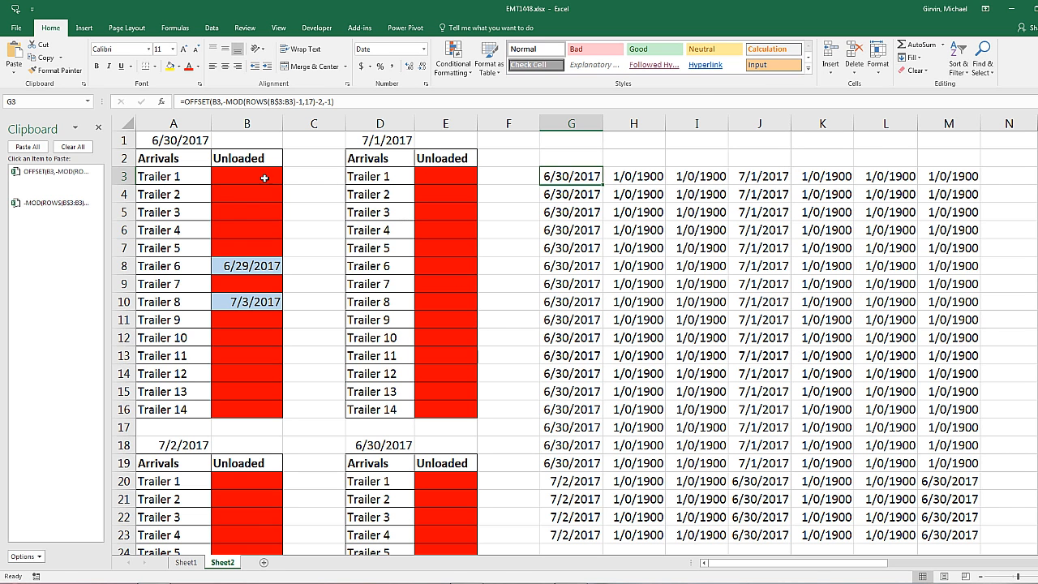
left_click_drag(246, 176, 247, 409)
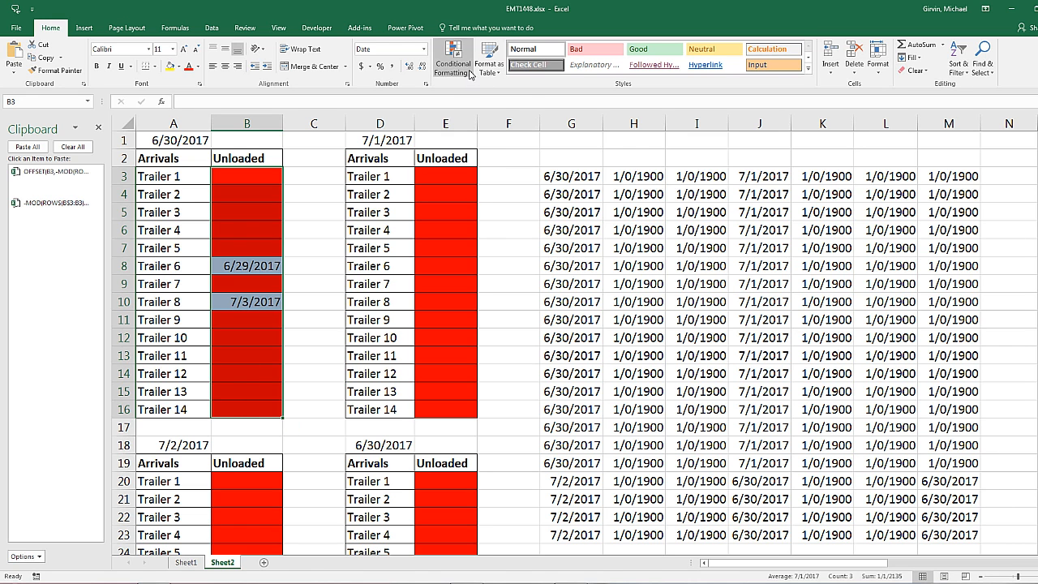
left_click(452, 59)
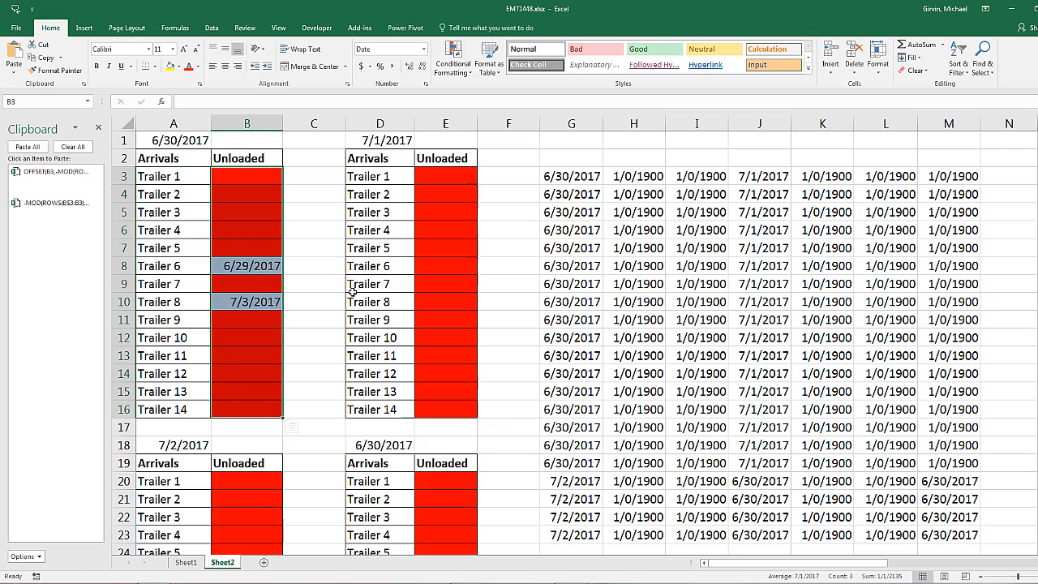
left_click(452, 61)
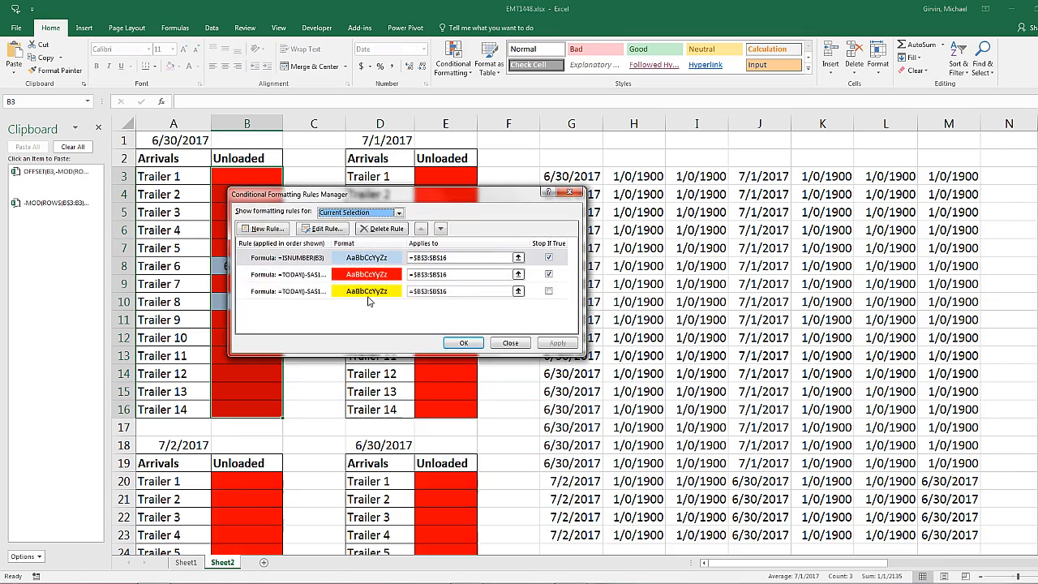
- Paste the OFFSET expression over $A$1 in the red rule, then the yellow rule
left_click(322, 227)
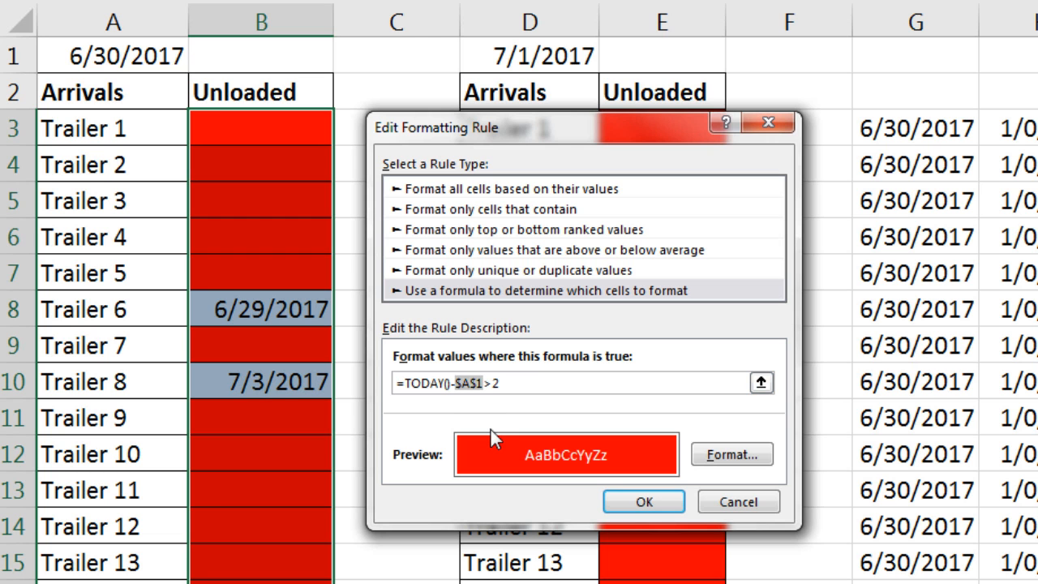
key("ctrl+v")
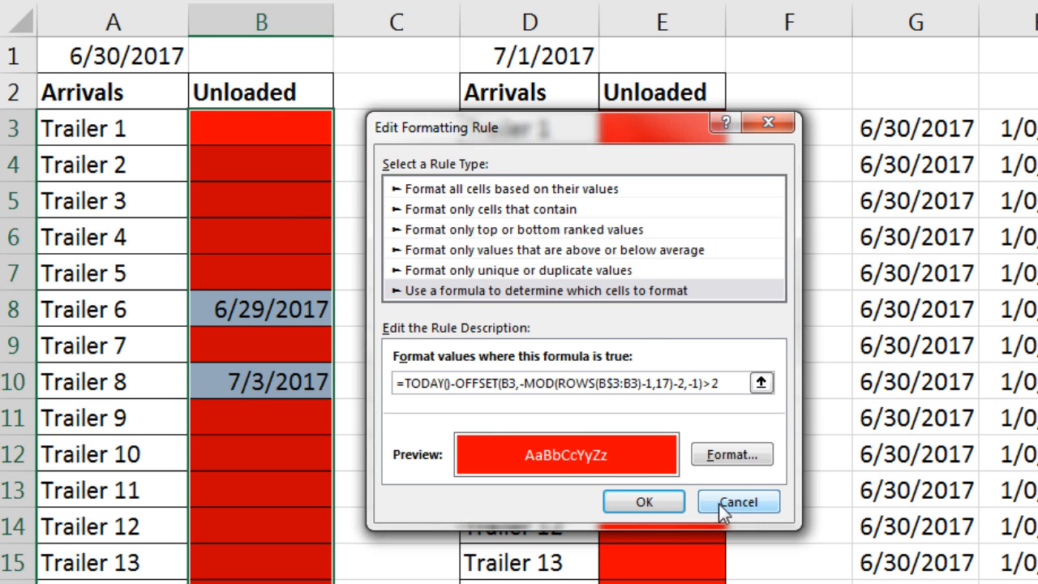
left_click(736, 501)
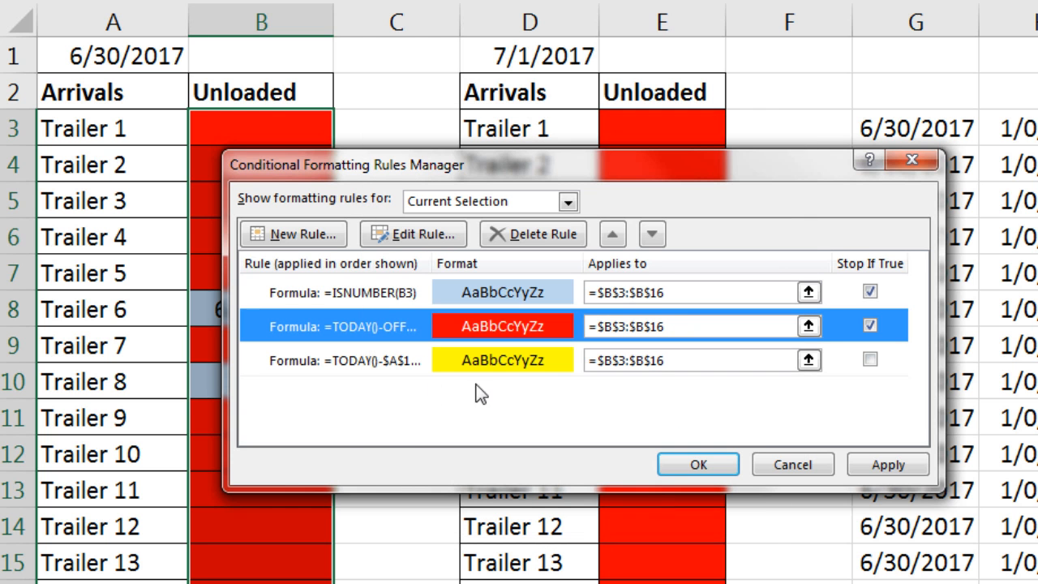
left_click(412, 234)
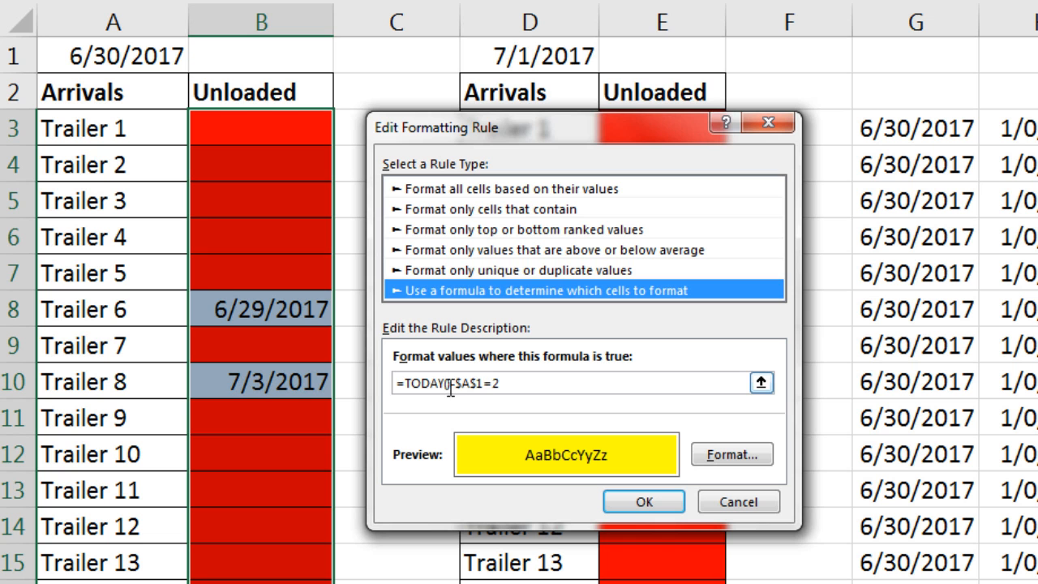
key("ctrl+v")
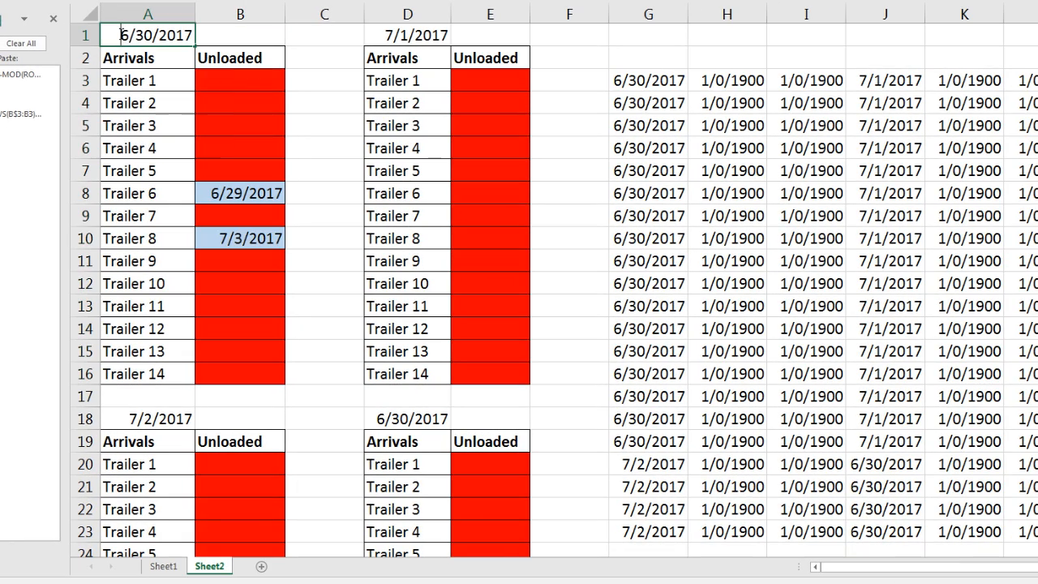
right_click(148, 35)
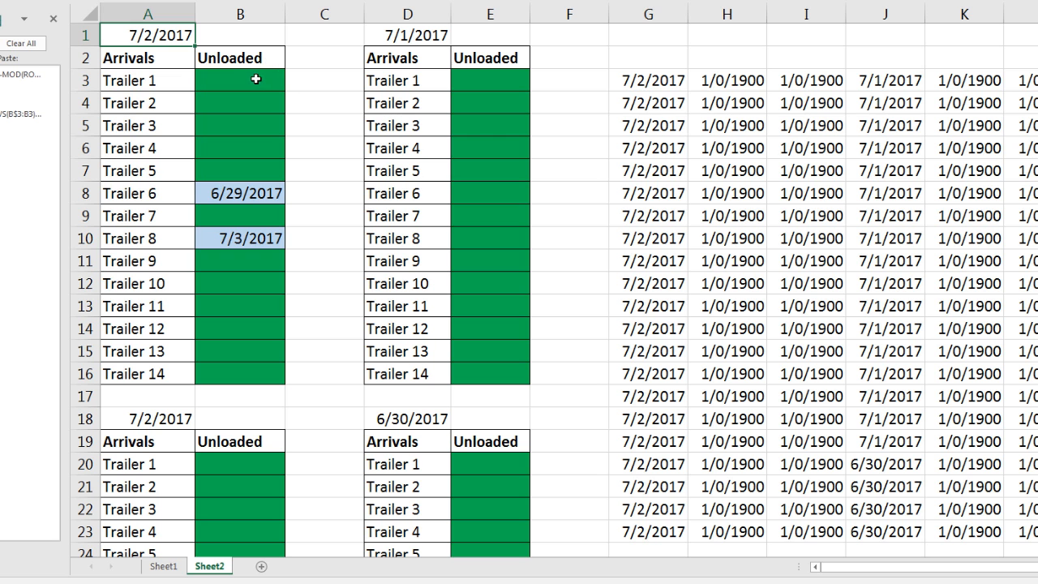
key("ctrl+z")
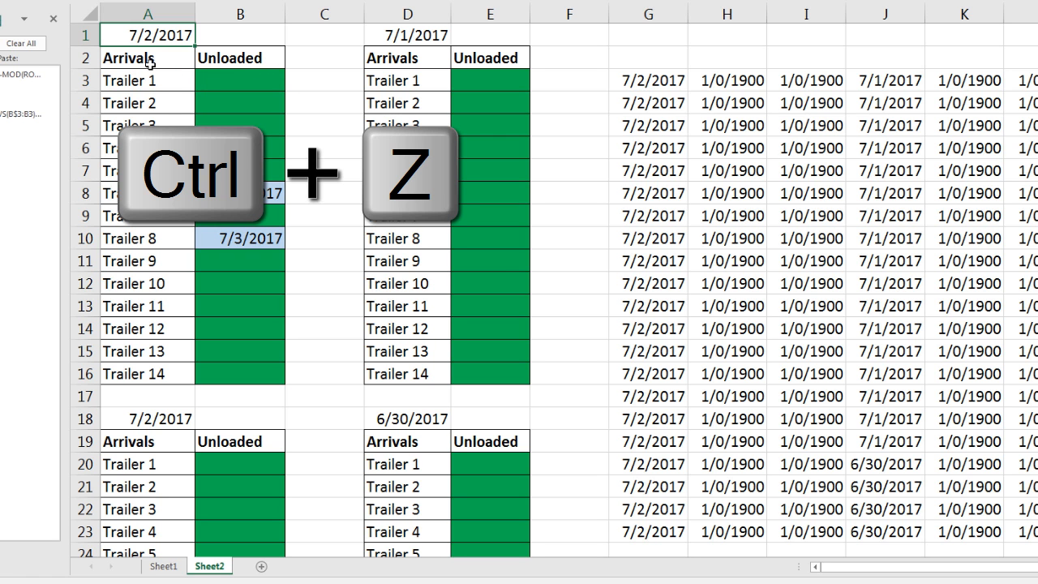
key("ctrl+z")
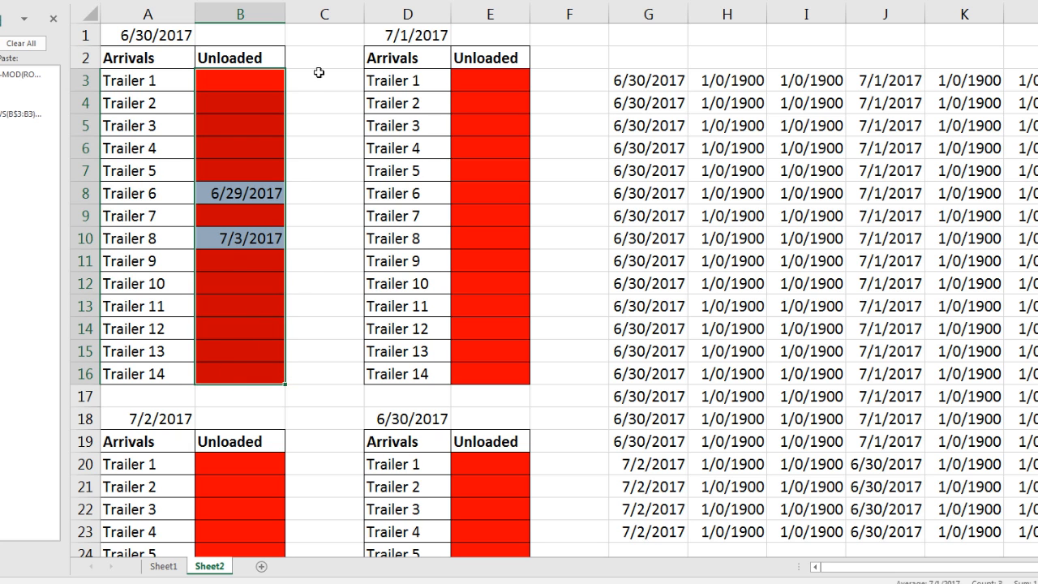
mouse_move(229, 91)
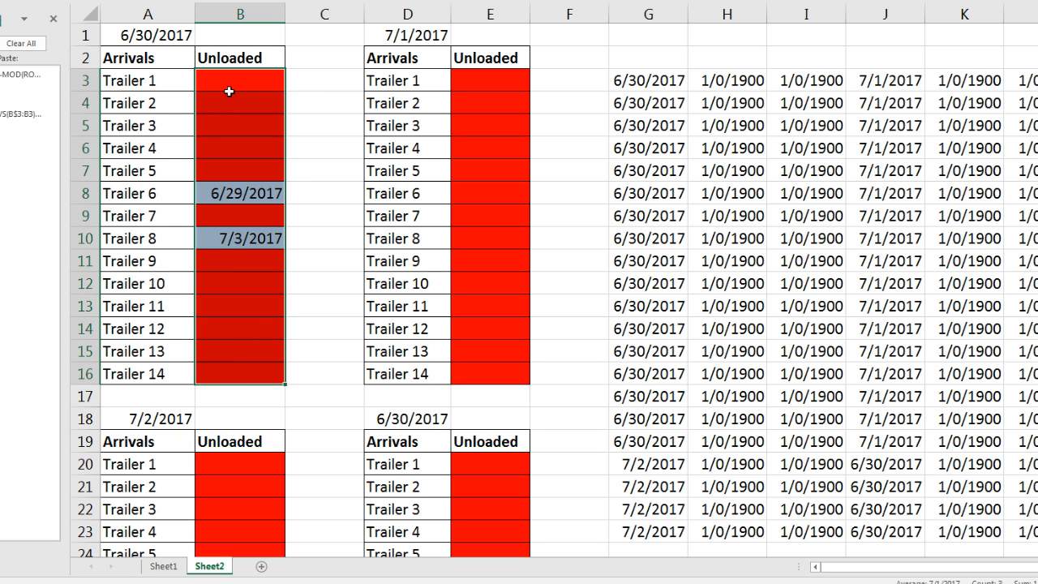
- Open the right-click menu on the first table's Unloaded cells
right_click(229, 92)
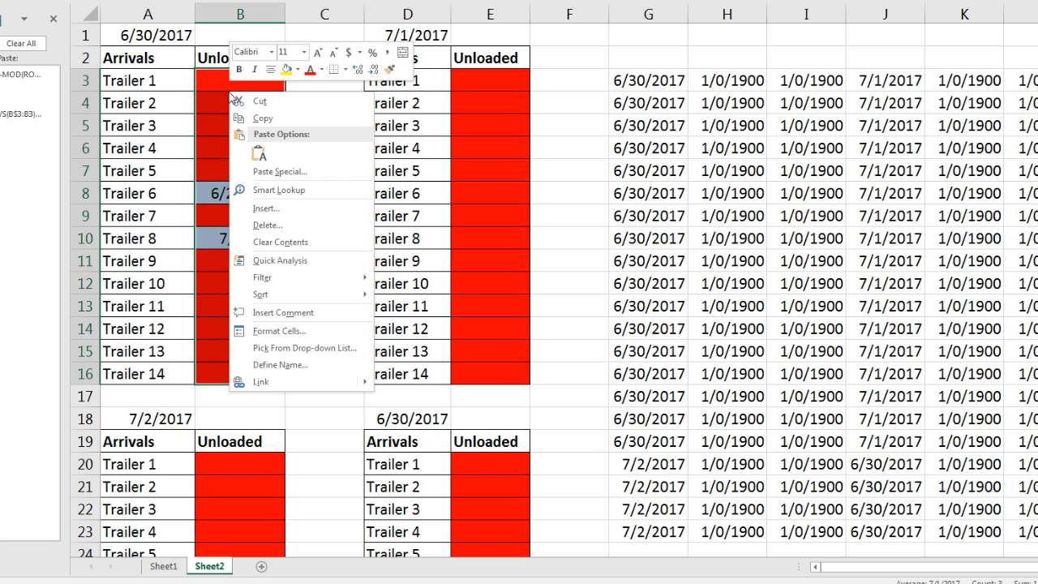
mouse_move(388, 69)
type("2")
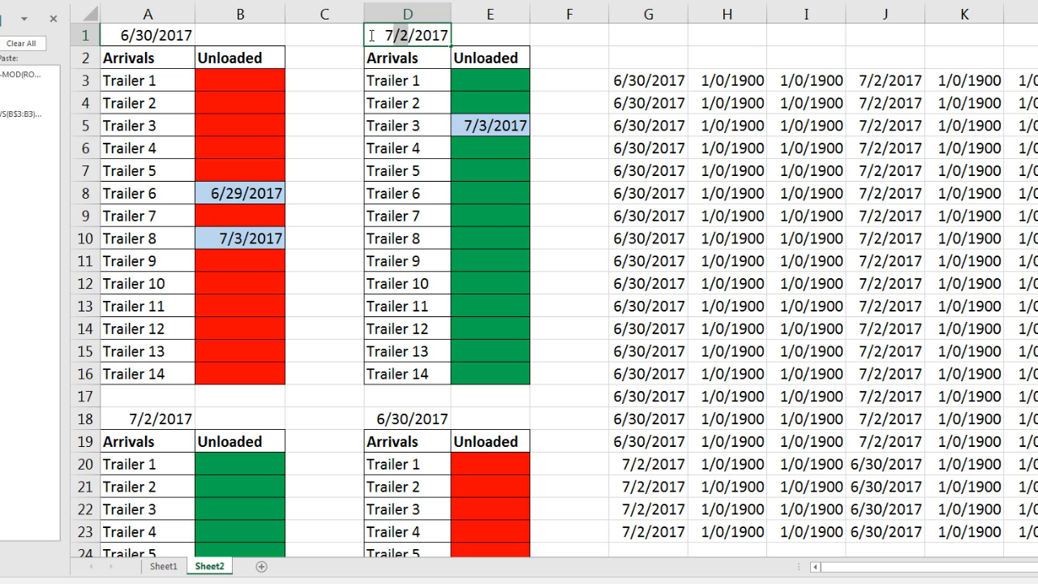
- Enter 6/30/2017 as the second trailer table's date in D1
type("6/30/2017")
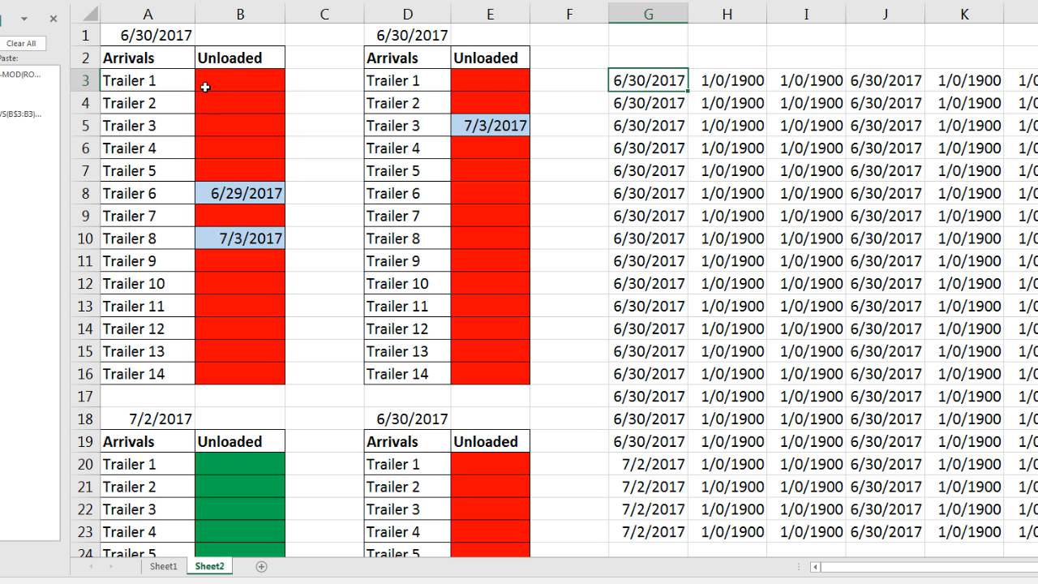
mouse_move(466, 159)
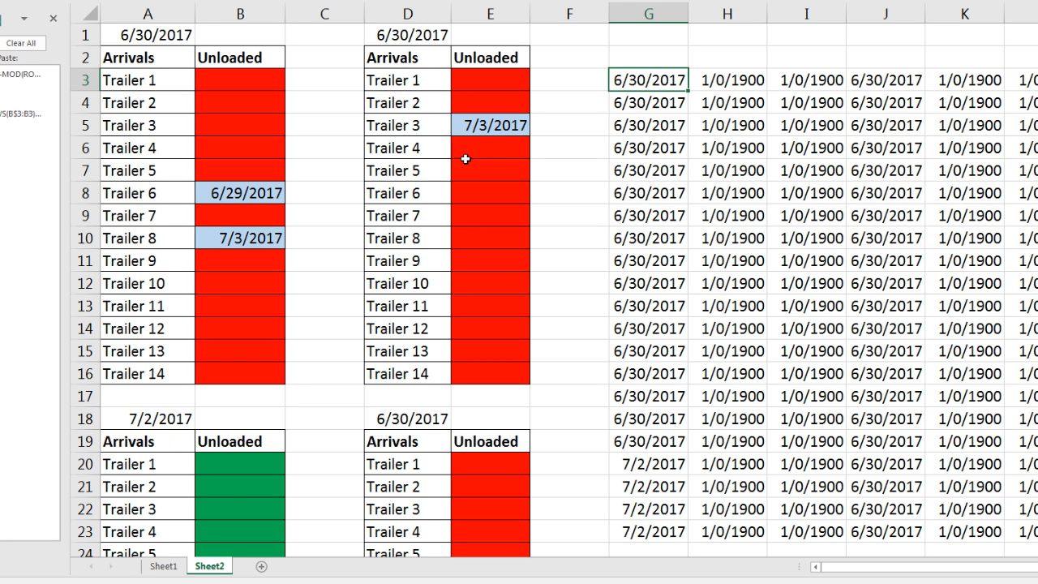
mouse_move(579, 337)
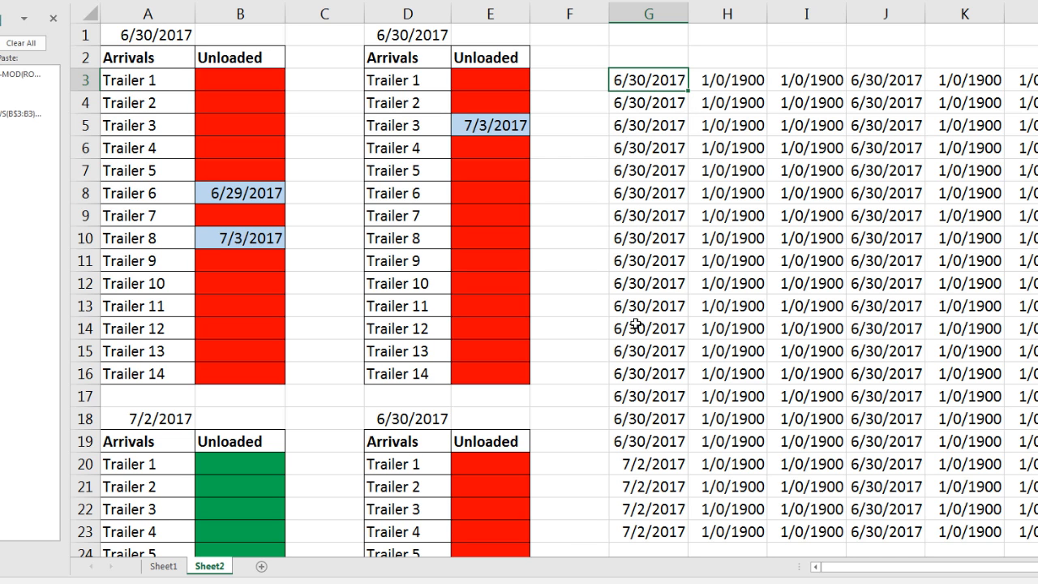
mouse_move(159, 87)
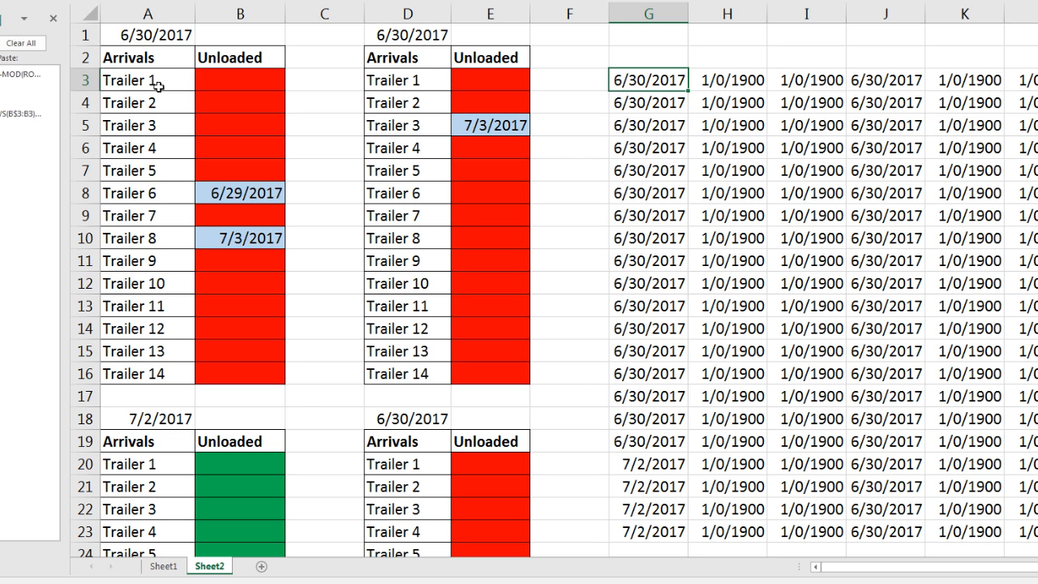